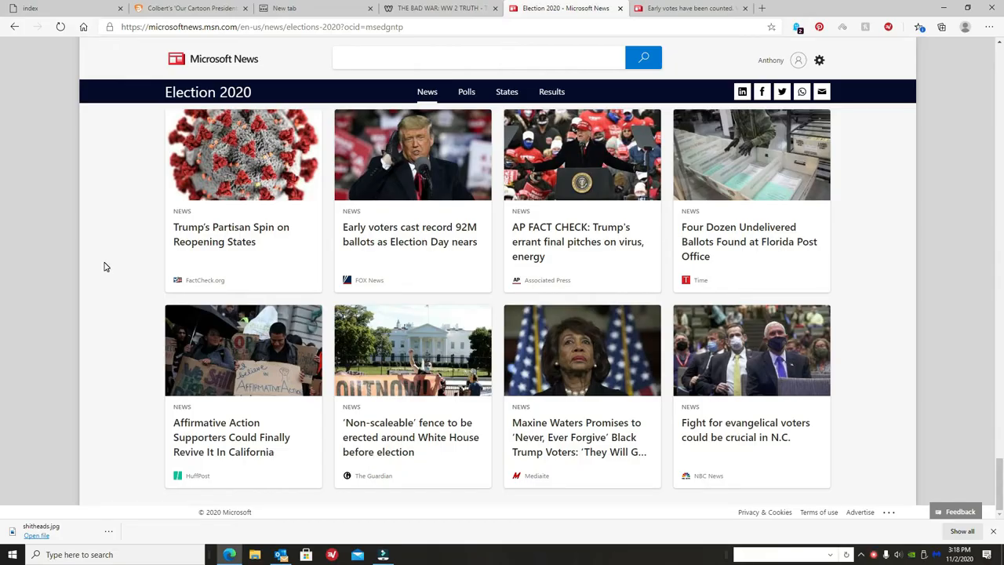
mouse_move(693, 140)
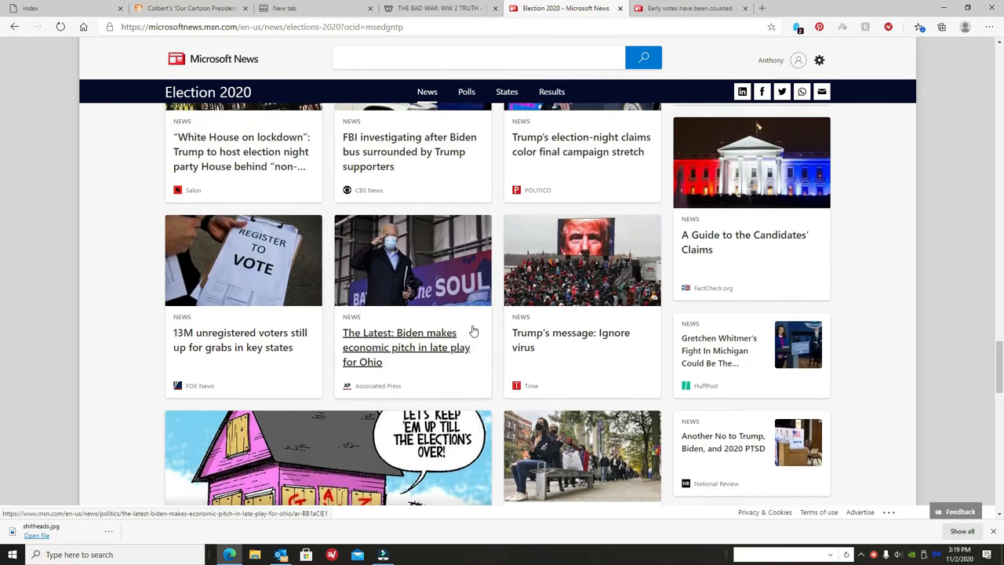
Scroll up the Election 2020 cards to the 'This Republican lawyer just totally exposed...' story.
scroll(down, 3)
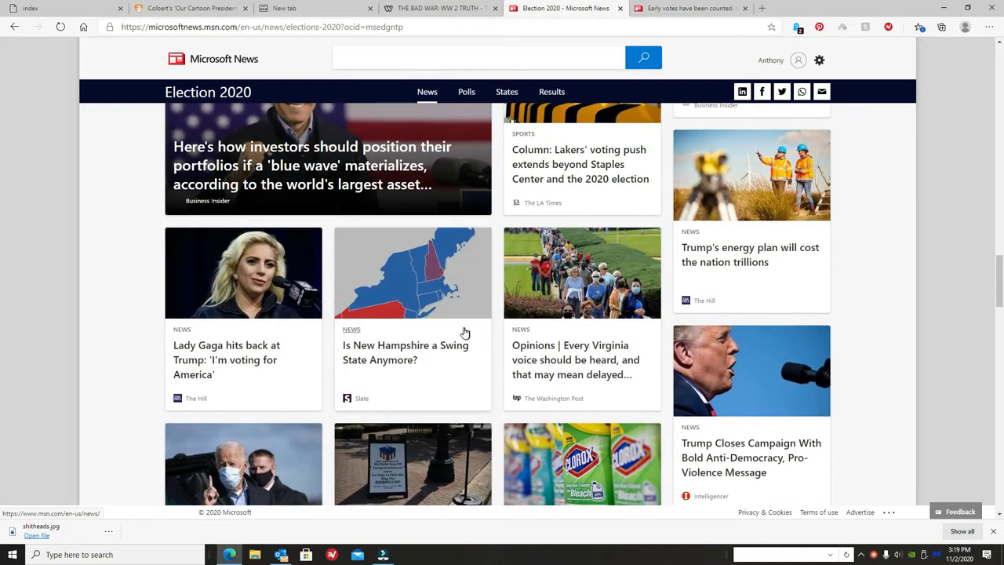
scroll(up, 3)
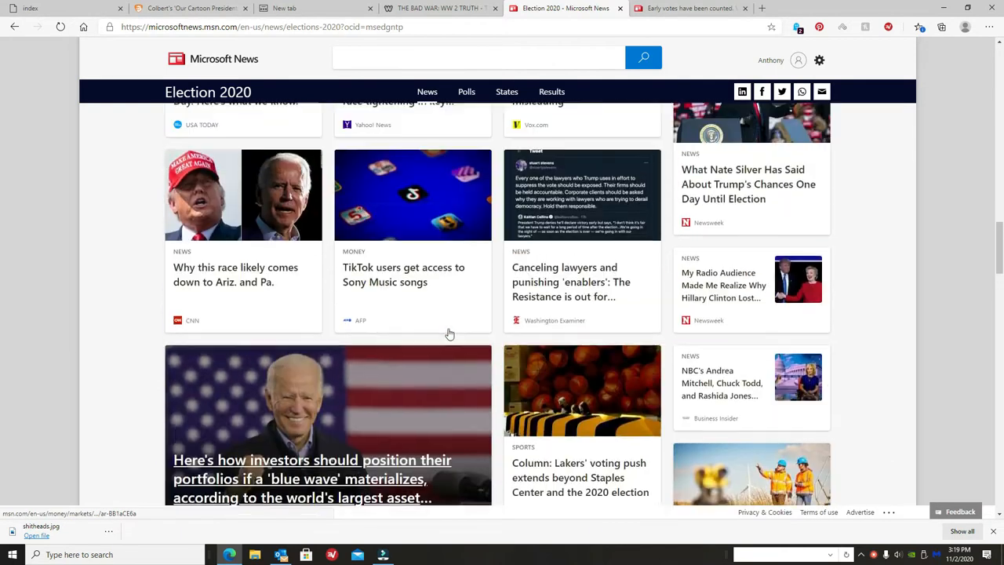
scroll(up, 3)
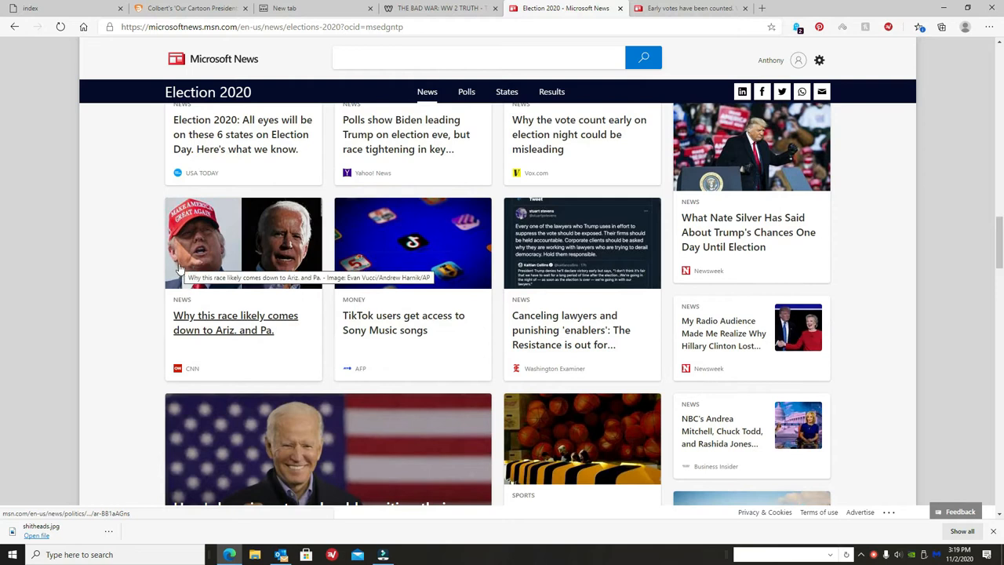
mouse_move(201, 253)
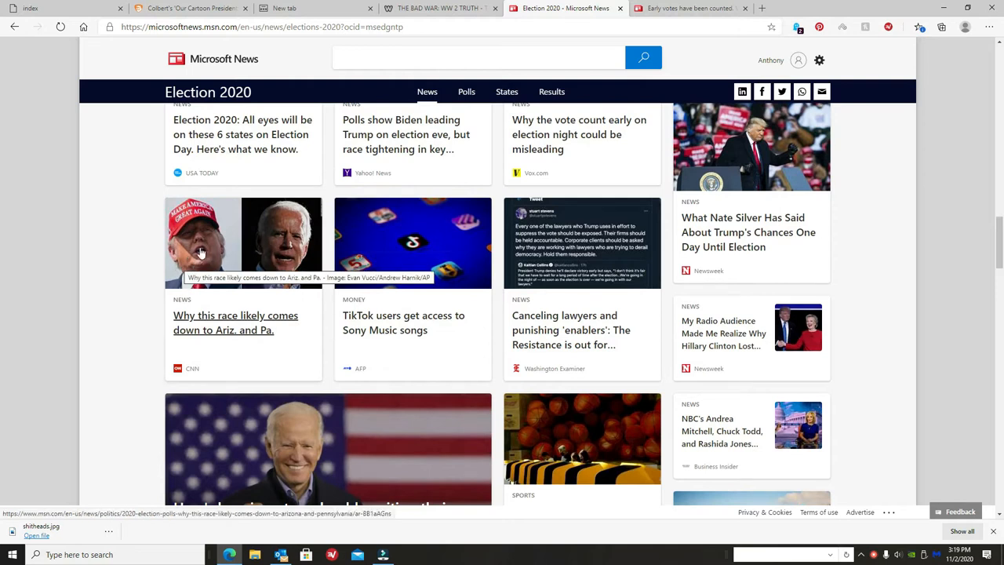
mouse_move(331, 275)
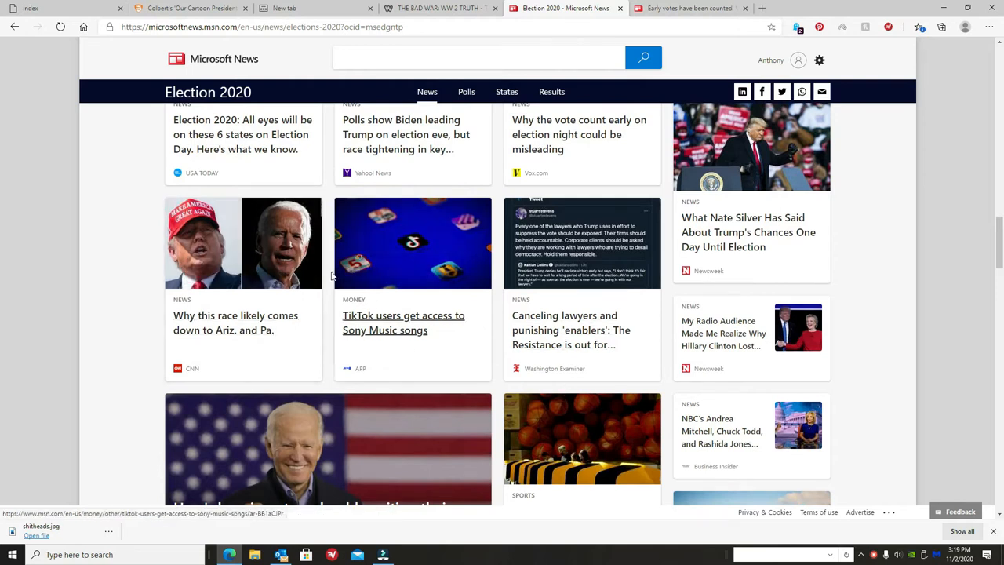
mouse_move(560, 337)
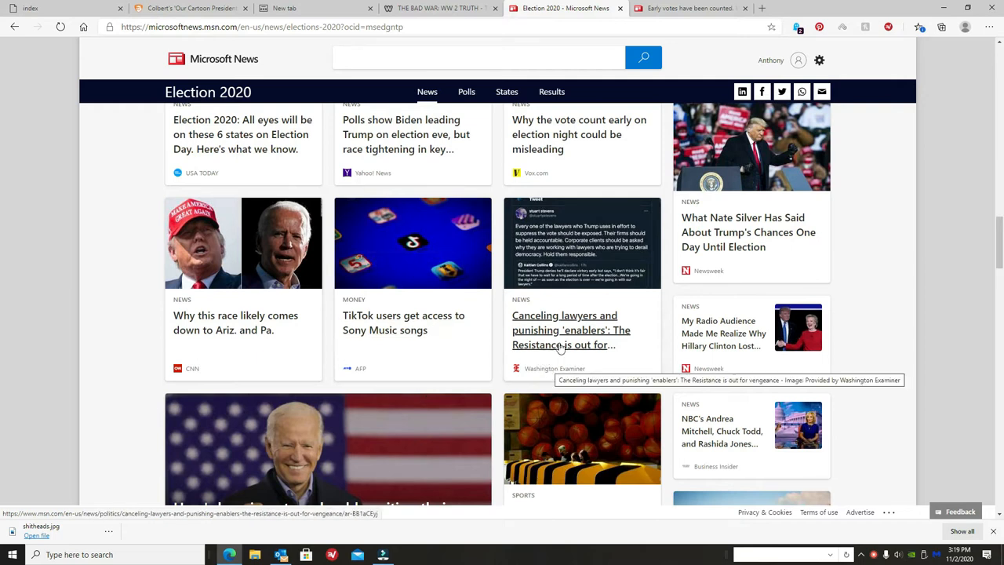
scroll(up, 3)
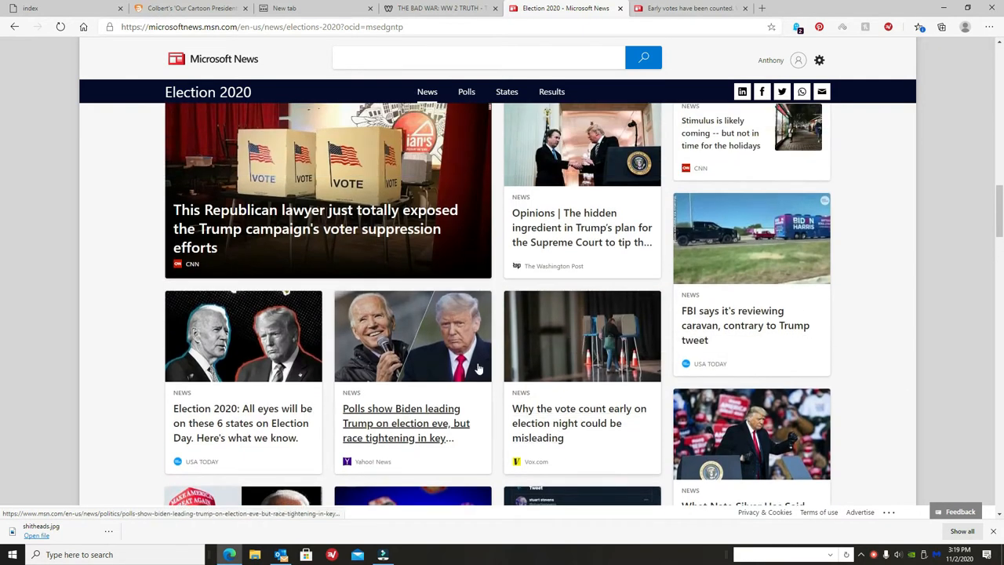
scroll(up, 3)
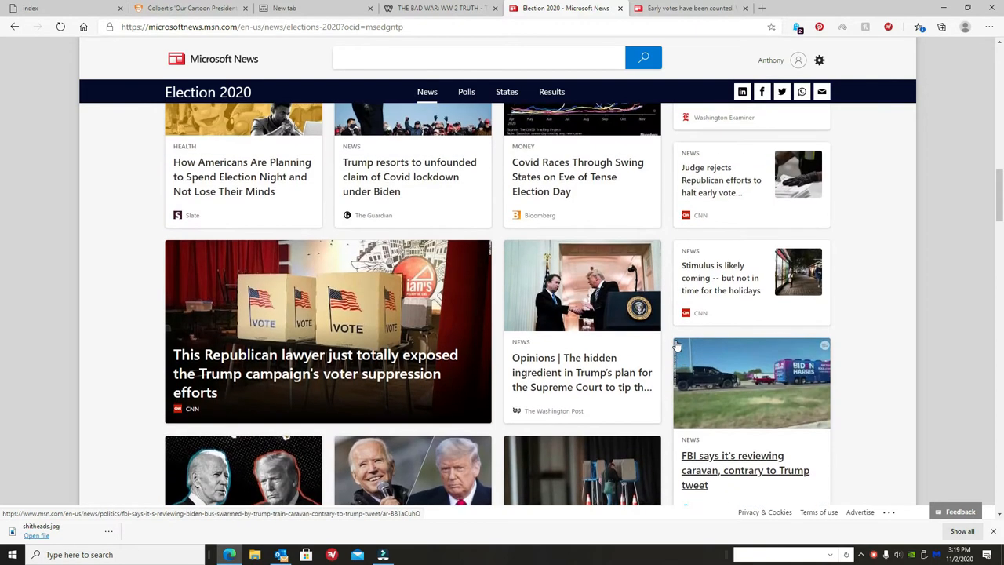
Scroll up until the 'Counting votes isn't cheating' and Pennsylvania AG cards show.
scroll(up, 3)
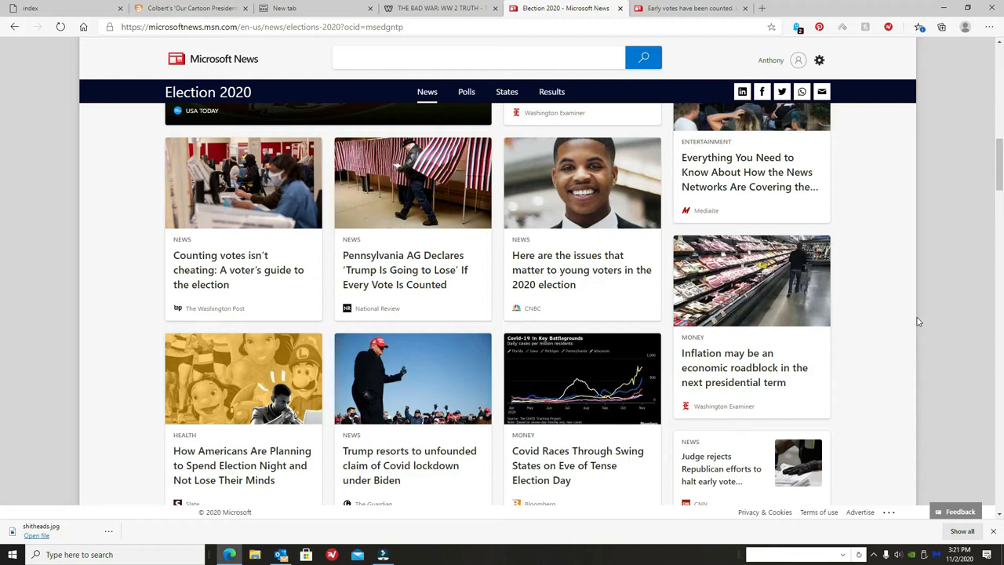
Scroll down the Election 2020 feed past the 'Trump's message: Ignore virus' stories.
scroll(down, 3)
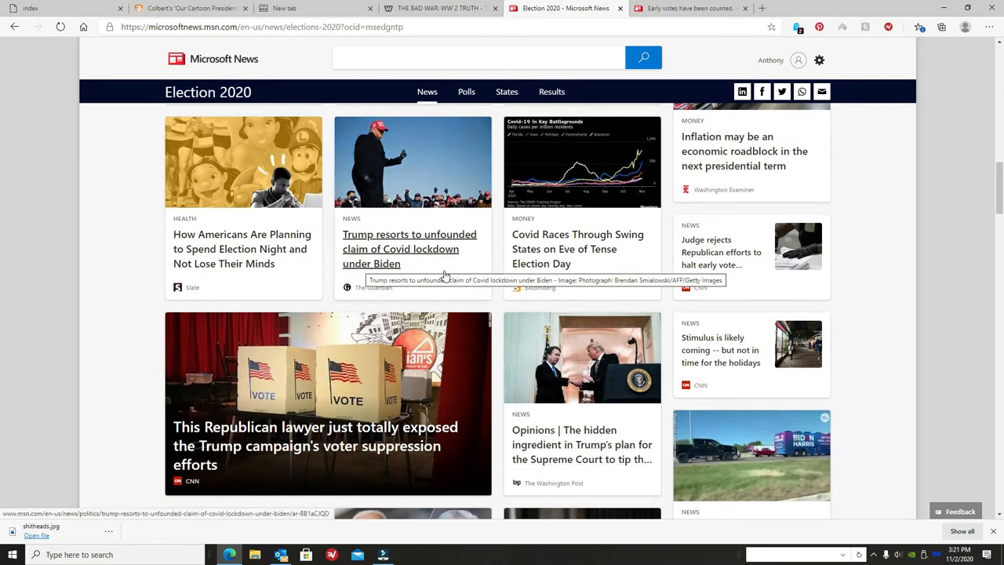
mouse_move(772, 480)
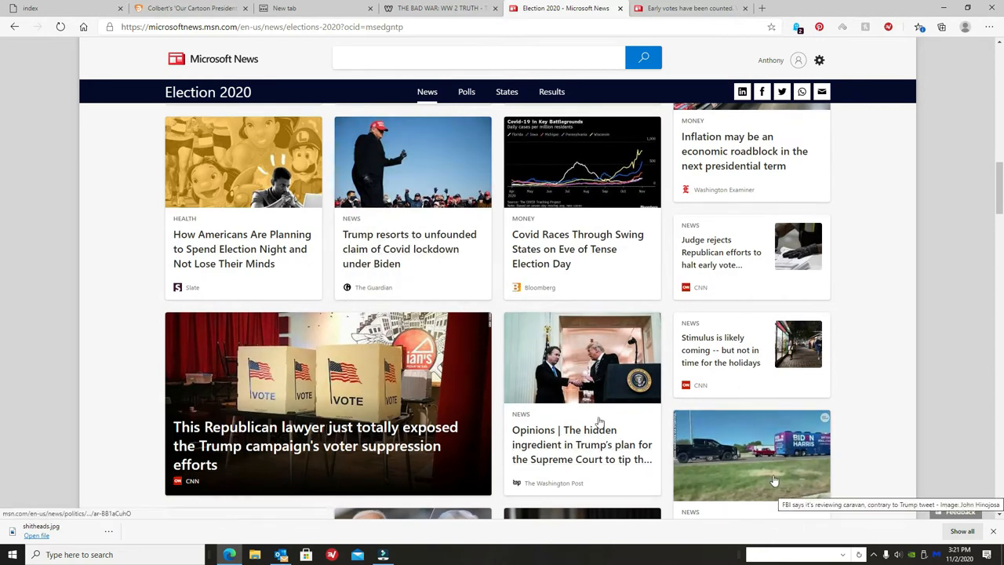
mouse_move(526, 375)
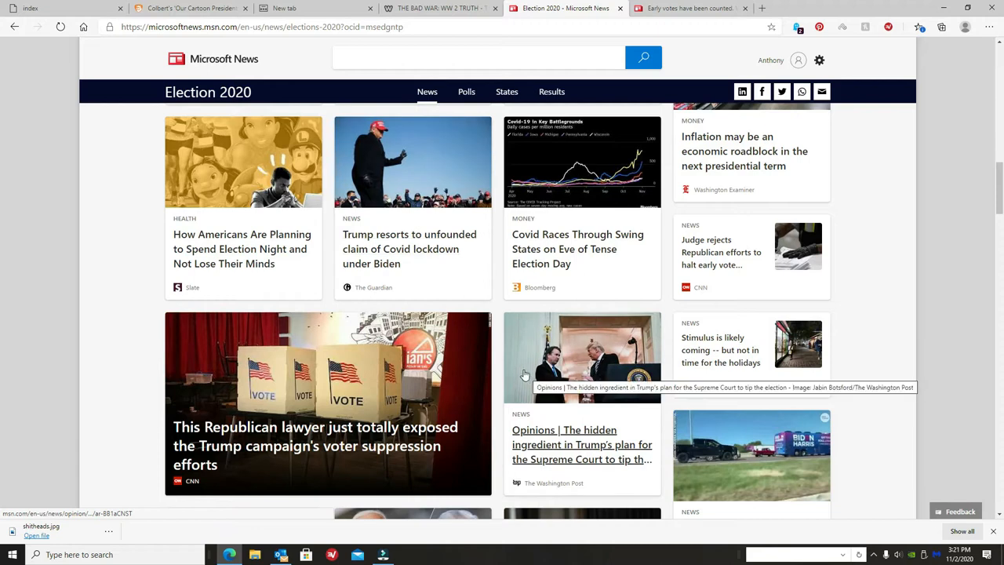
scroll(down, 3)
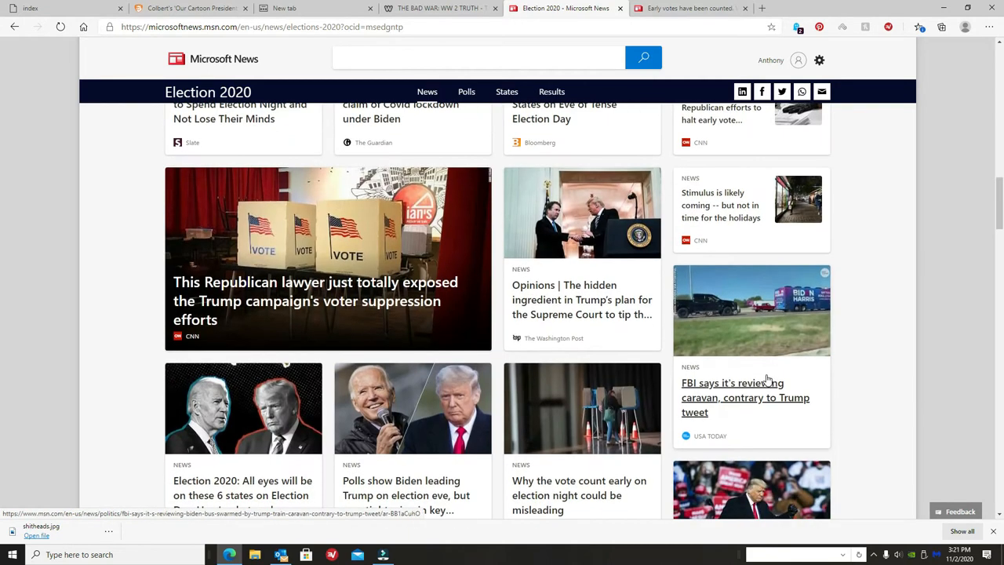
scroll(down, 3)
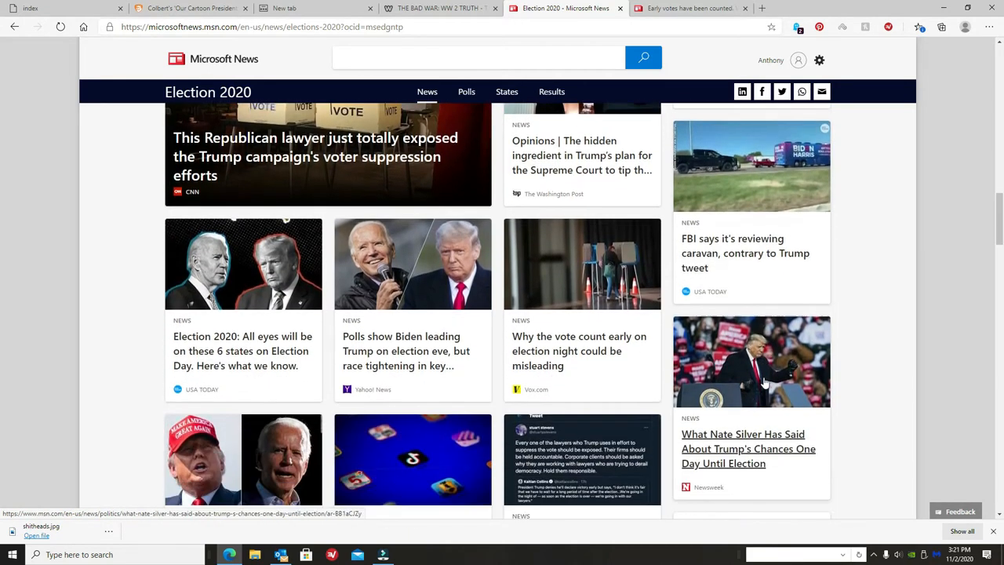
scroll(down, 3)
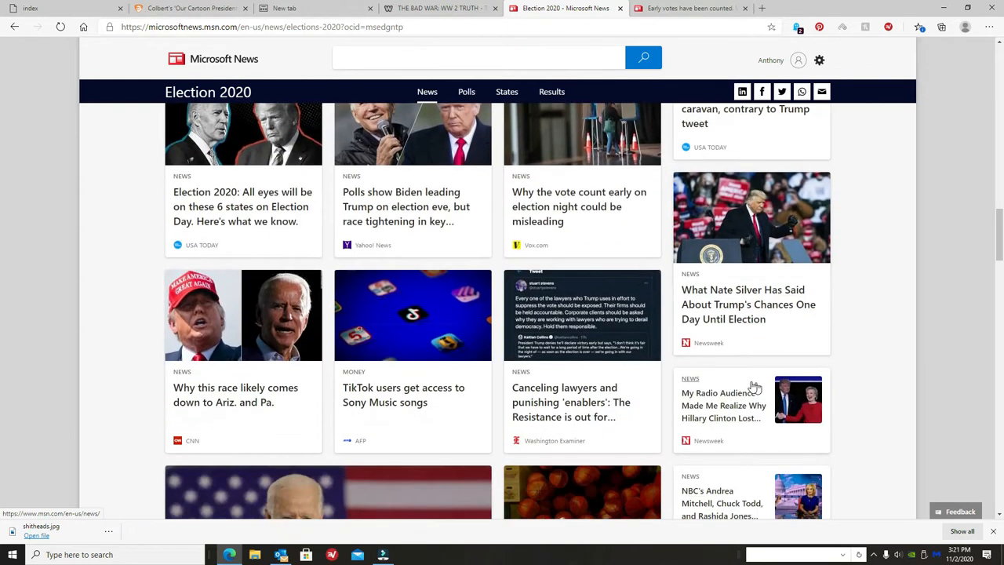
scroll(down, 3)
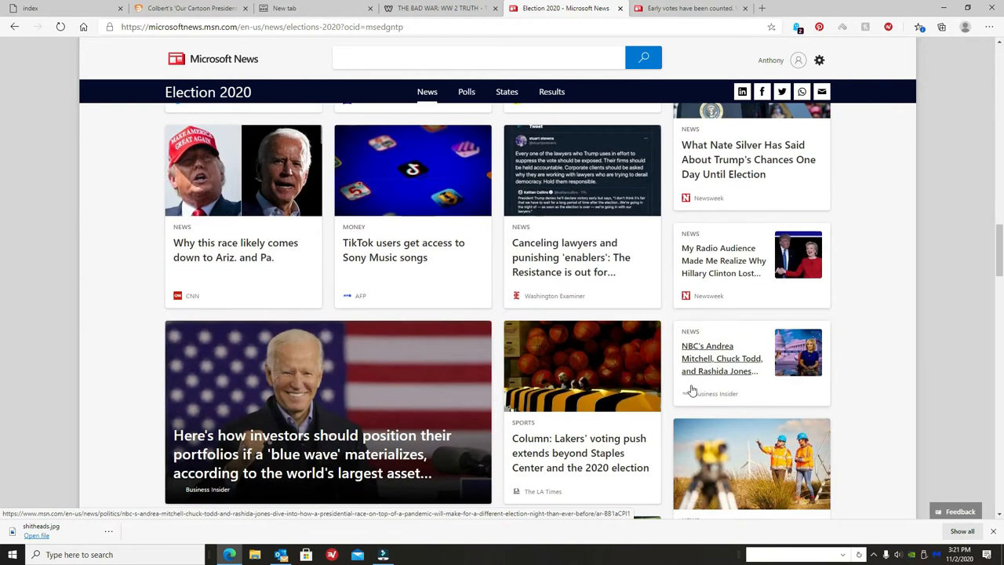
scroll(down, 3)
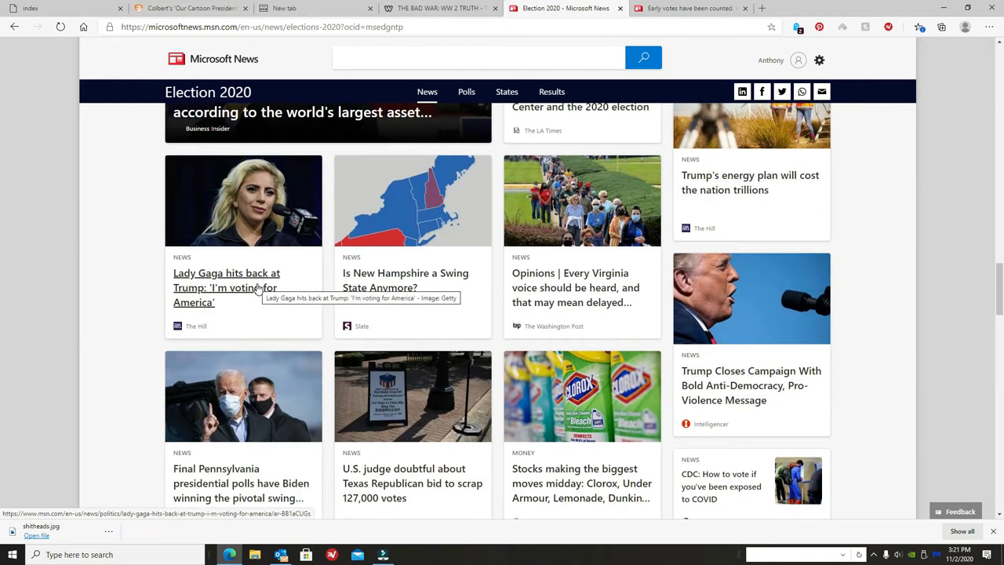
mouse_move(265, 307)
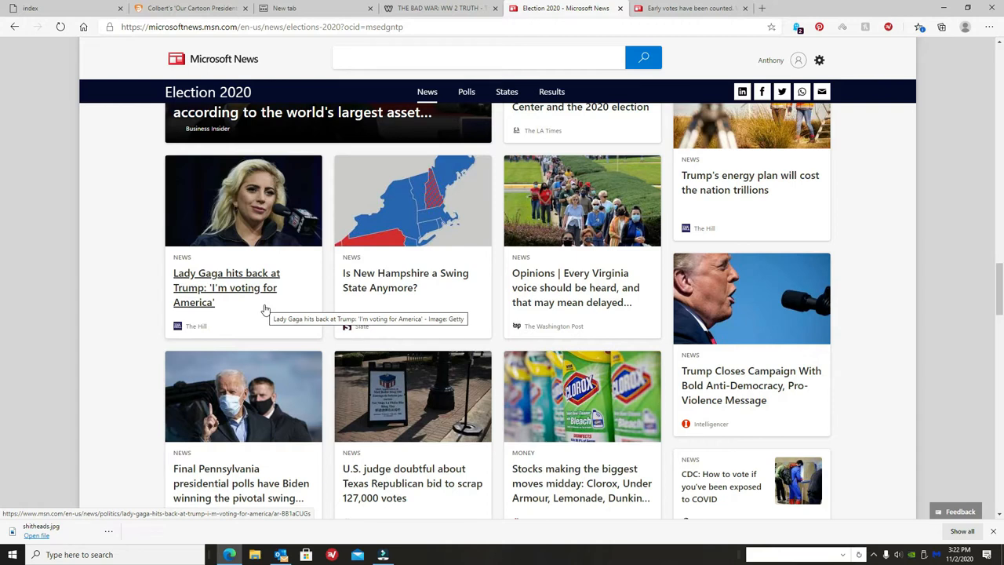
mouse_move(270, 313)
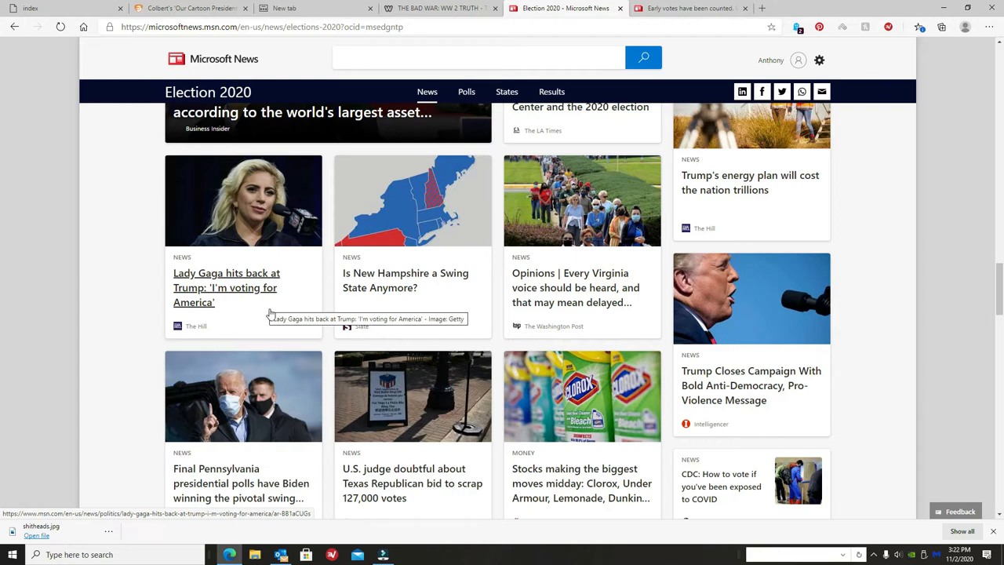
scroll(down, 3)
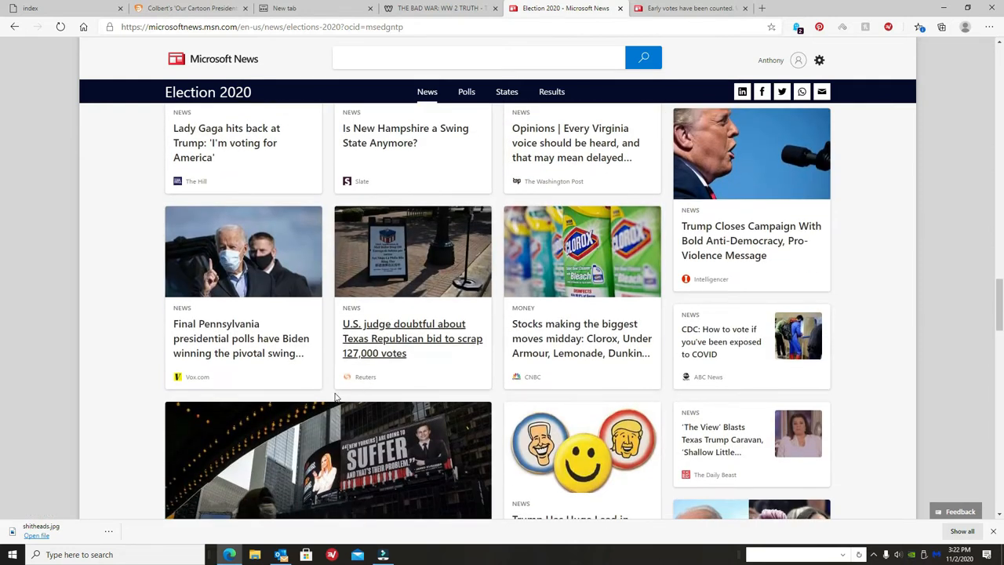
Continue down to the row with the 13M unregistered voters and political cartoons cards.
scroll(up, 3)
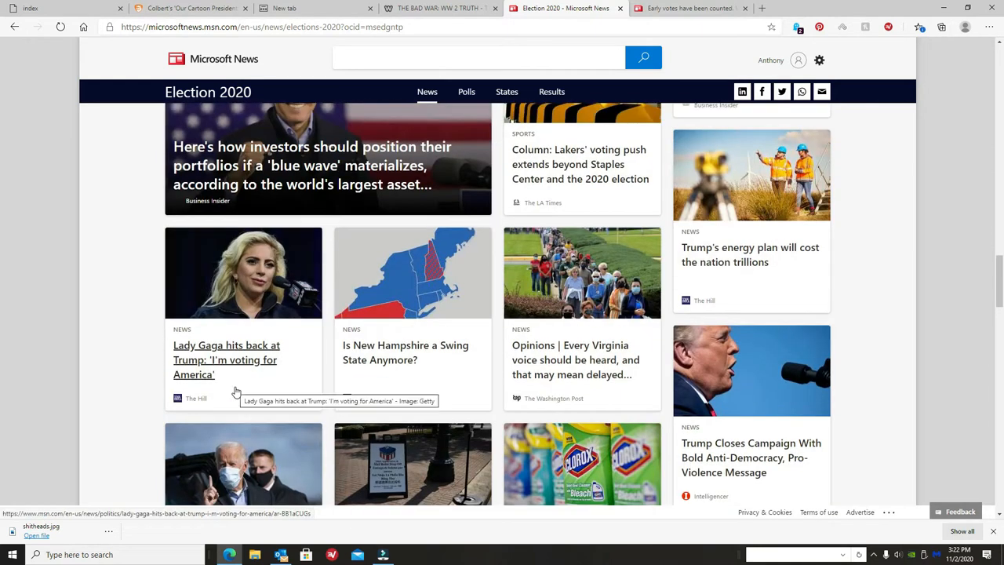
scroll(down, 3)
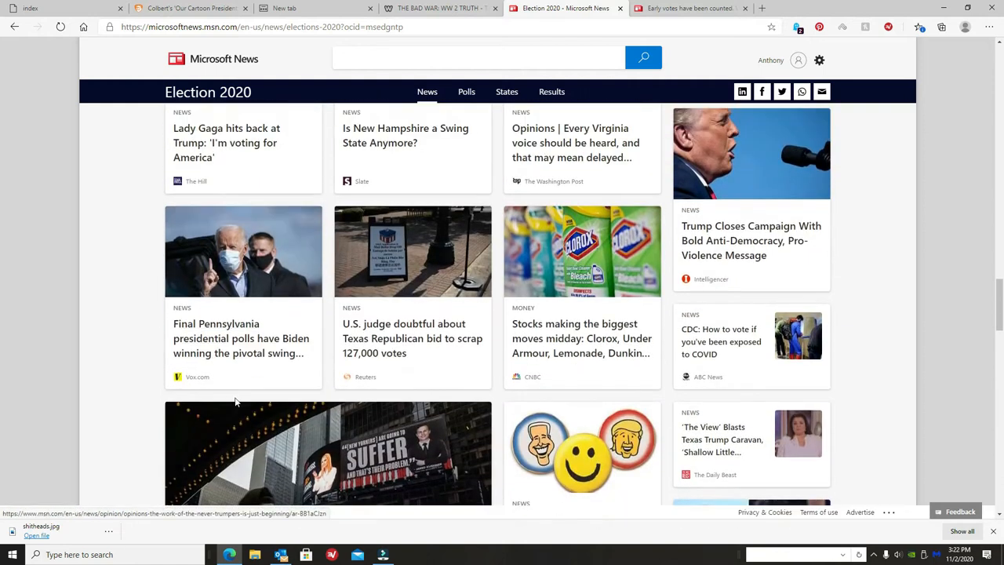
mouse_move(312, 399)
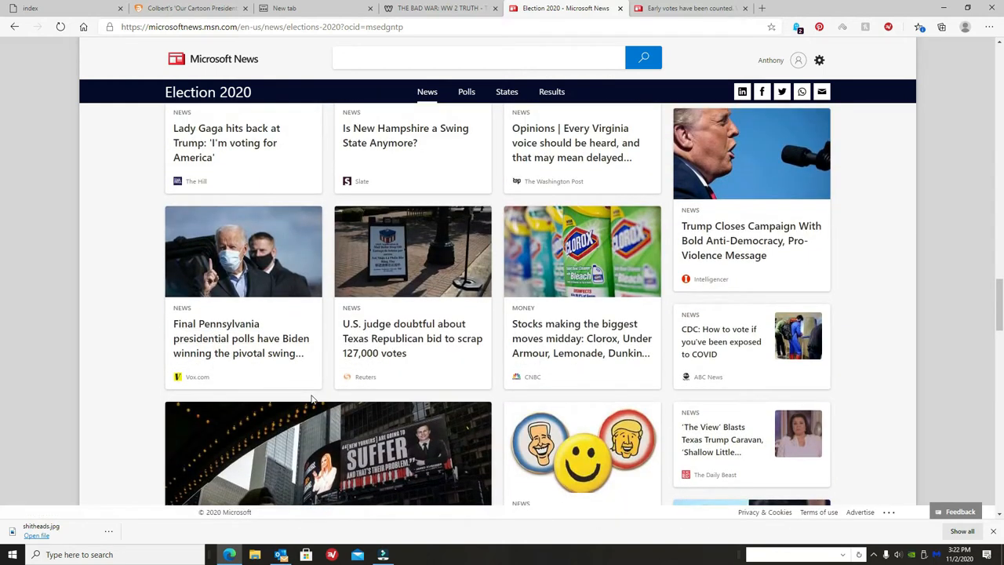
scroll(down, 3)
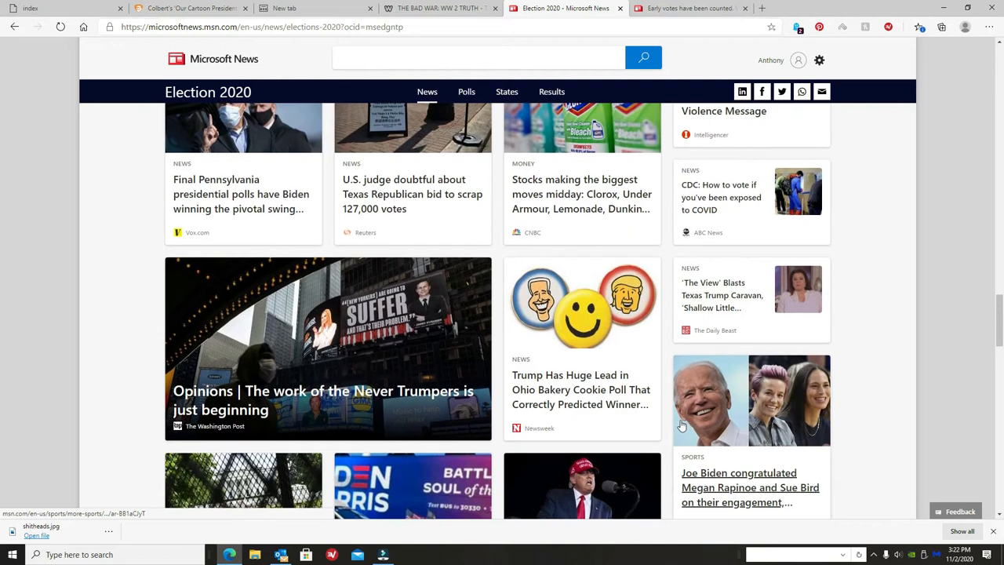
scroll(down, 3)
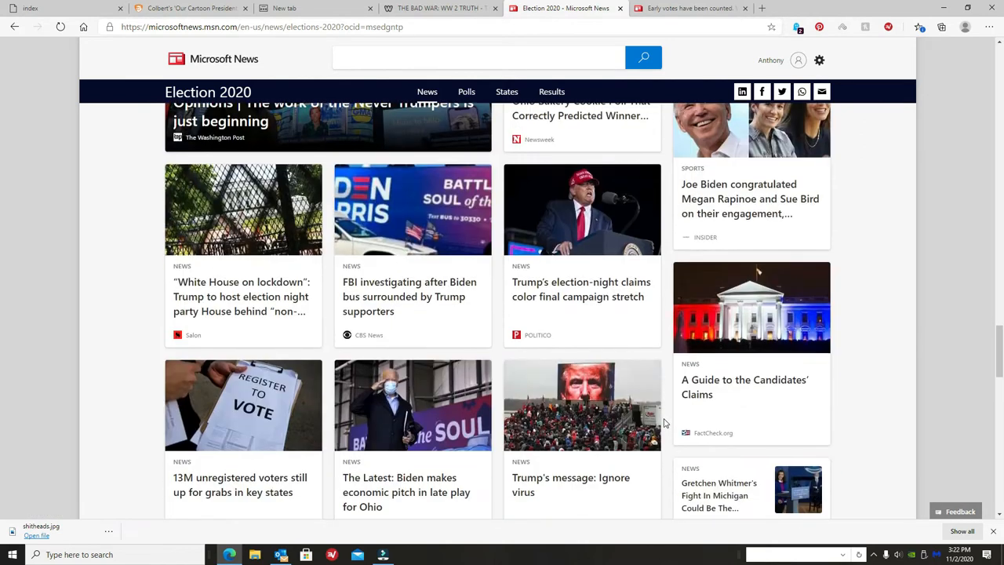
scroll(down, 3)
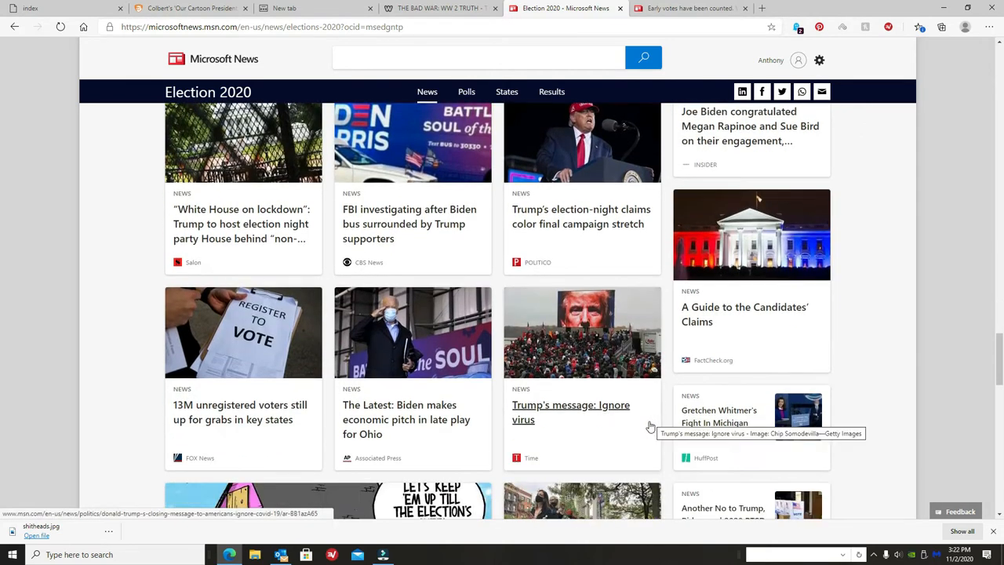
scroll(down, 3)
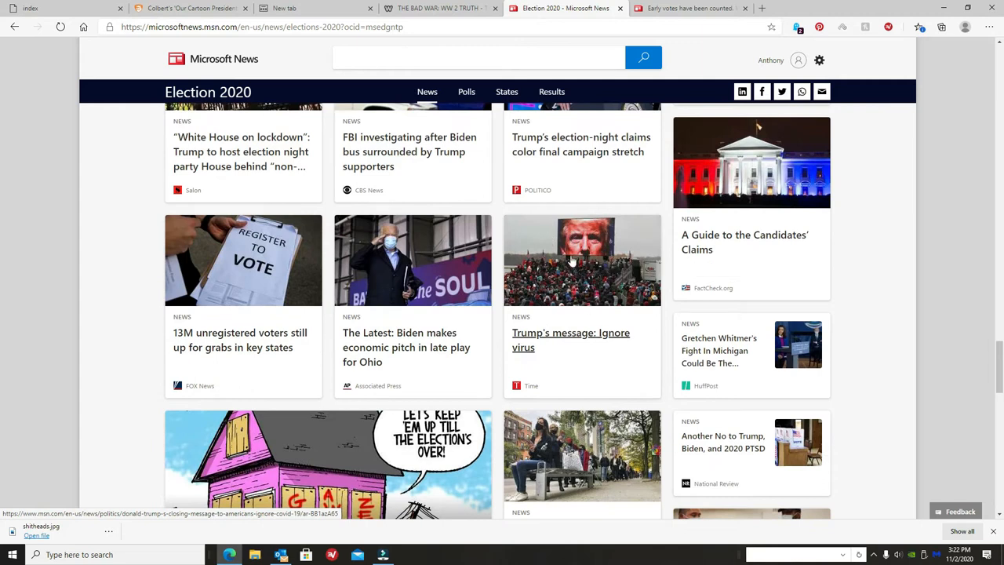
mouse_move(538, 389)
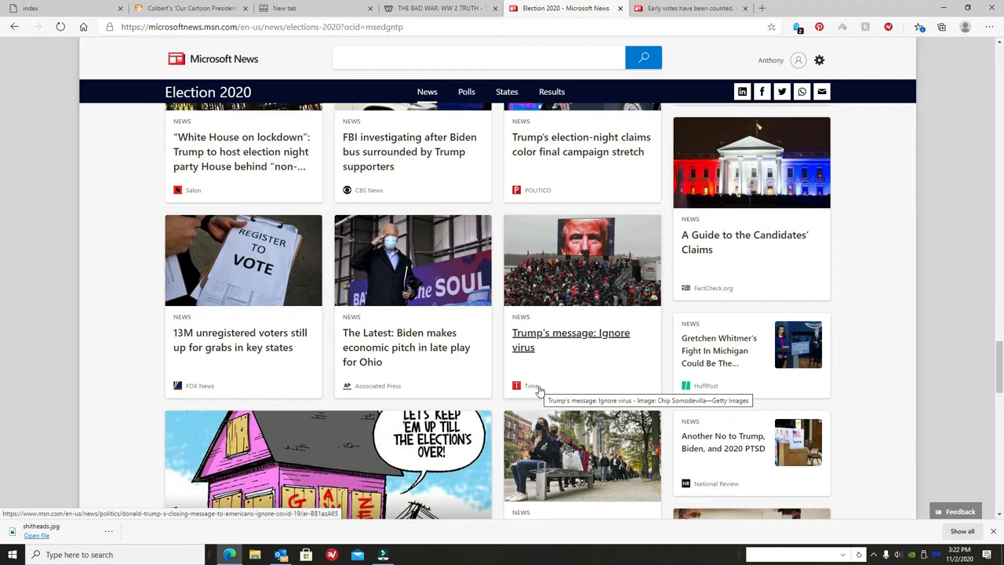
mouse_move(539, 395)
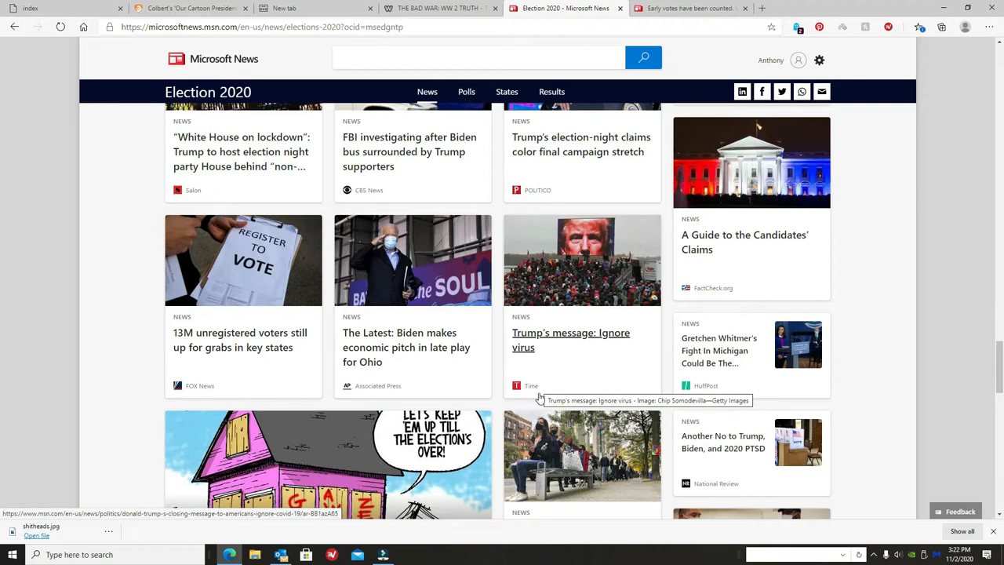
mouse_move(361, 452)
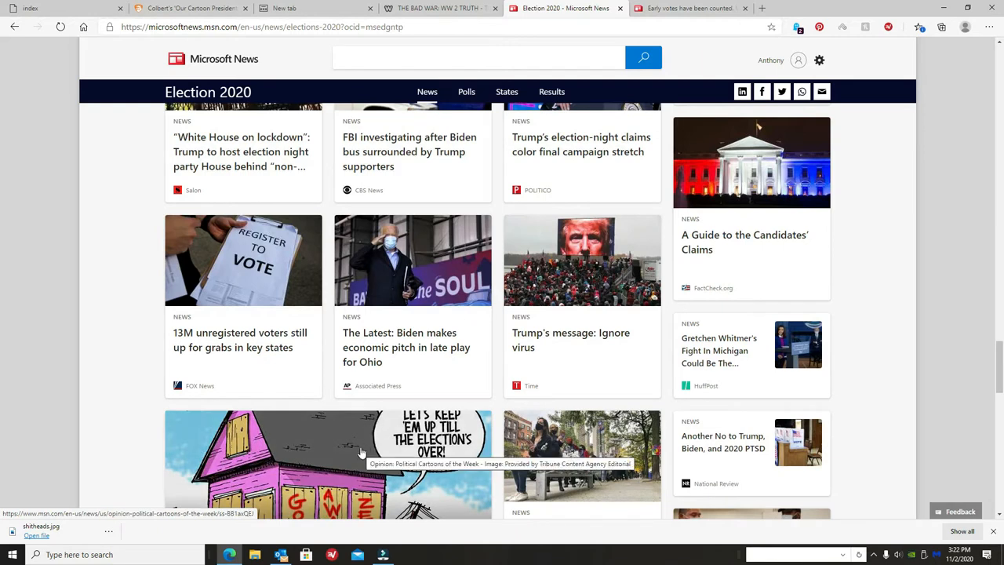
mouse_move(492, 497)
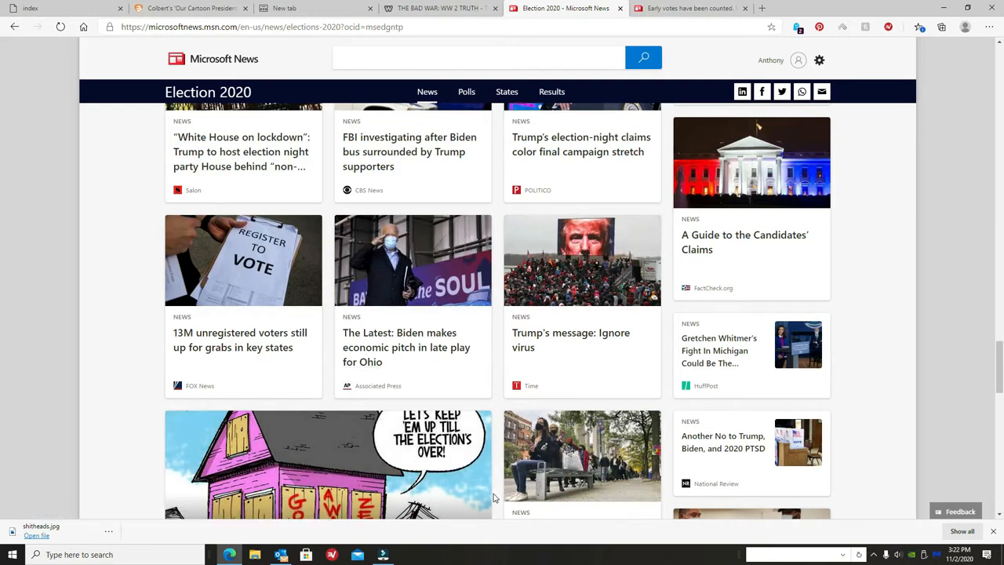
Scroll to the Election 2020 page footer, past the 92M early voters and Maxine Waters cards.
scroll(down, 3)
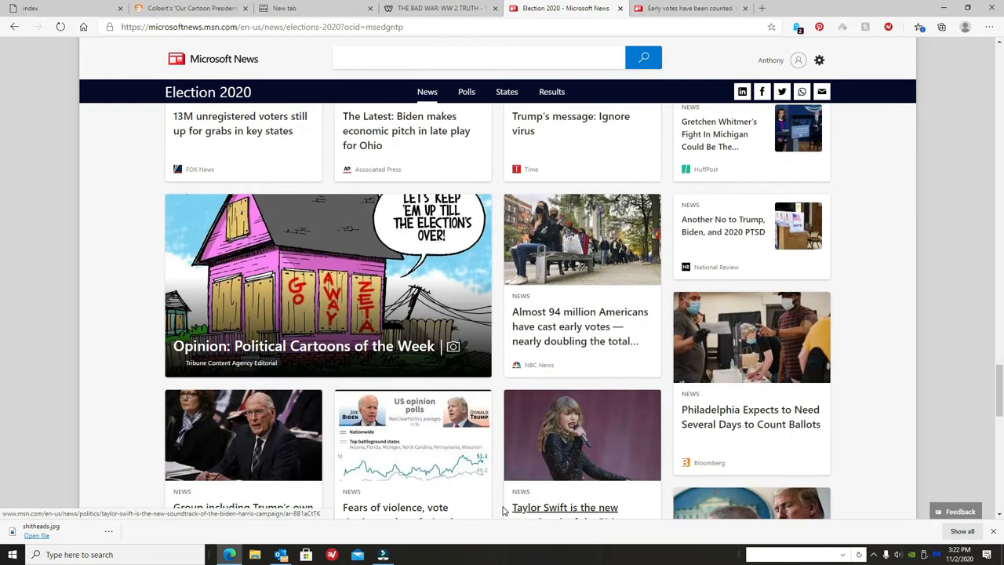
scroll(down, 3)
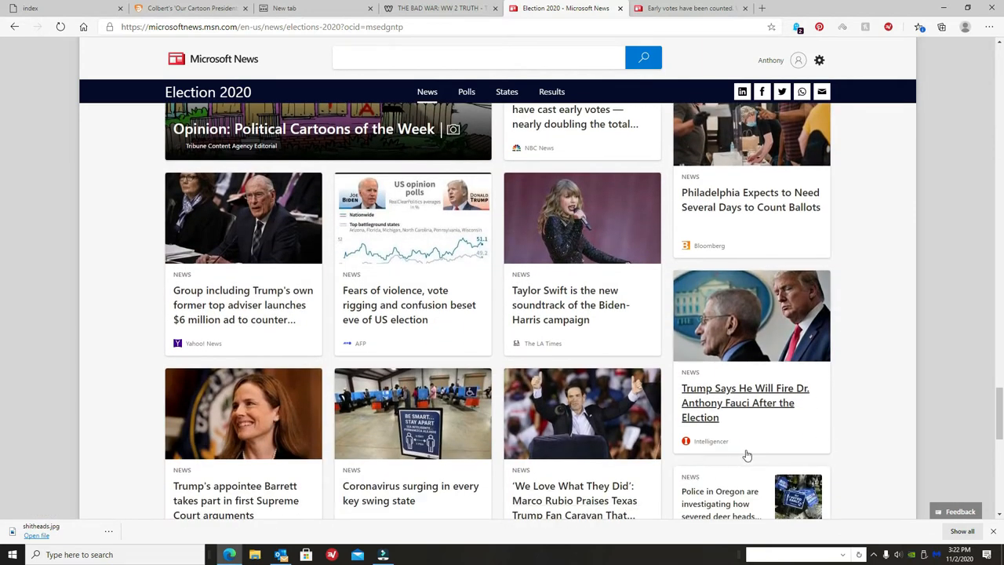
scroll(down, 3)
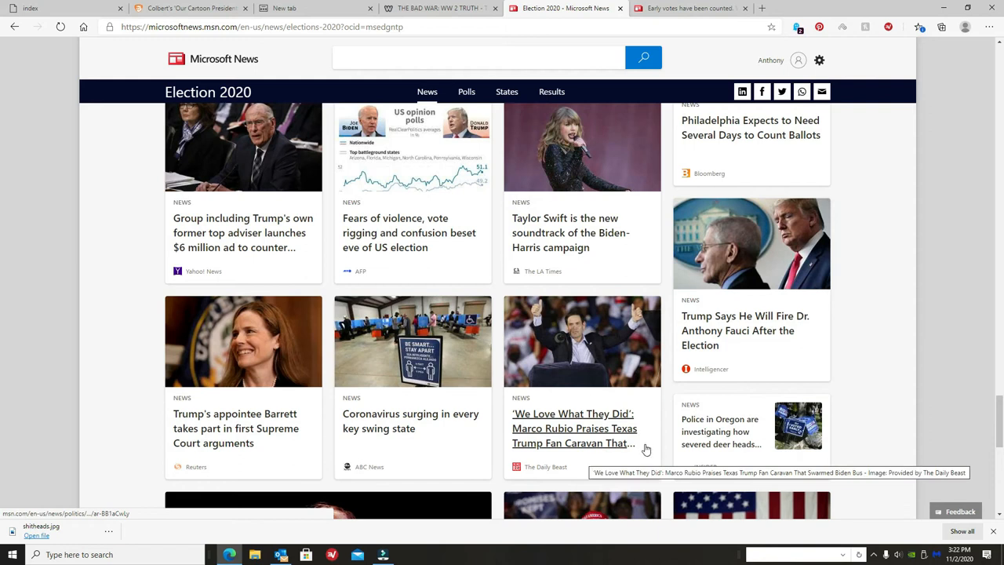
mouse_move(781, 373)
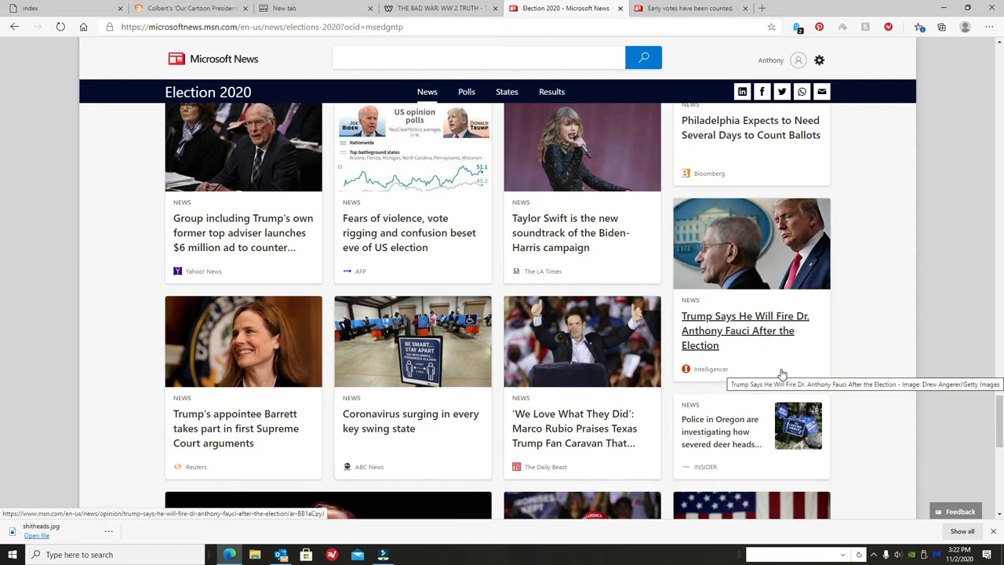
scroll(down, 3)
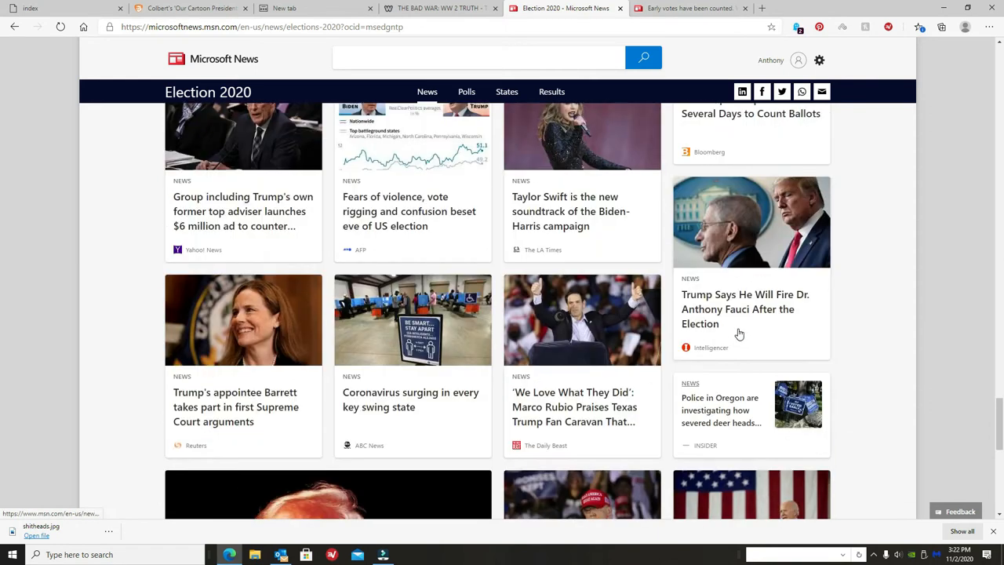
scroll(up, 3)
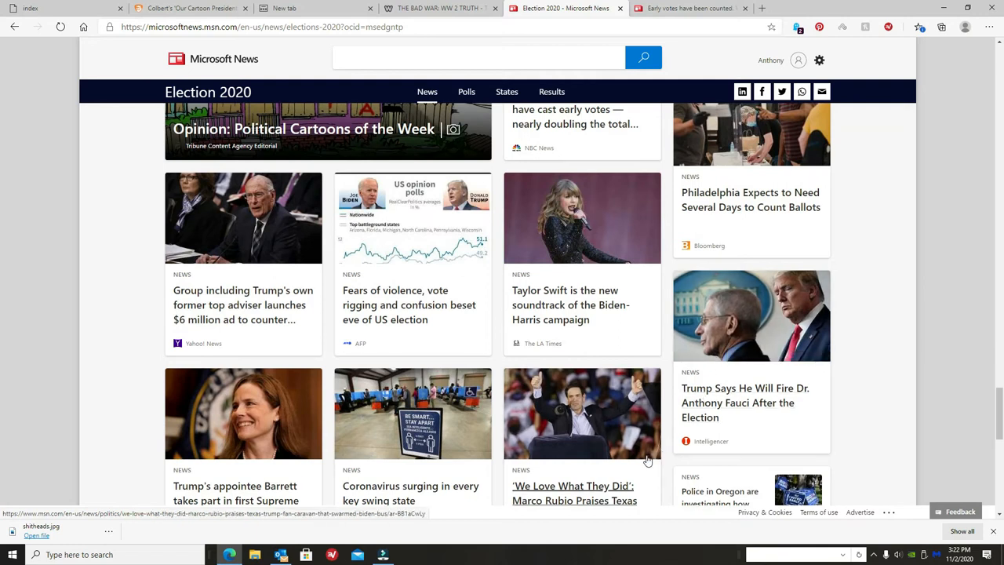
mouse_move(646, 458)
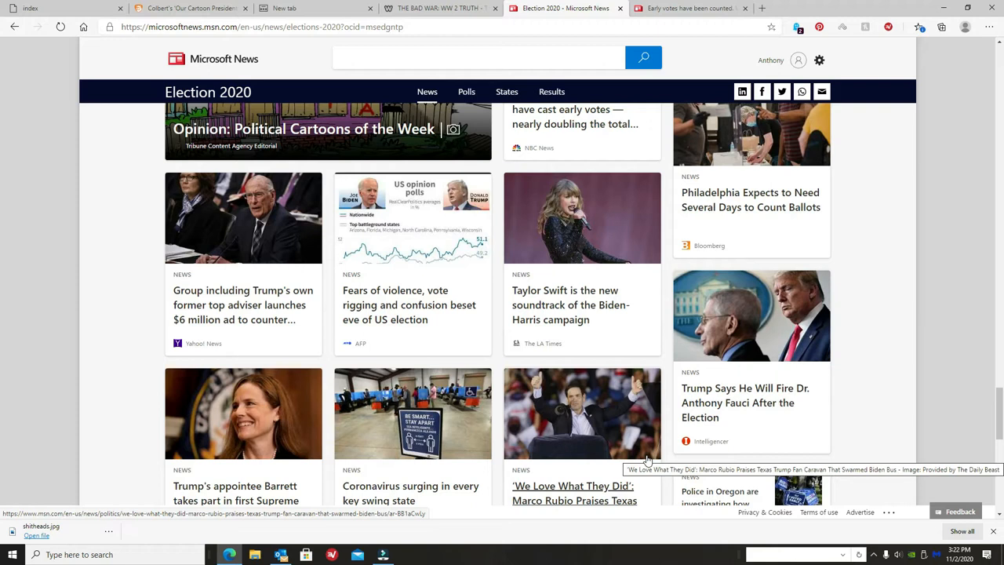
mouse_move(571, 304)
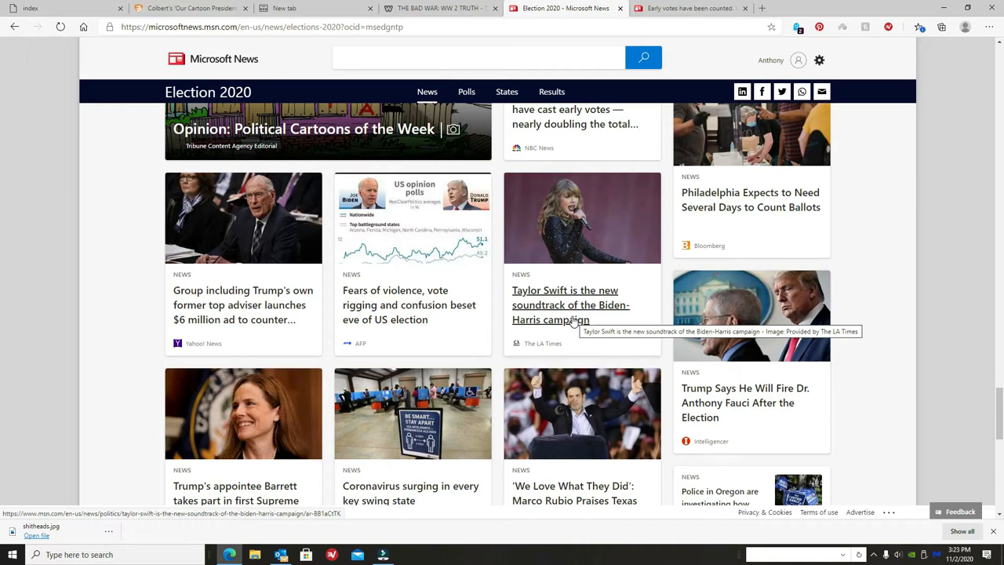
mouse_move(581, 124)
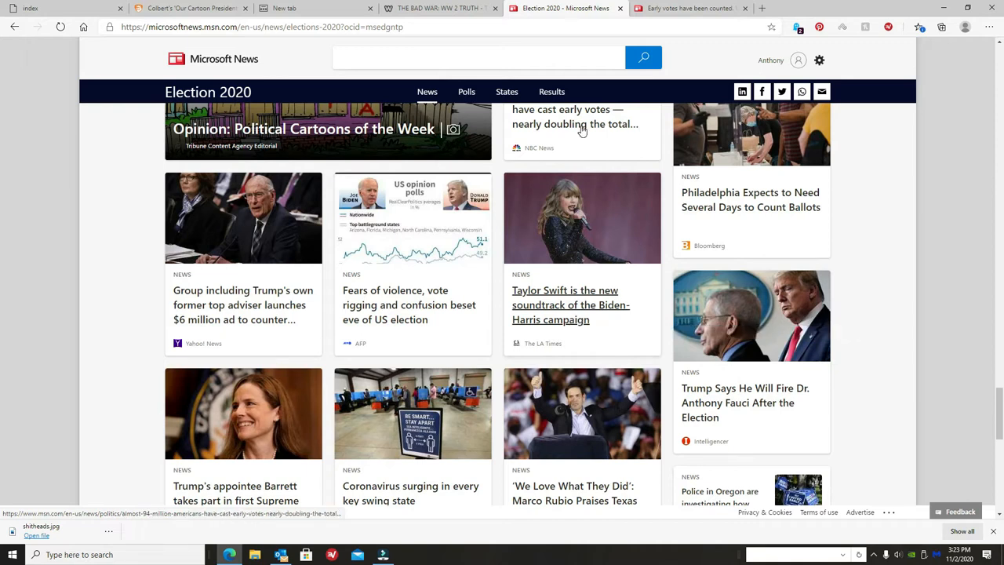
scroll(down, 3)
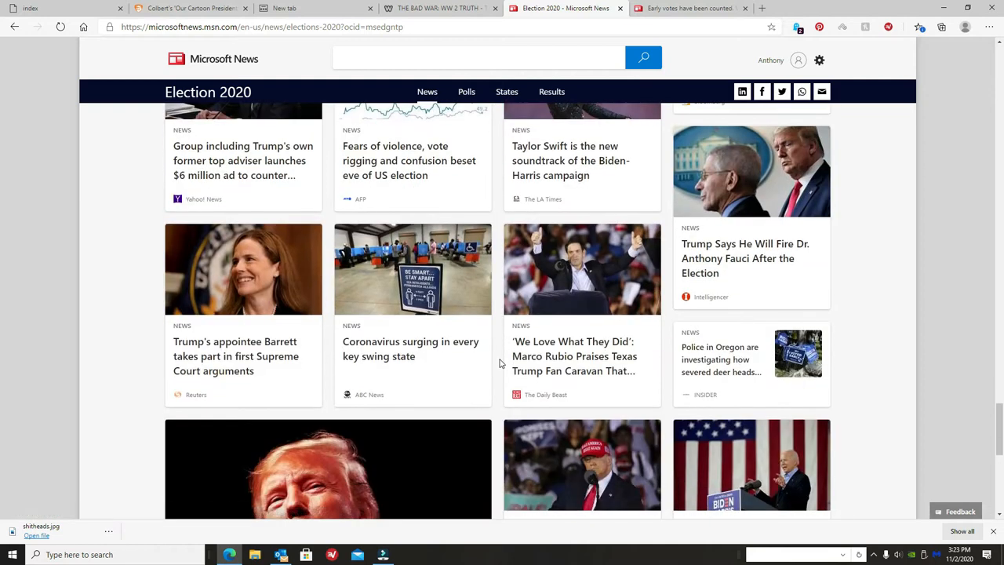
scroll(down, 3)
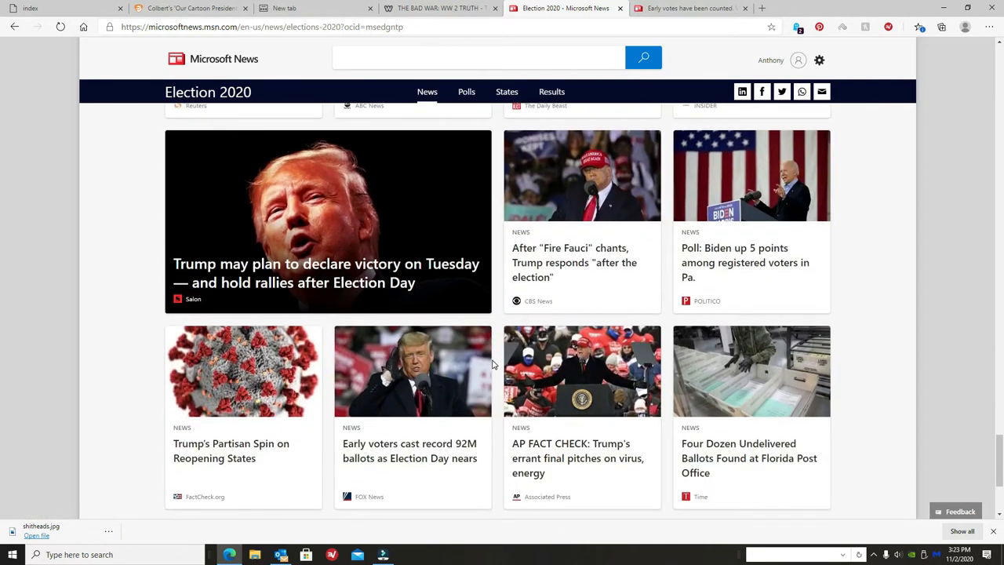
scroll(down, 3)
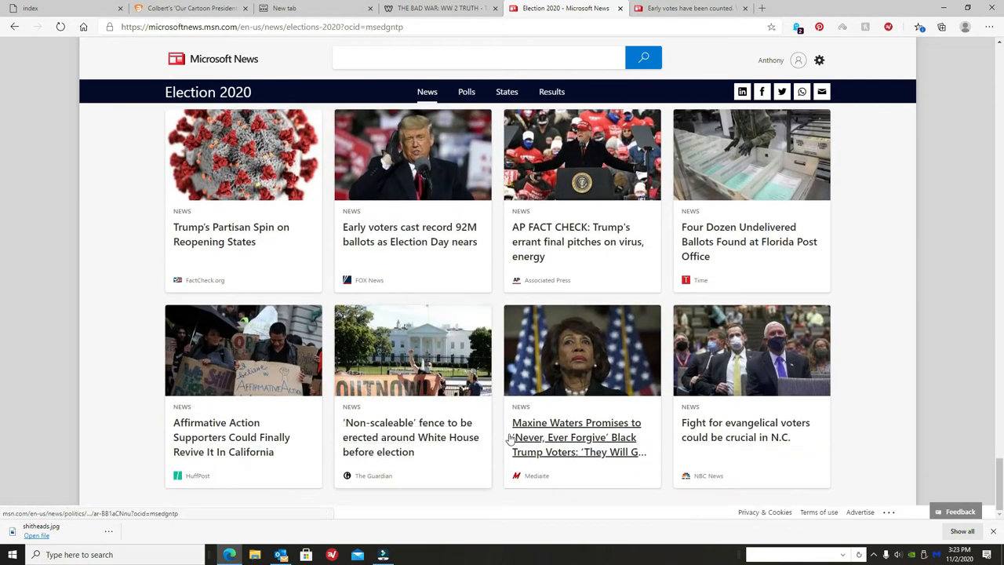
mouse_move(635, 505)
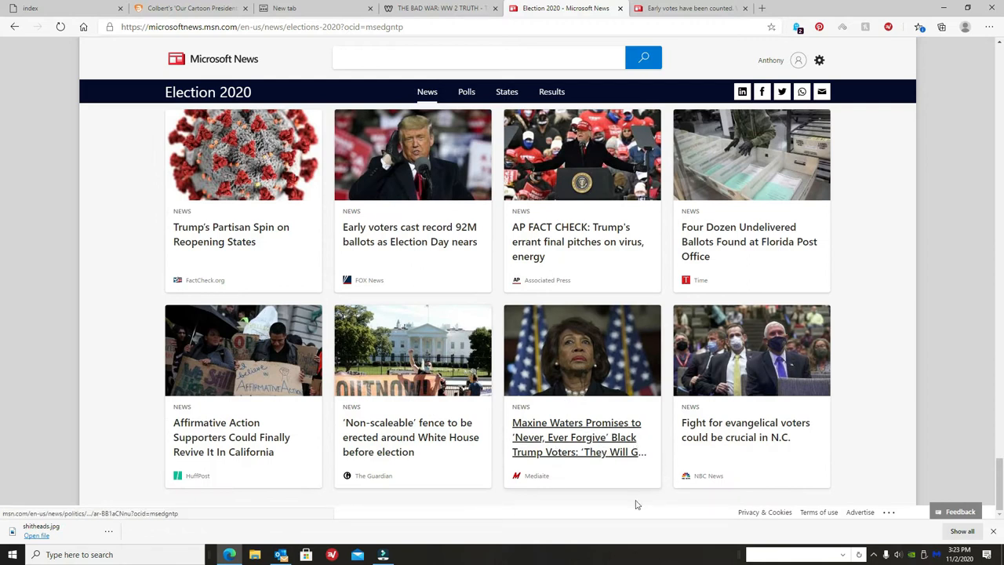
mouse_move(635, 511)
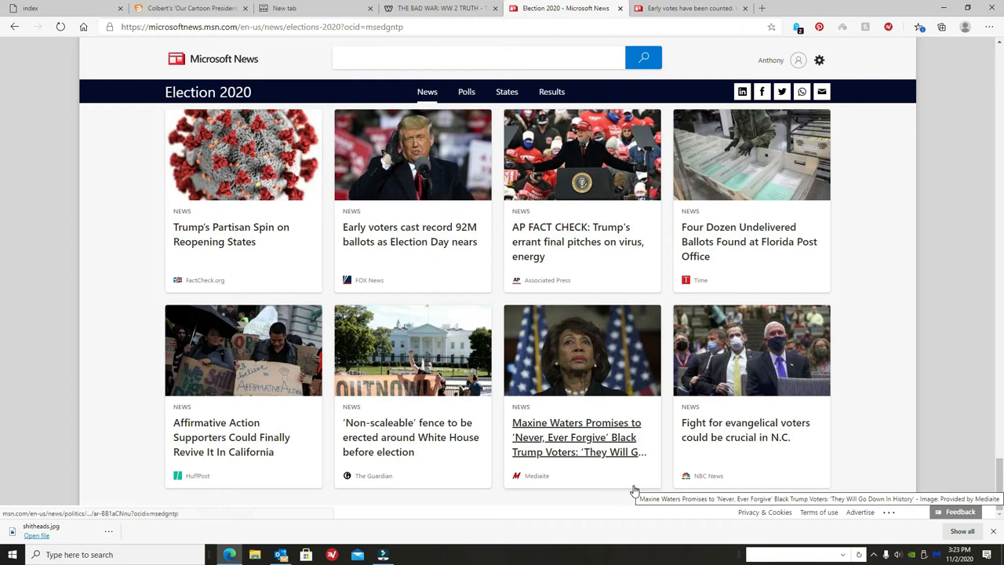
mouse_move(635, 492)
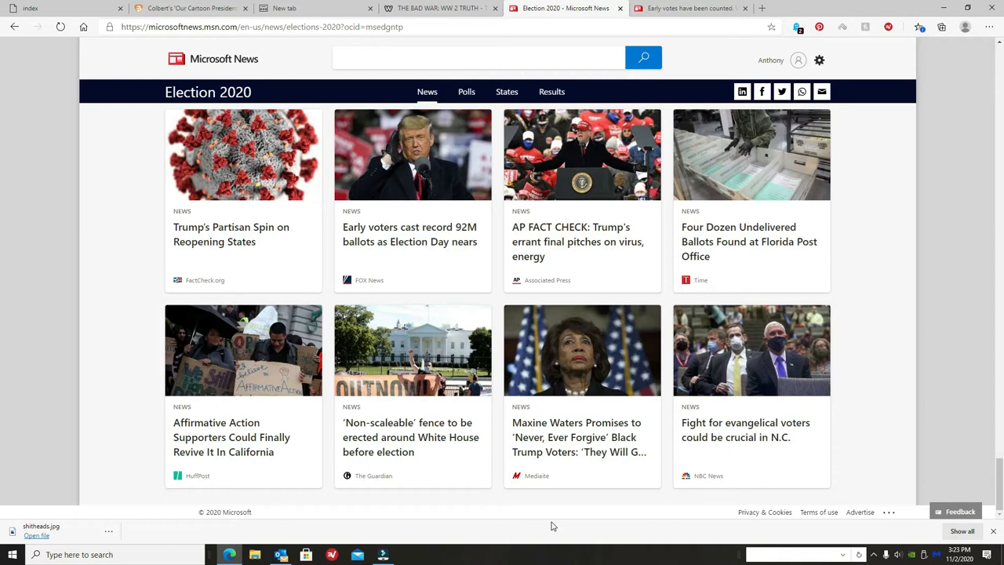
mouse_move(582, 381)
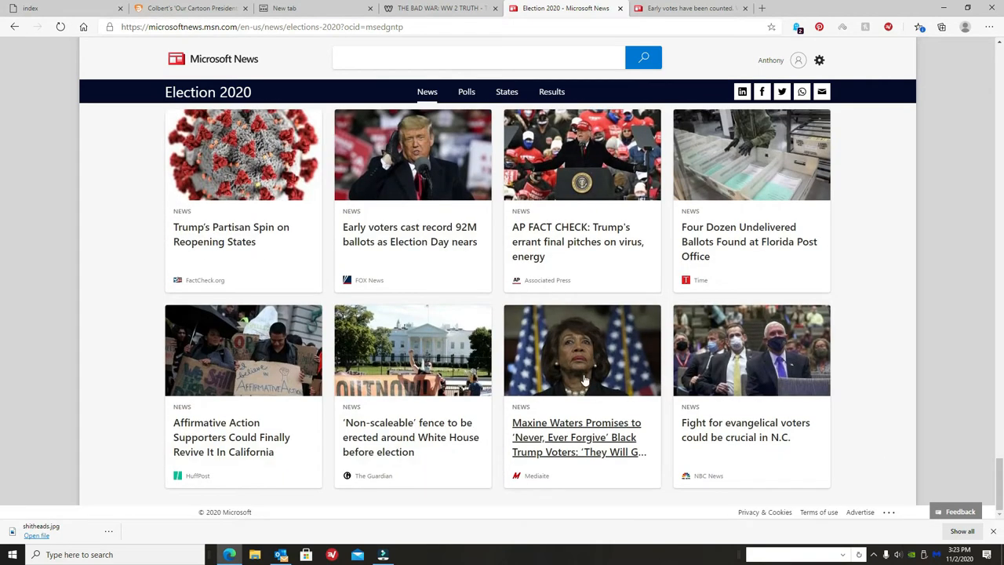
mouse_move(592, 477)
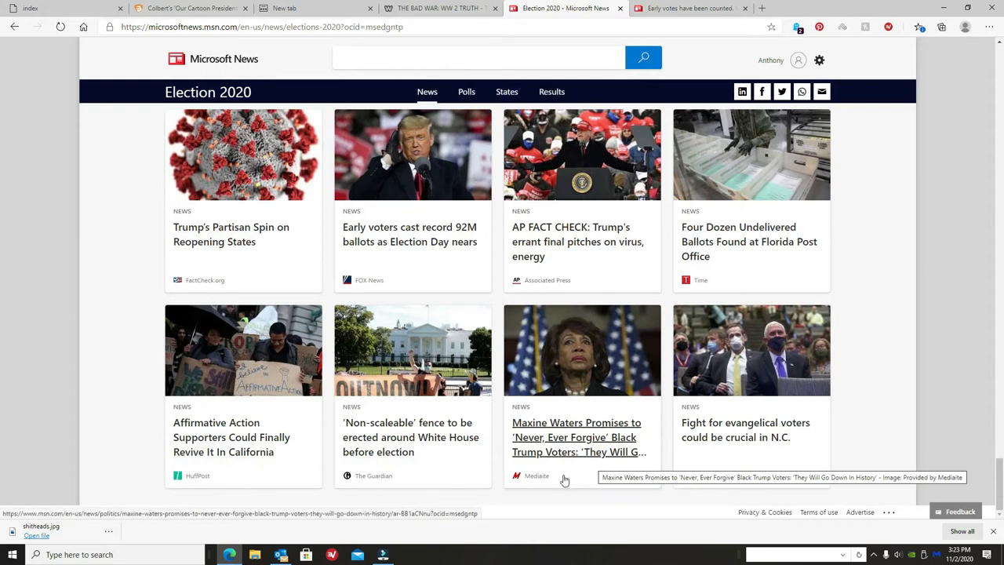
mouse_move(573, 479)
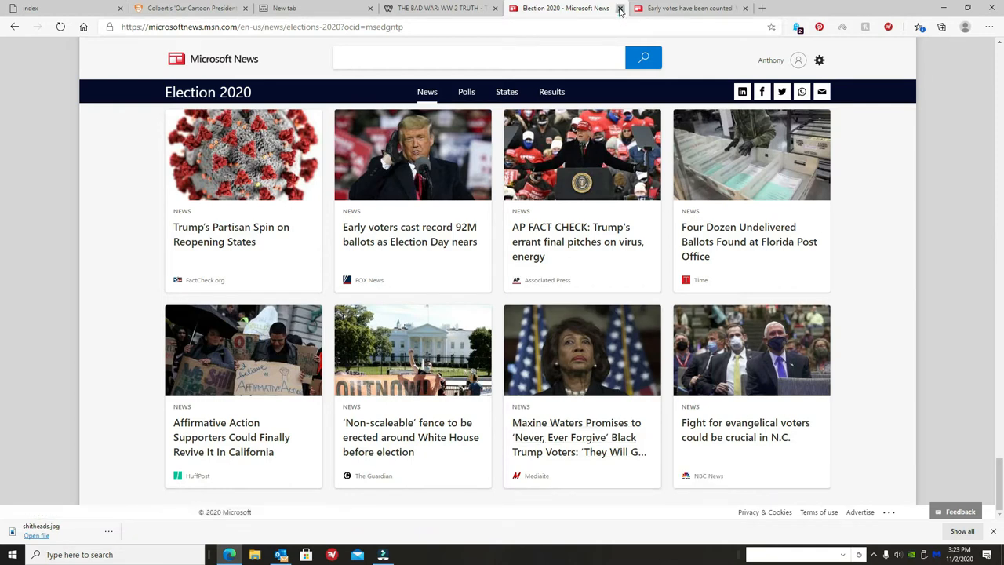
Close the Election 2020 page and read through NewsBusters' Colbert 'Our Cartoon President' article.
click(621, 8)
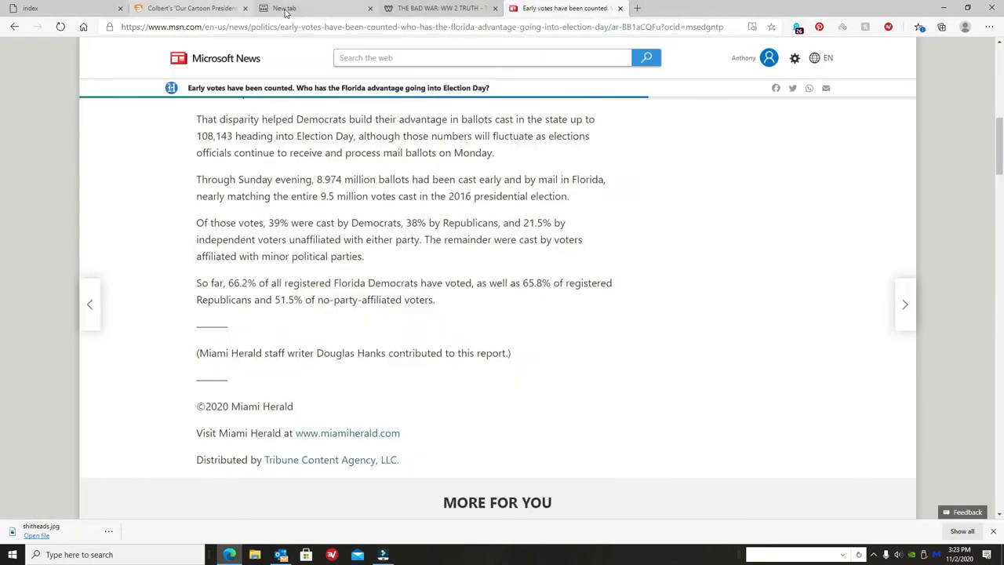
click(188, 8)
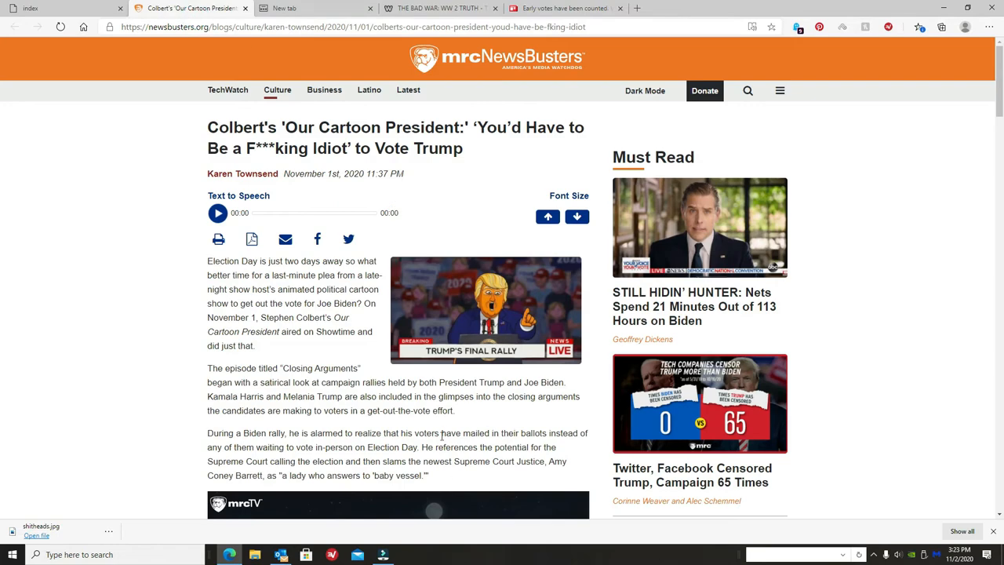
scroll(down, 3)
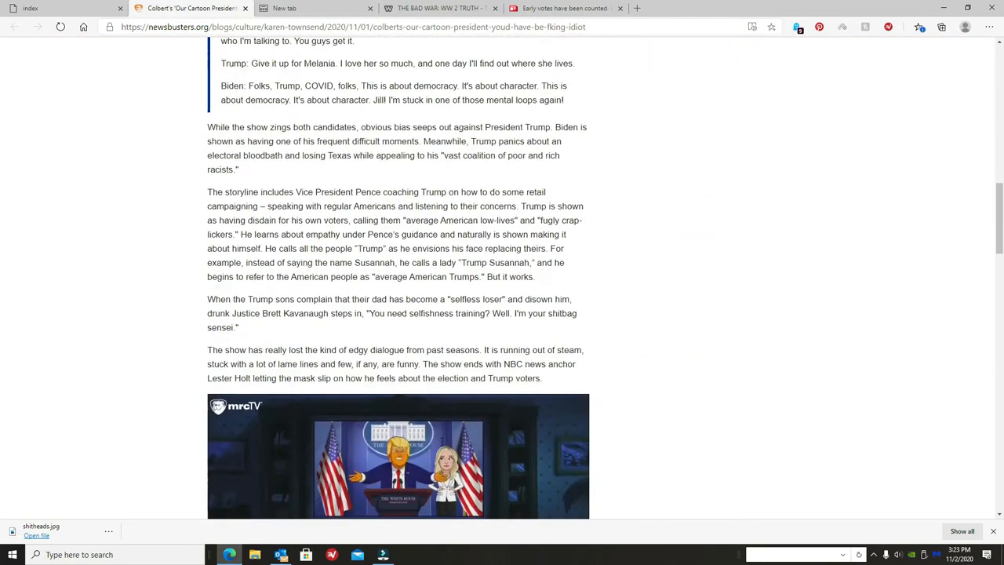
scroll(down, 3)
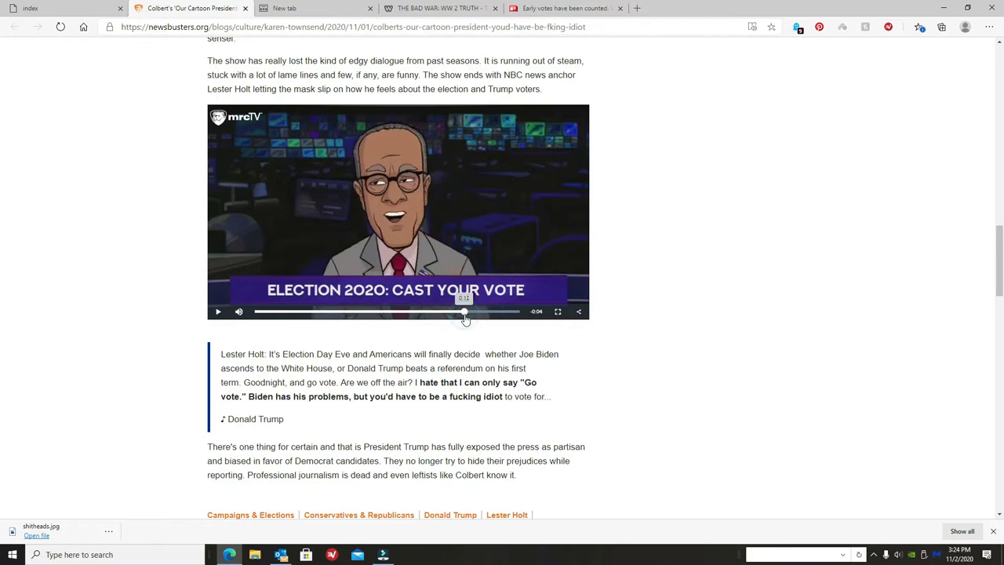
scroll(down, 3)
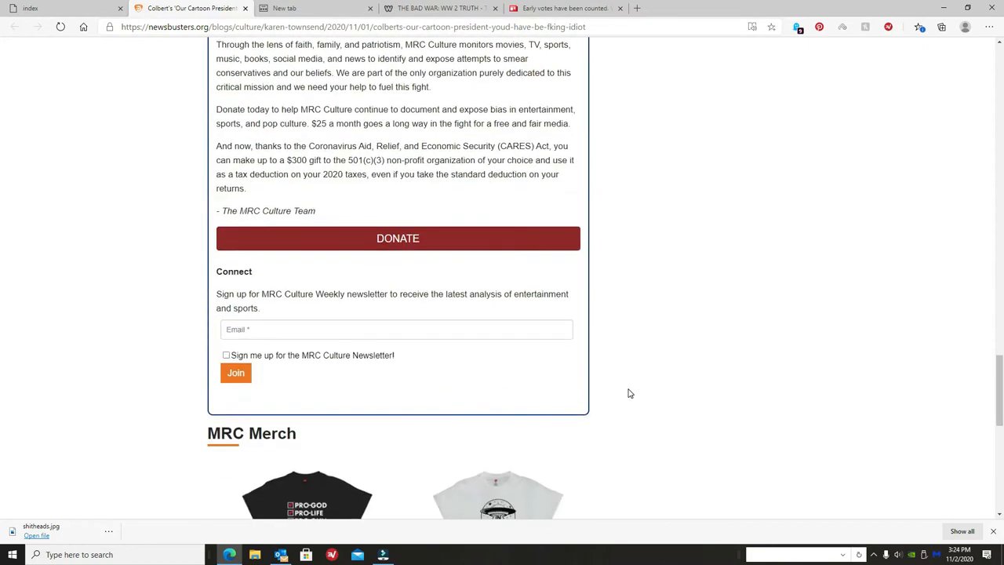
scroll(up, 3)
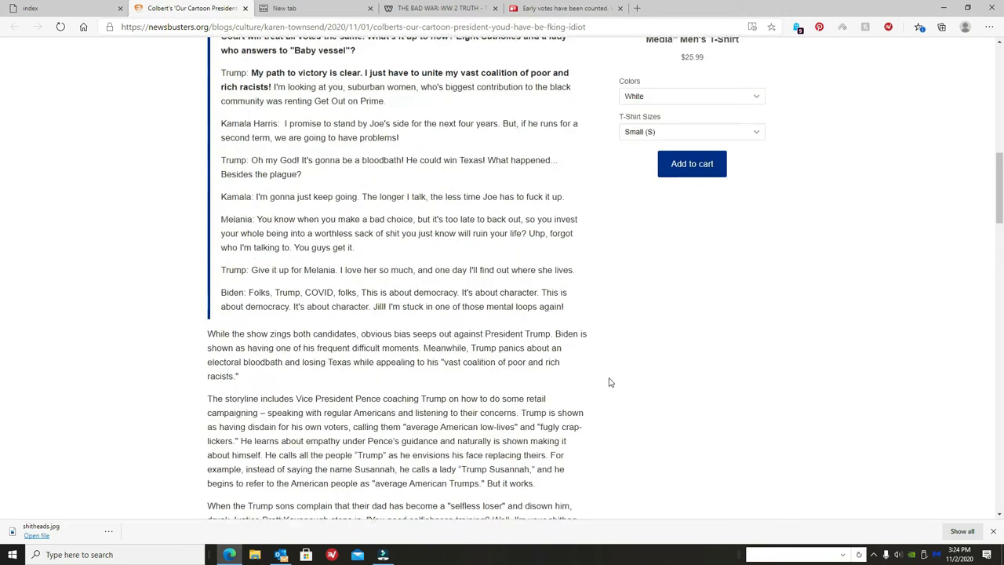
scroll(up, 3)
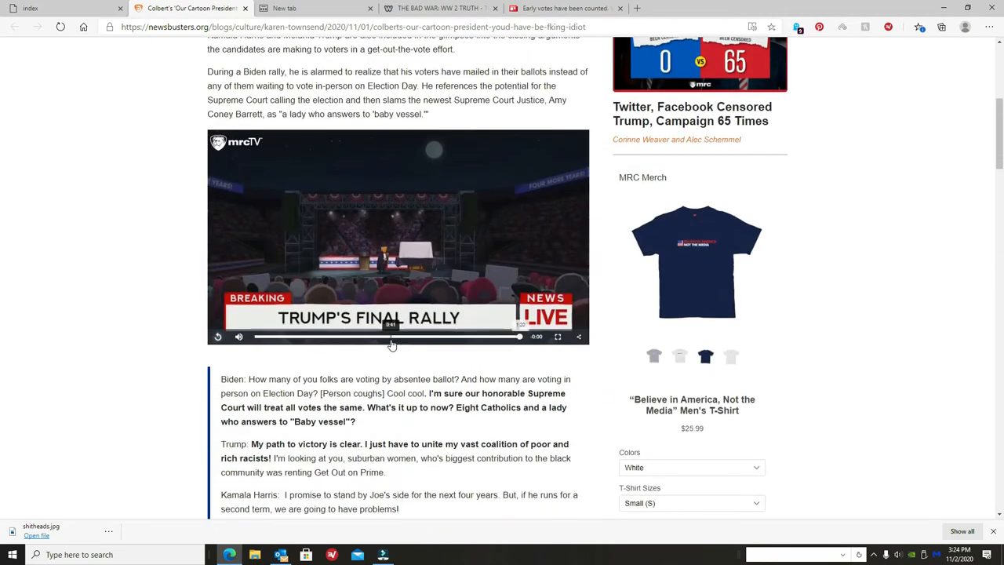
Play and pause the embedded Trump's Final Rally clip, then return to the headline.
click(217, 336)
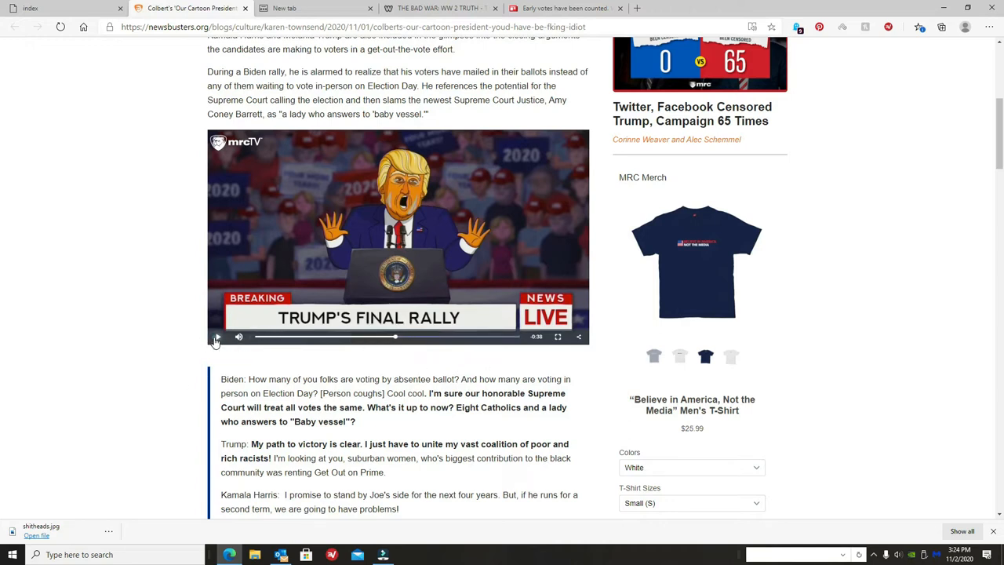
click(217, 336)
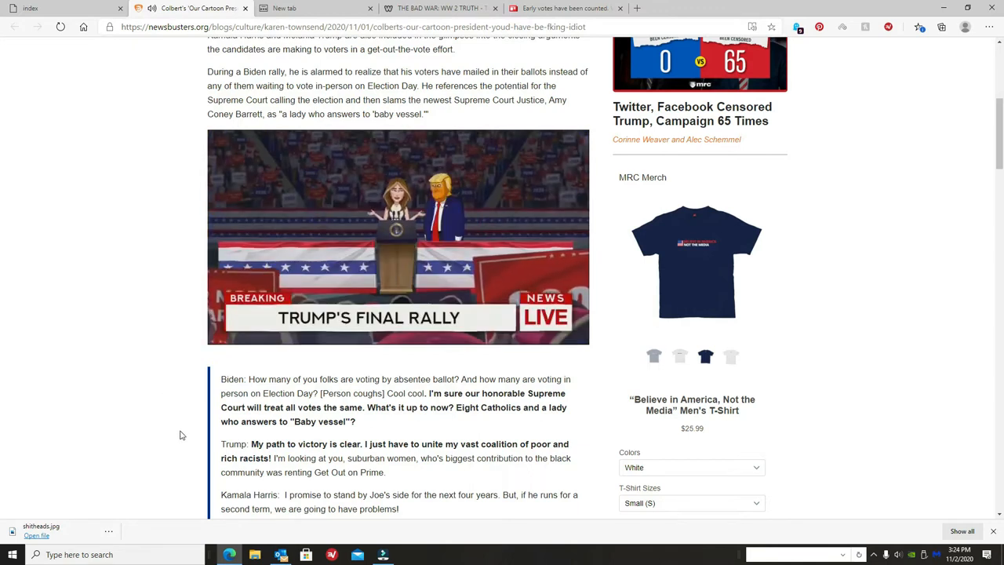
click(399, 236)
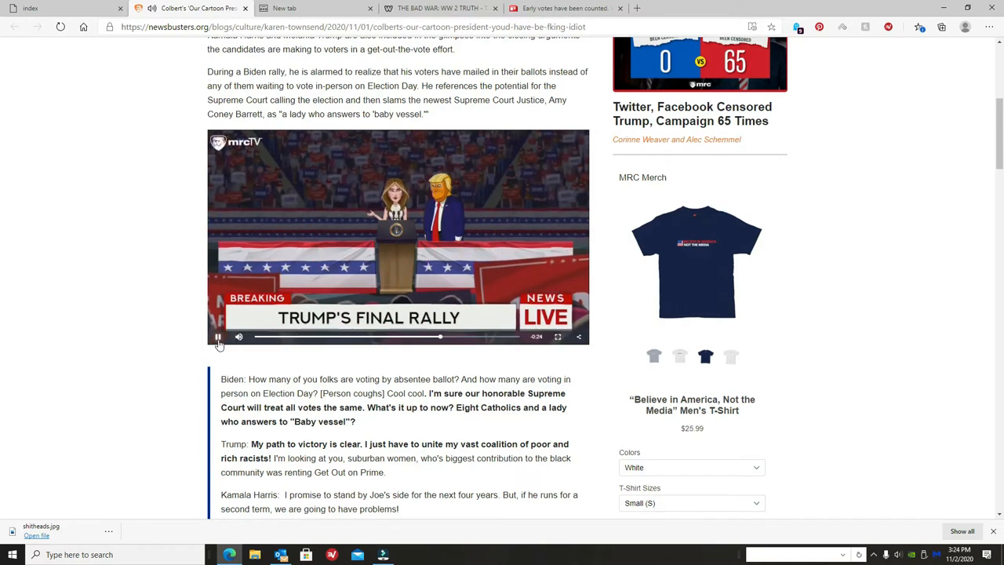
click(218, 335)
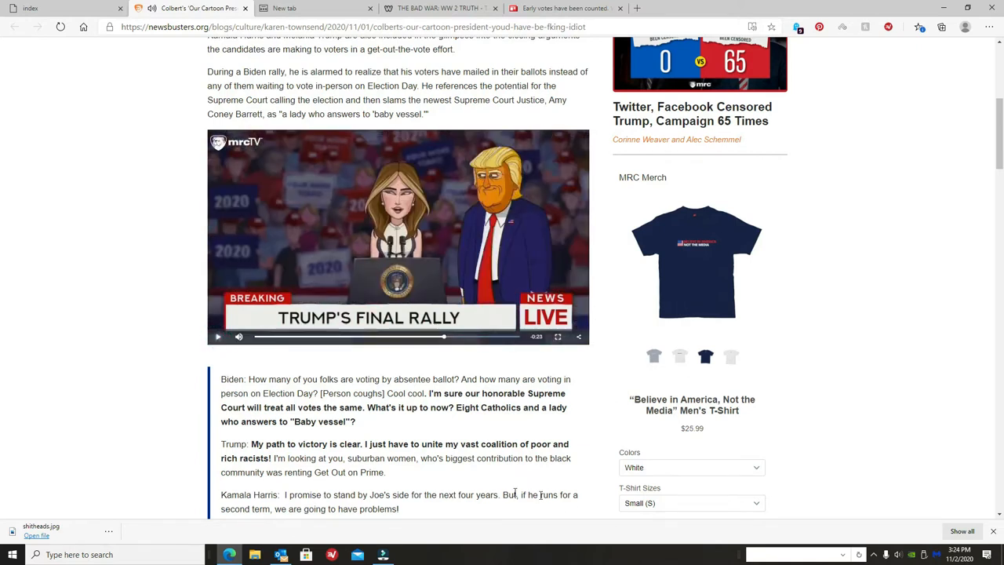
scroll(down, 3)
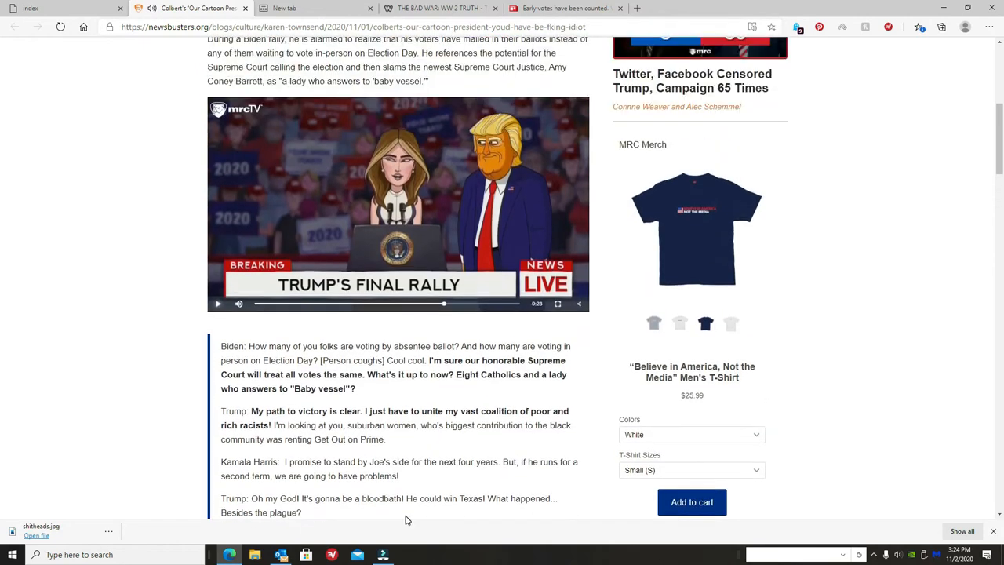
scroll(up, 3)
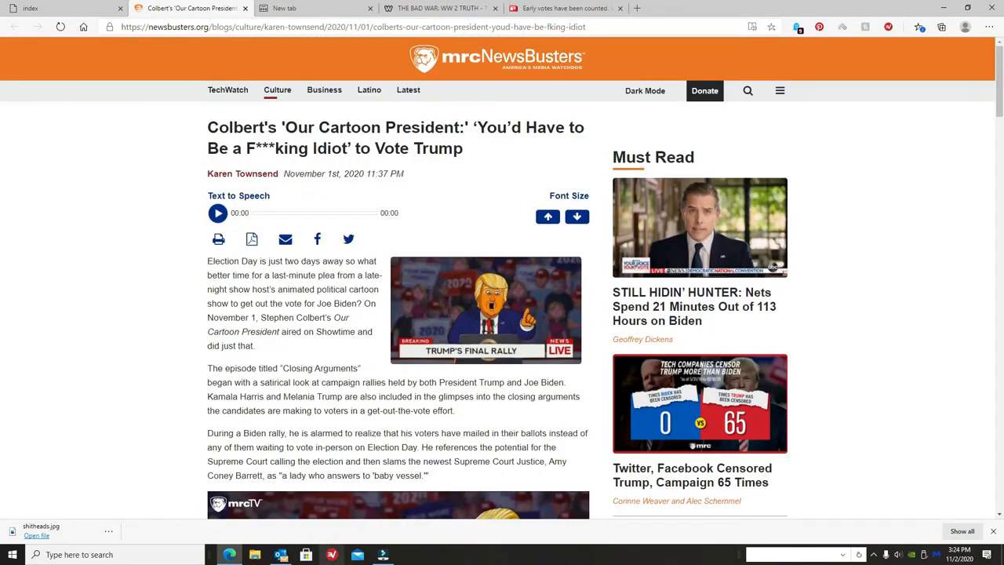
Switch to the New tab page and scroll through its My Feed news cards and back up.
click(284, 8)
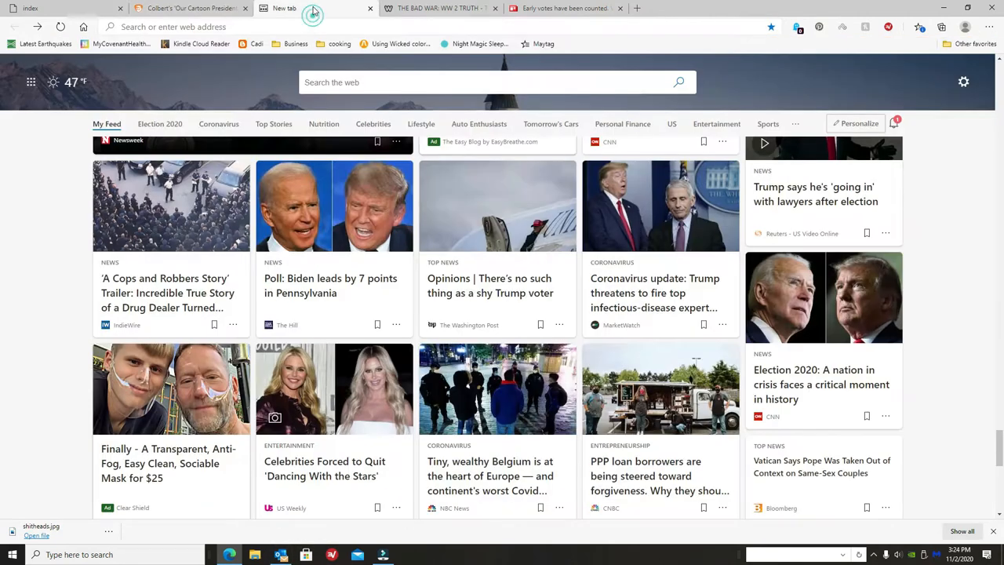
mouse_move(44, 267)
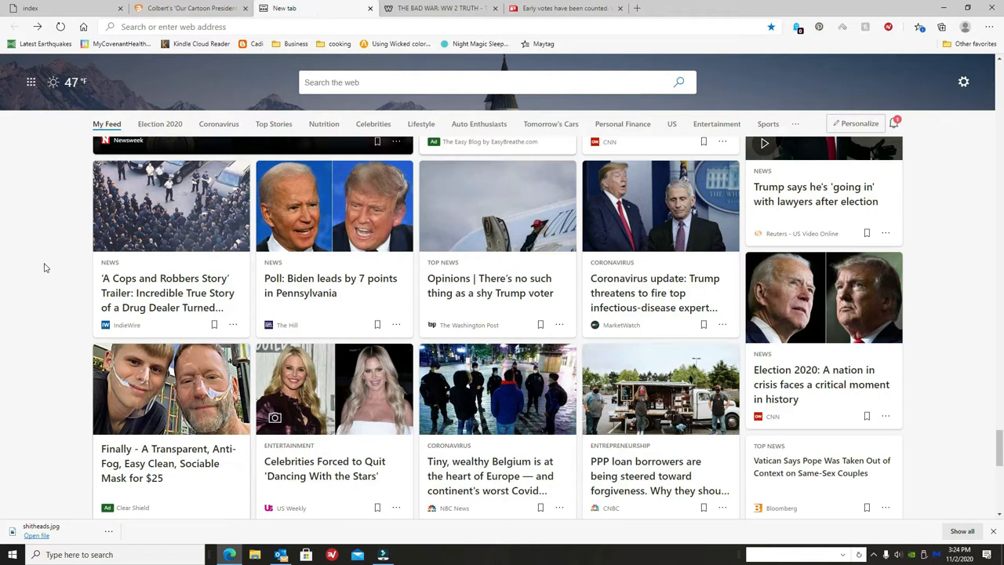
scroll(down, 3)
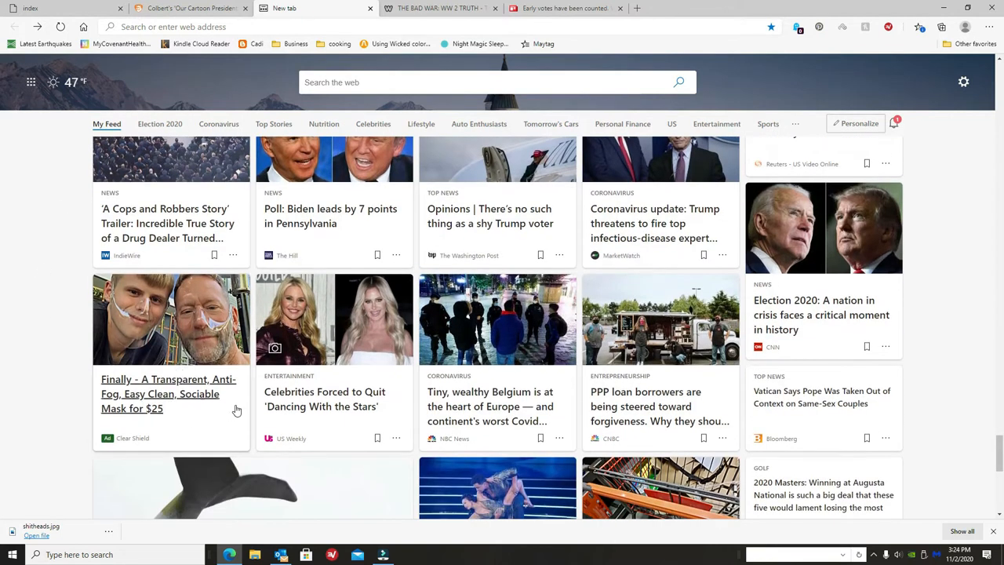
mouse_move(146, 398)
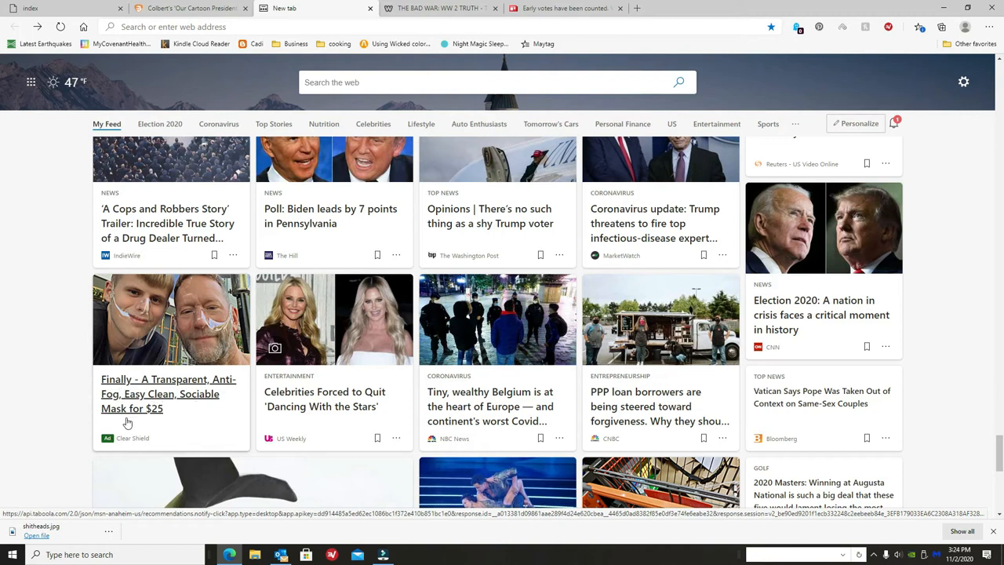
mouse_move(179, 414)
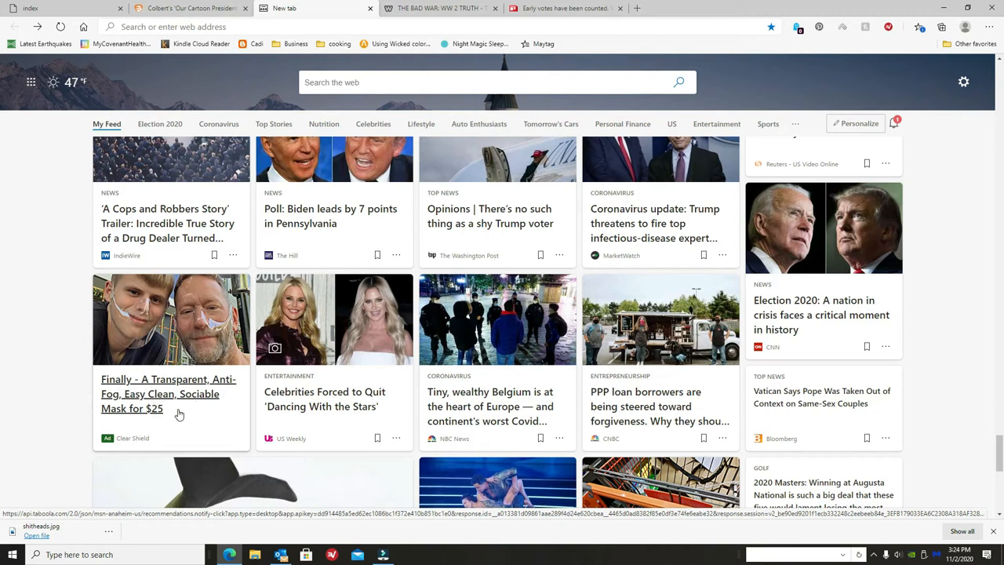
mouse_move(165, 387)
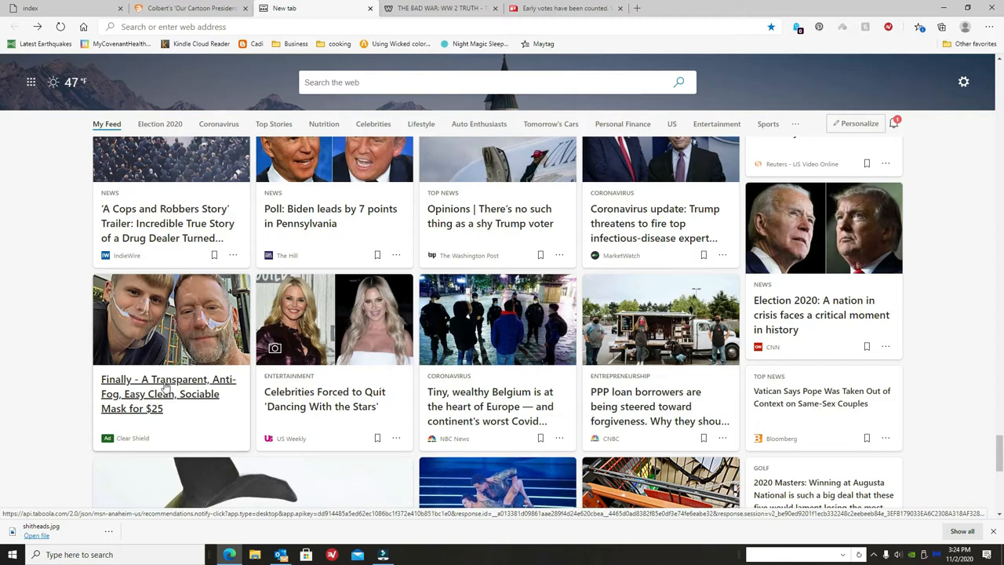
scroll(down, 3)
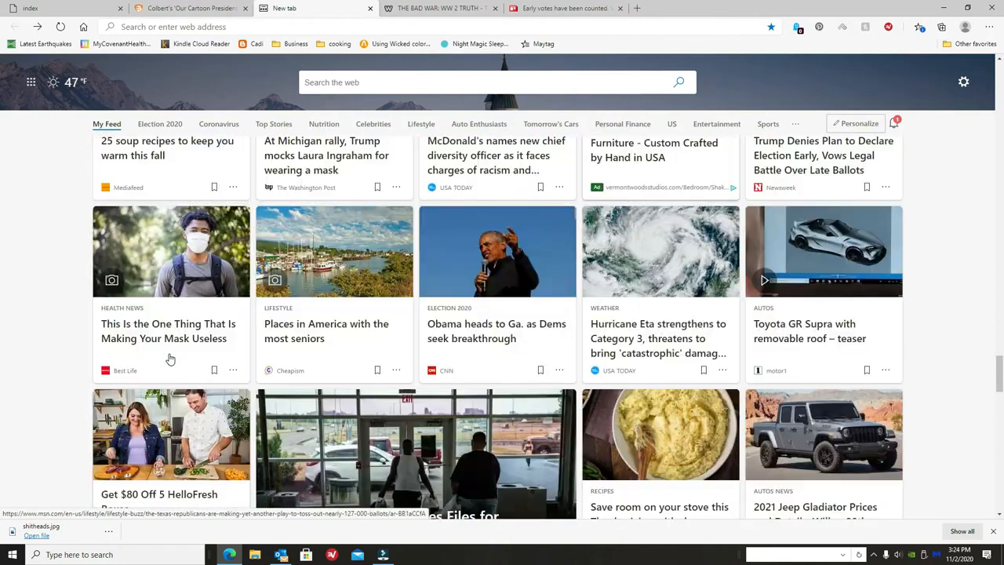
scroll(down, 3)
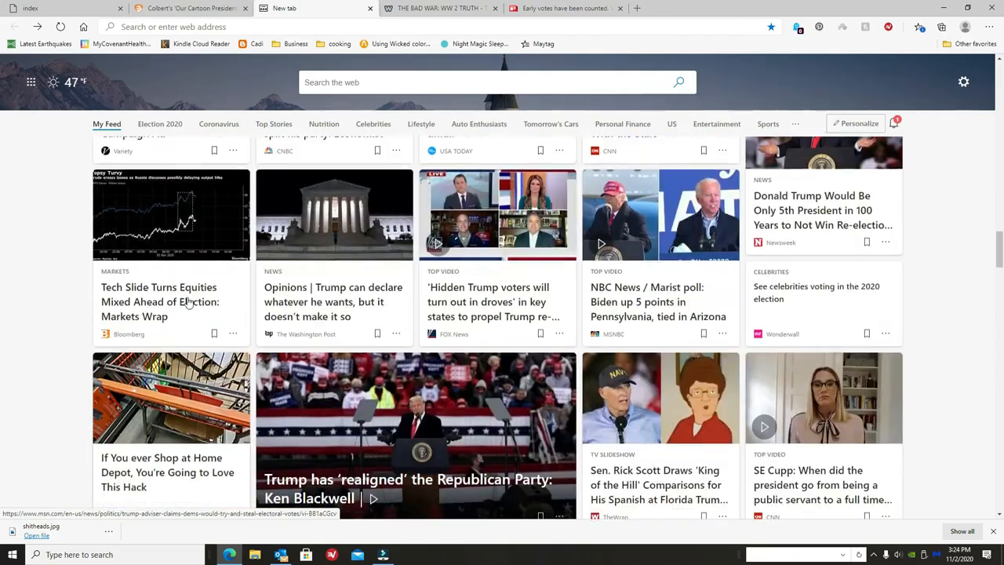
scroll(down, 3)
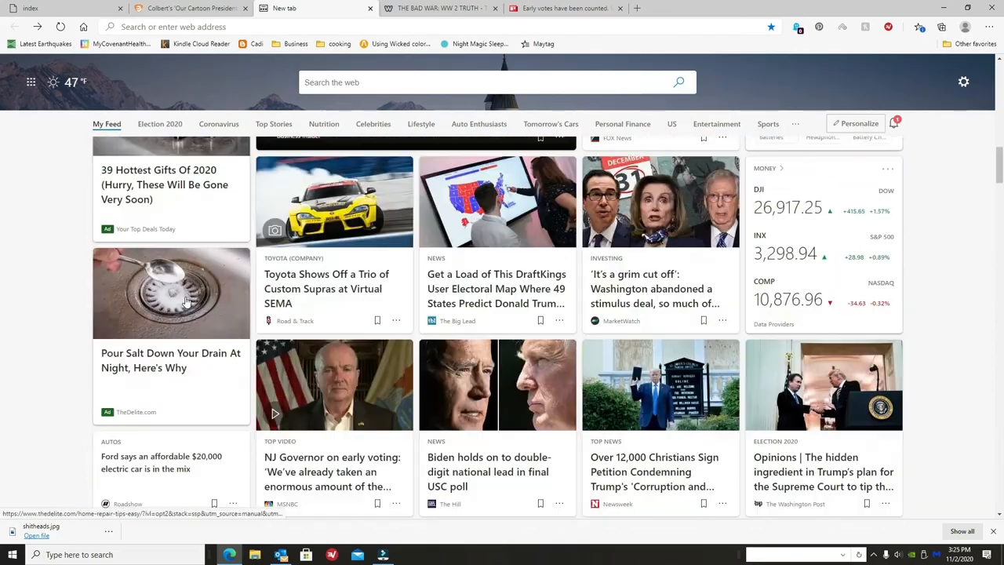
scroll(up, 3)
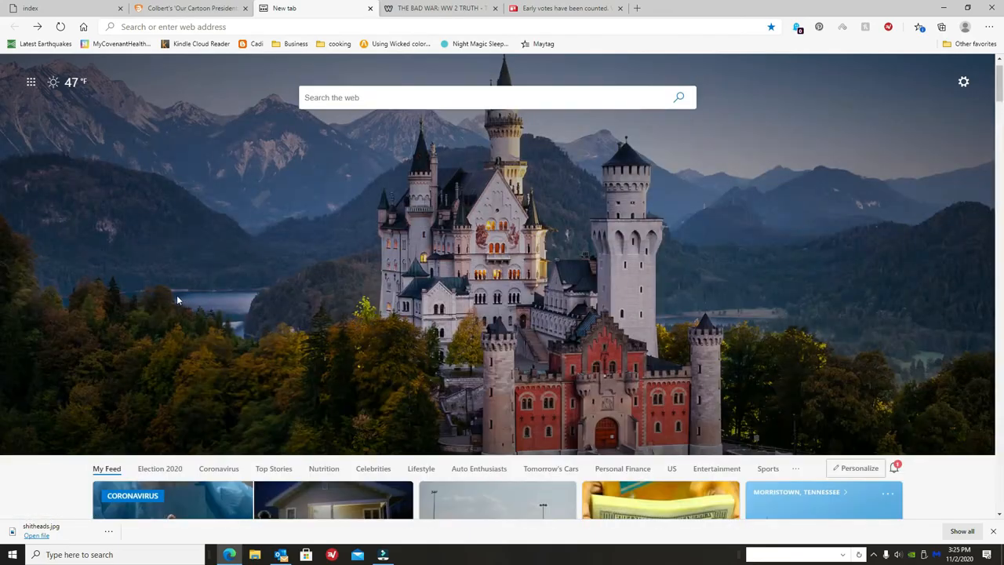
scroll(down, 3)
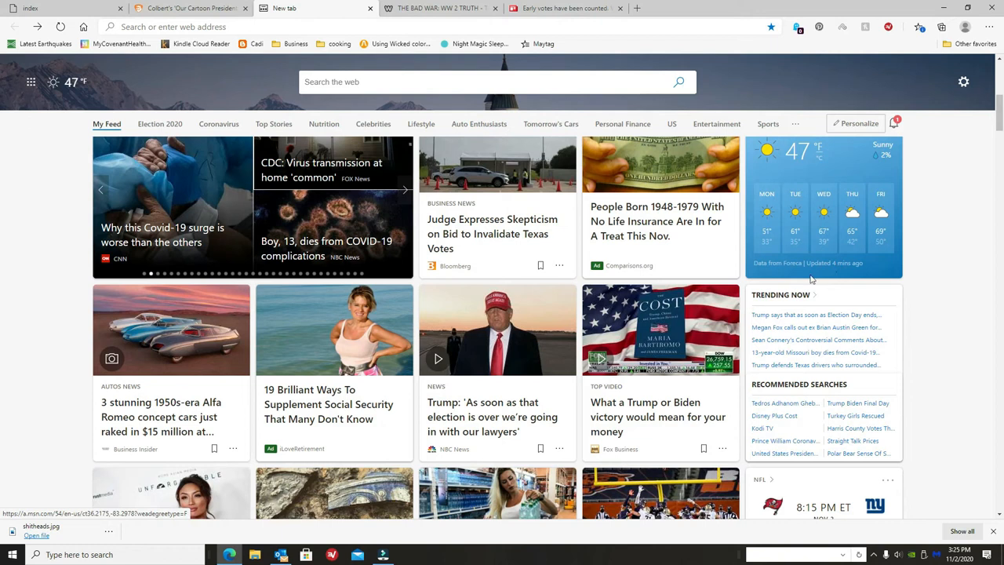
mouse_move(596, 330)
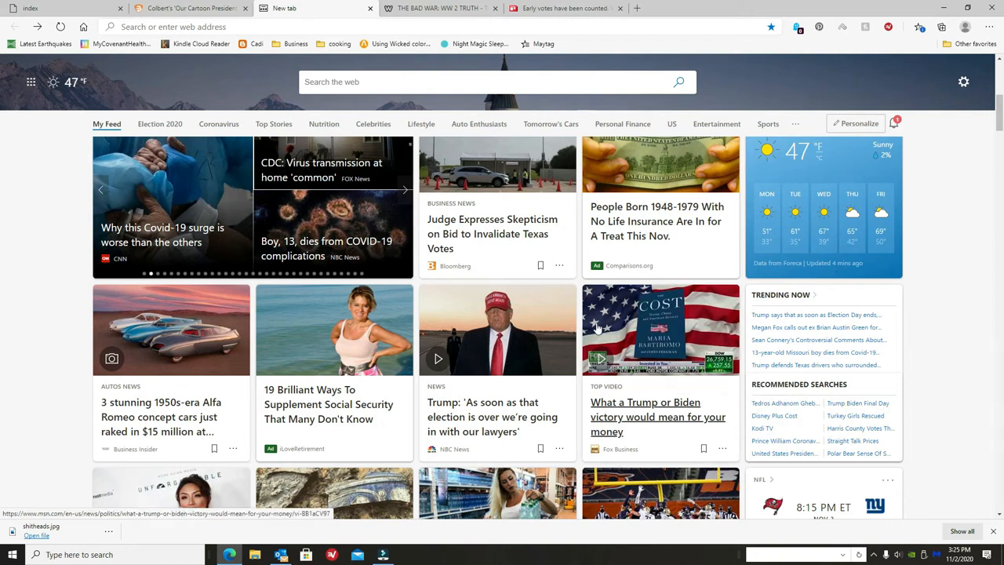
scroll(down, 3)
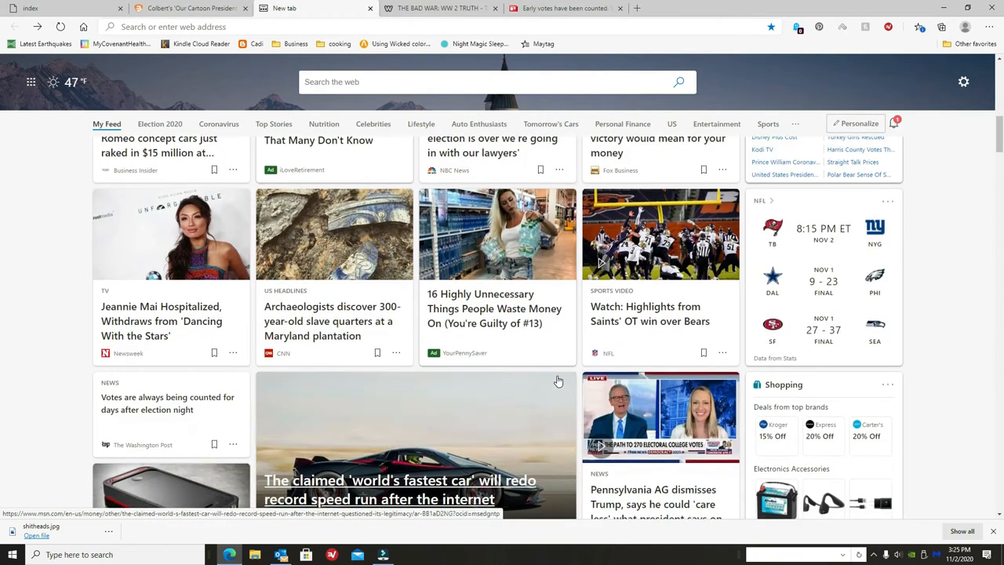
scroll(down, 3)
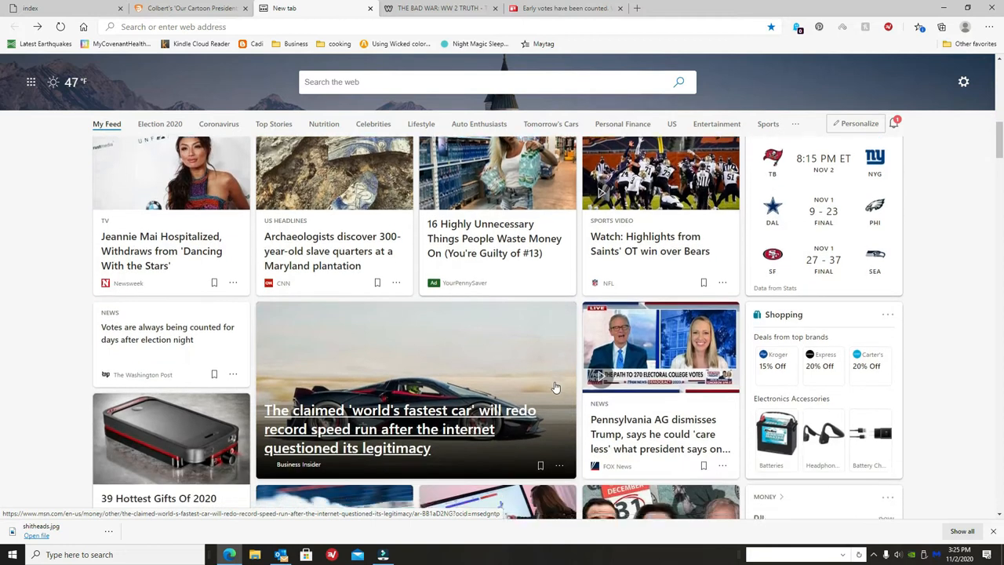
scroll(down, 3)
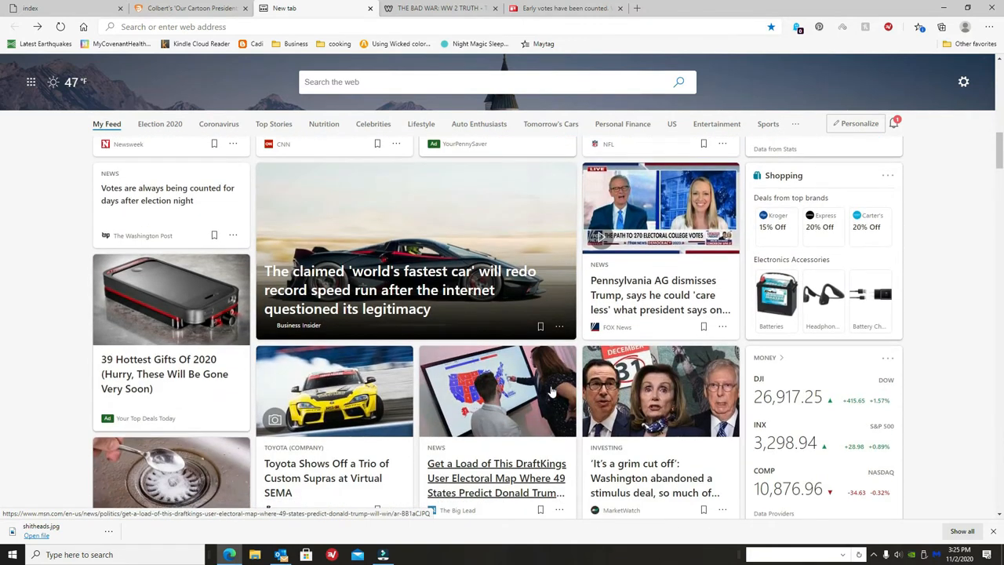
scroll(down, 3)
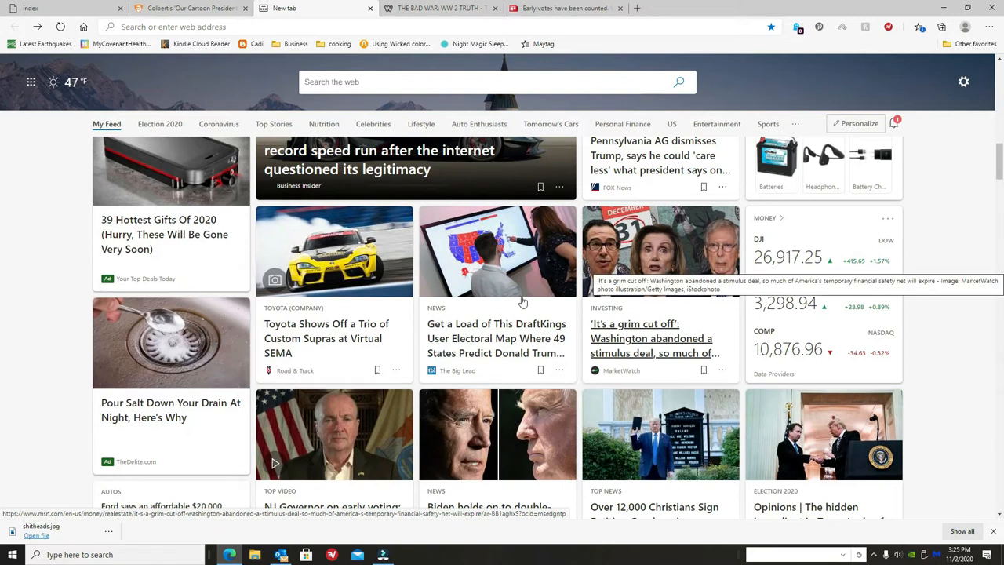
scroll(down, 3)
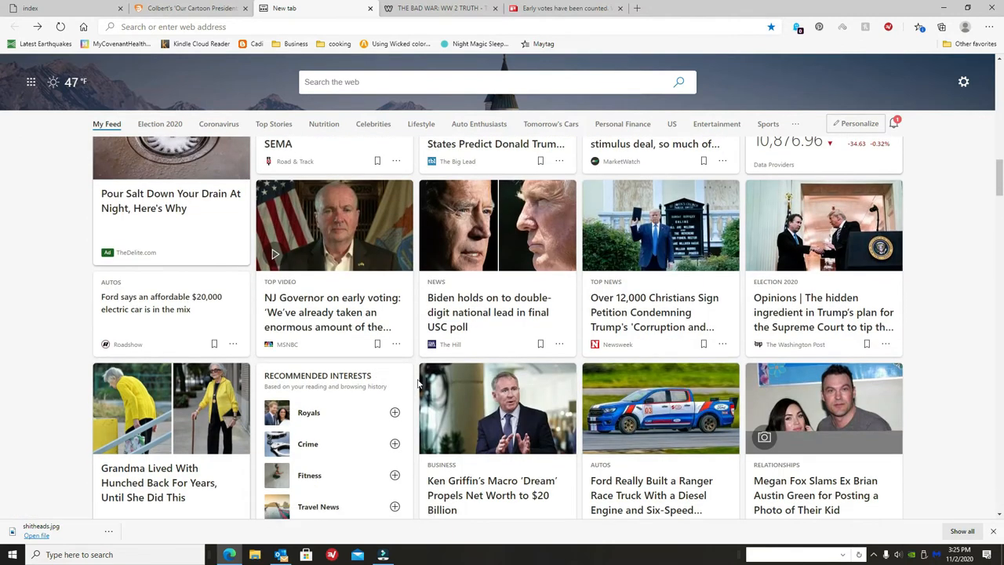
mouse_move(480, 233)
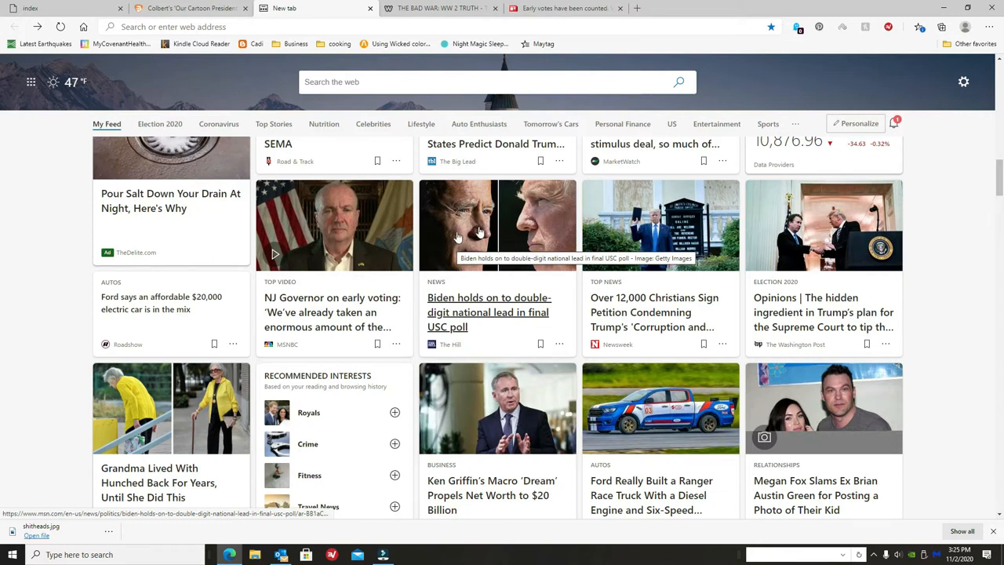
mouse_move(346, 467)
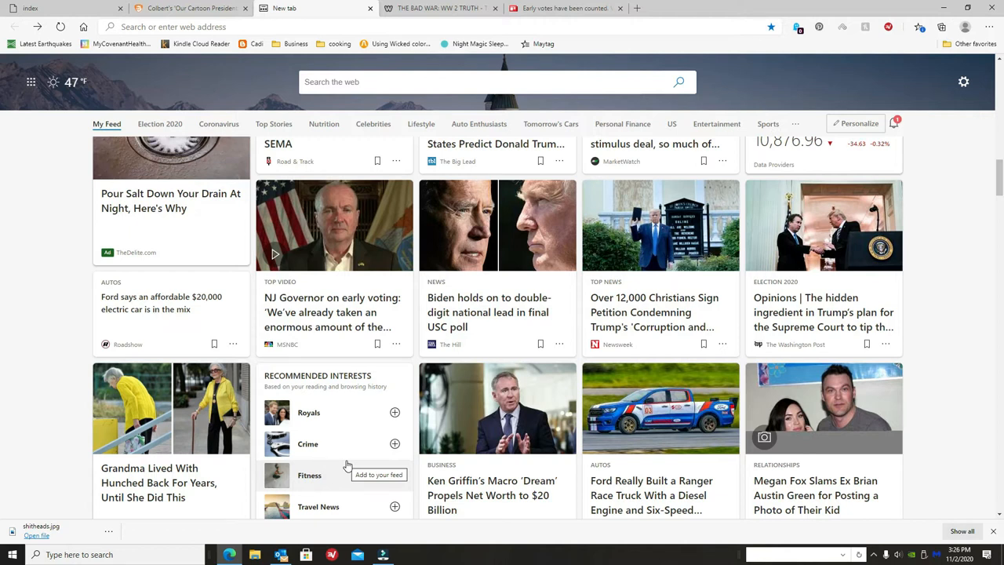
Scroll steadily down the new-tab MSN news feed through the earlier story cards.
scroll(down, 3)
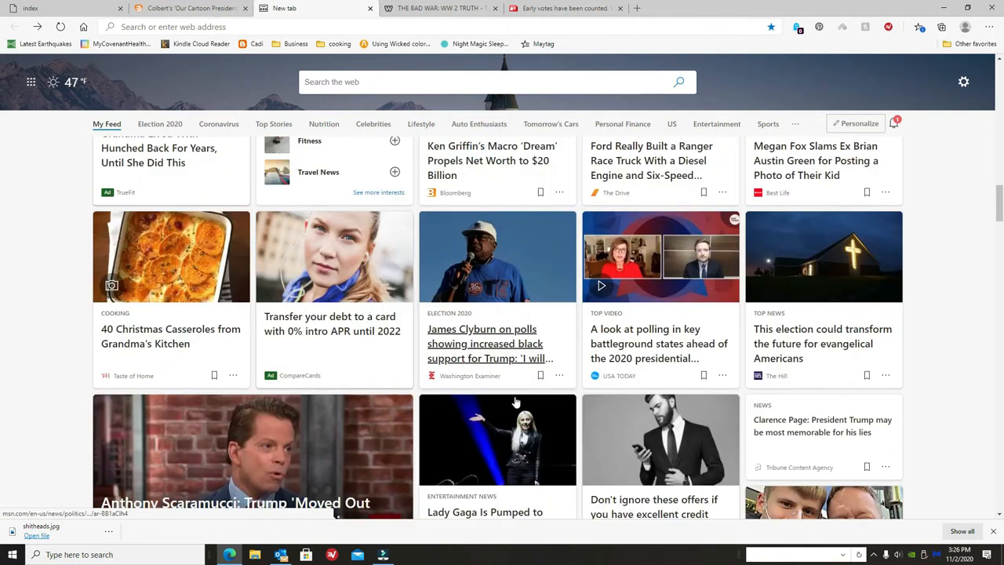
scroll(down, 3)
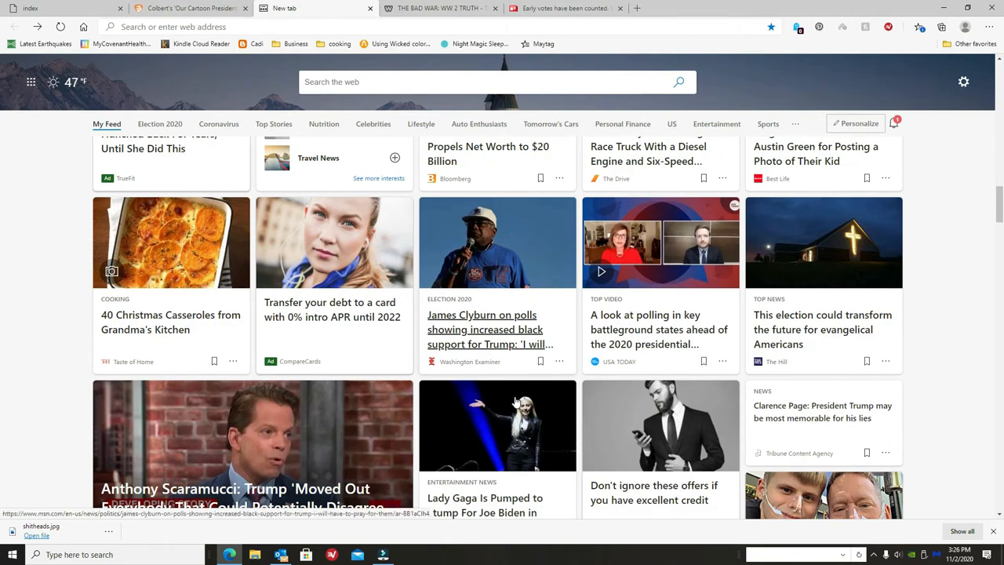
scroll(down, 3)
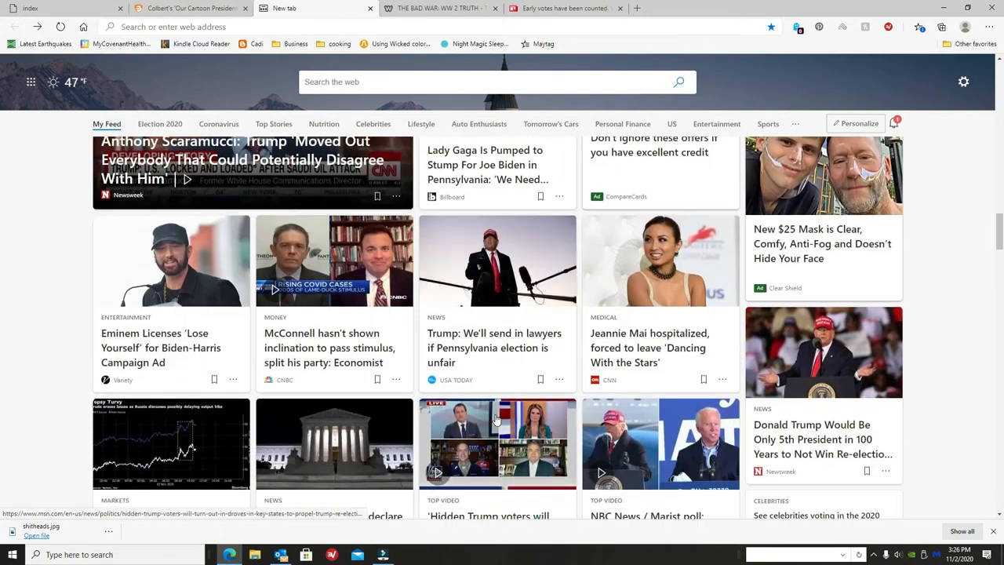
scroll(down, 3)
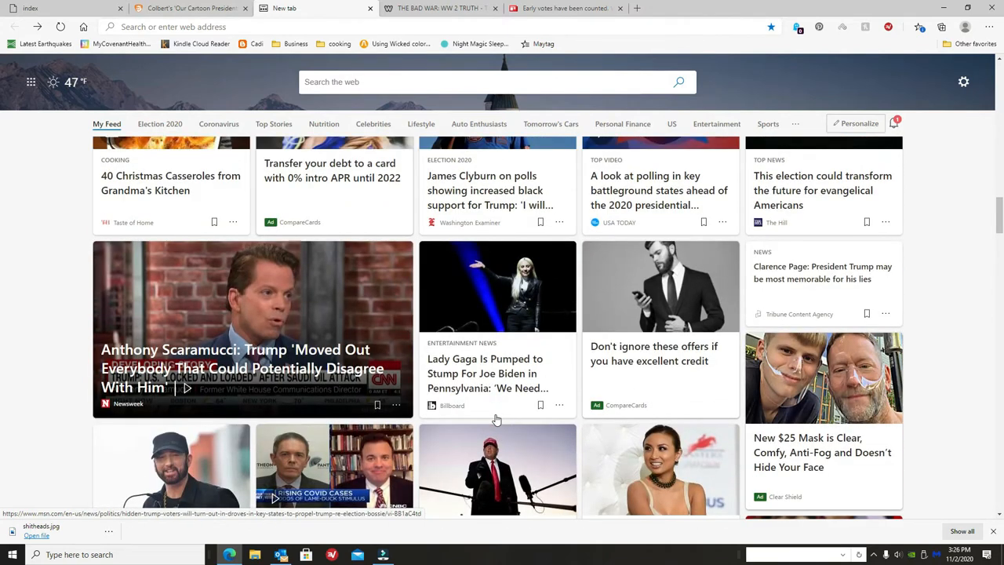
scroll(down, 3)
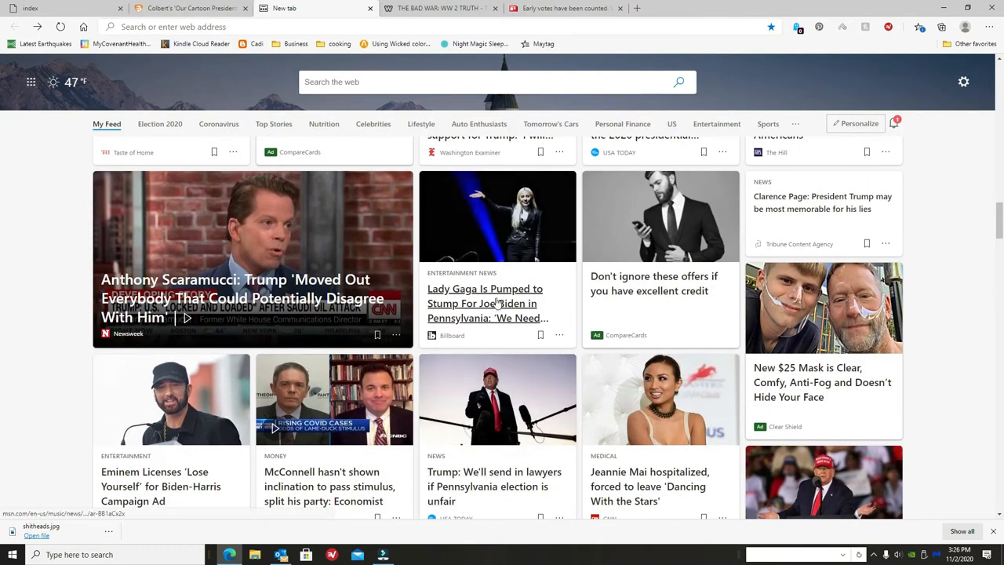
mouse_move(447, 440)
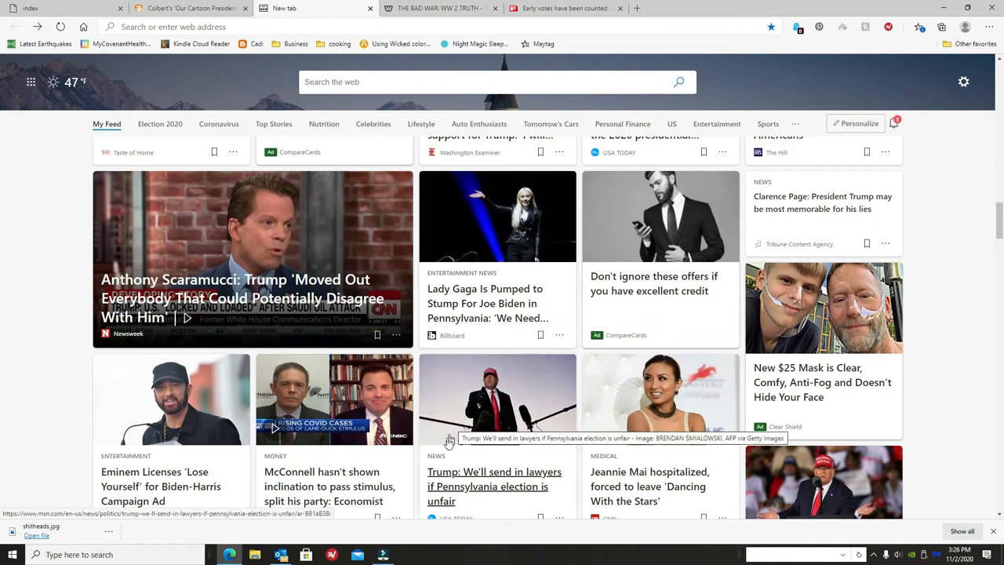
scroll(down, 3)
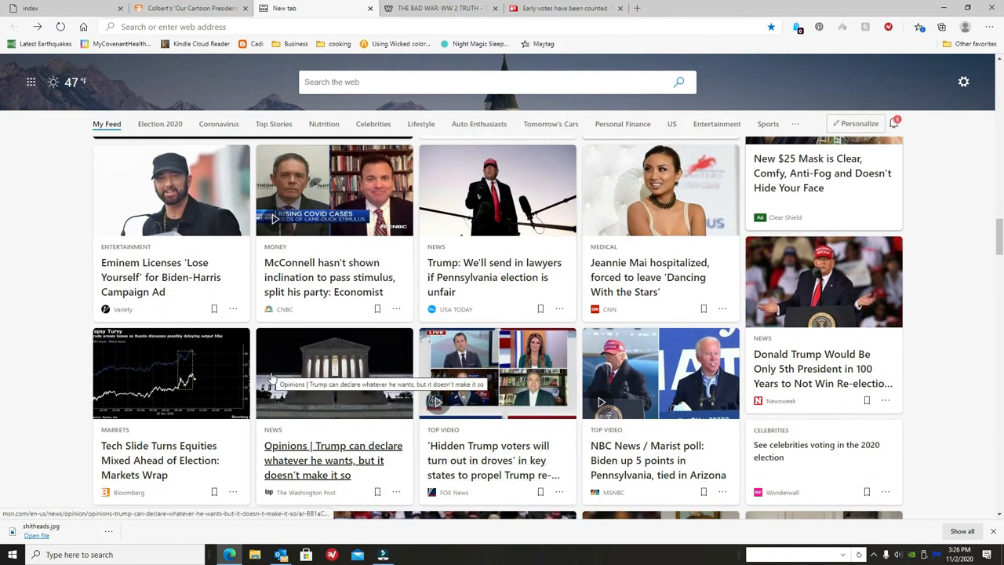
scroll(down, 3)
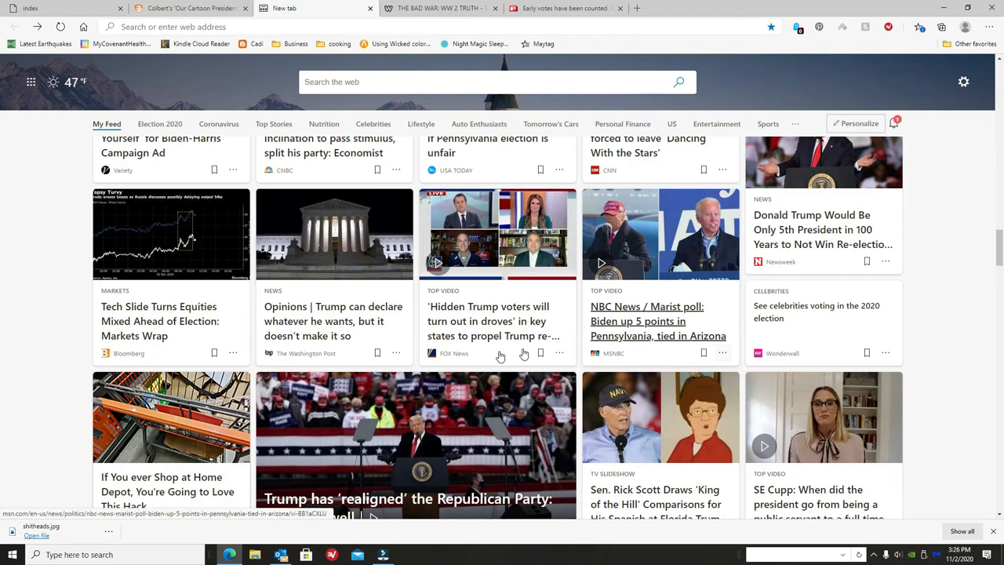
scroll(down, 3)
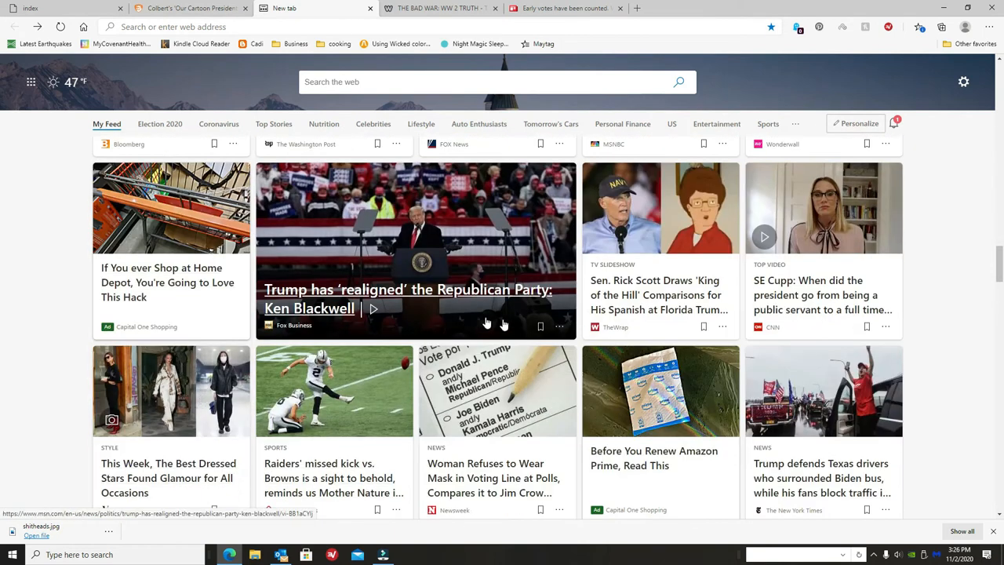
mouse_move(404, 332)
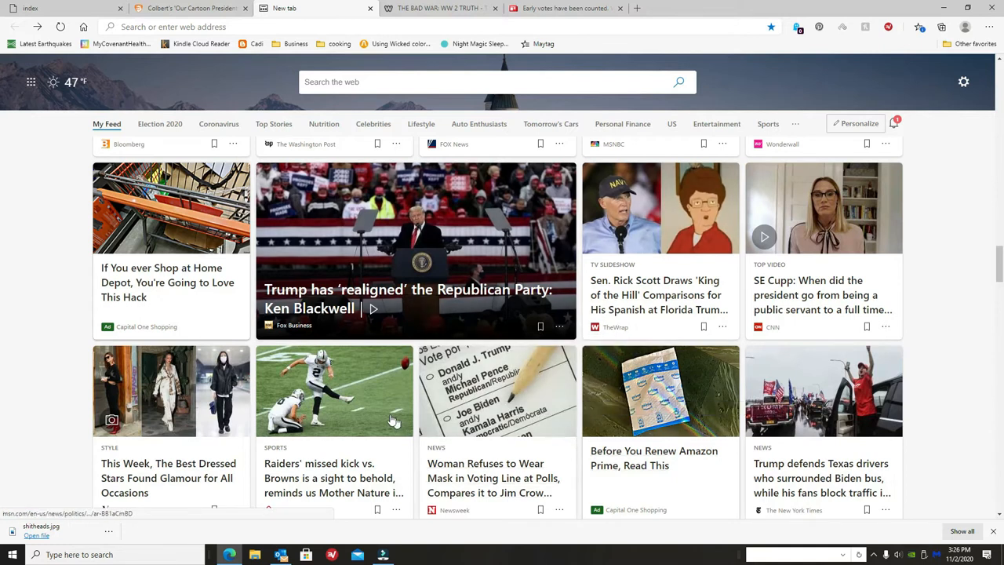
scroll(down, 3)
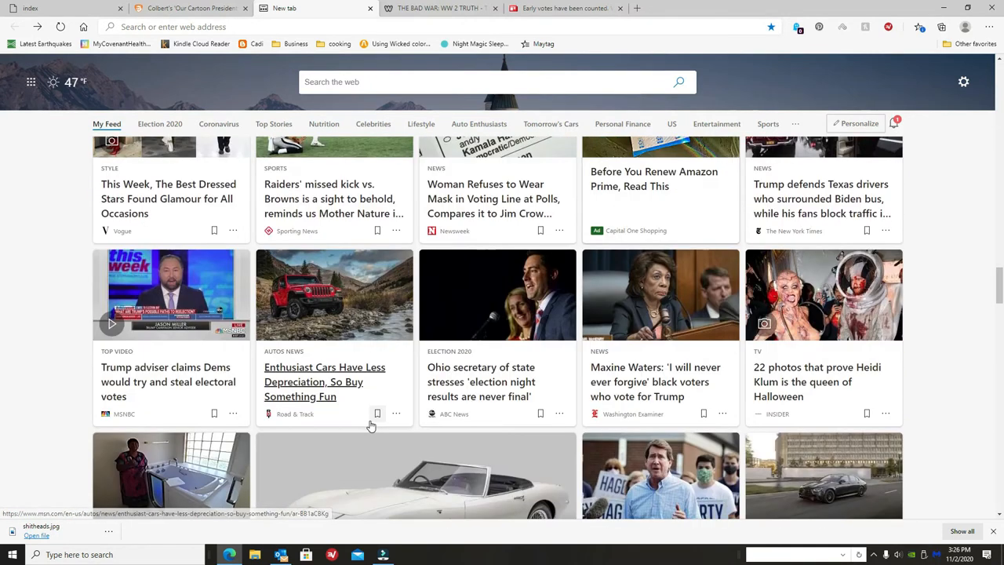
scroll(down, 3)
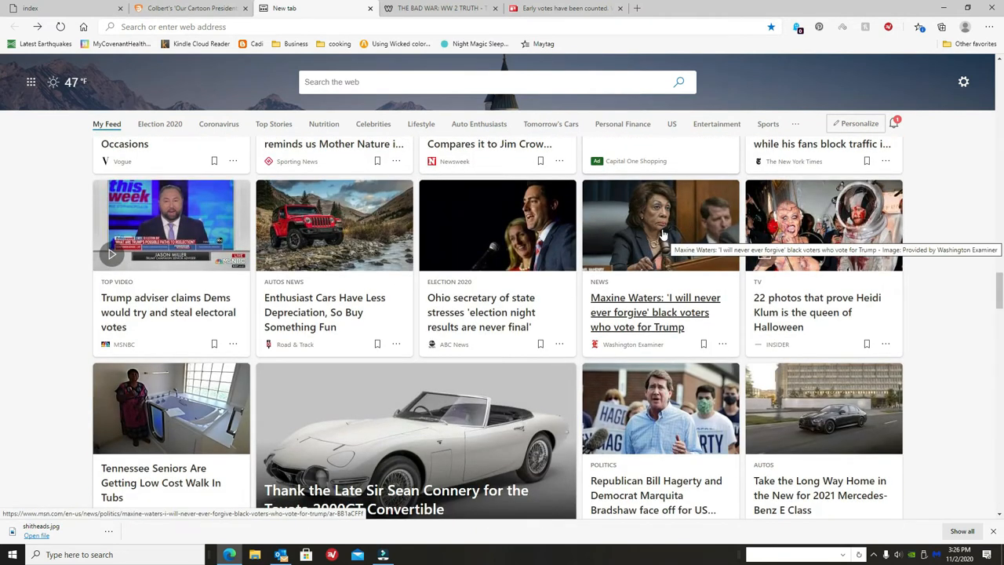
mouse_move(436, 370)
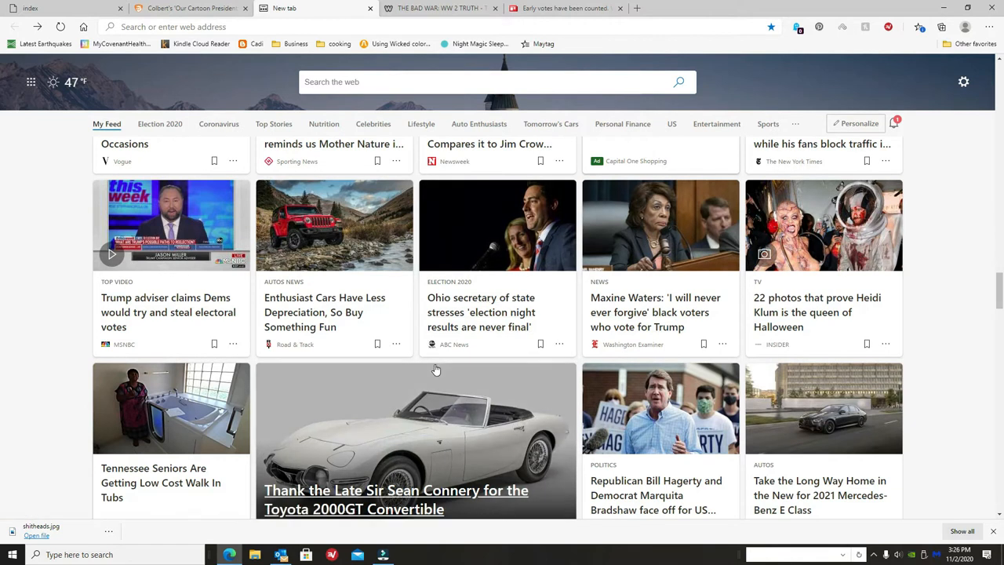
scroll(down, 3)
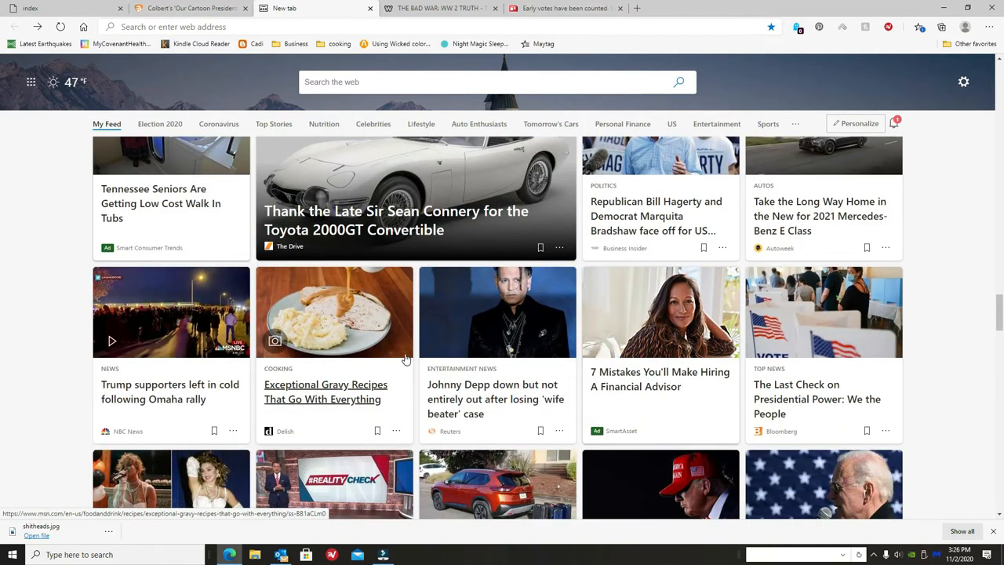
scroll(down, 3)
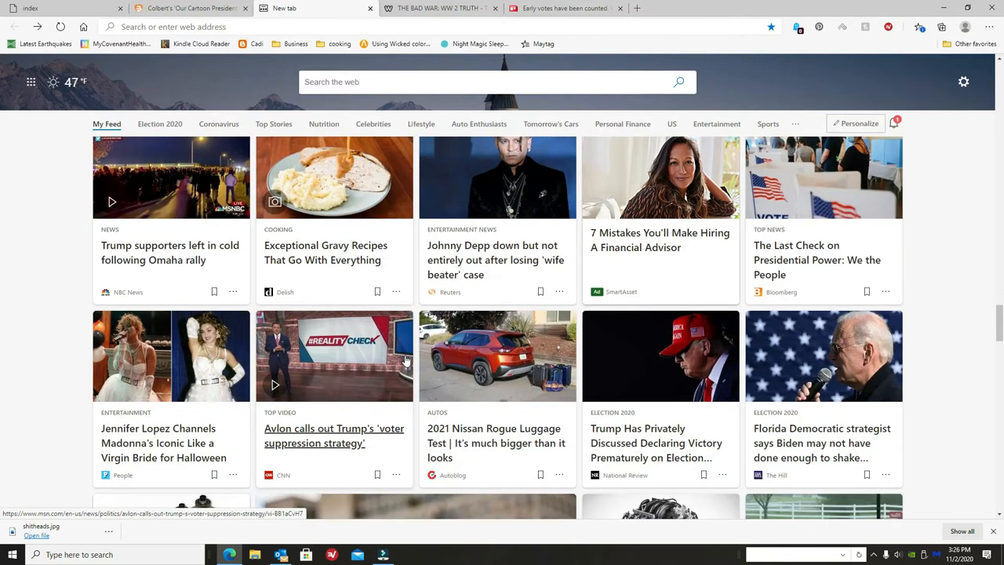
Keep scrolling down to the Pro-Trump car caravan and Facebook exempting Trump's family cards.
scroll(down, 3)
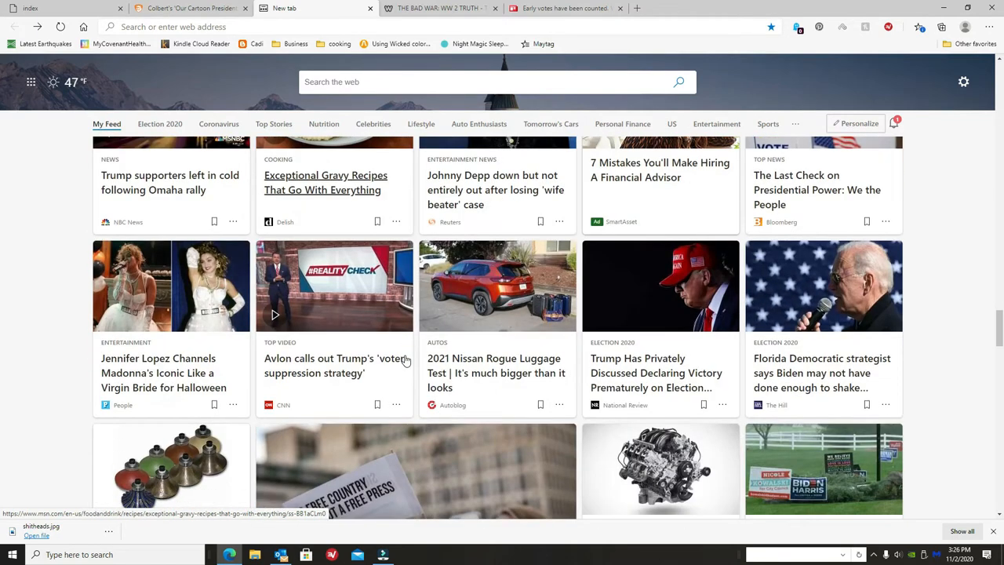
scroll(down, 3)
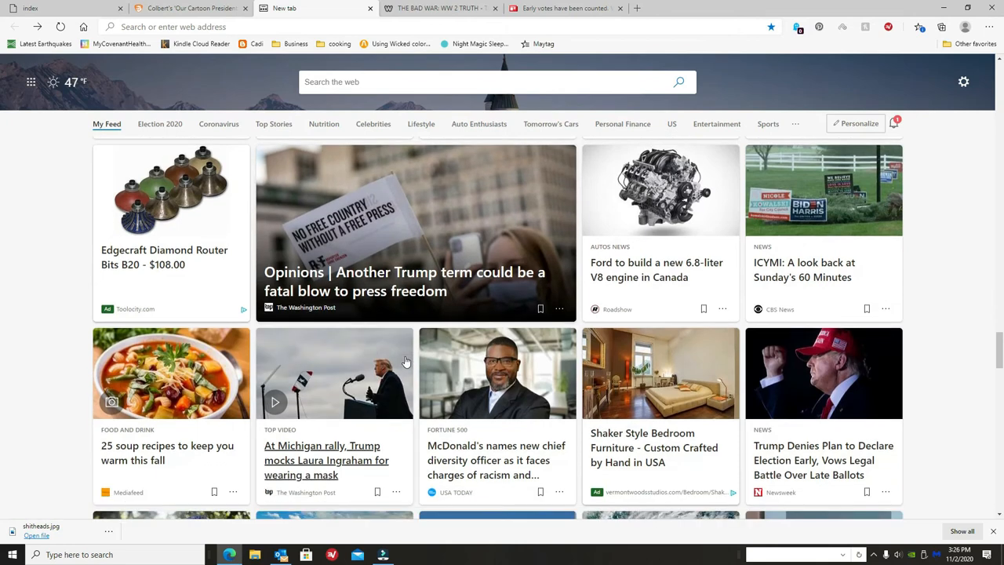
scroll(down, 3)
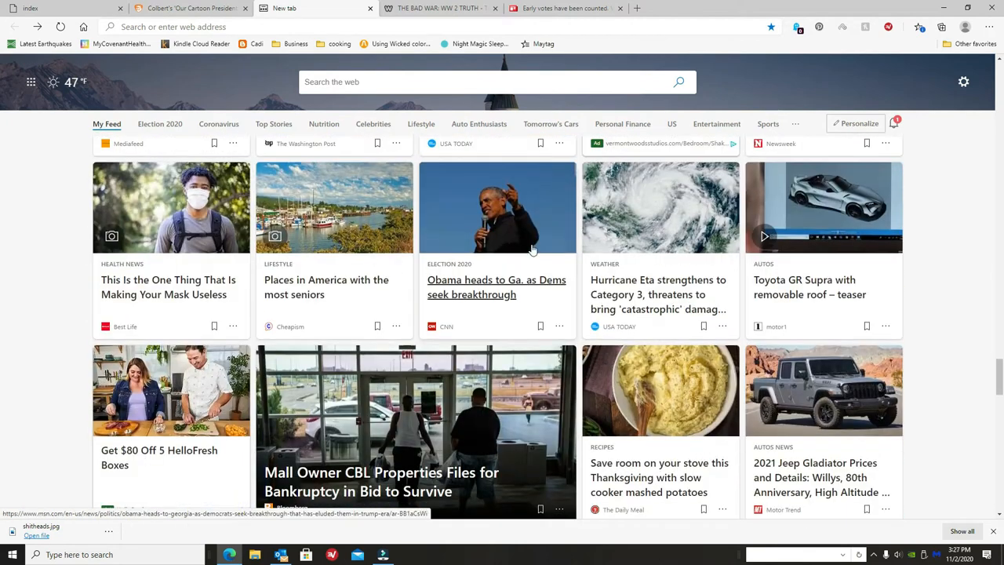
mouse_move(549, 320)
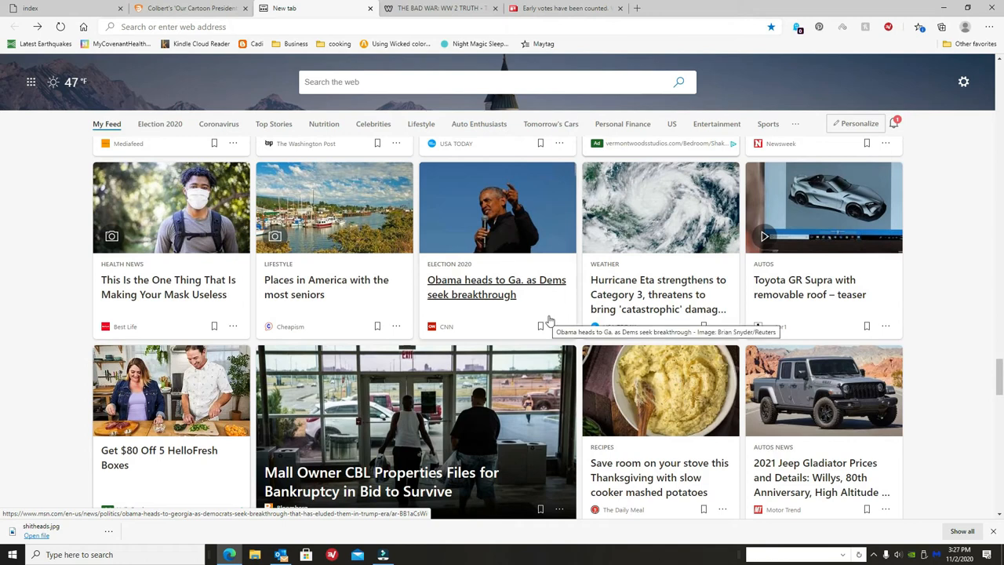
scroll(down, 3)
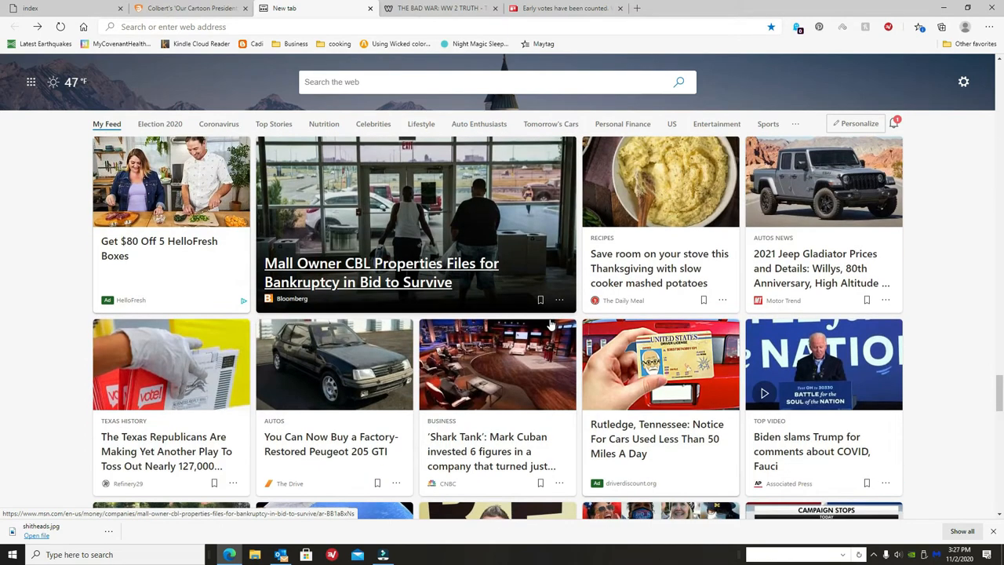
scroll(down, 3)
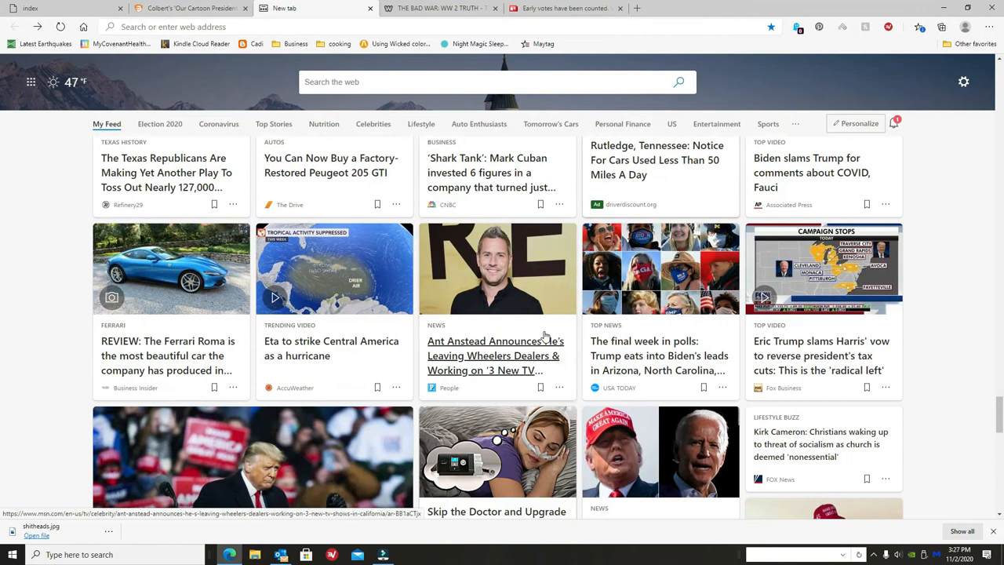
scroll(down, 3)
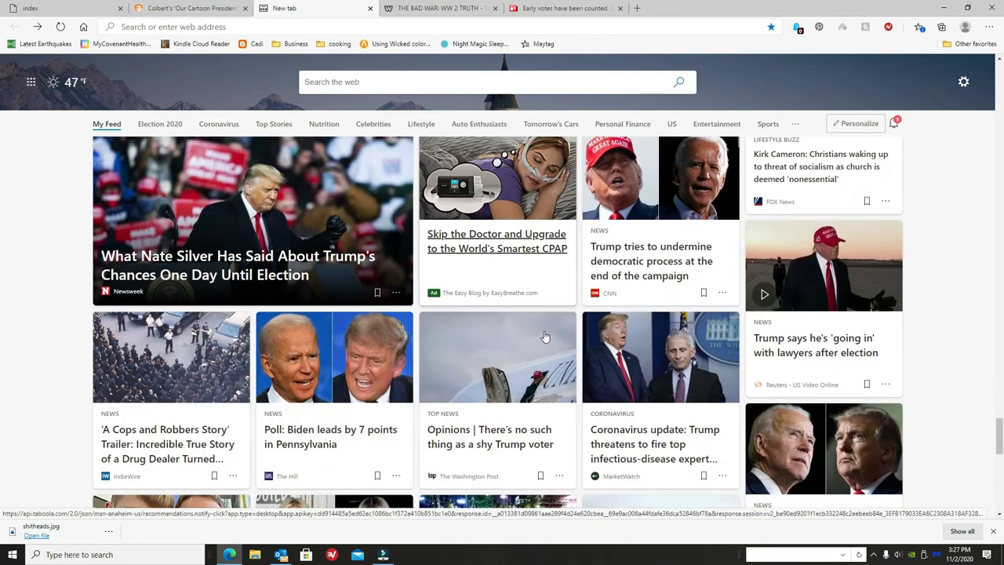
scroll(down, 3)
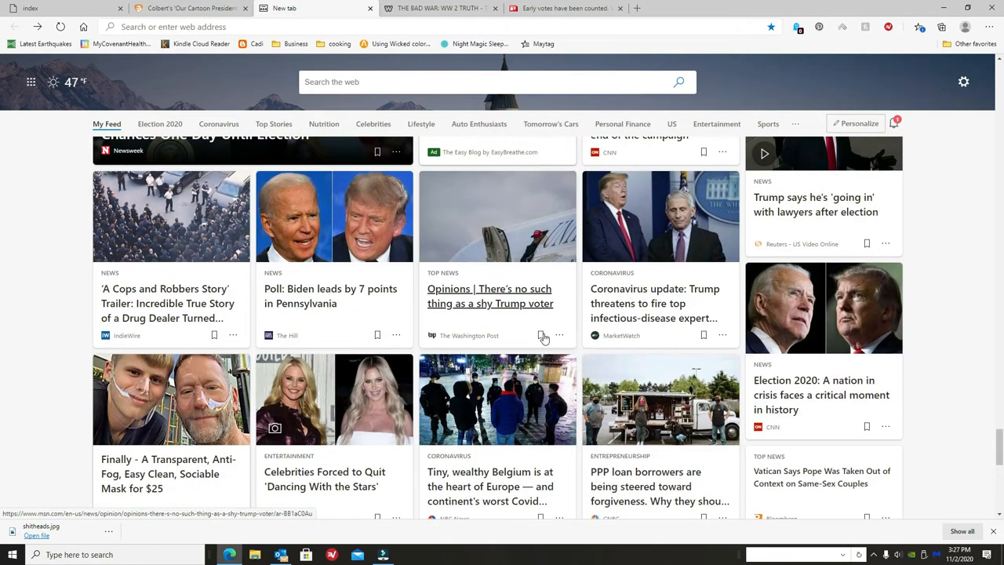
scroll(down, 3)
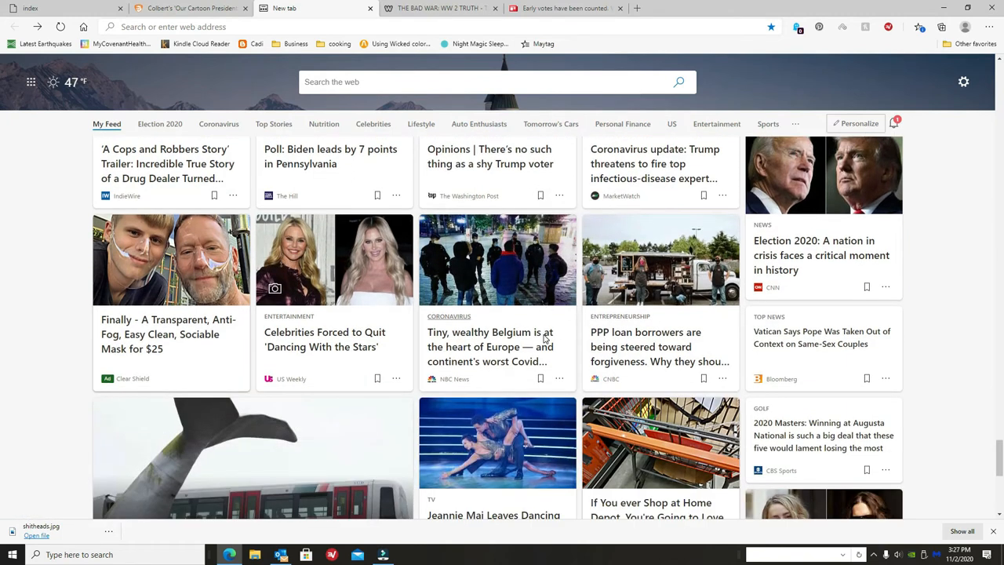
scroll(down, 3)
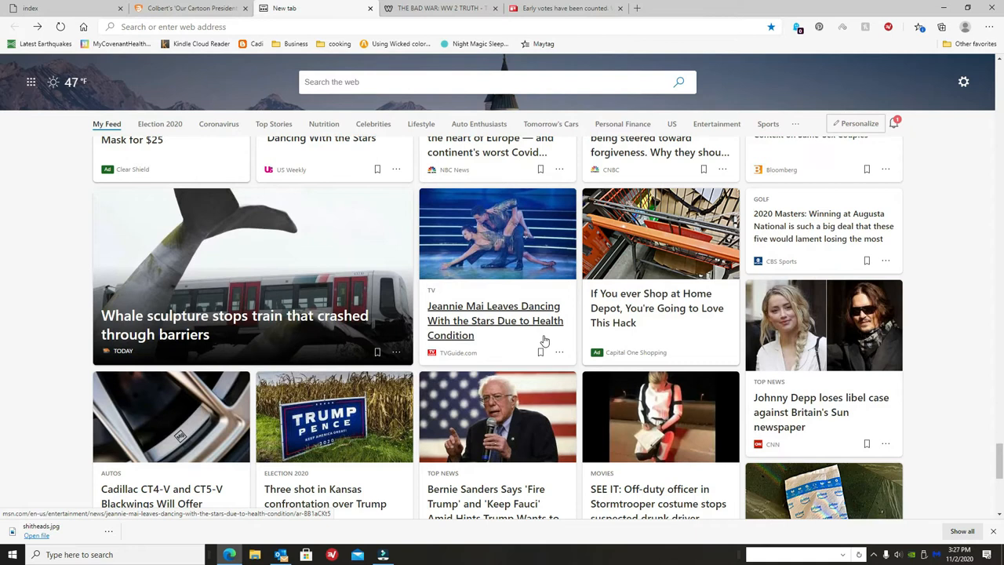
scroll(down, 3)
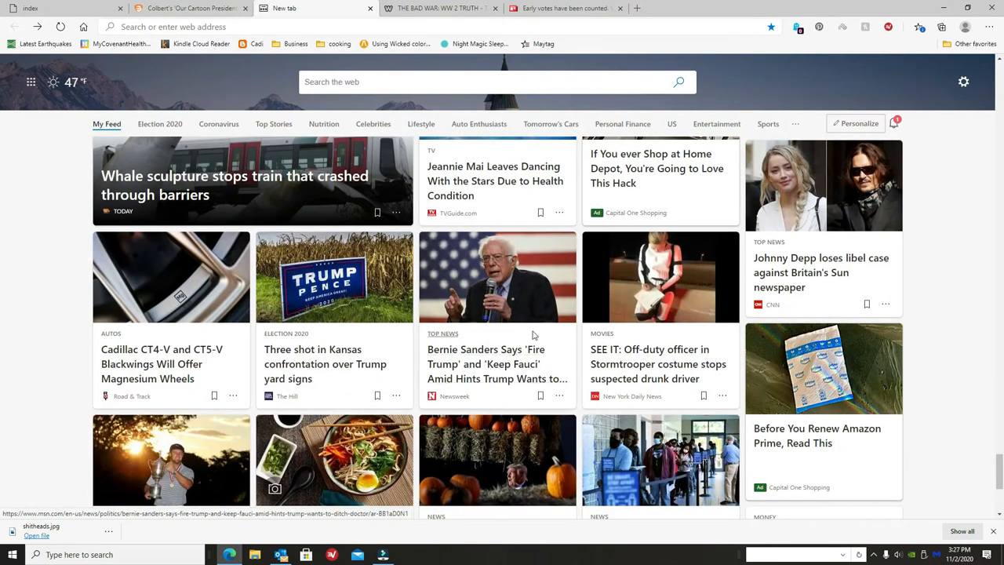
mouse_move(657, 364)
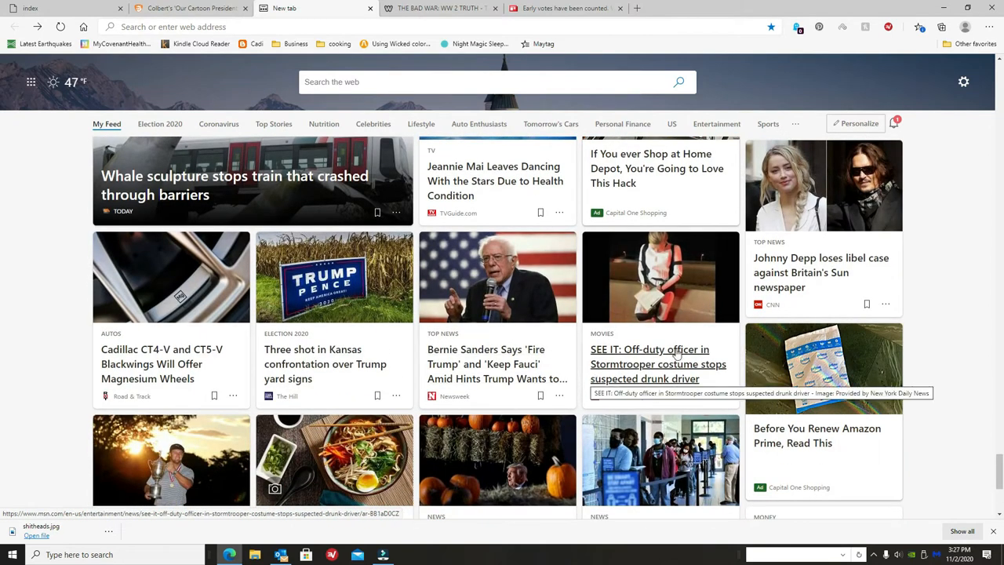
mouse_move(420, 367)
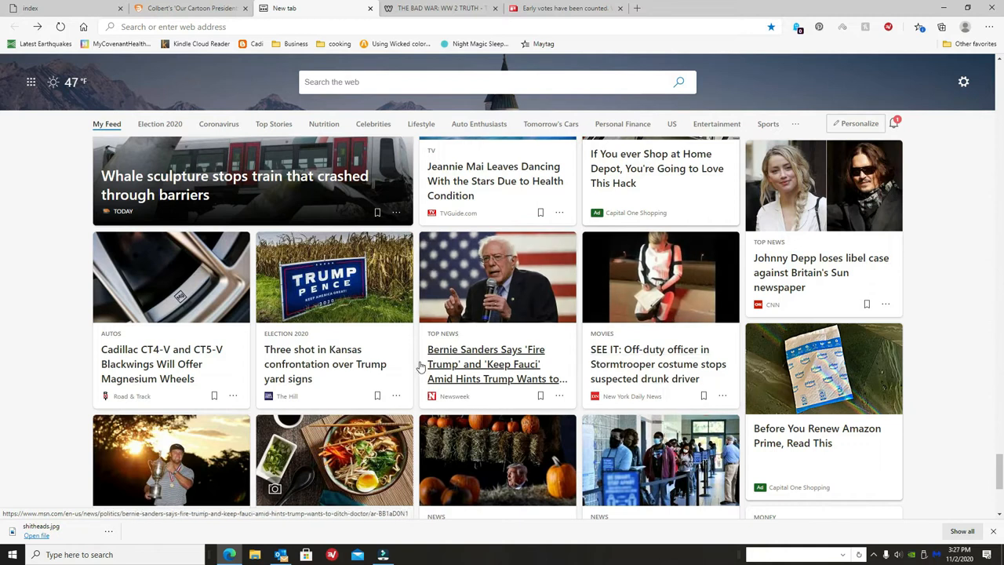
mouse_move(527, 325)
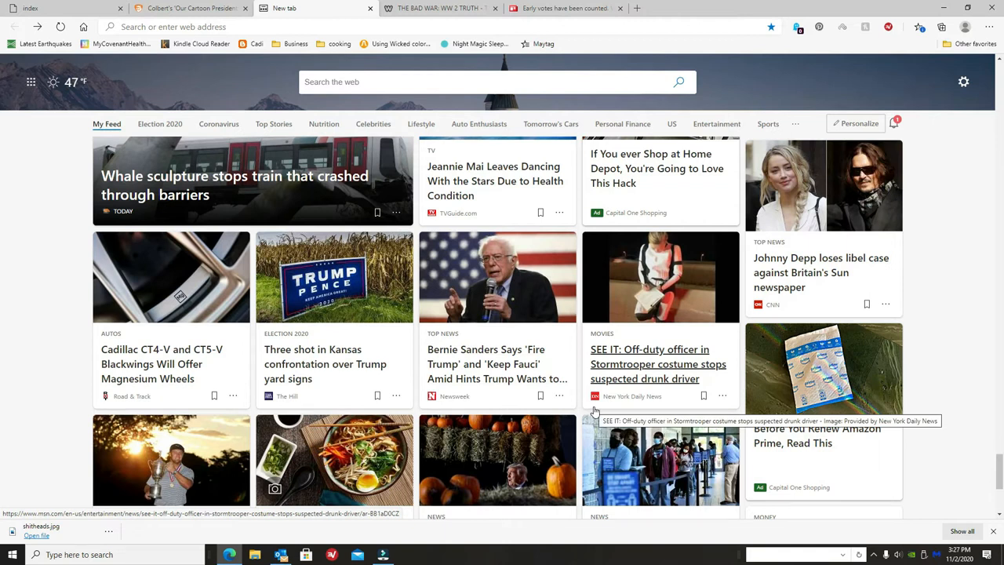
mouse_move(496, 368)
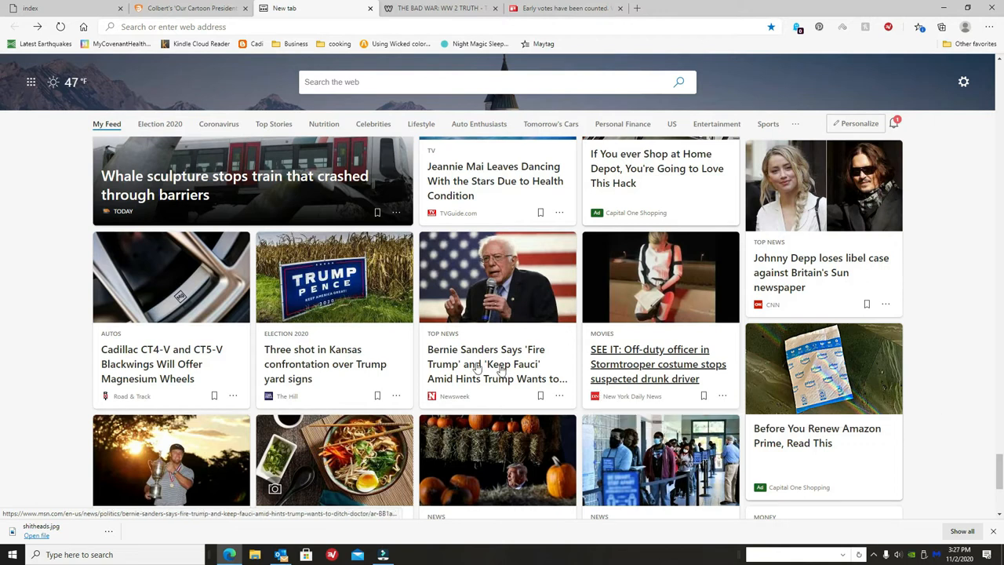
mouse_move(527, 301)
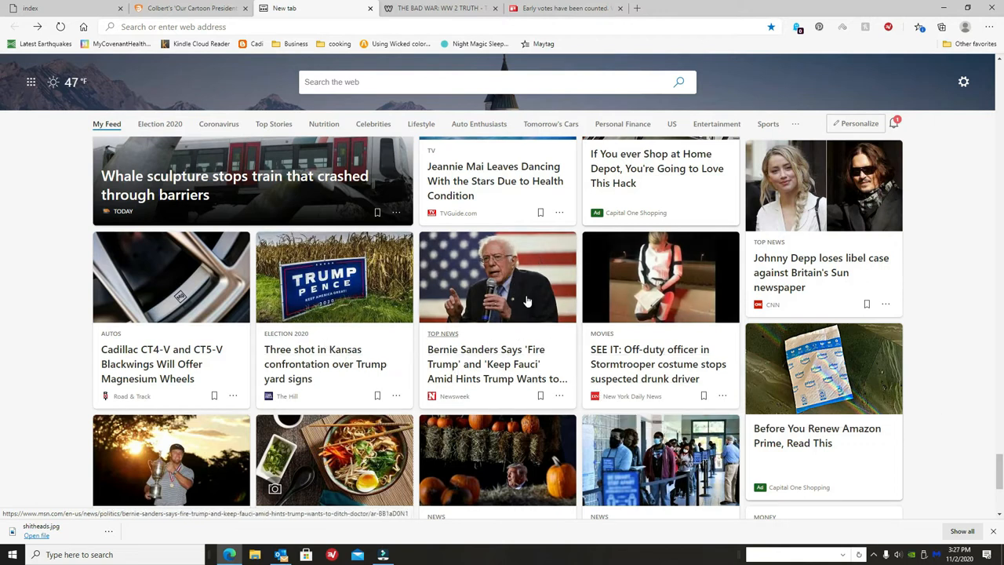
scroll(down, 3)
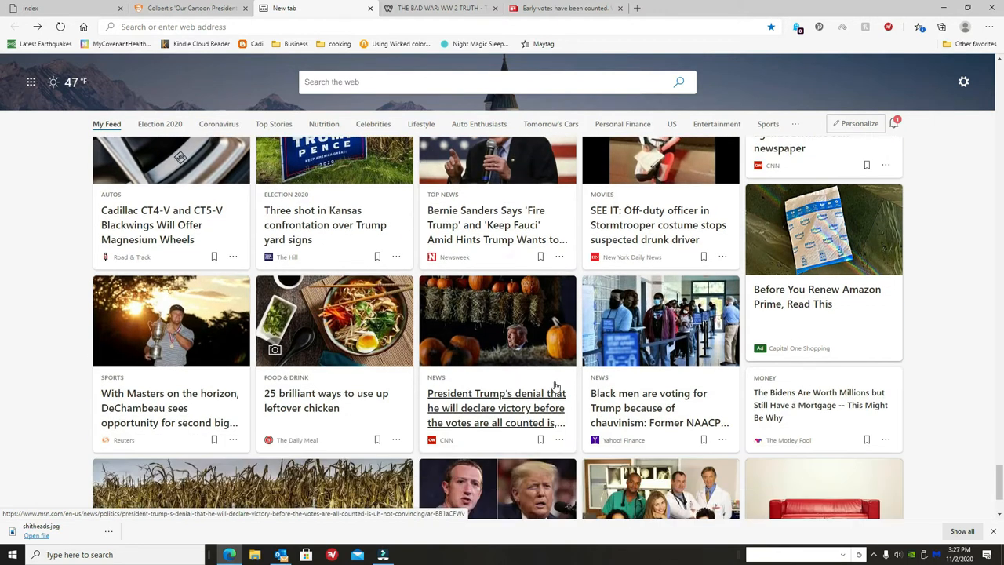
scroll(down, 3)
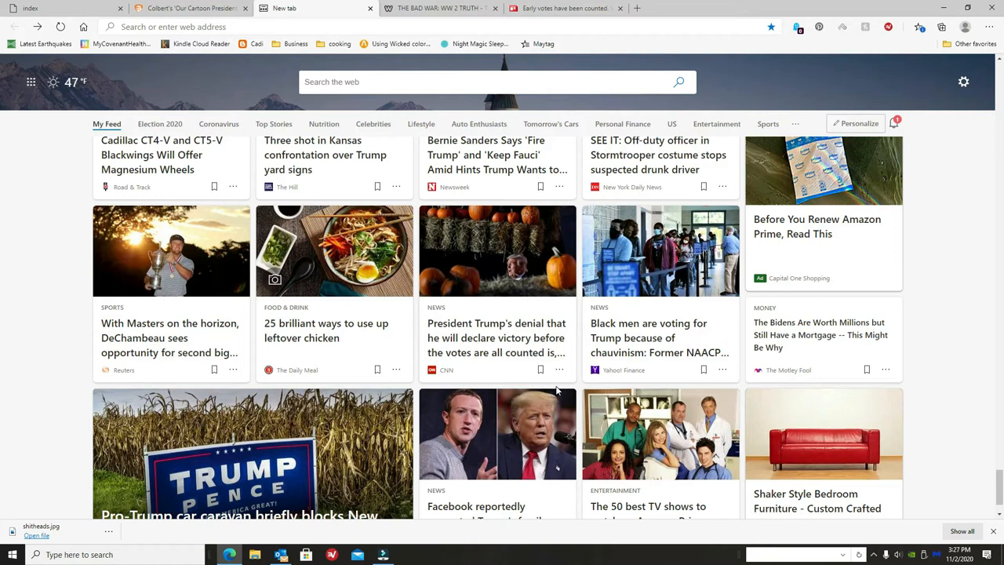
mouse_move(500, 371)
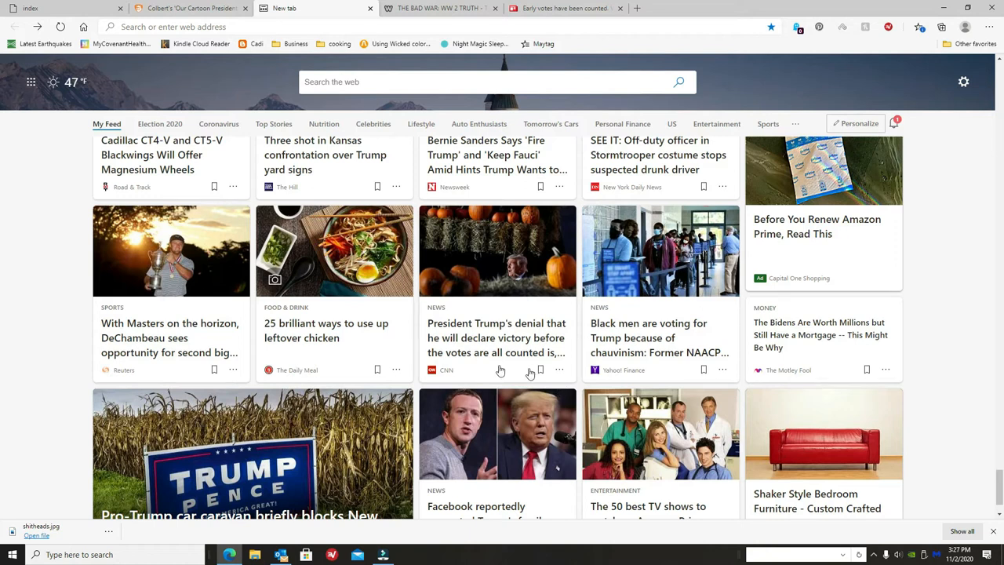
scroll(down, 3)
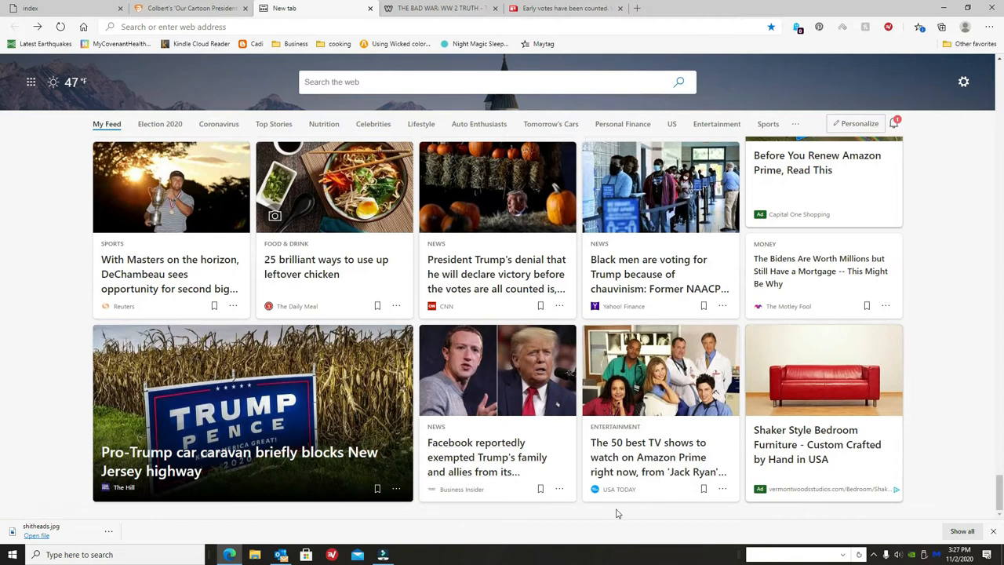
mouse_move(527, 505)
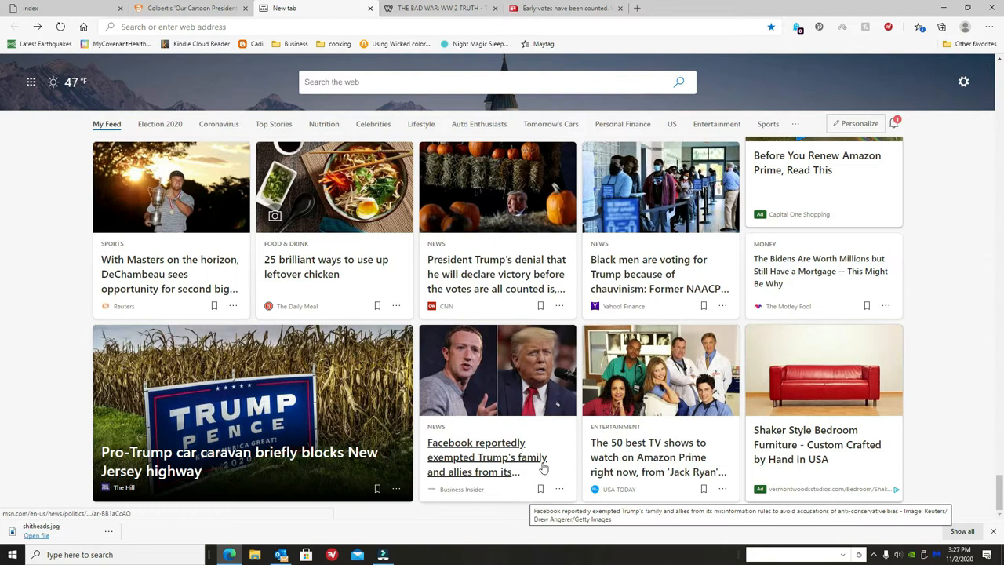
mouse_move(458, 403)
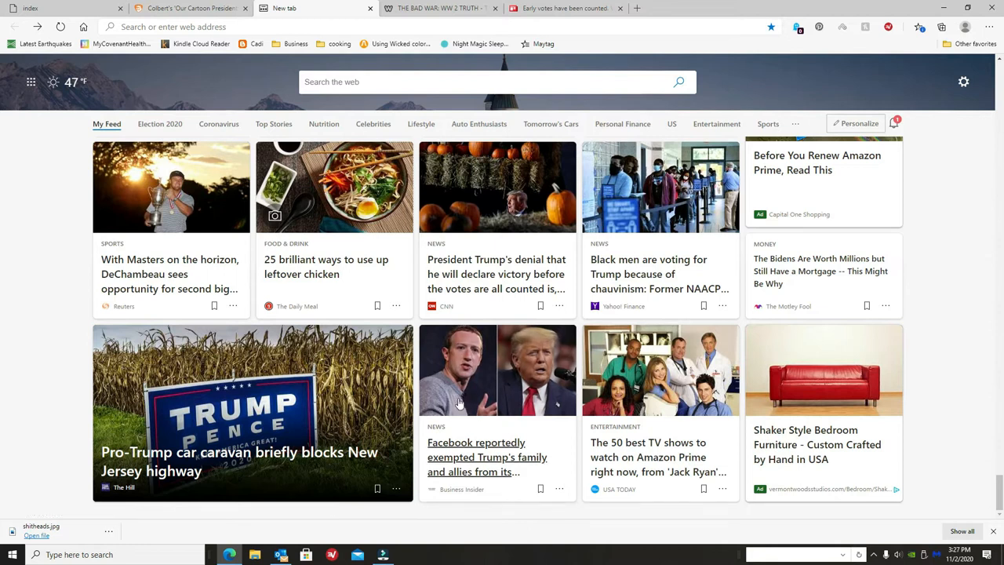
mouse_move(452, 400)
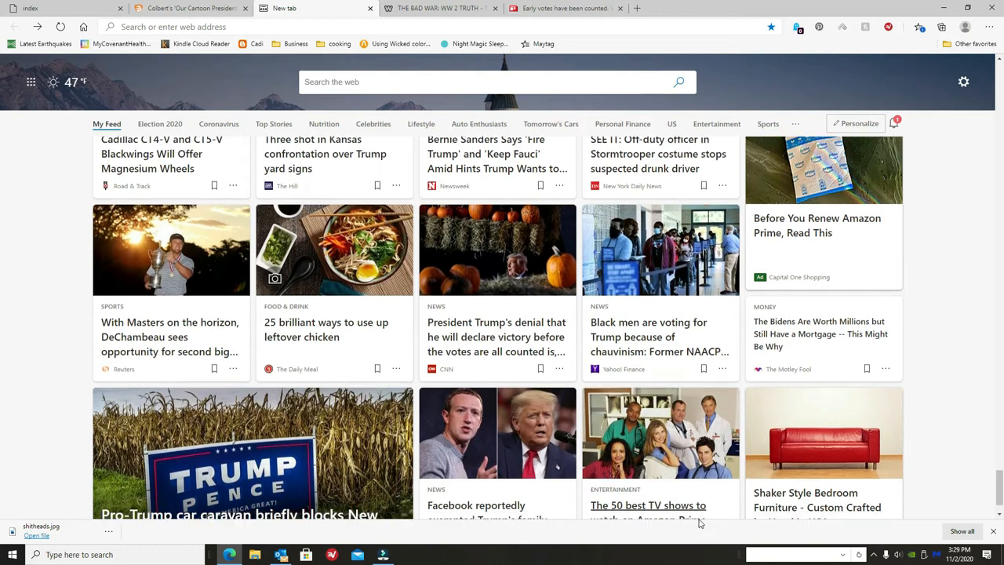
scroll(down, 3)
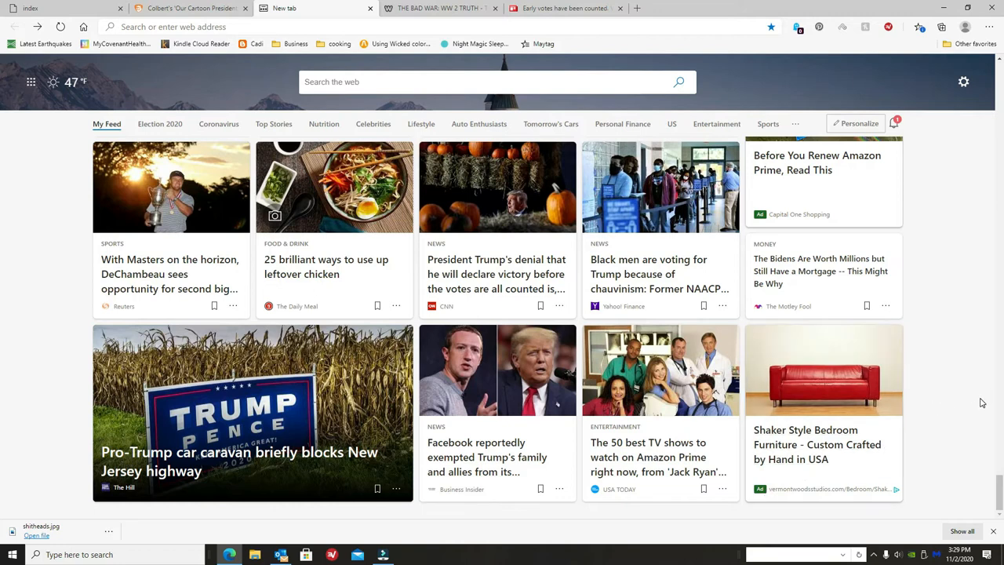
scroll(up, 3)
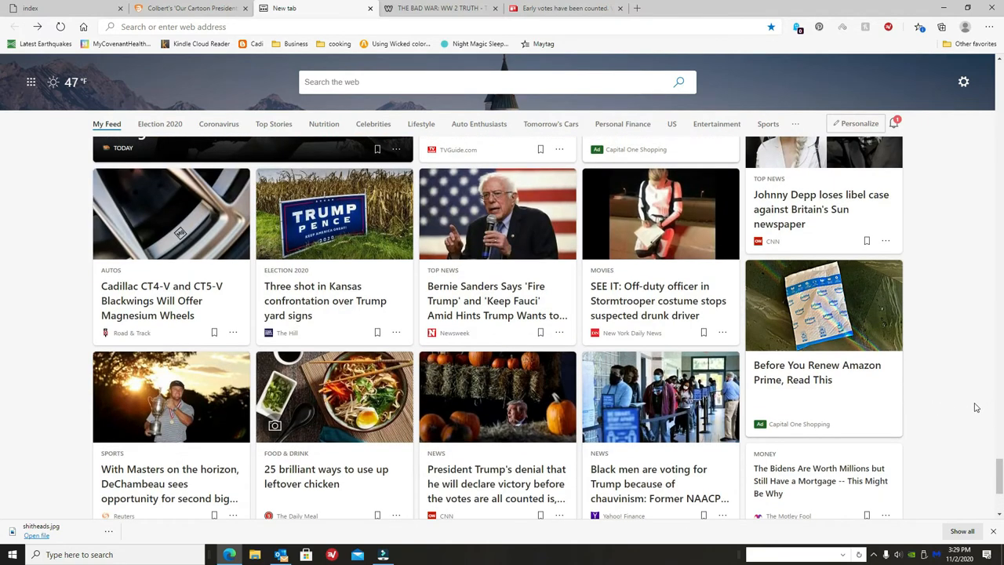
scroll(down, 3)
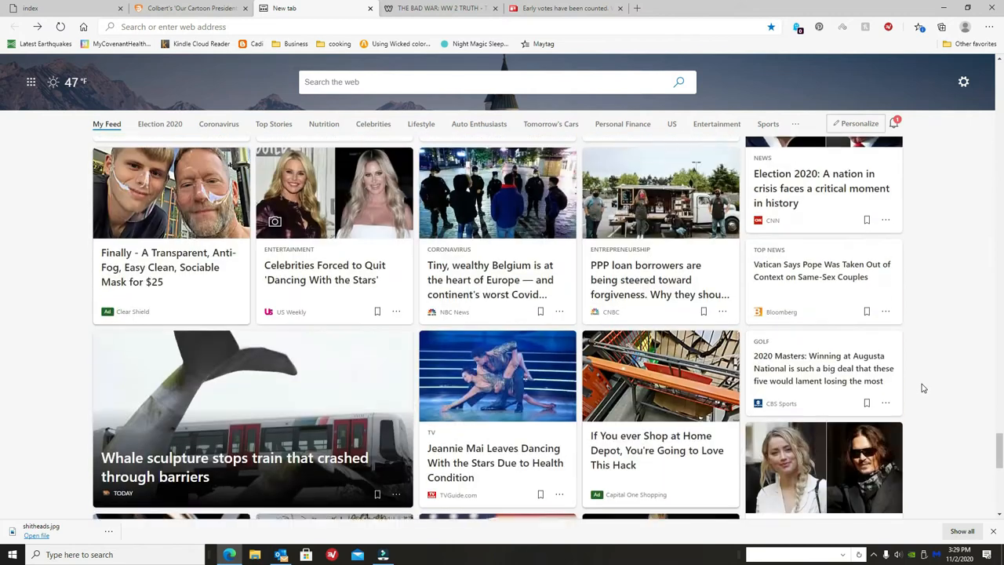
scroll(up, 3)
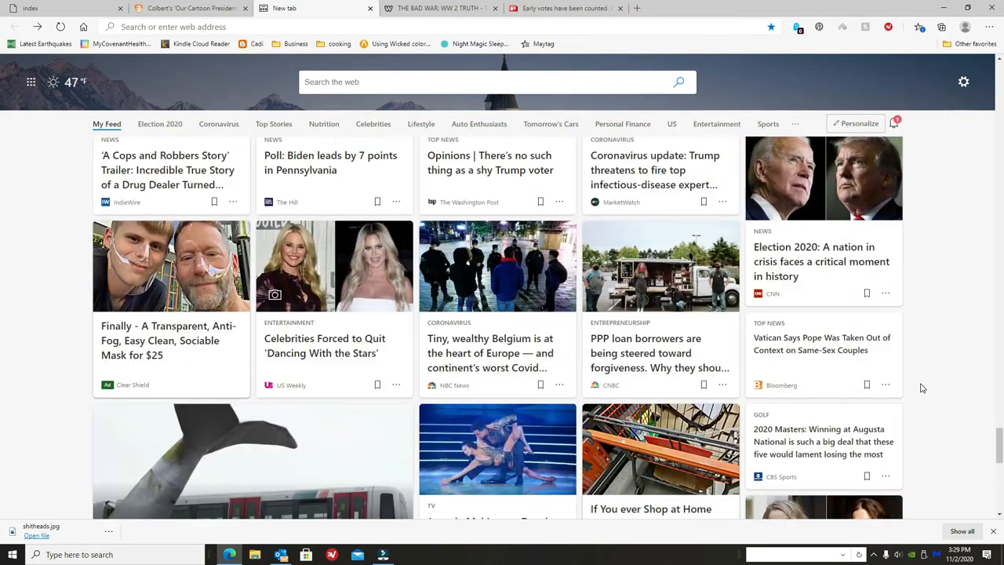
scroll(down, 3)
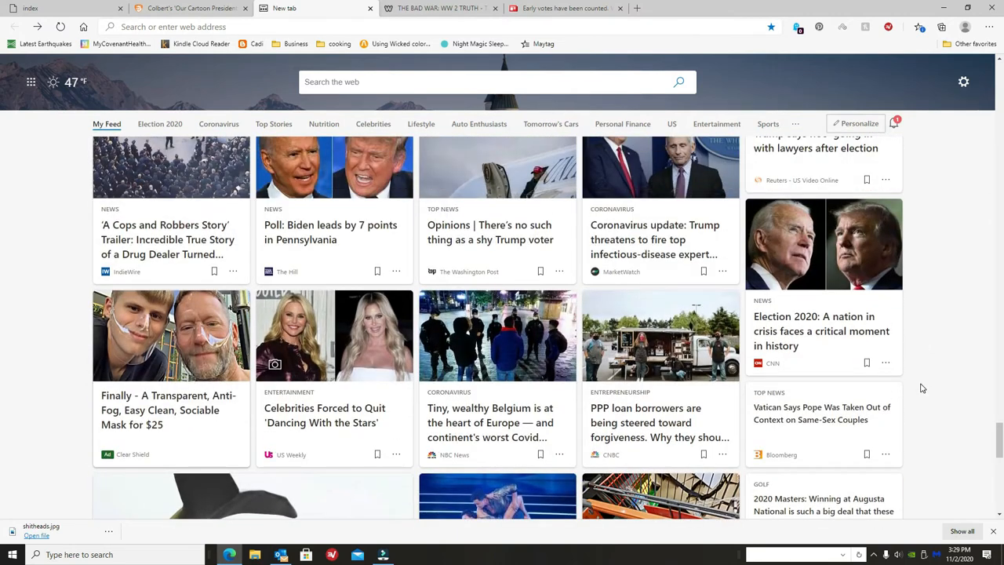
scroll(down, 3)
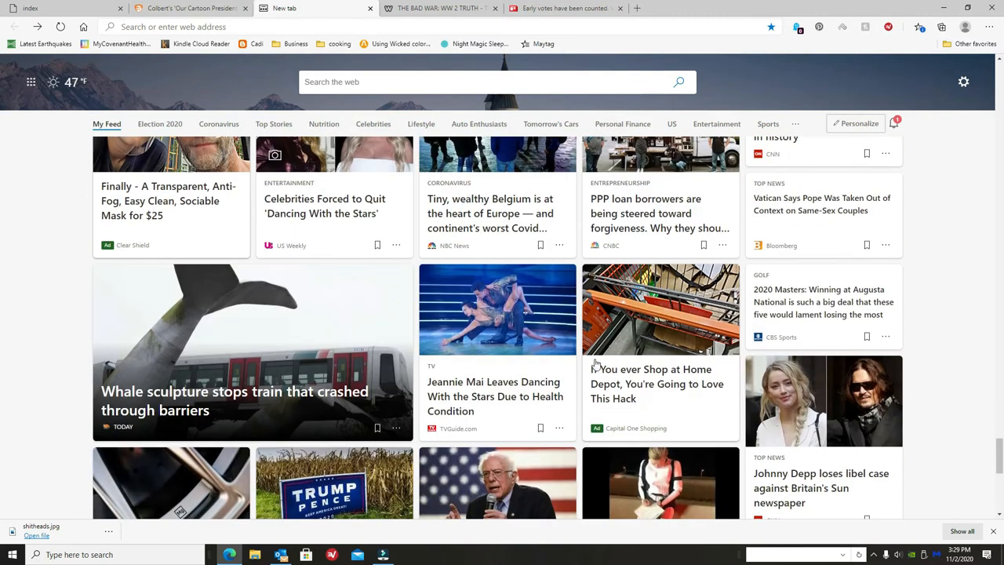
mouse_move(496, 395)
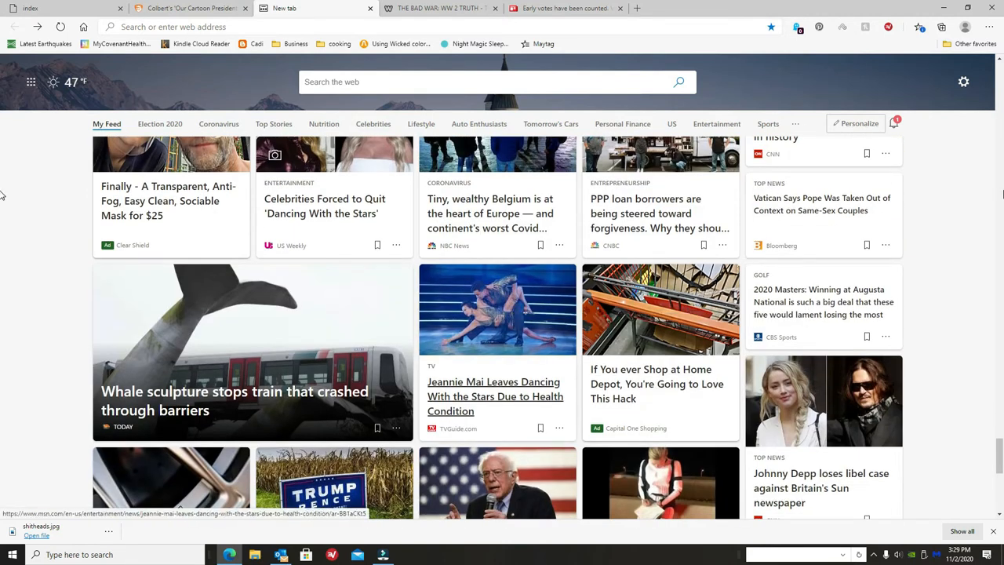
scroll(up, 3)
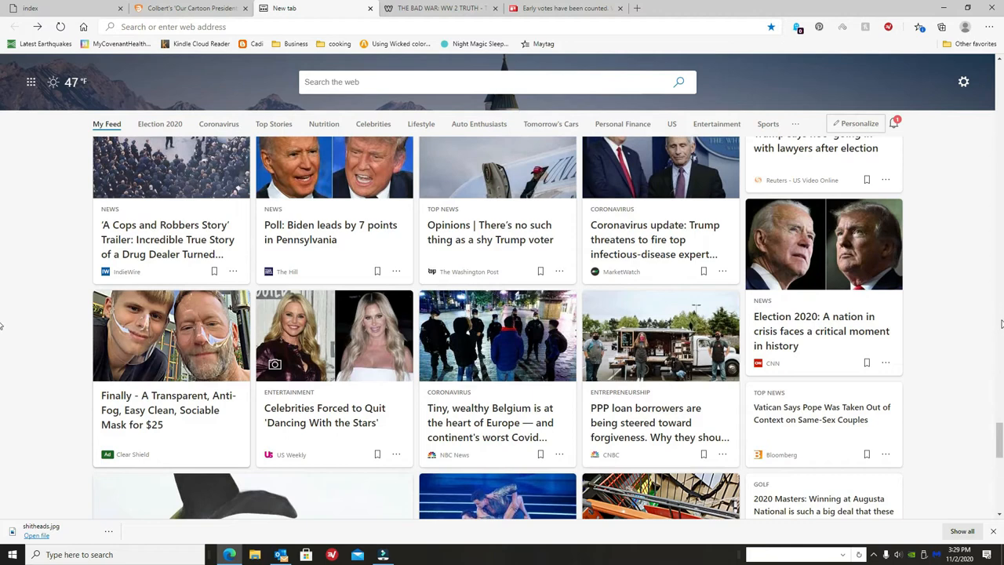
scroll(up, 3)
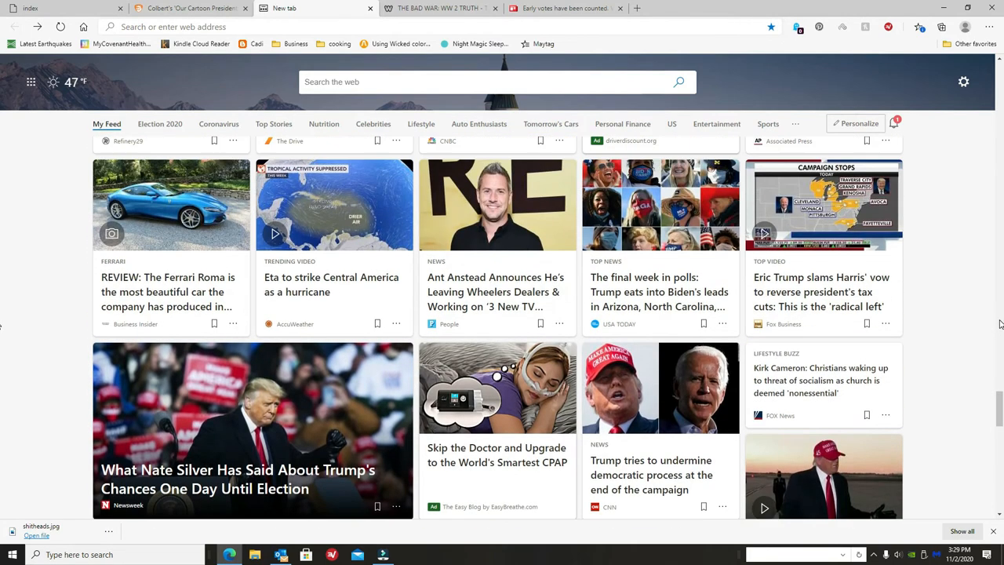
scroll(up, 3)
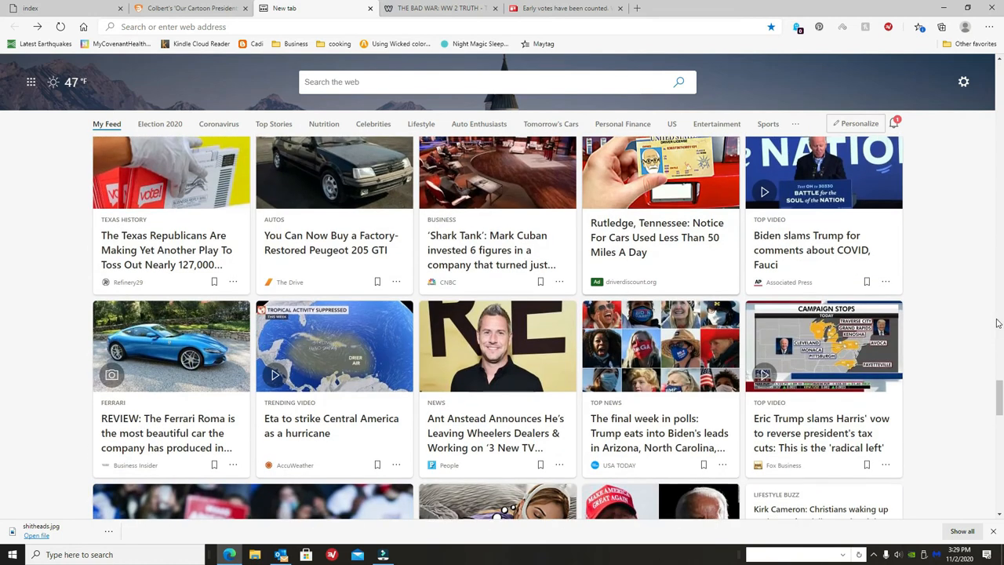
scroll(up, 3)
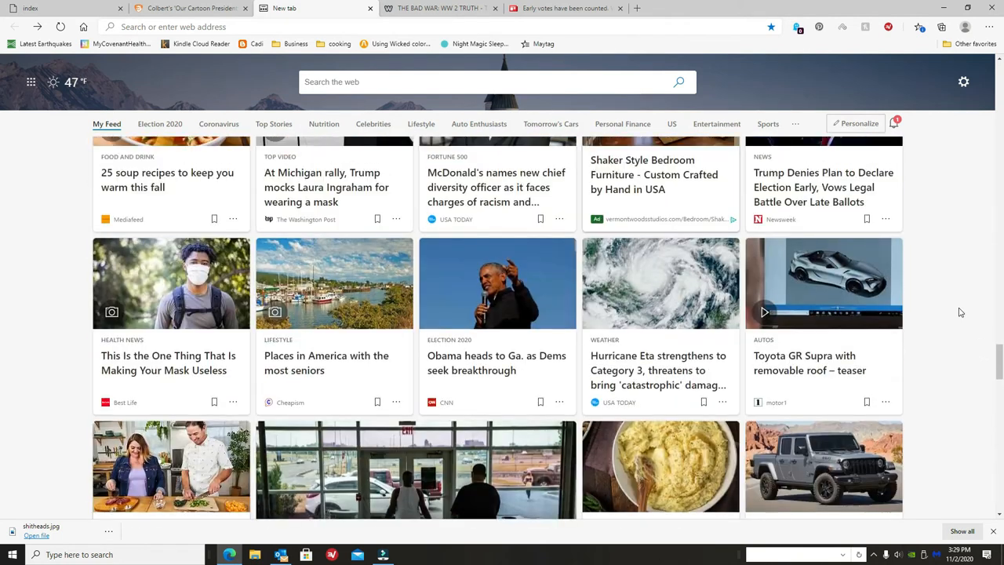
Switch to the 'THE BAD WAR: WW 2 TRUTH' Real History Channel tab.
click(439, 8)
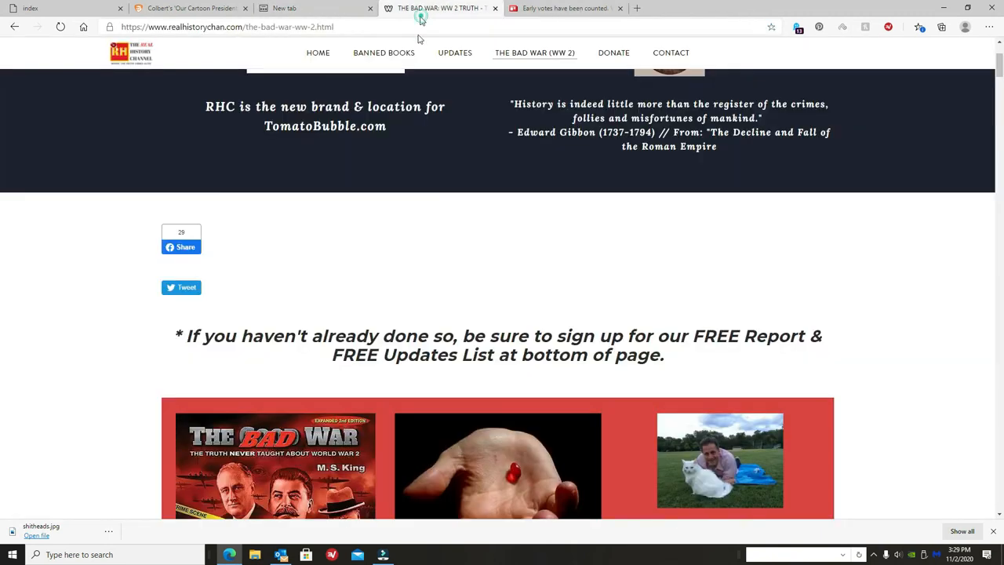
mouse_move(852, 530)
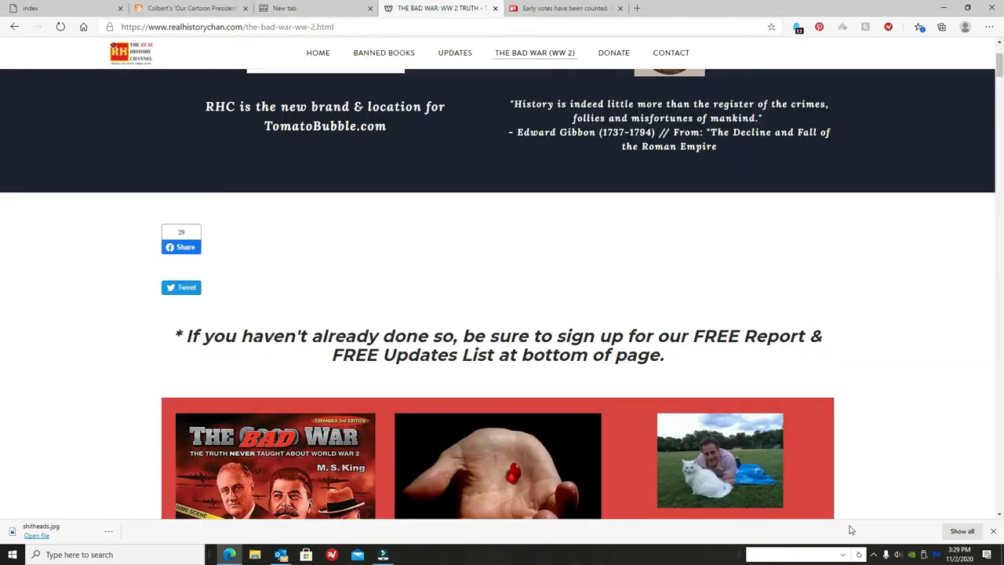
mouse_move(919, 458)
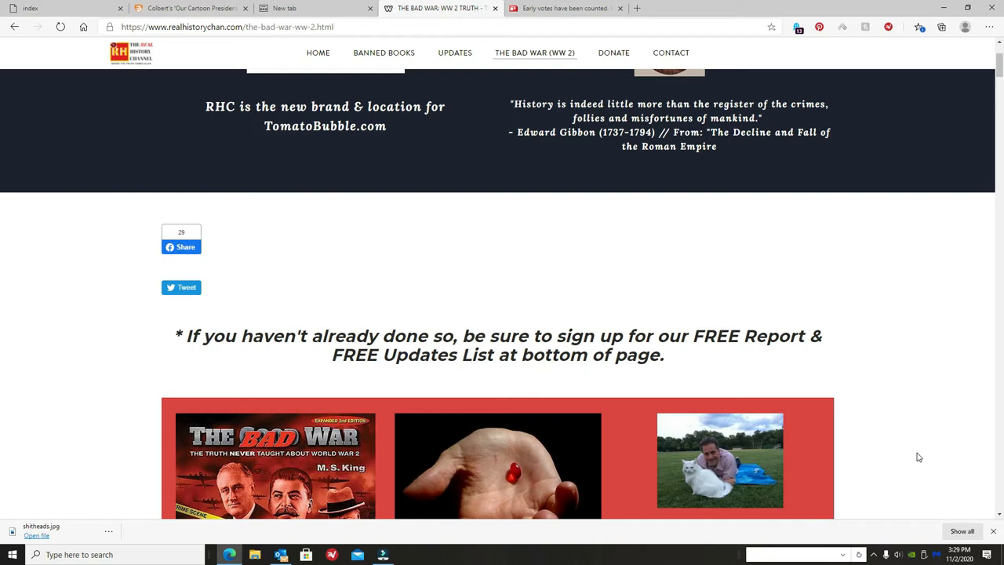
mouse_move(916, 430)
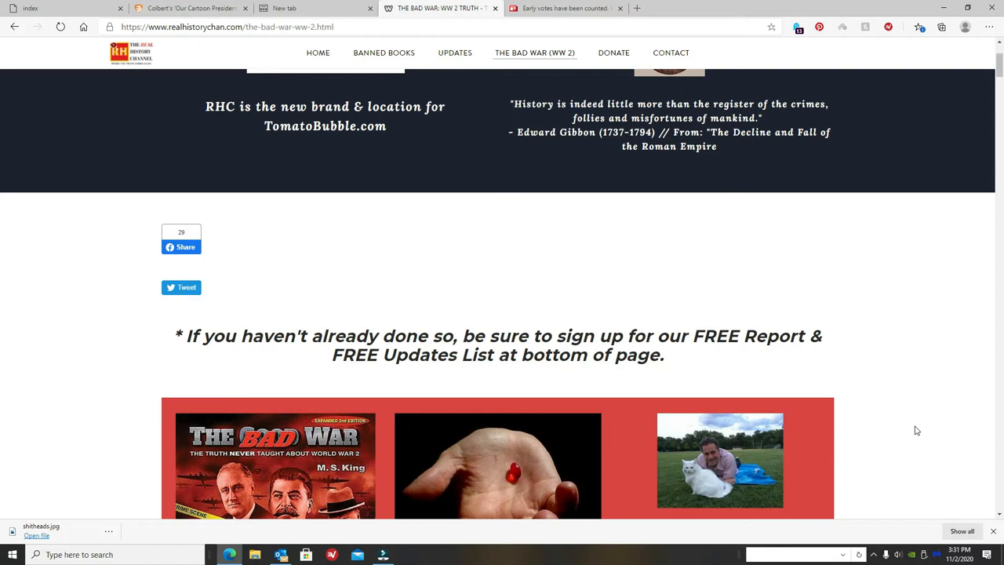
mouse_move(646, 518)
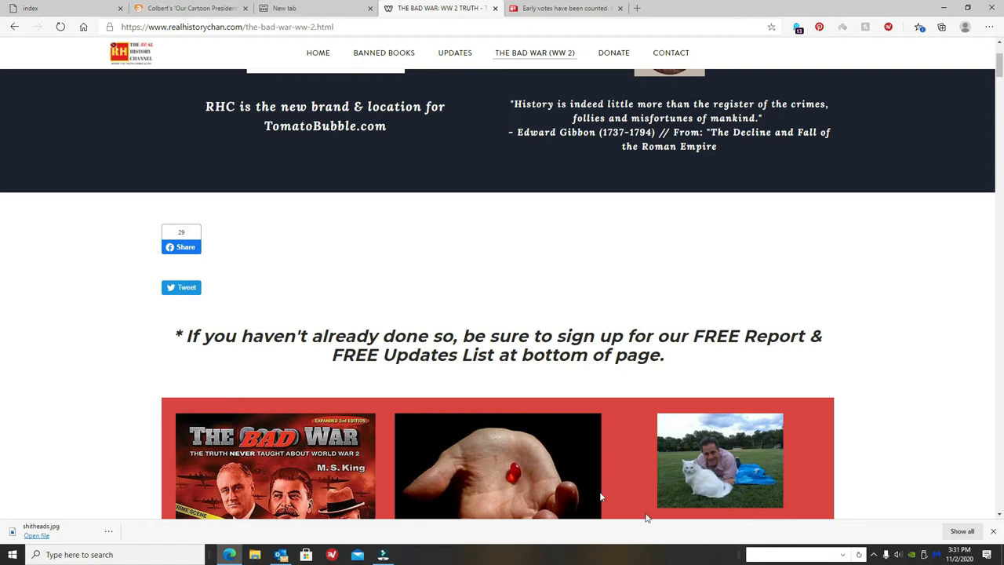
scroll(down, 3)
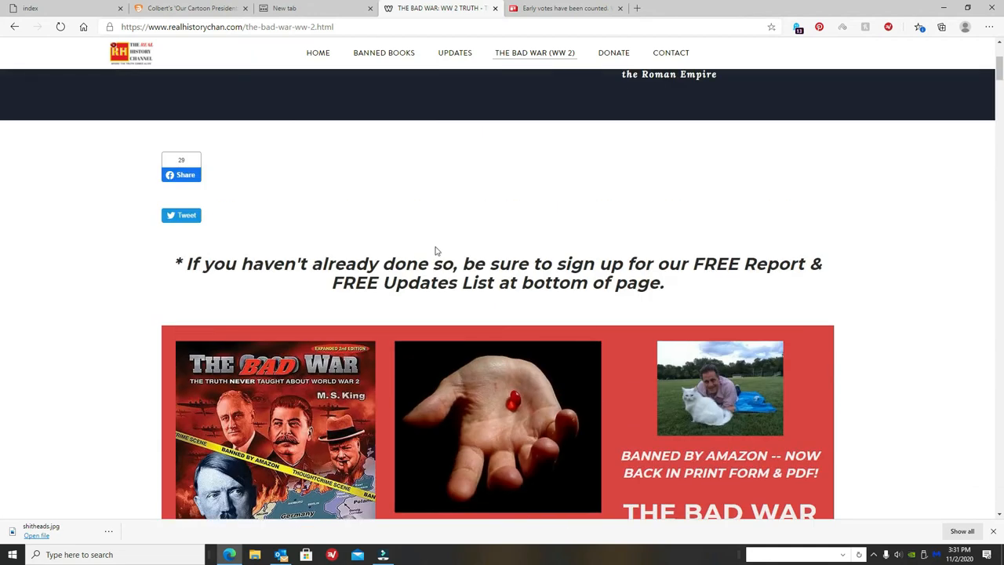
scroll(up, 3)
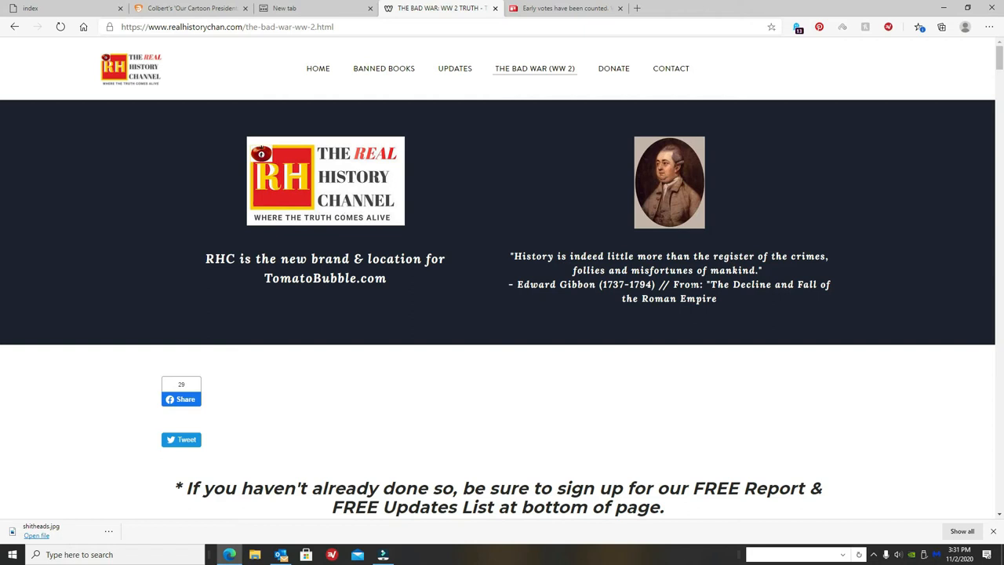
scroll(down, 3)
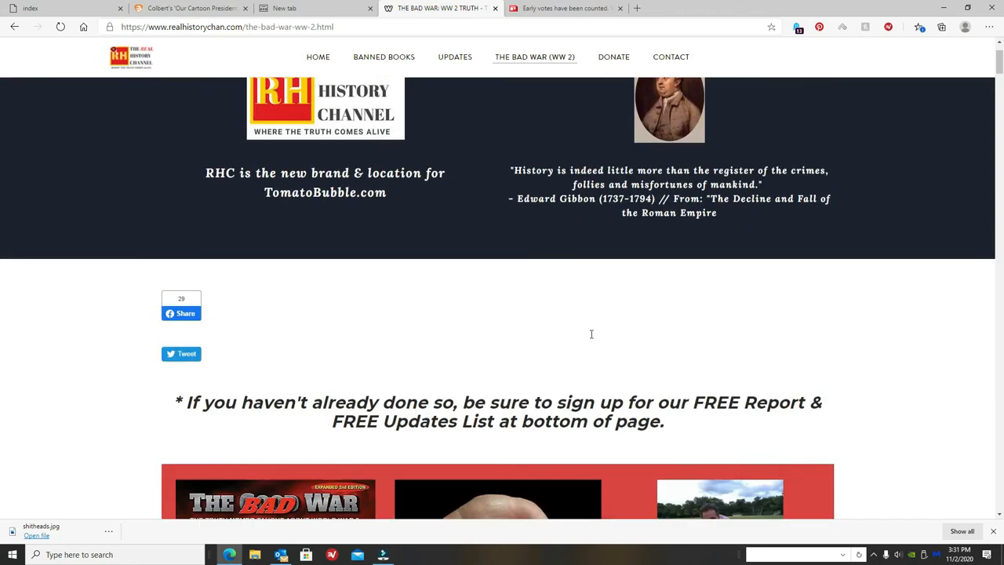
scroll(down, 3)
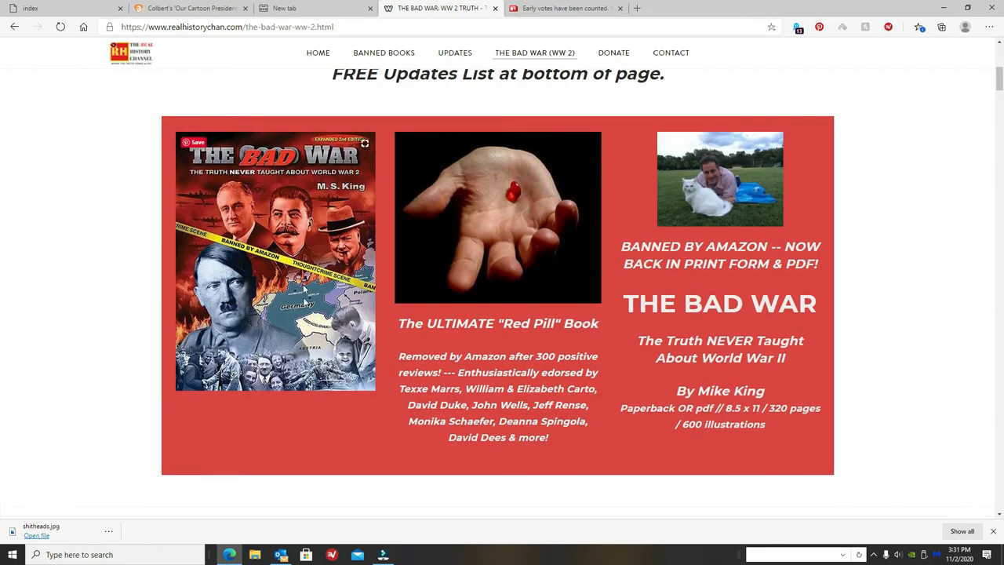
scroll(down, 3)
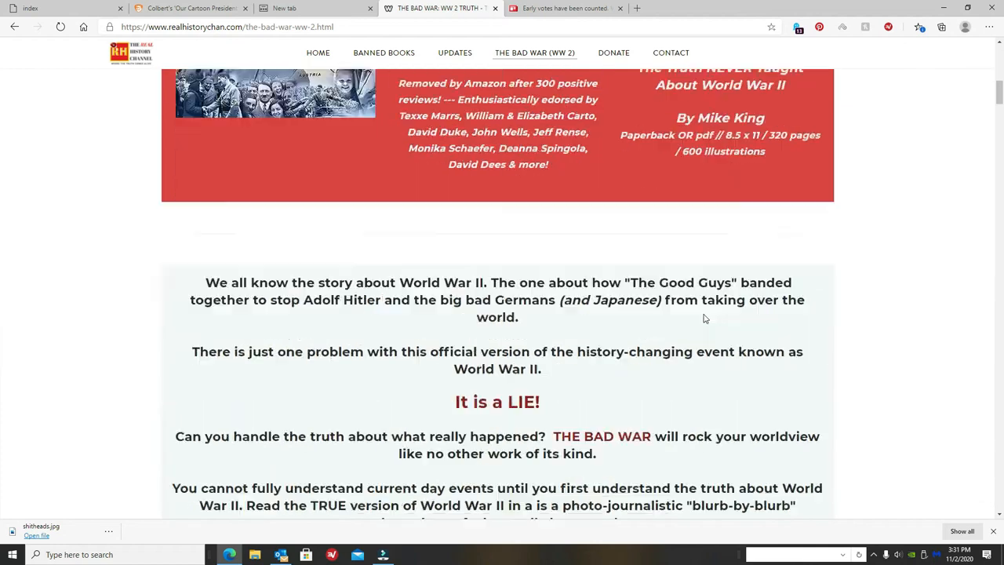
scroll(down, 3)
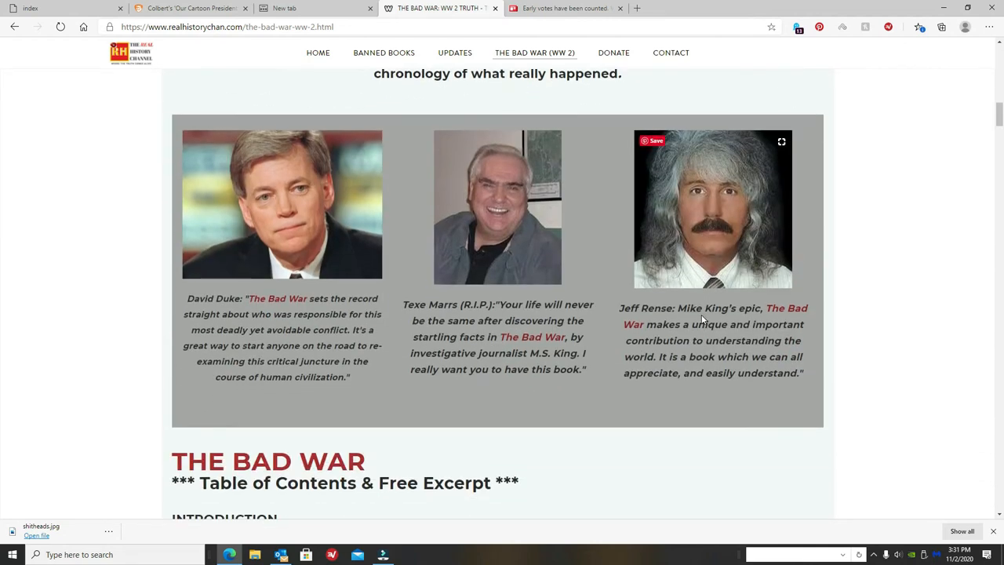
scroll(up, 3)
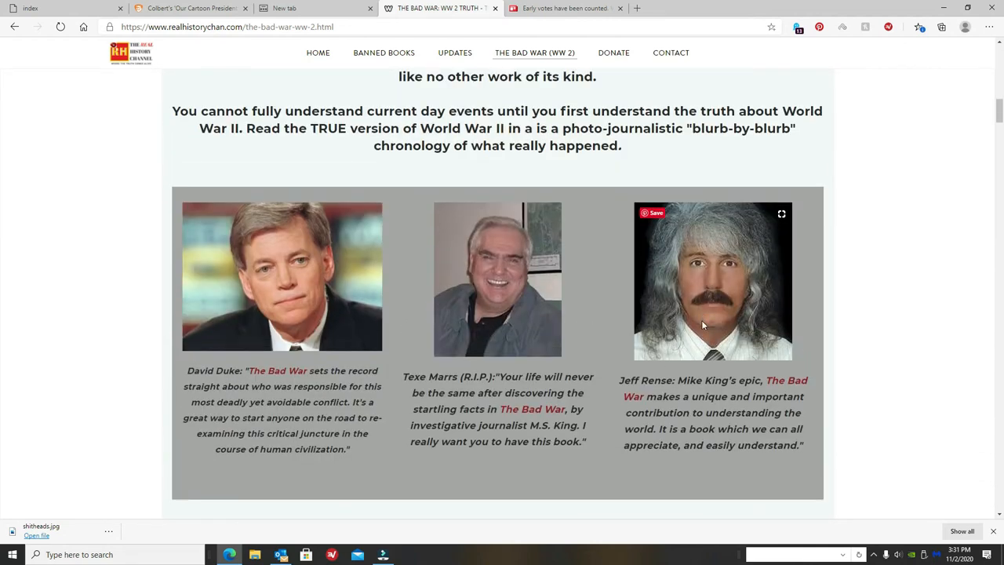
mouse_move(505, 263)
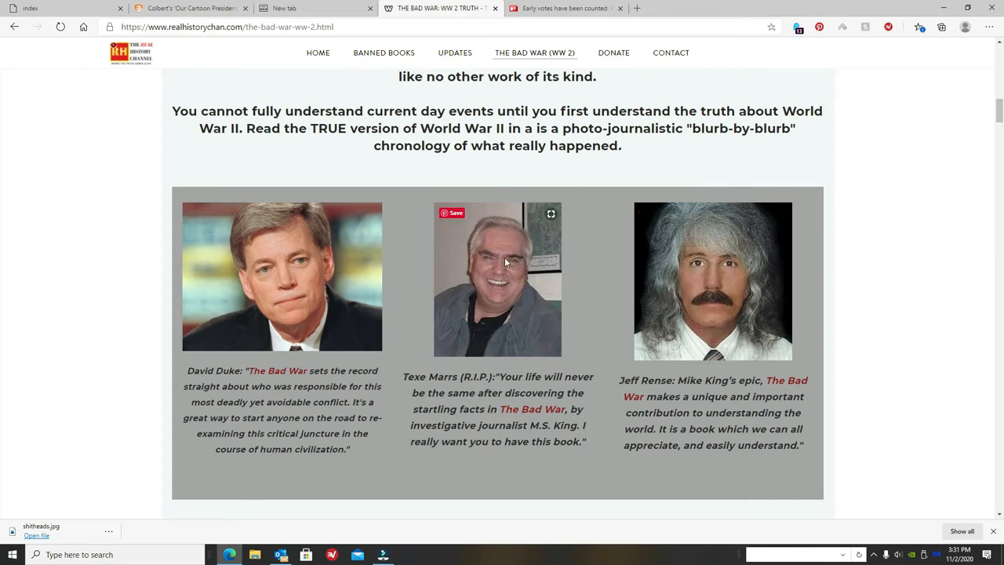
mouse_move(712, 322)
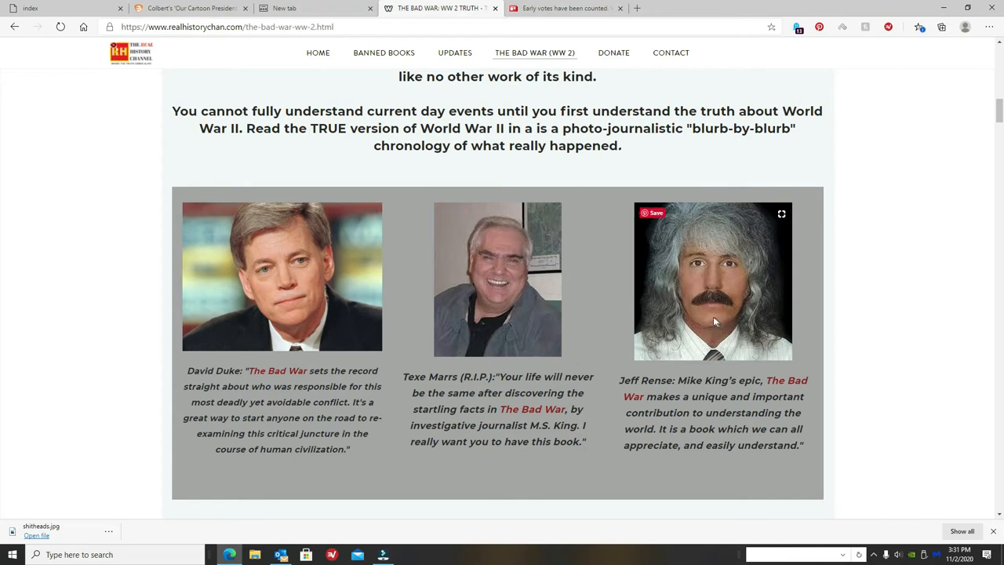
mouse_move(386, 301)
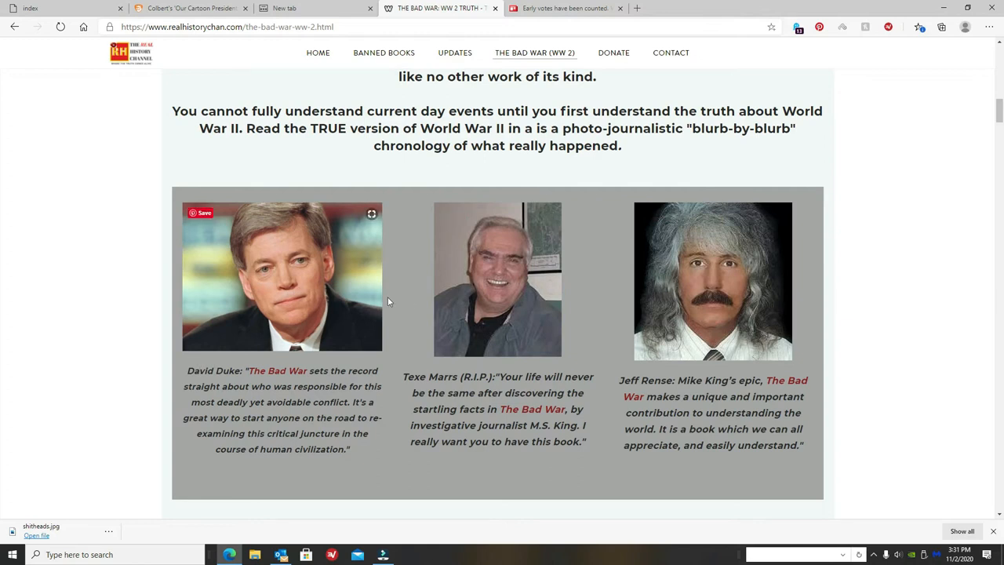
mouse_move(565, 391)
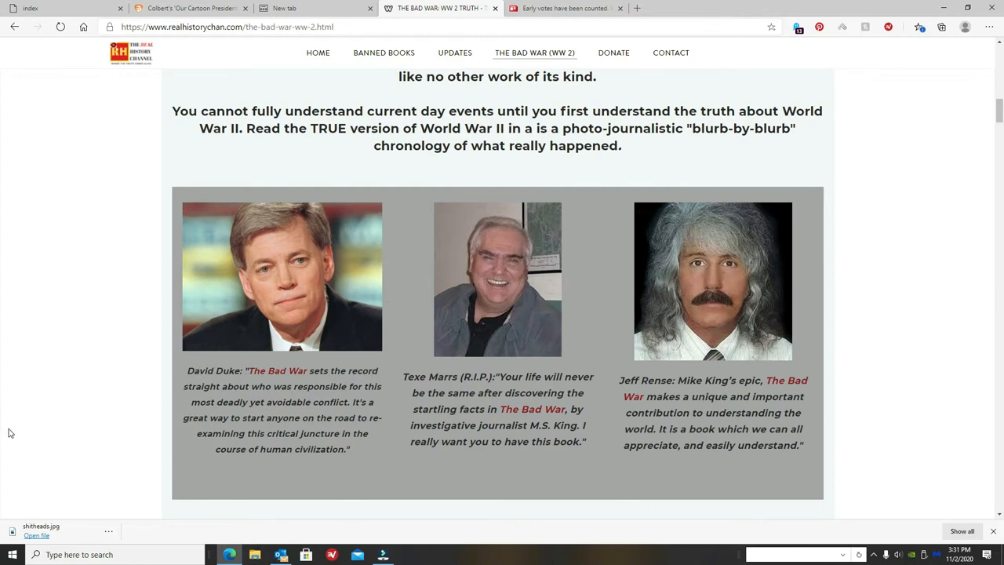
scroll(down, 3)
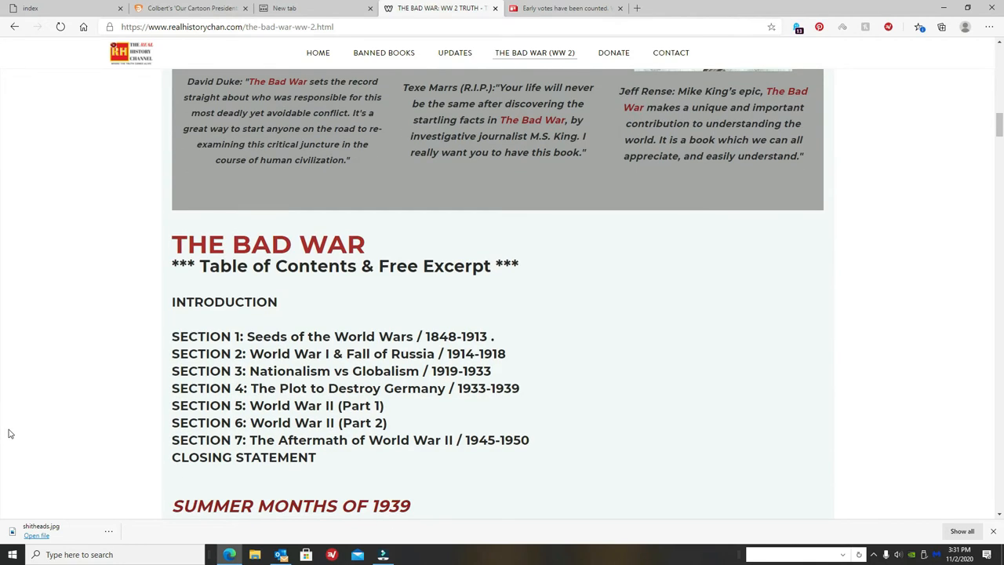
scroll(down, 3)
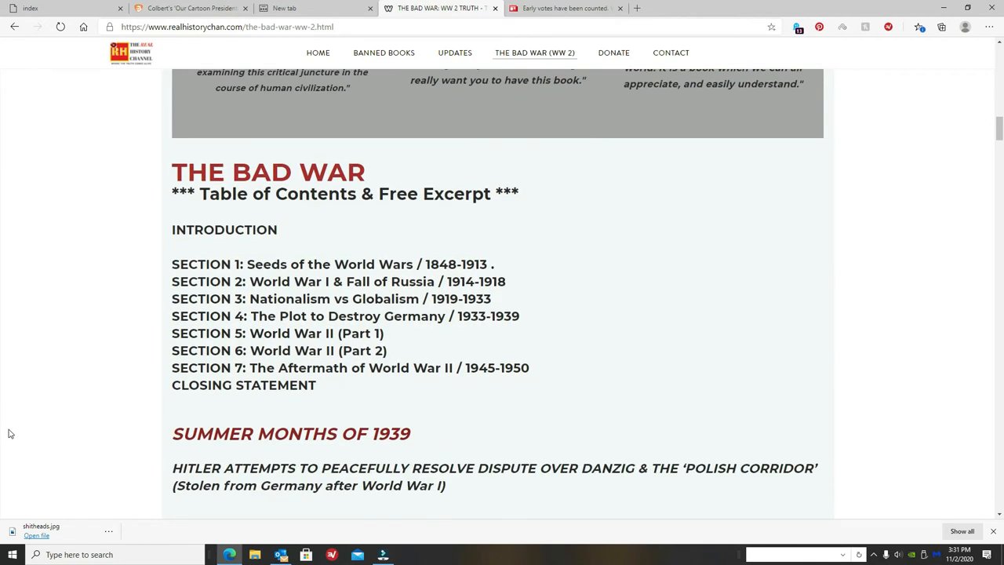
scroll(down, 3)
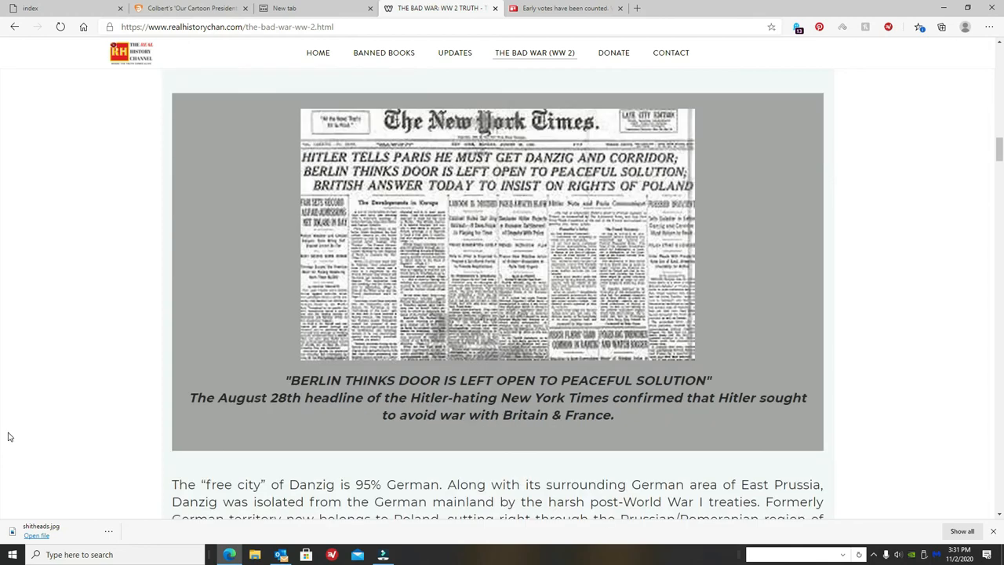
scroll(down, 3)
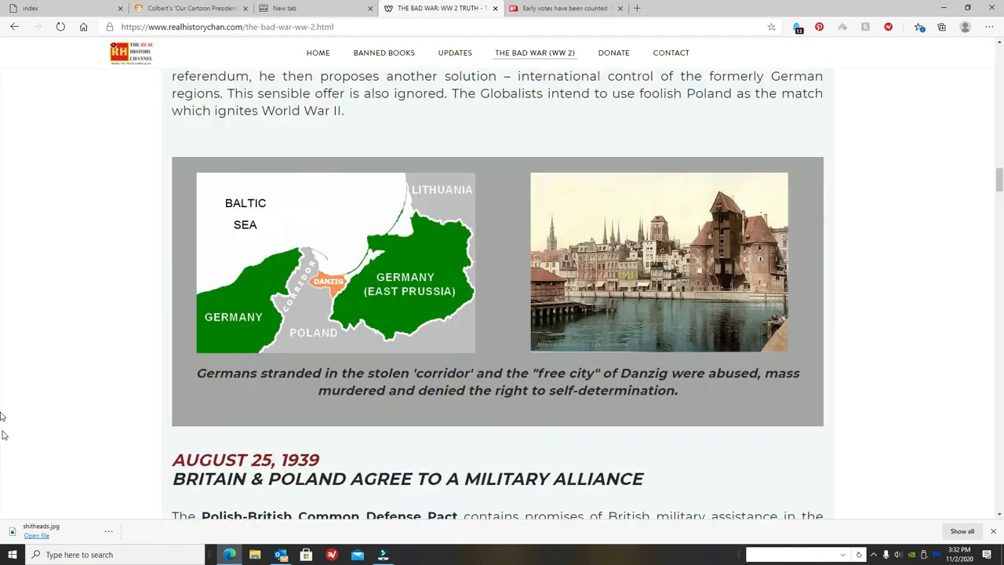
scroll(up, 3)
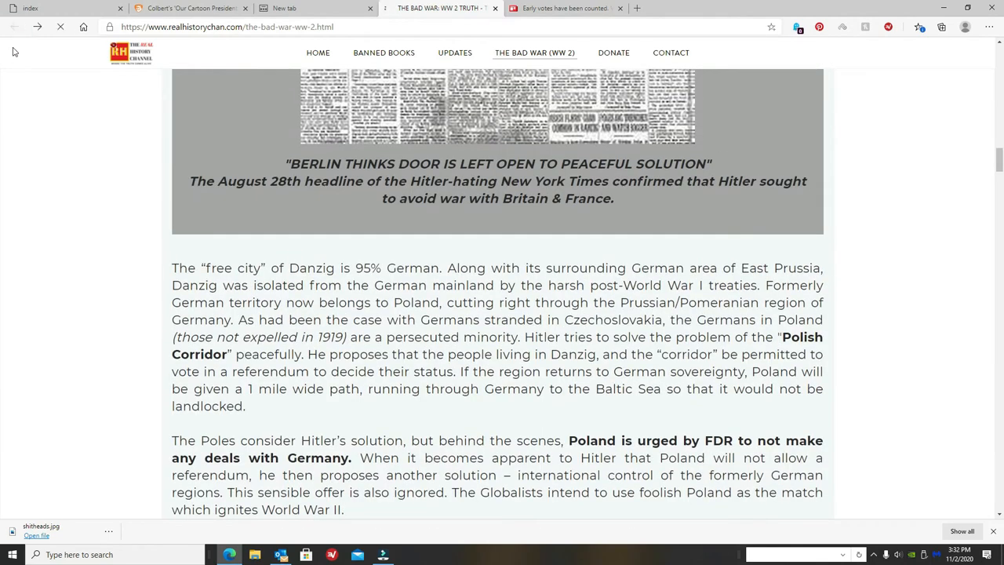
click(439, 8)
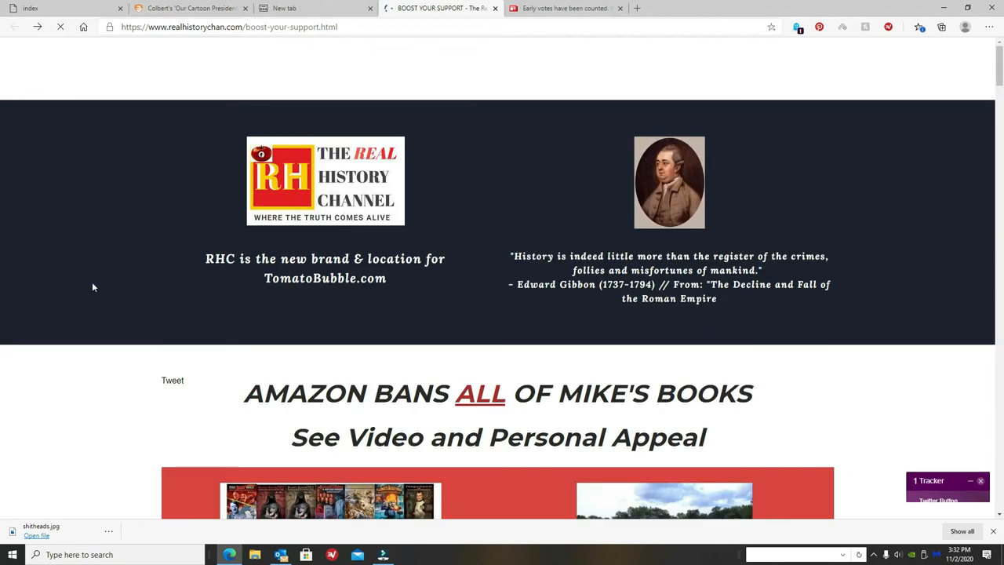
scroll(down, 3)
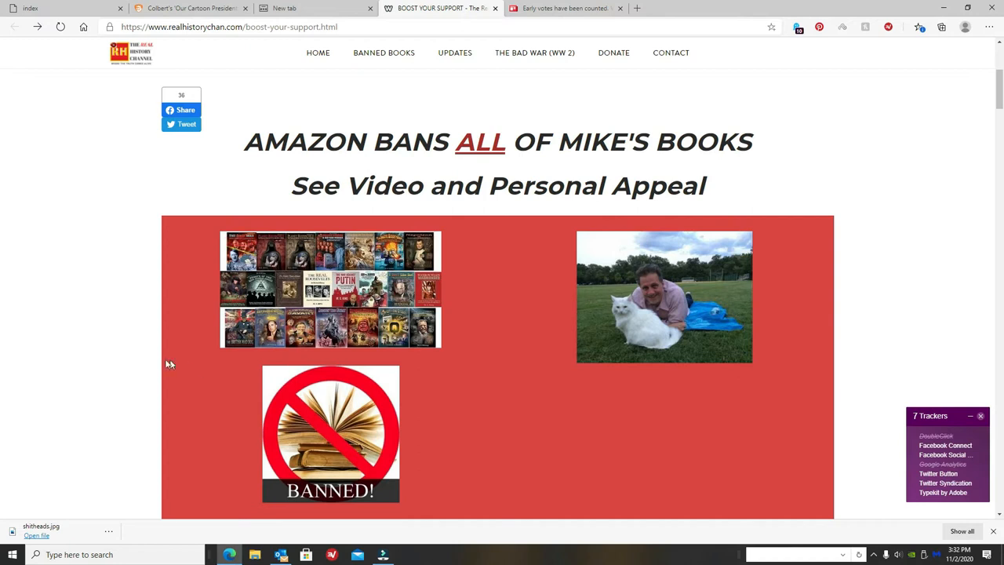
scroll(down, 3)
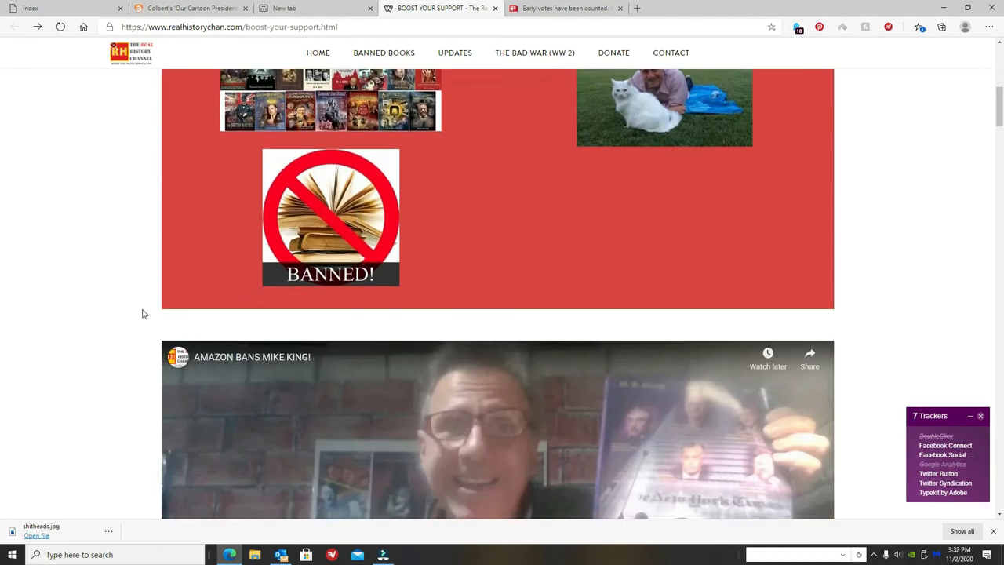
scroll(down, 3)
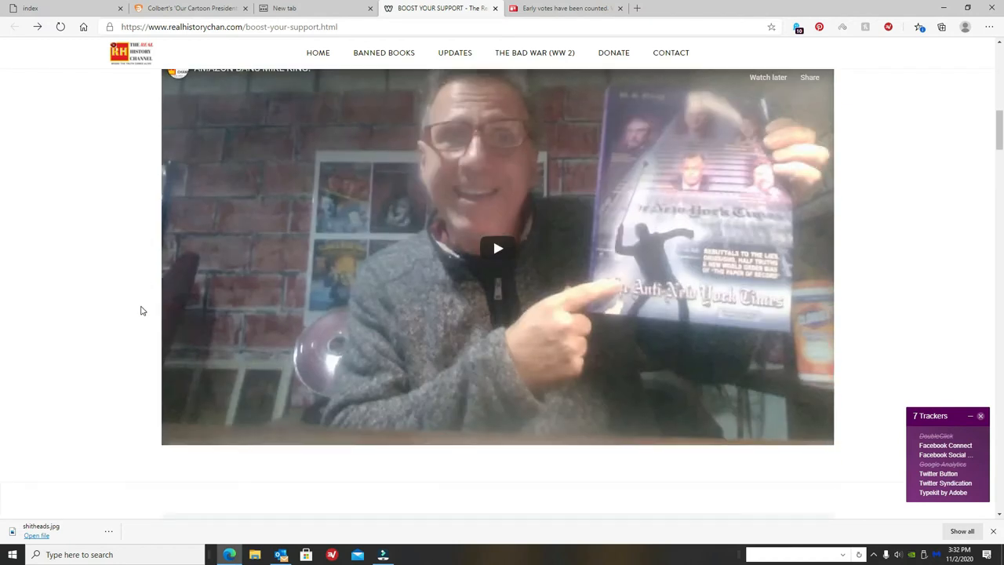
scroll(down, 3)
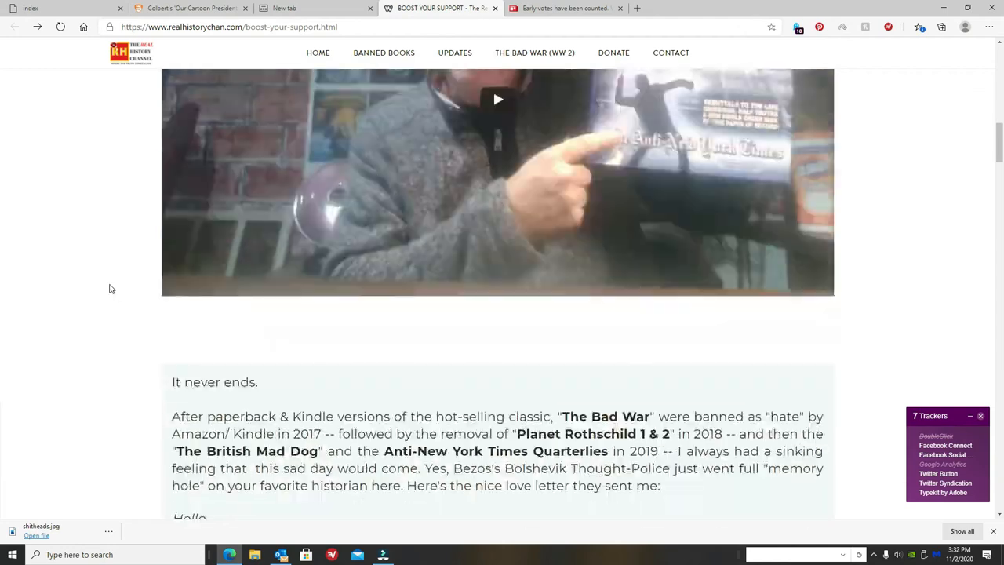
scroll(down, 3)
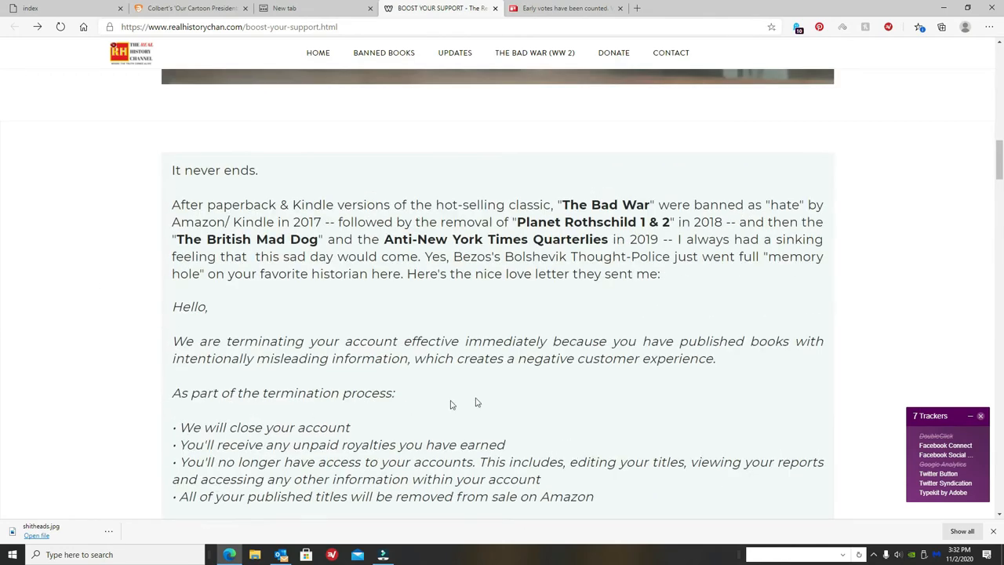
scroll(down, 3)
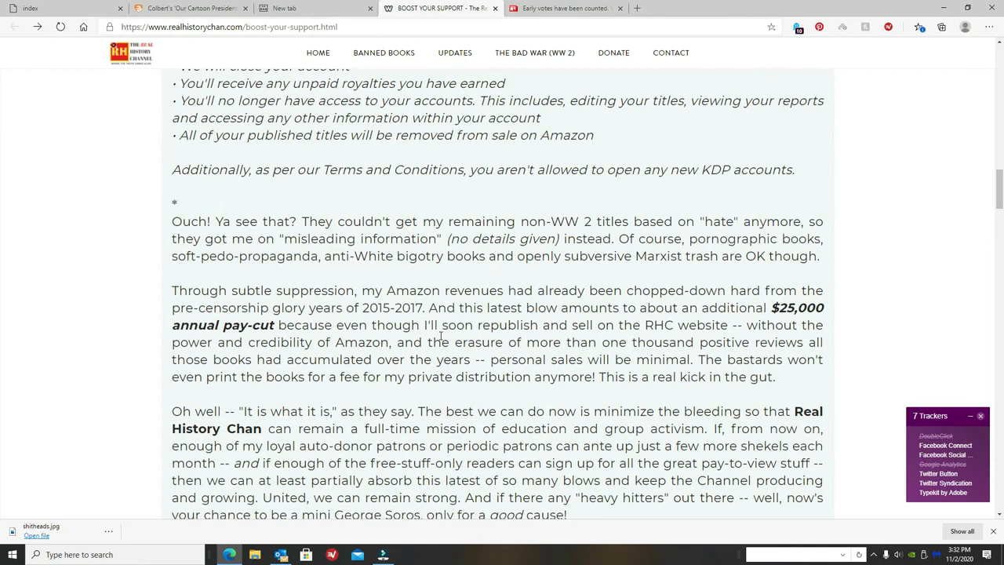
scroll(up, 3)
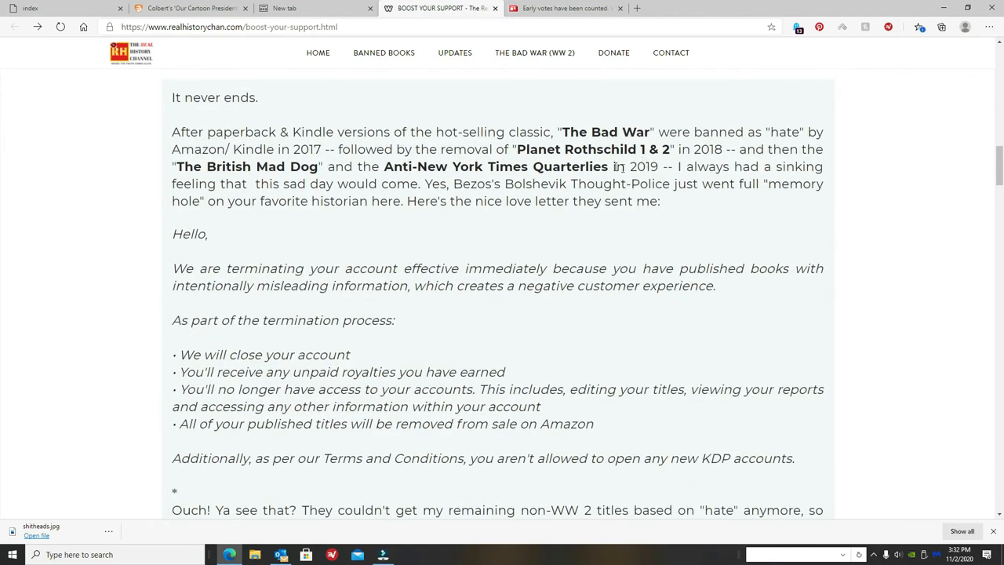
mouse_move(380, 220)
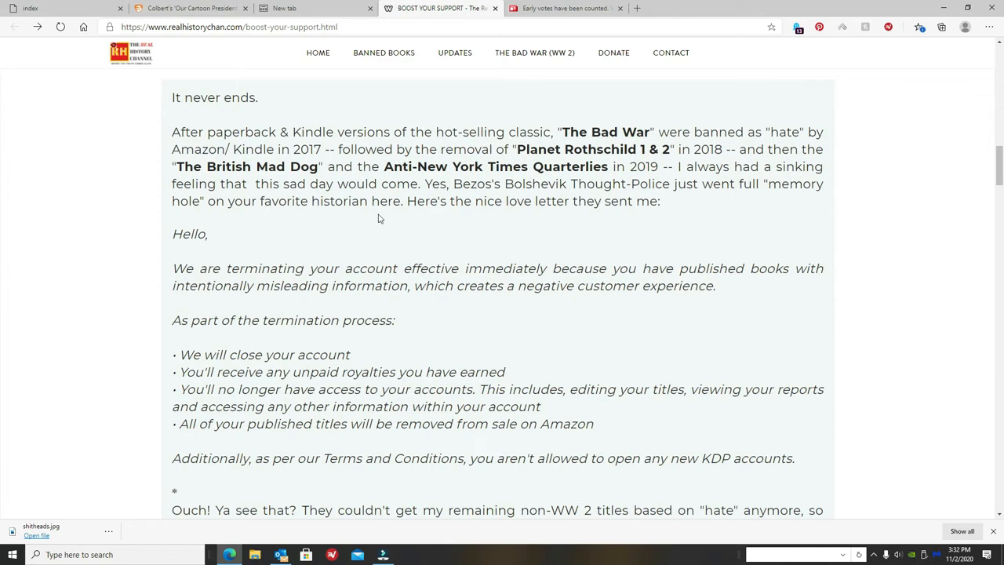
scroll(down, 3)
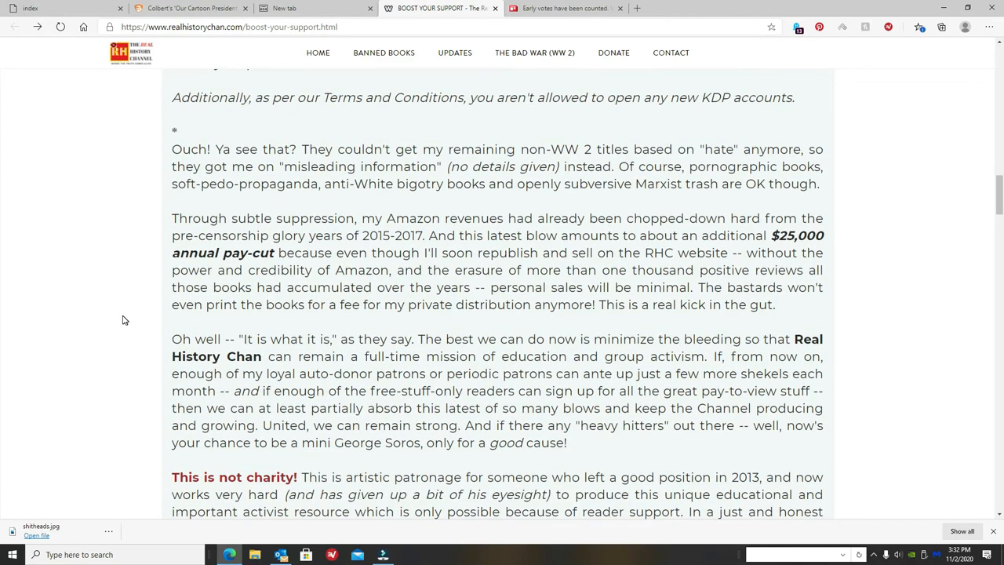
scroll(up, 3)
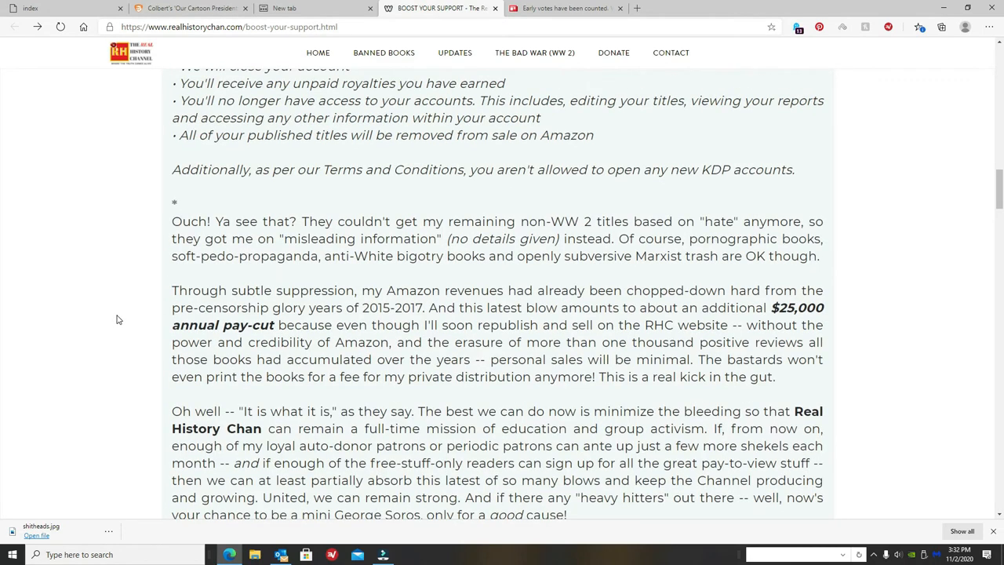
scroll(up, 3)
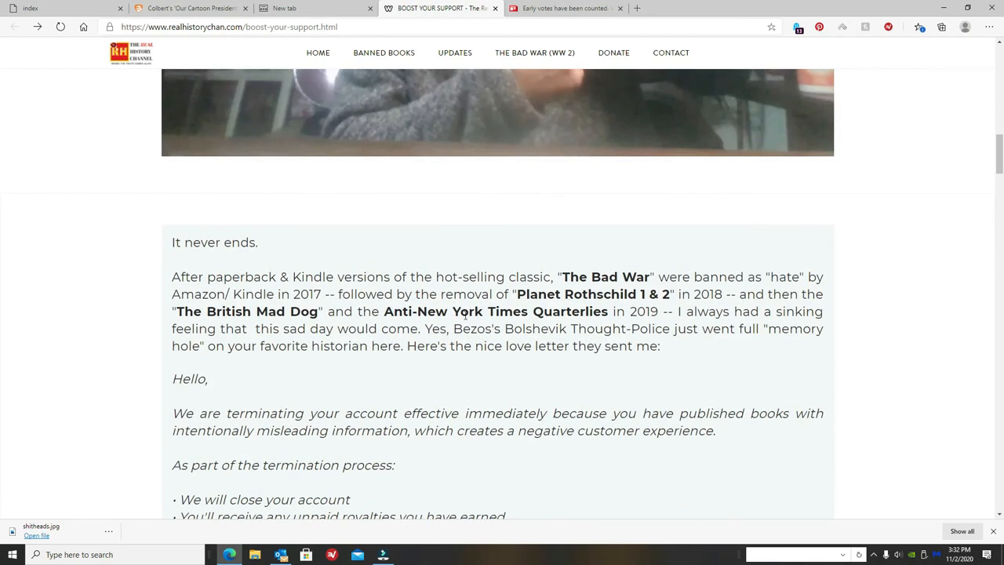
mouse_move(458, 381)
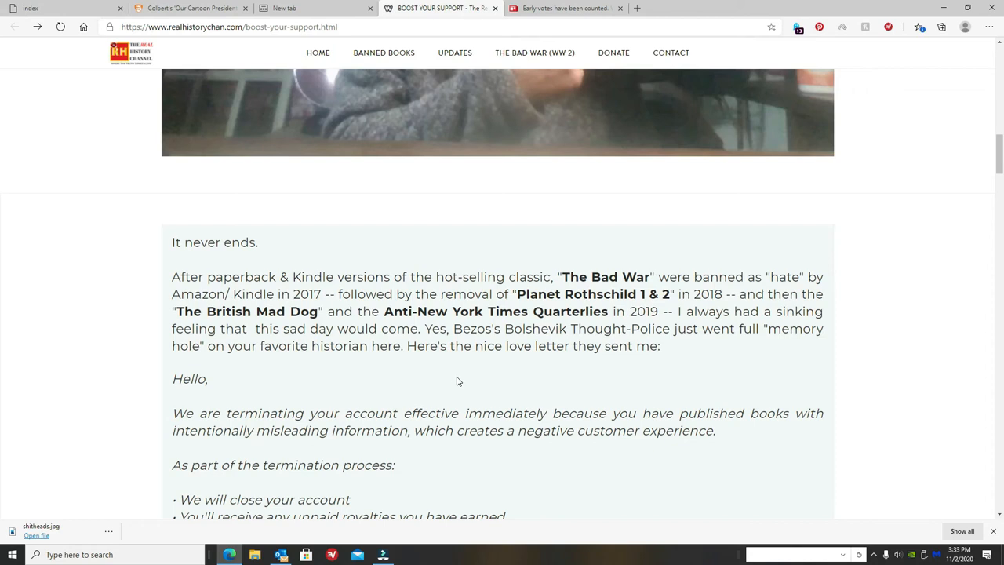
scroll(down, 3)
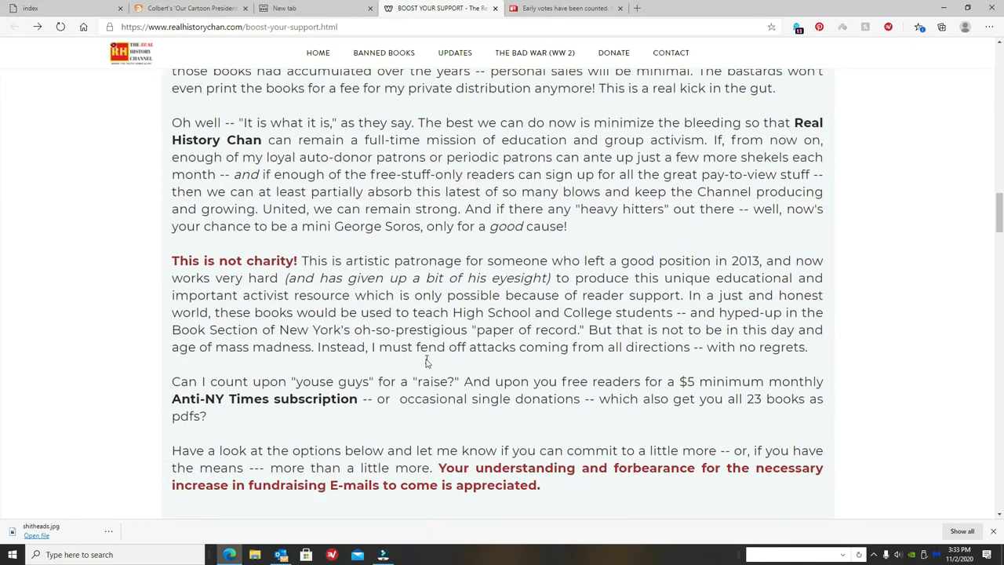
scroll(down, 3)
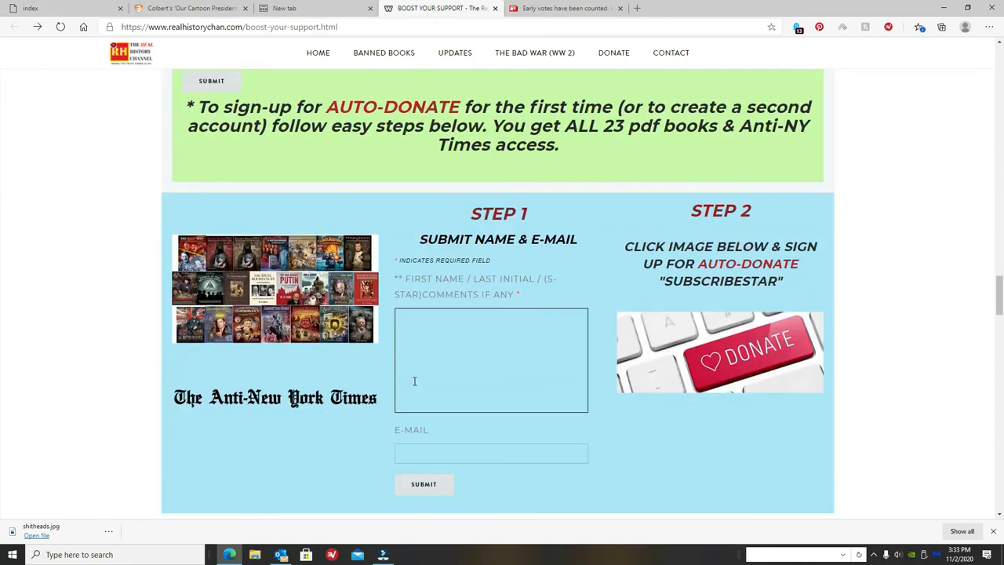
scroll(up, 3)
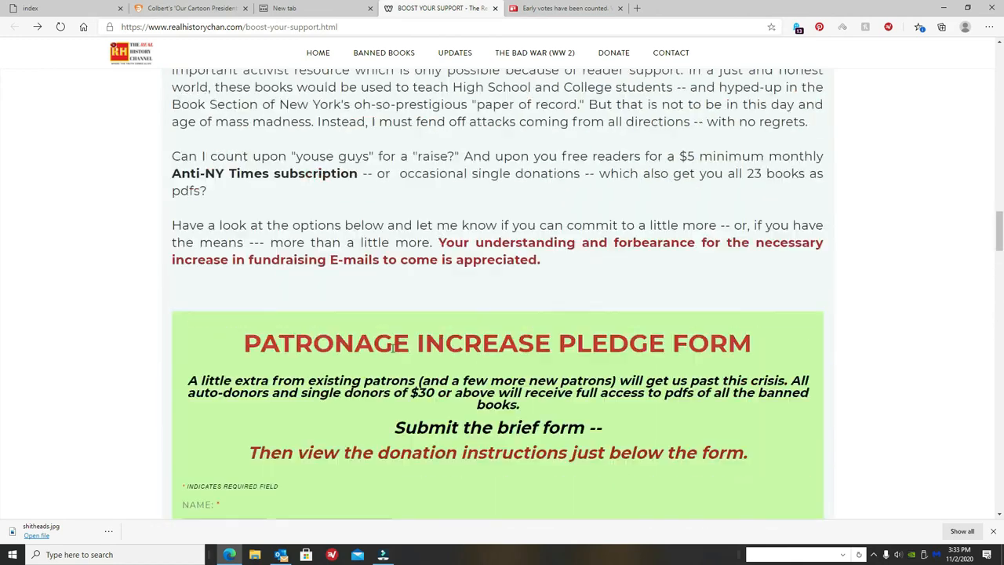
scroll(up, 3)
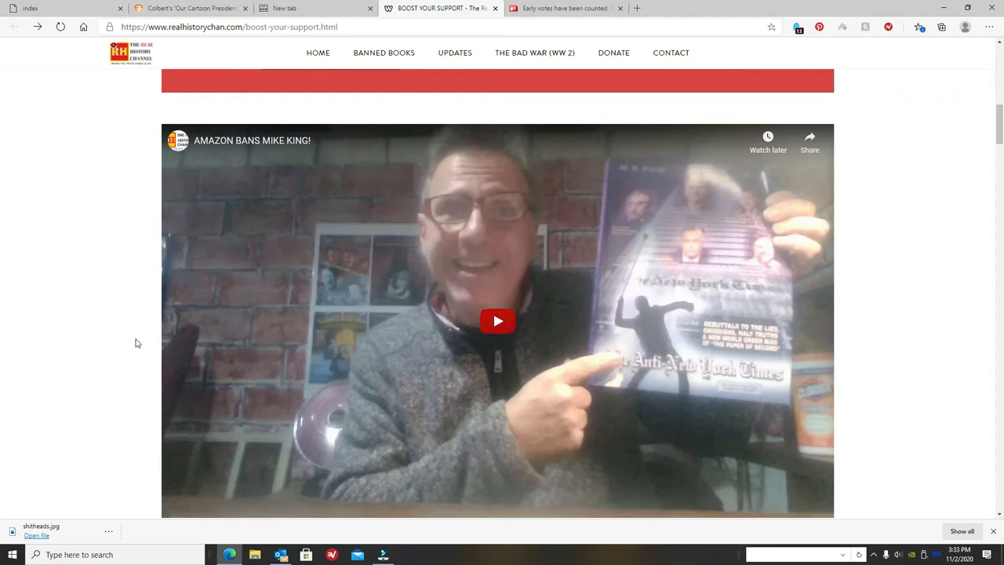
scroll(up, 3)
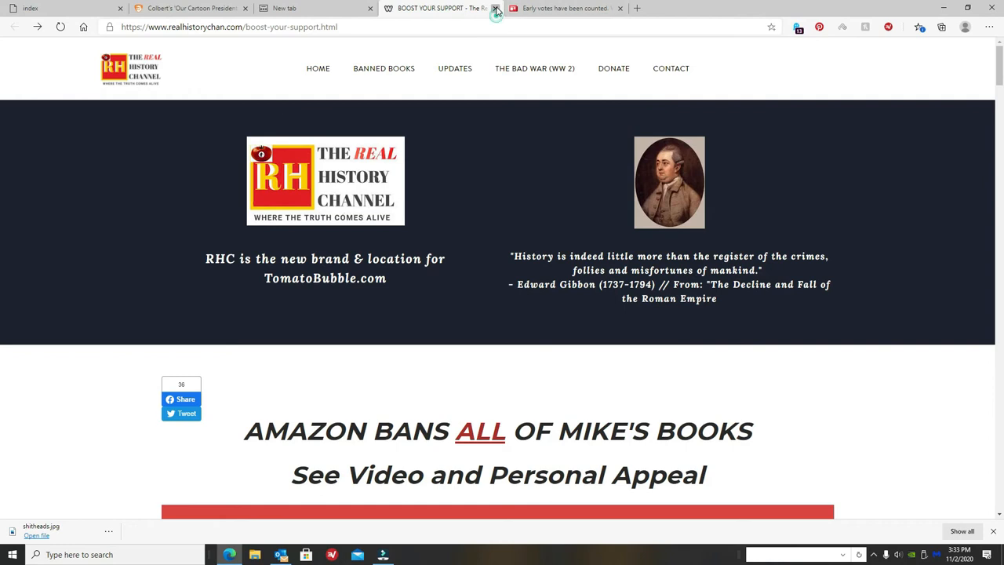
Close the support appeal page and read into the Miami Herald Florida early-votes article.
click(495, 8)
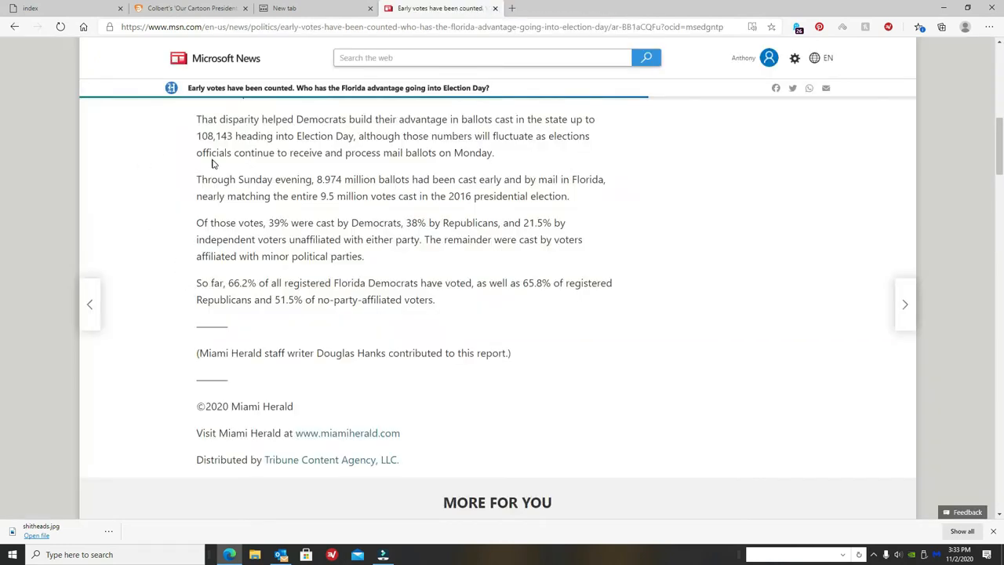
scroll(up, 3)
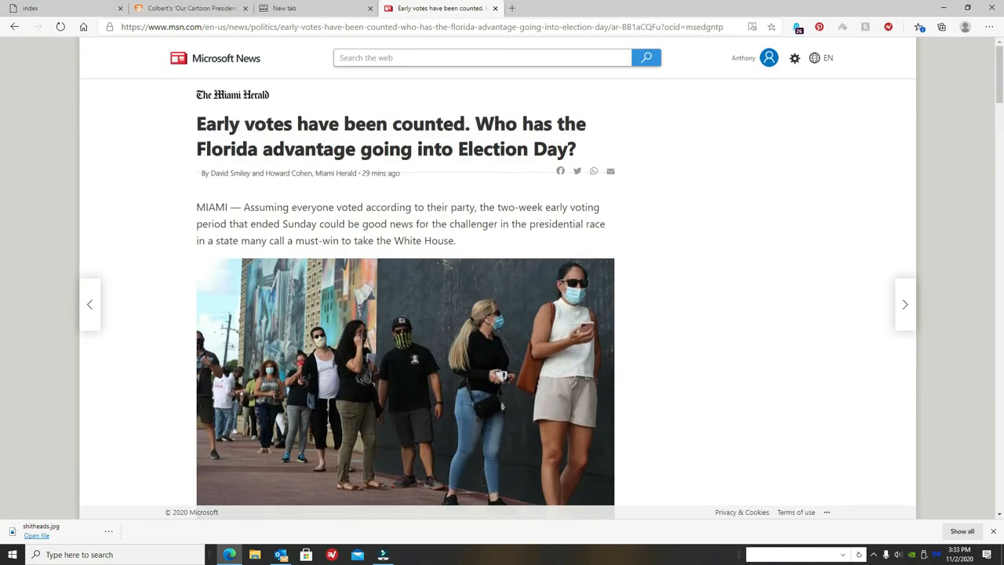
mouse_move(508, 184)
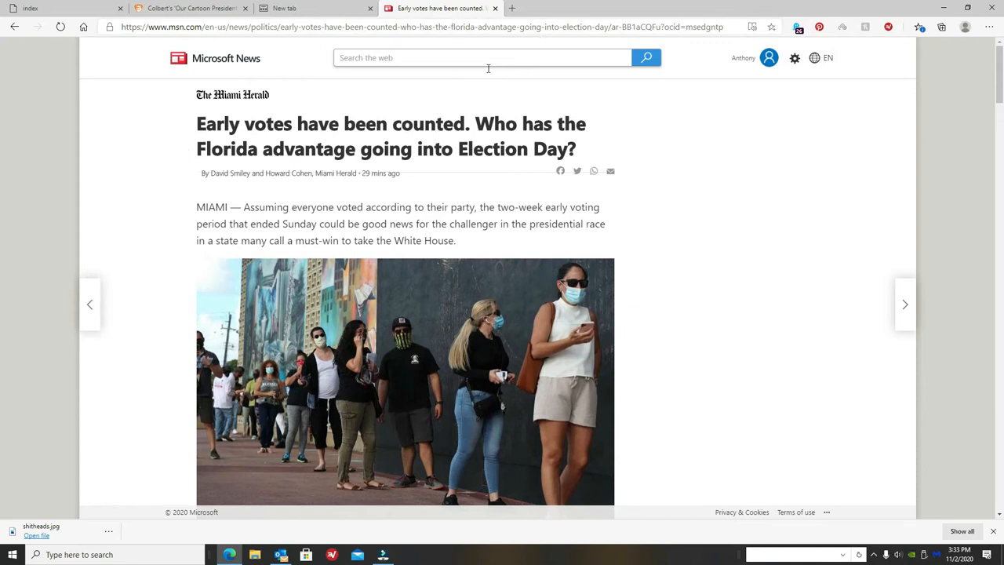
mouse_move(527, 173)
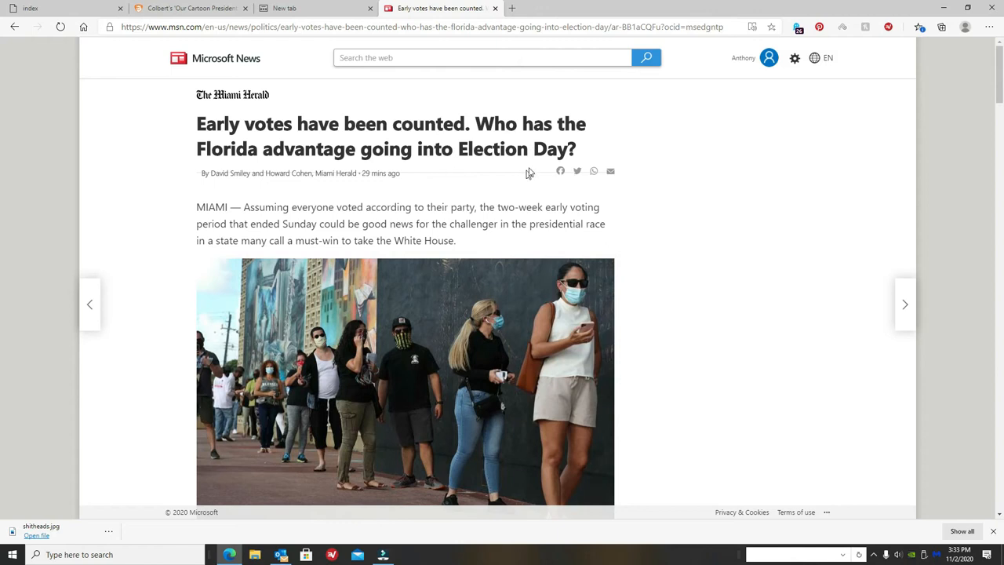
scroll(down, 3)
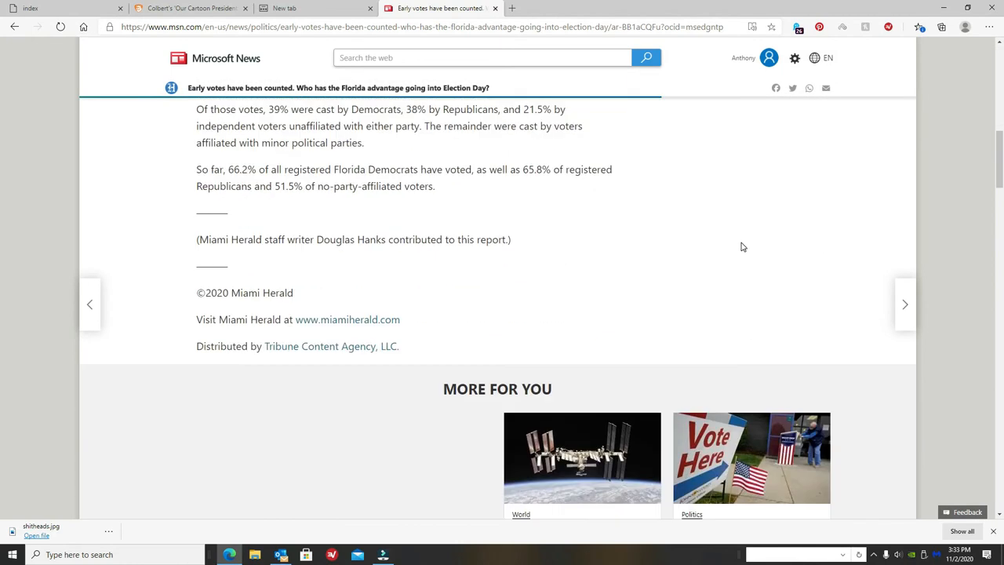
scroll(up, 3)
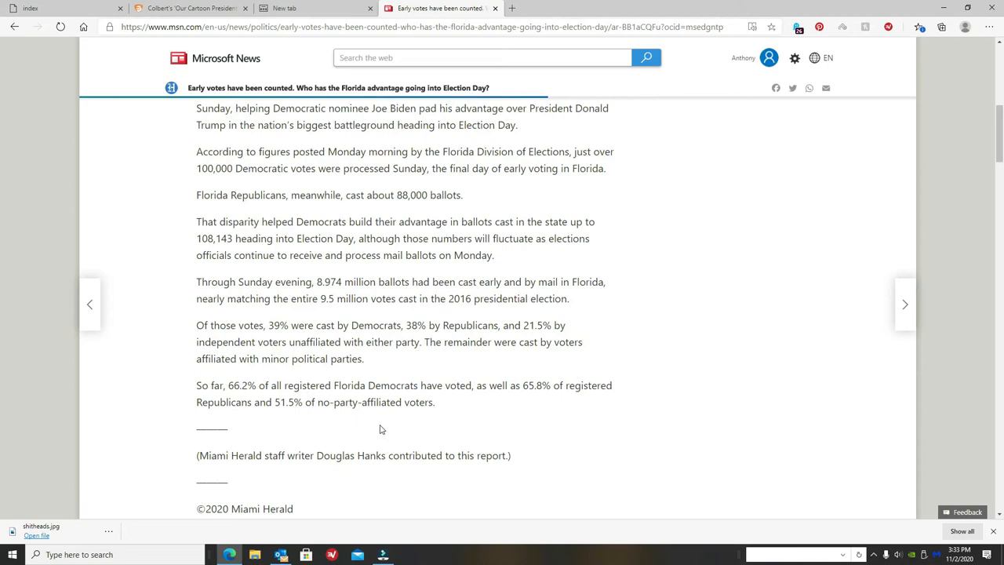
mouse_move(307, 424)
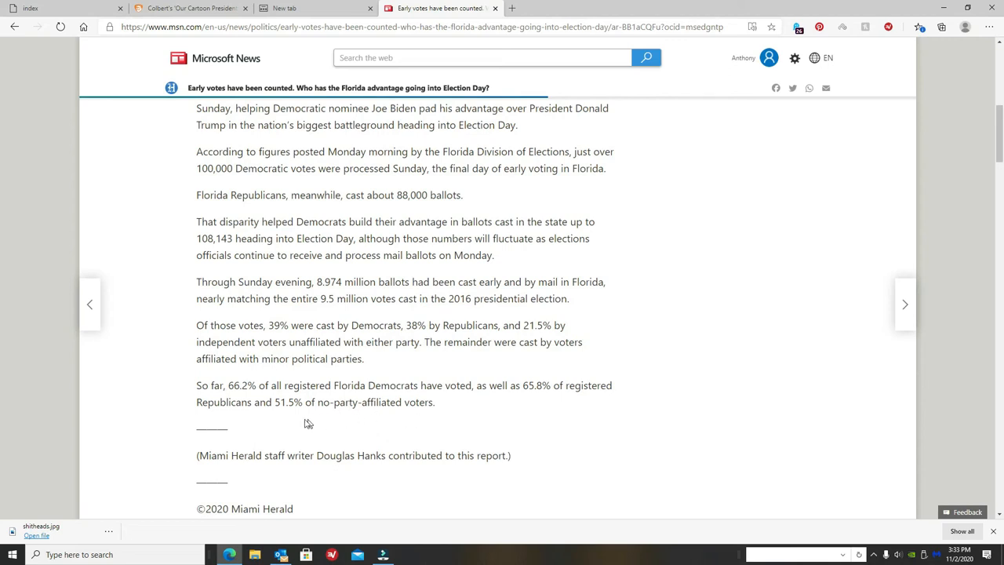
scroll(up, 3)
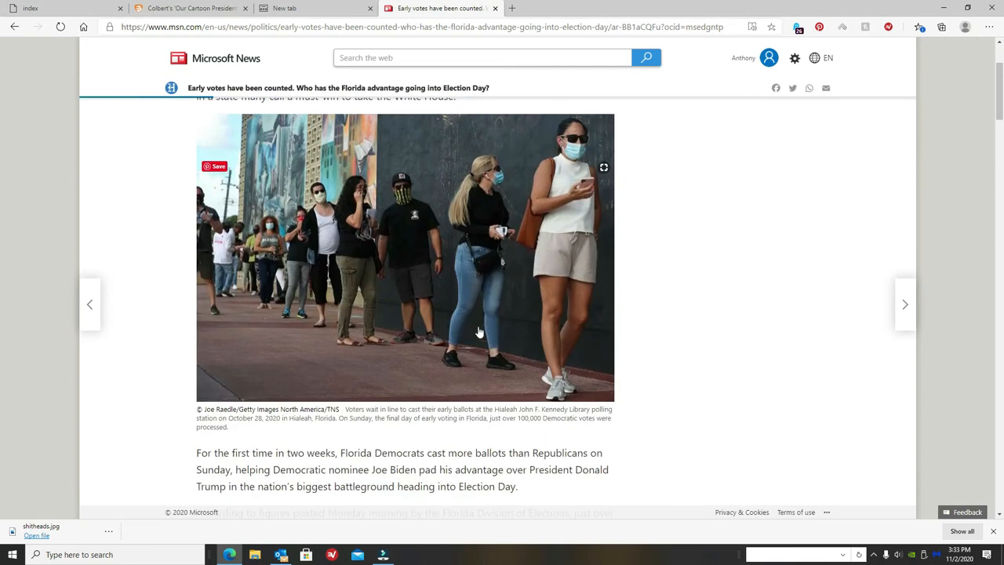
scroll(down, 3)
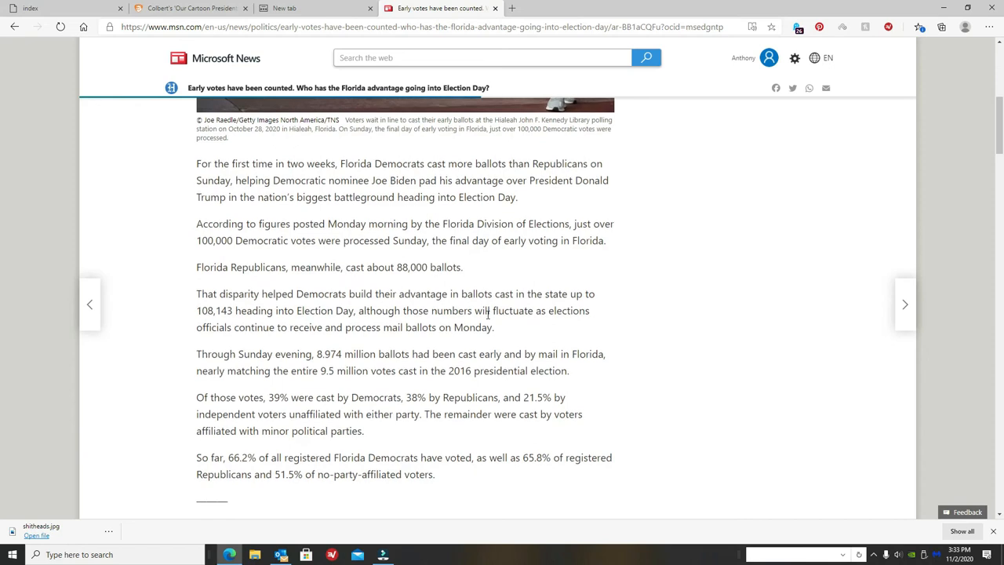
scroll(down, 3)
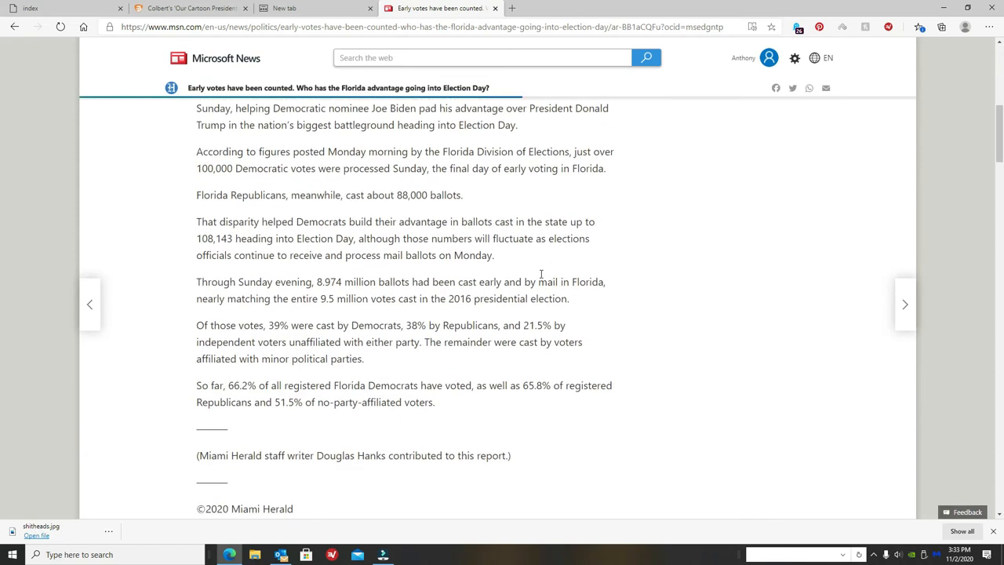
scroll(up, 3)
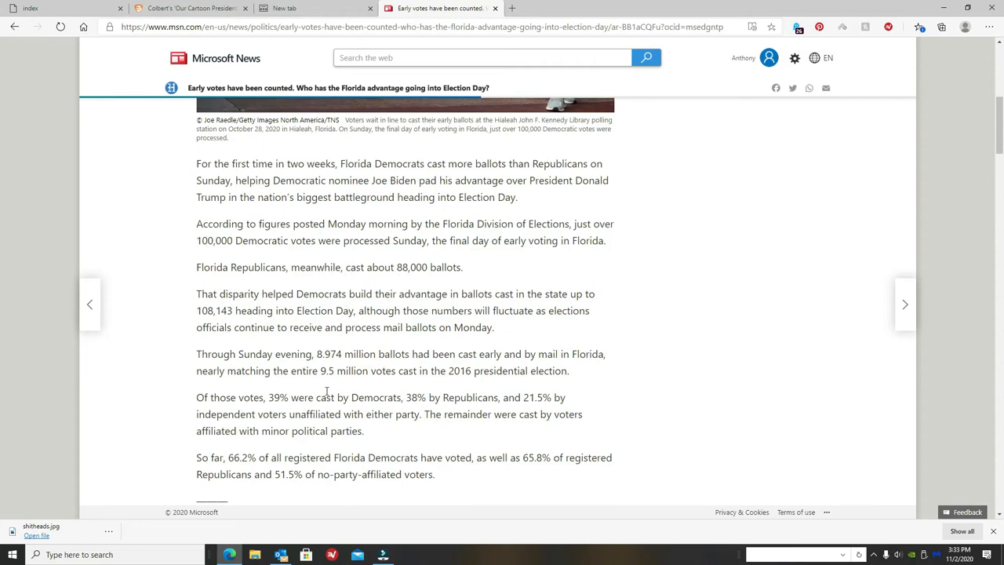
mouse_move(519, 285)
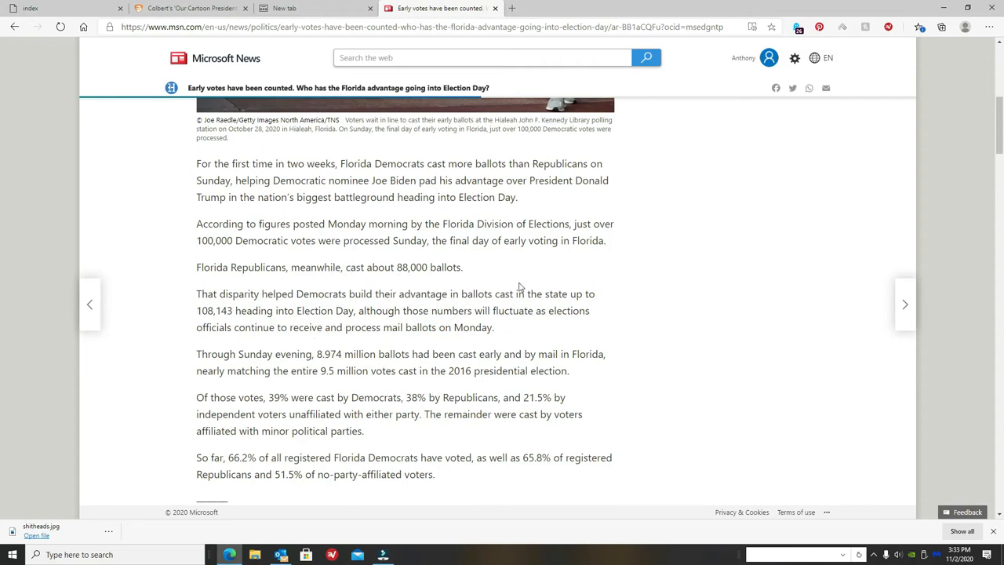
mouse_move(336, 328)
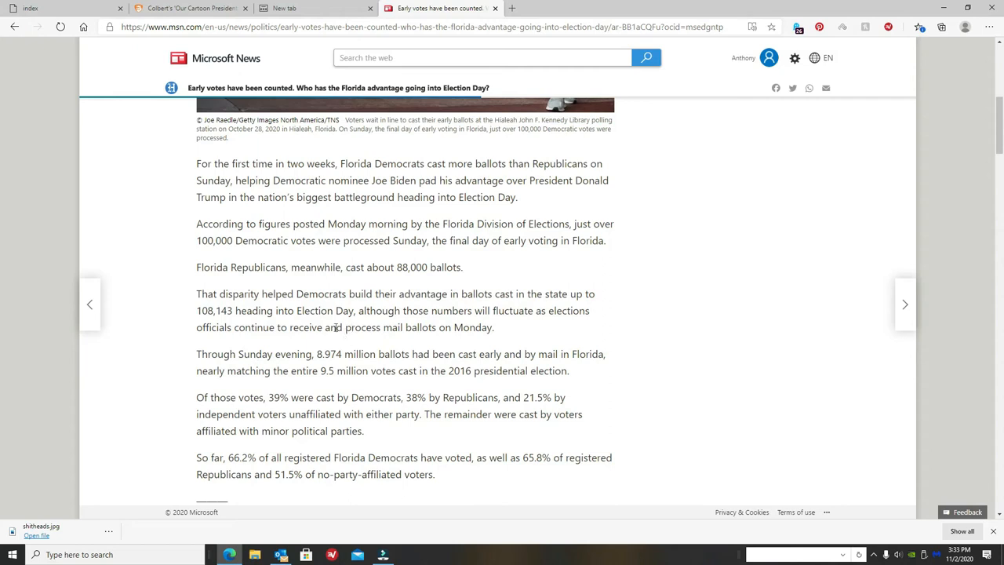
mouse_move(427, 342)
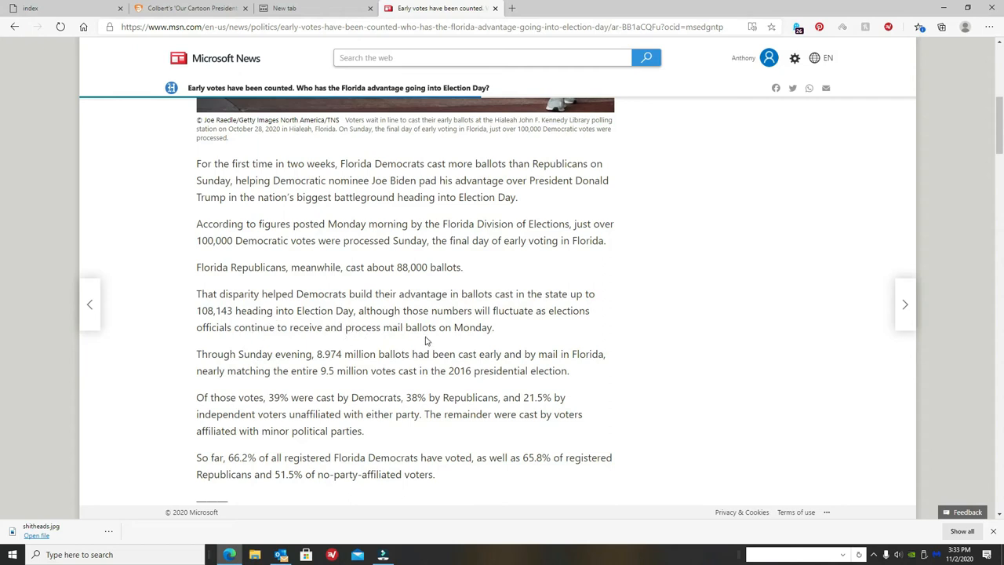
mouse_move(393, 376)
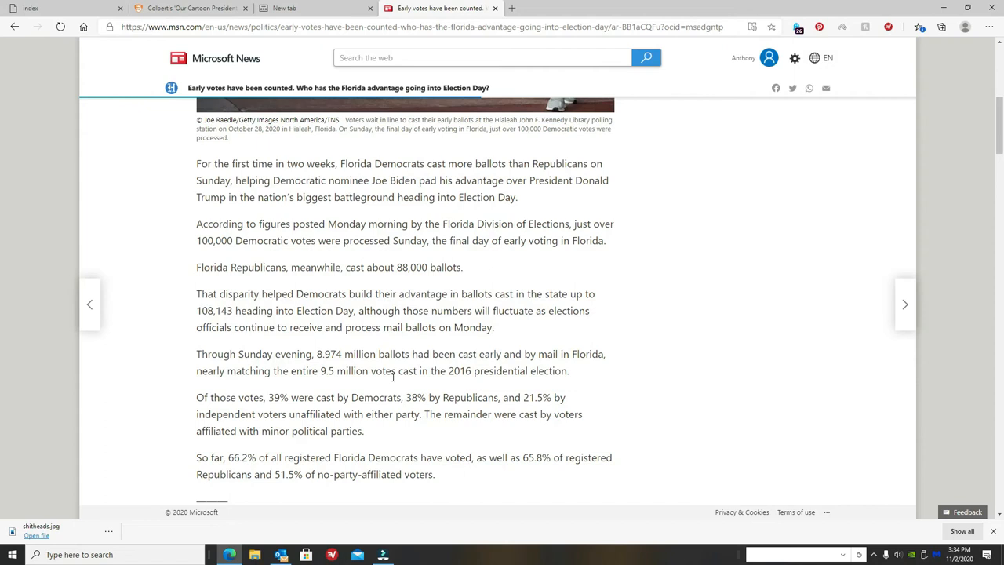
Finish the Florida early-votes article to its end and scroll back to the top.
scroll(down, 3)
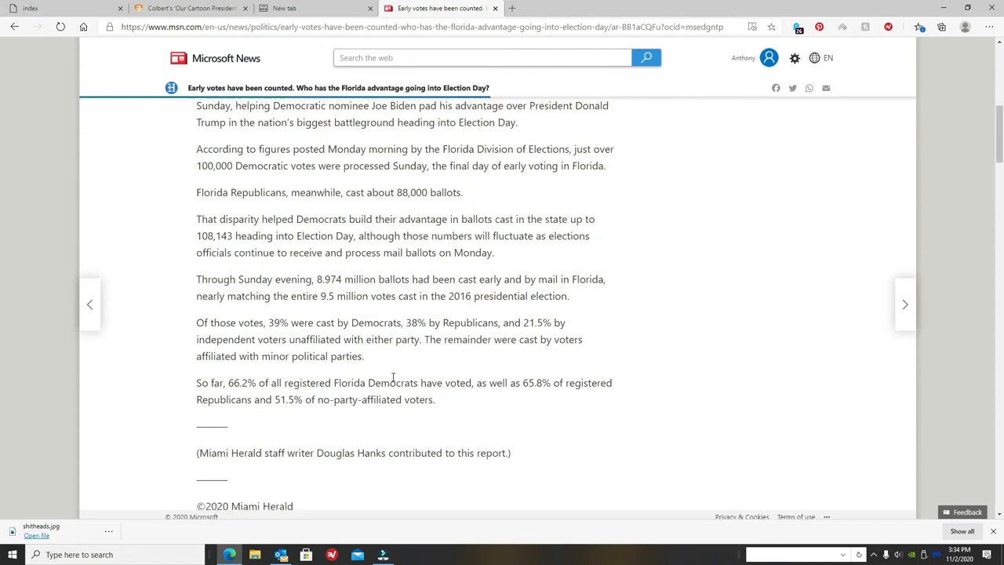
scroll(down, 3)
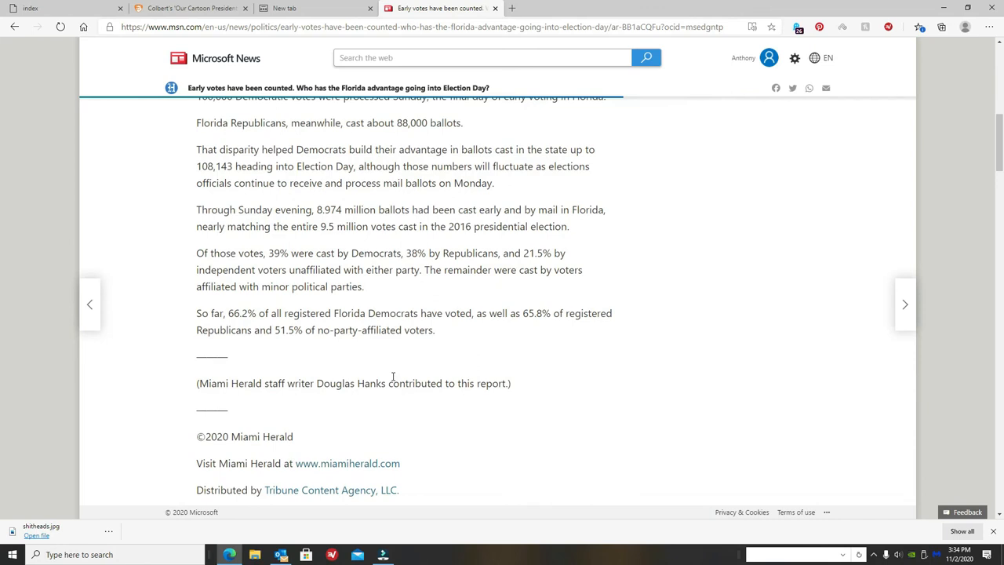
scroll(up, 3)
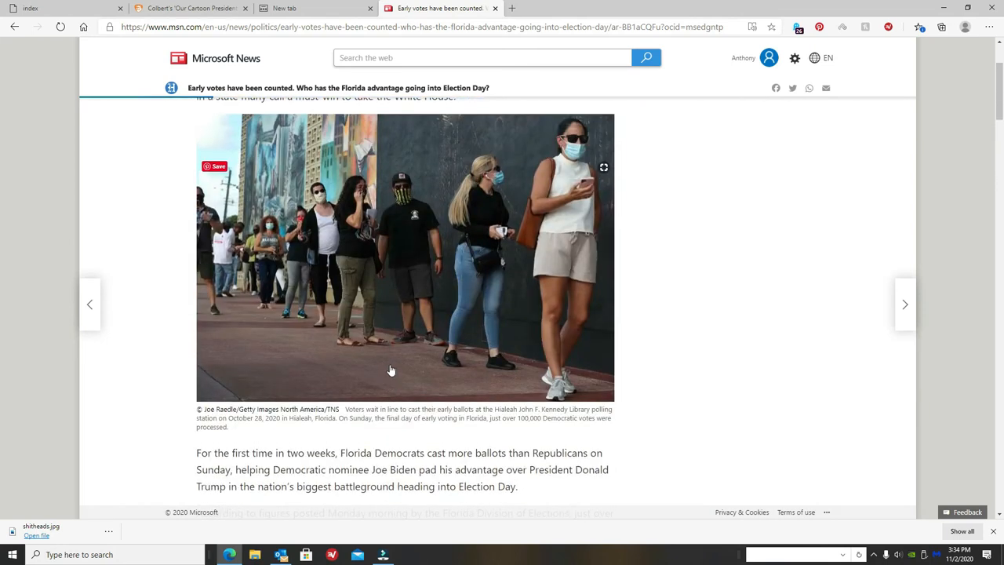
mouse_move(383, 373)
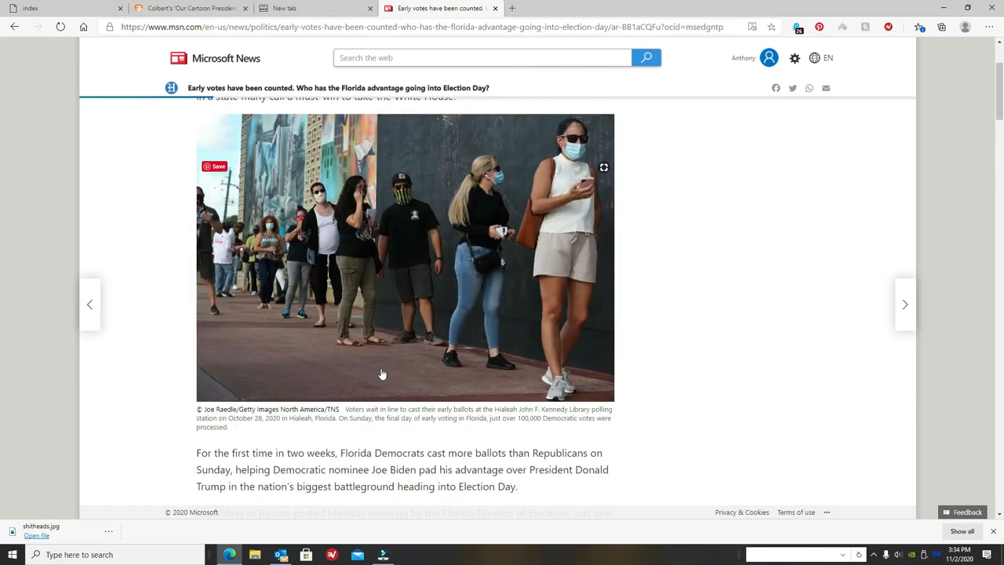
scroll(up, 3)
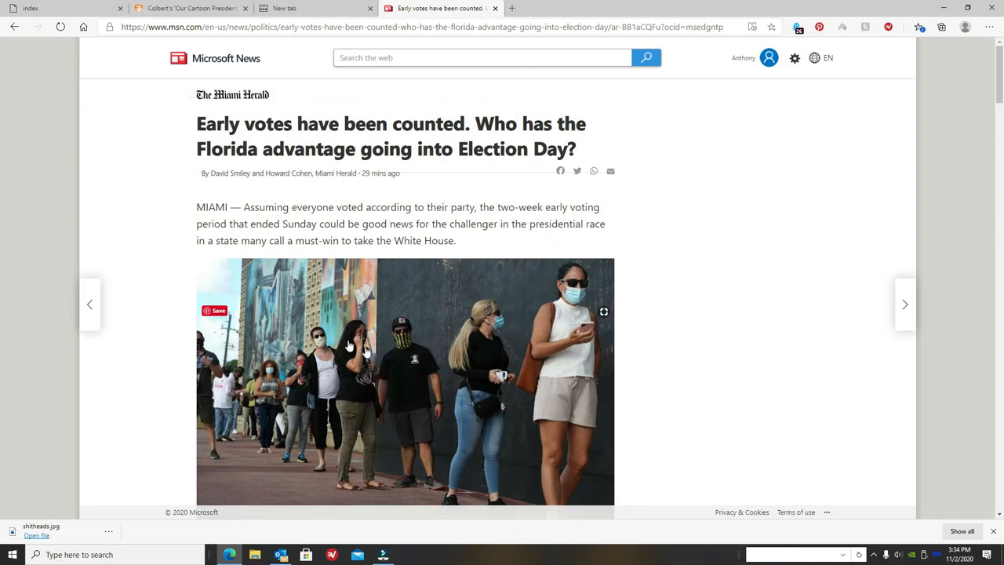
mouse_move(216, 402)
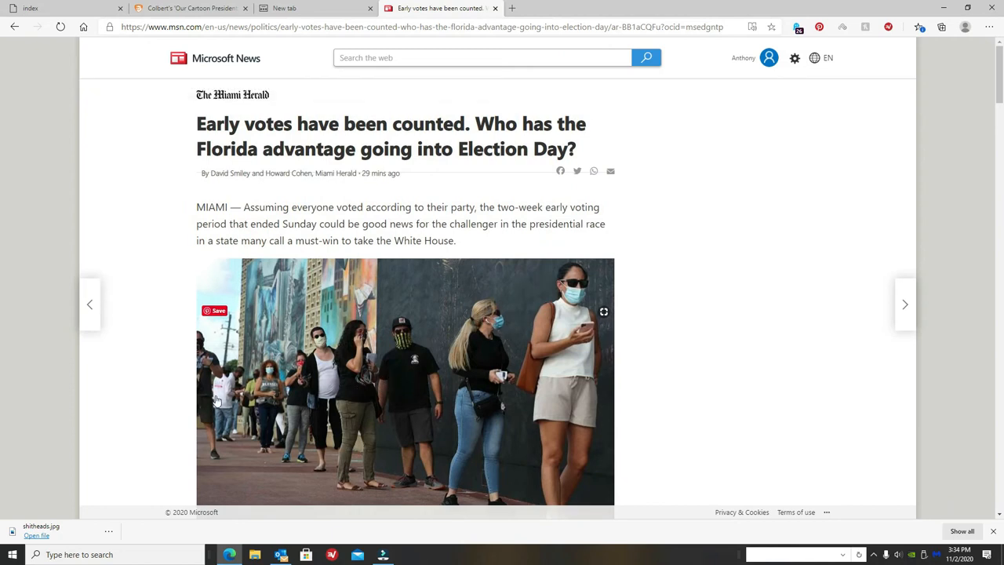
mouse_move(430, 383)
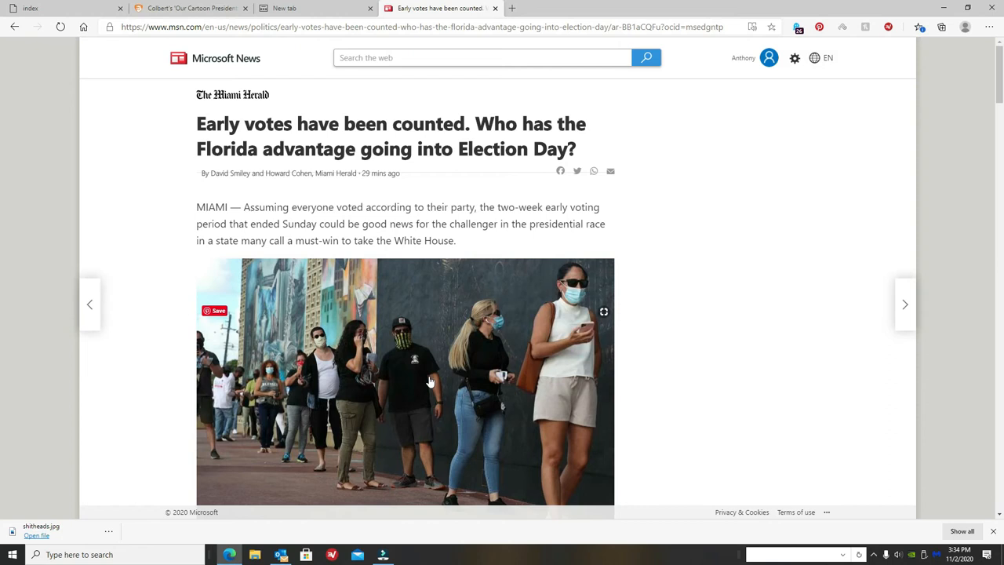
mouse_move(424, 432)
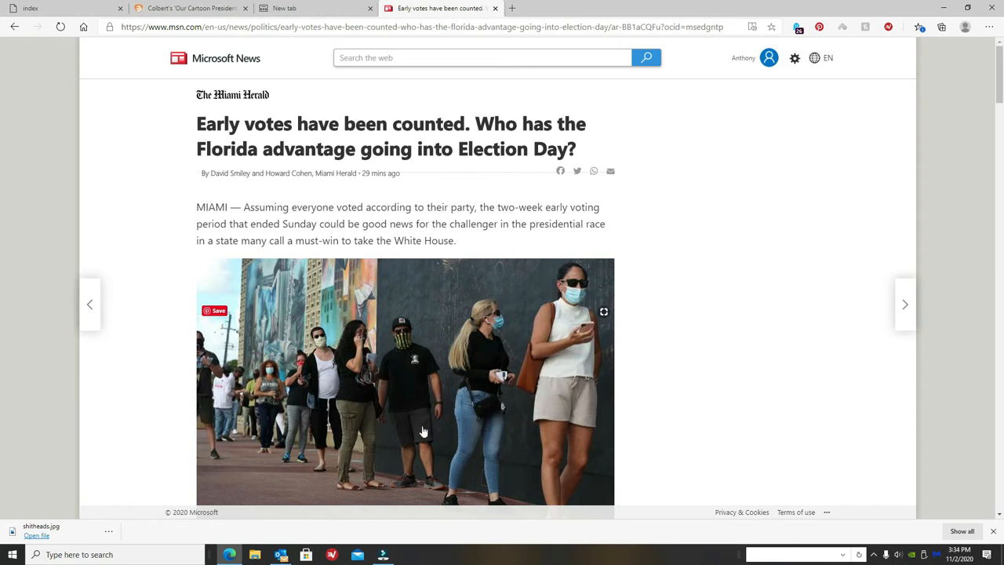
mouse_move(348, 442)
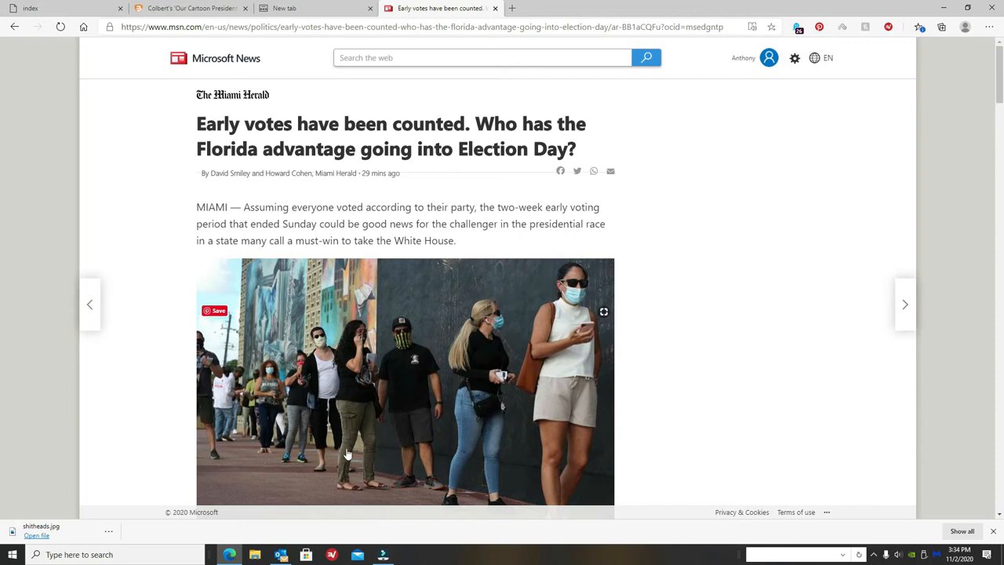
mouse_move(627, 388)
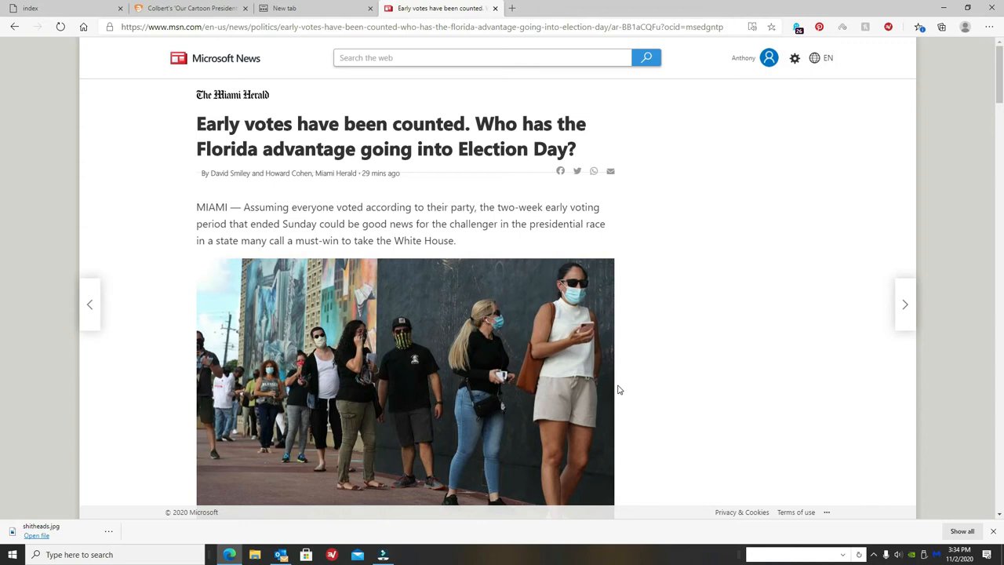
scroll(down, 3)
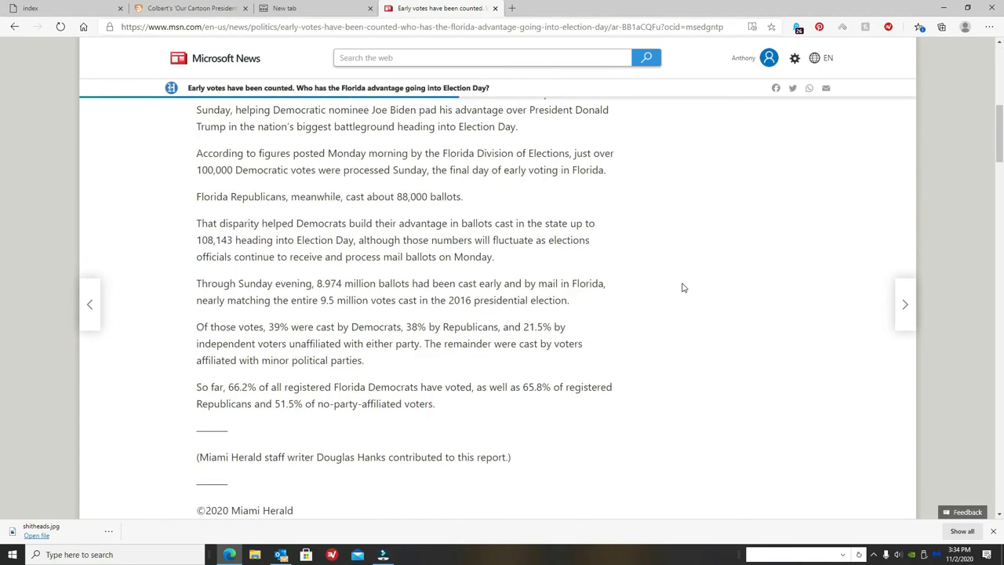
scroll(up, 3)
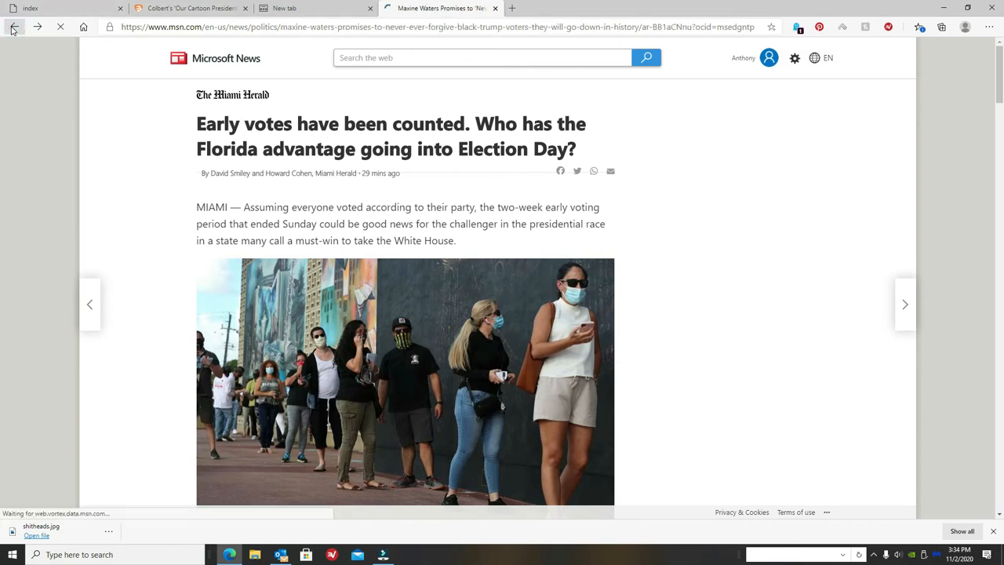
Go back to the Maxine Waters article and scroll to the related grid with the Biden poll lead card.
click(13, 27)
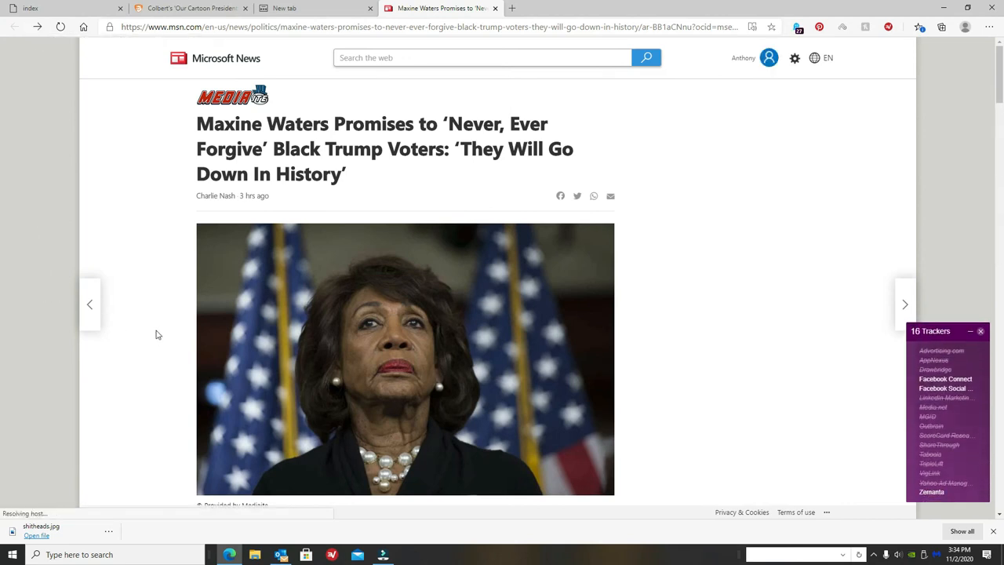
scroll(down, 3)
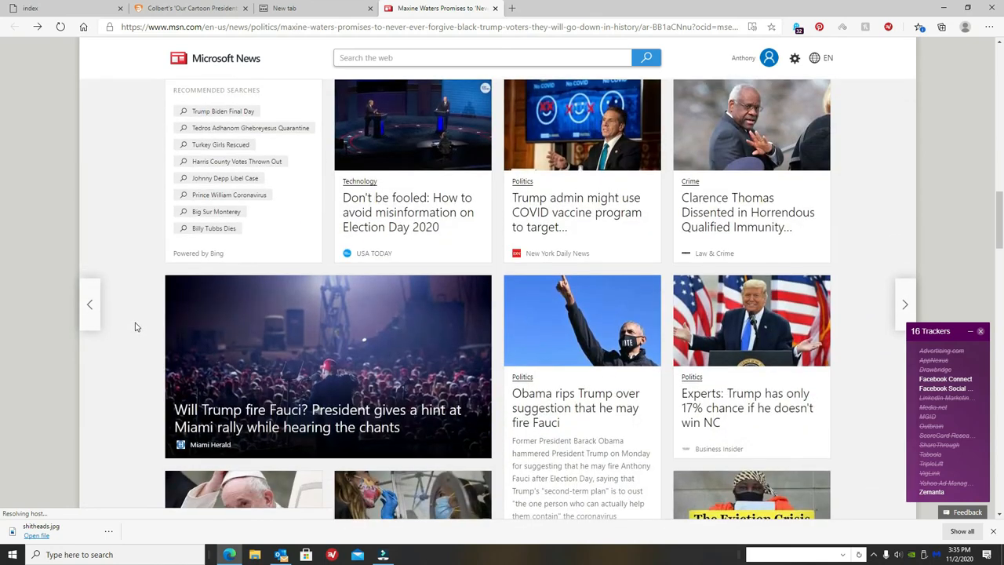
scroll(down, 3)
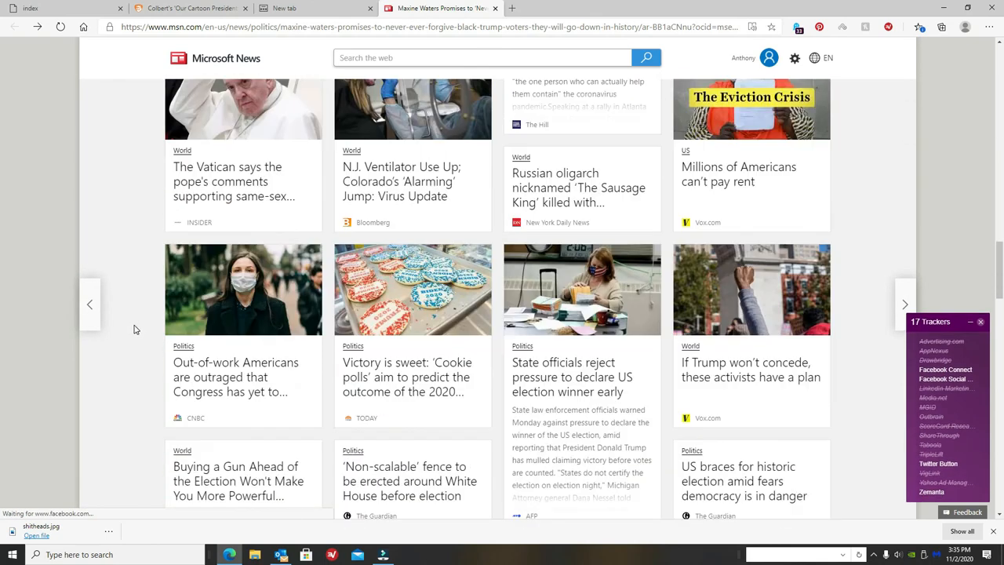
scroll(down, 3)
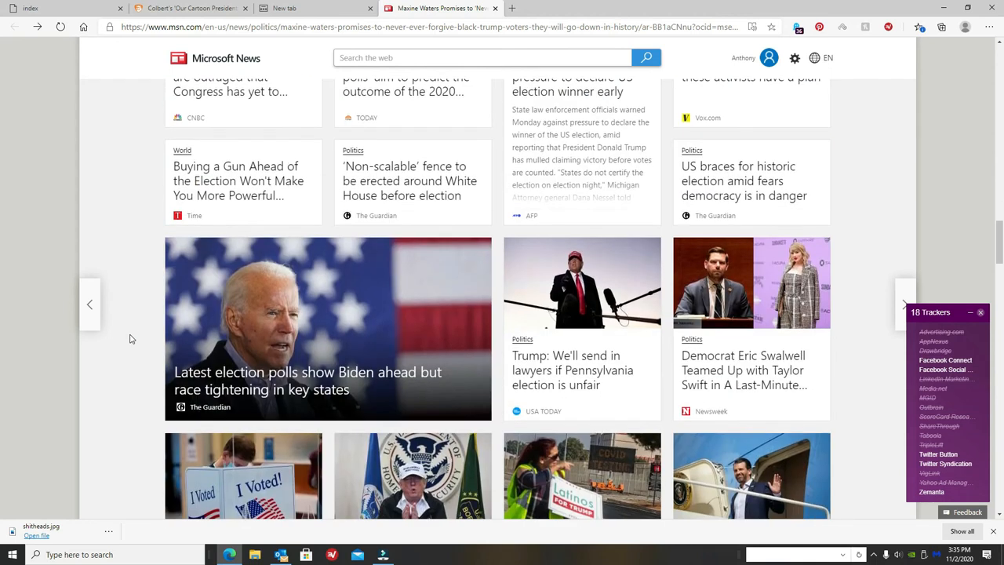
scroll(down, 3)
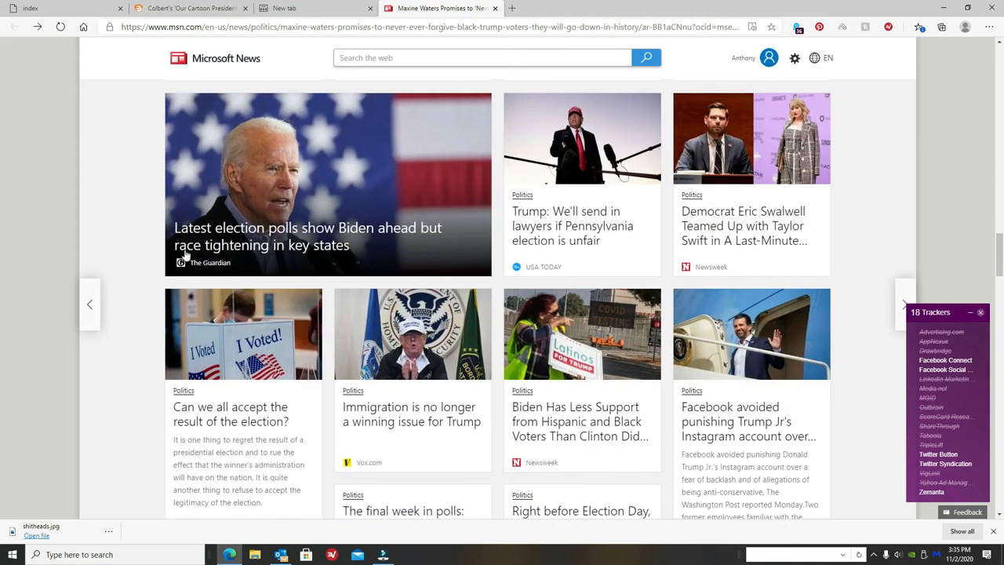
mouse_move(411, 333)
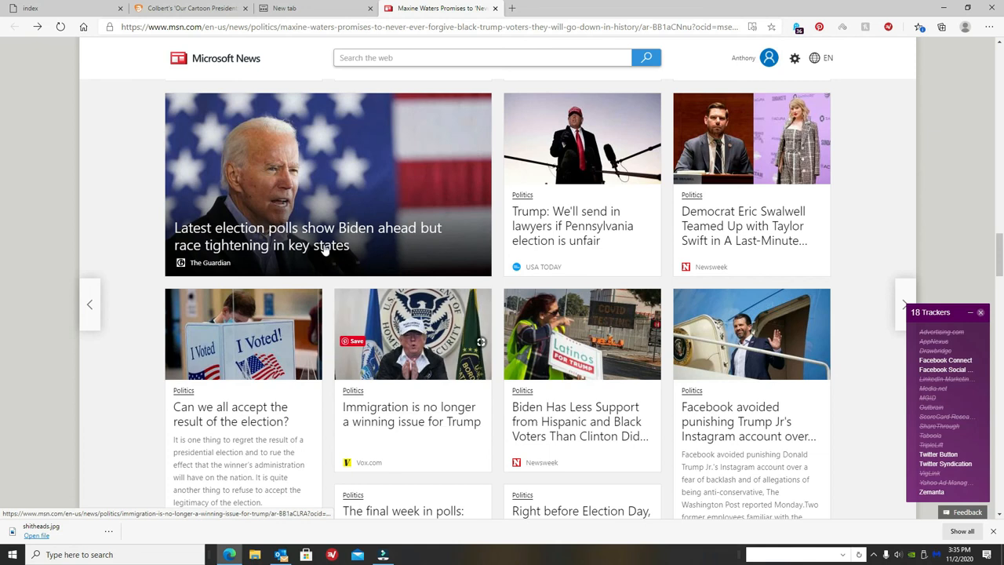
mouse_move(267, 227)
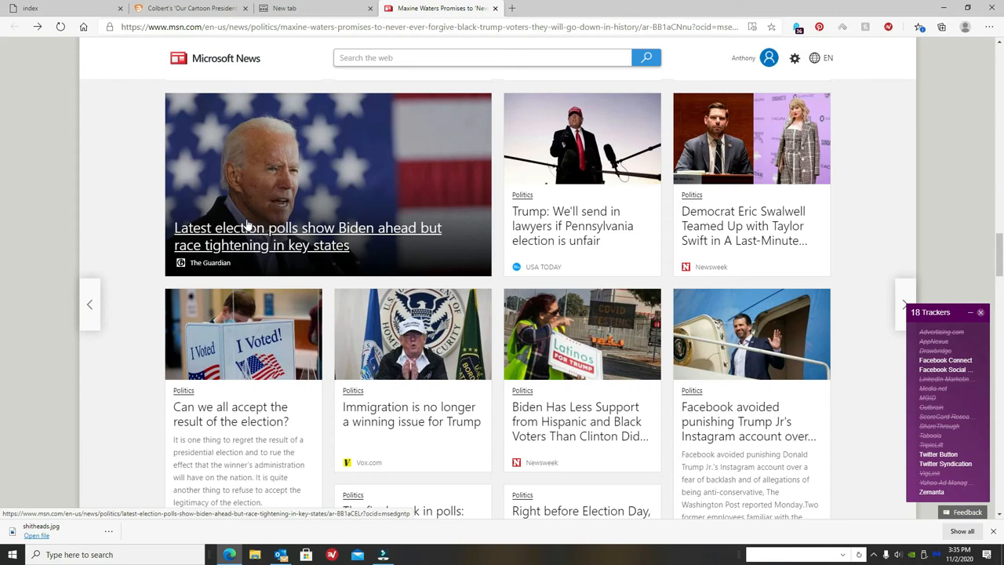
click(980, 312)
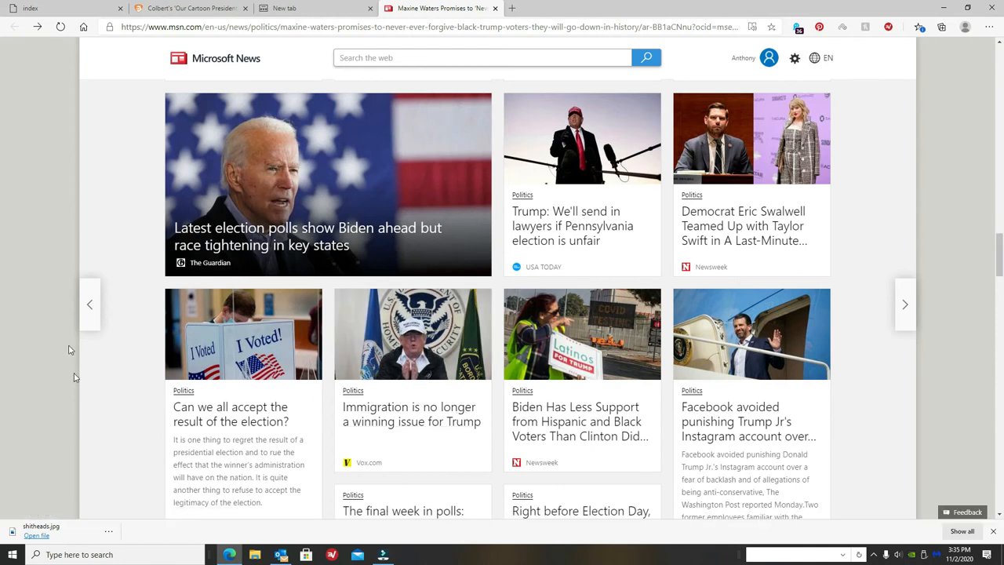
mouse_move(118, 135)
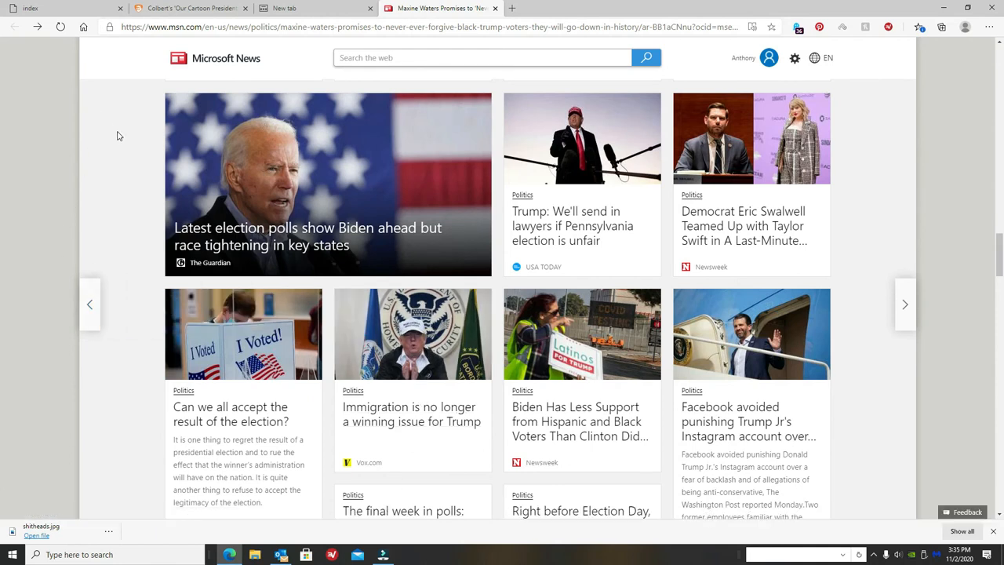
mouse_move(243, 195)
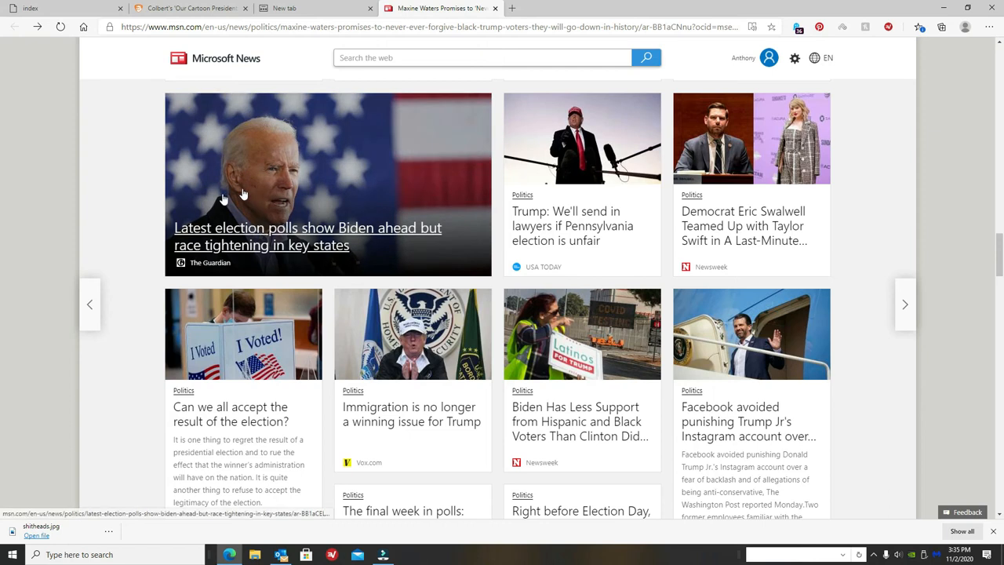
mouse_move(156, 107)
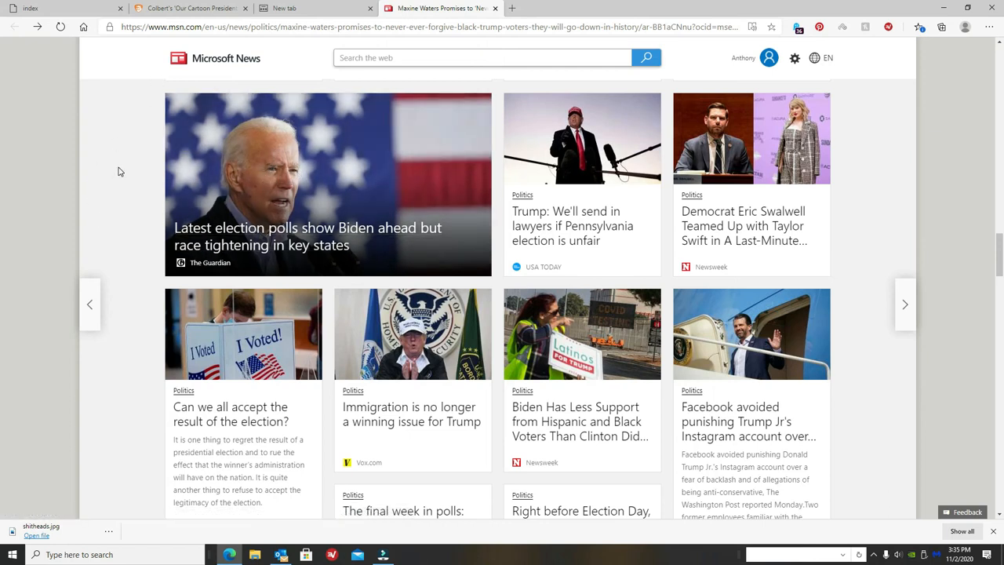
scroll(down, 3)
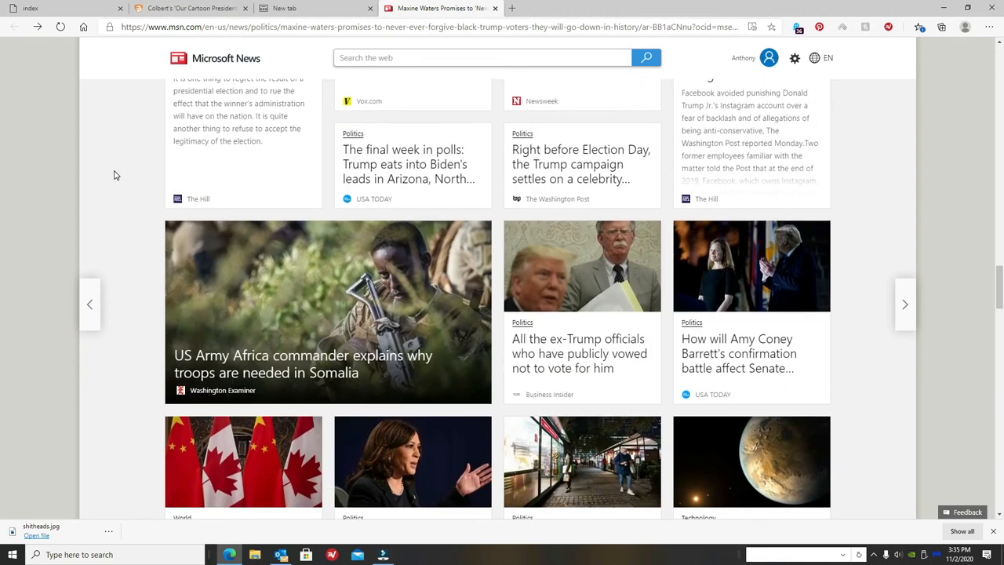
scroll(down, 3)
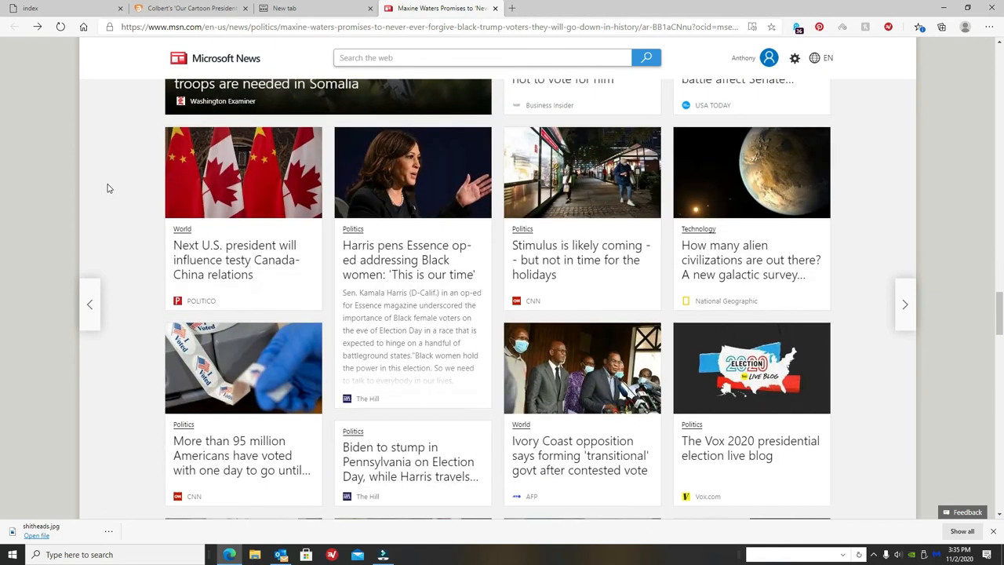
scroll(down, 3)
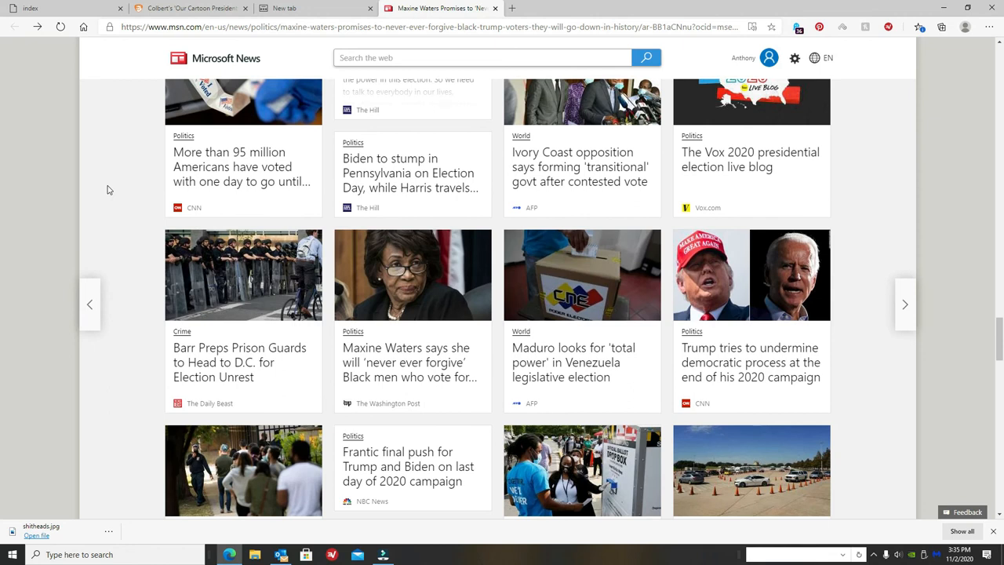
scroll(down, 3)
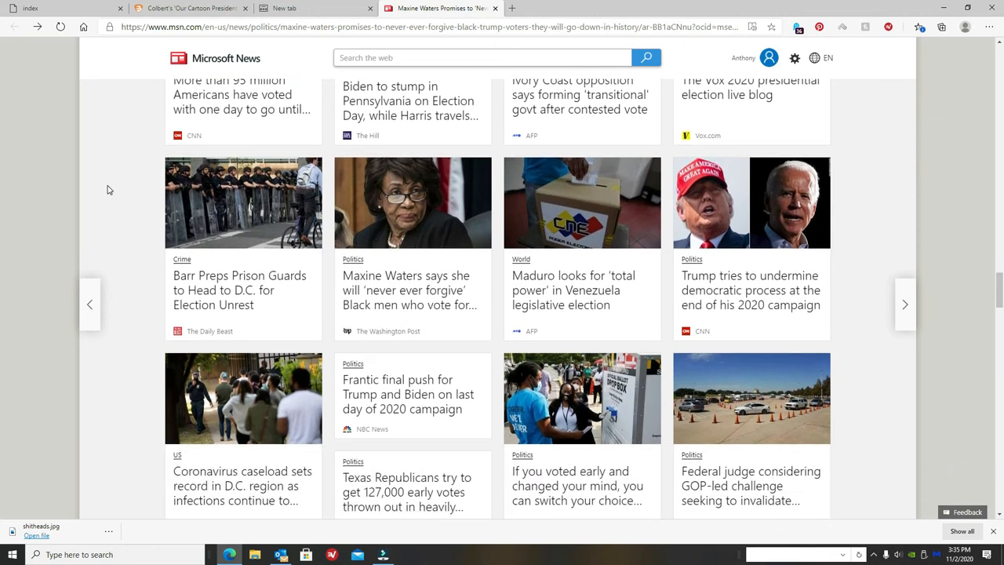
scroll(down, 3)
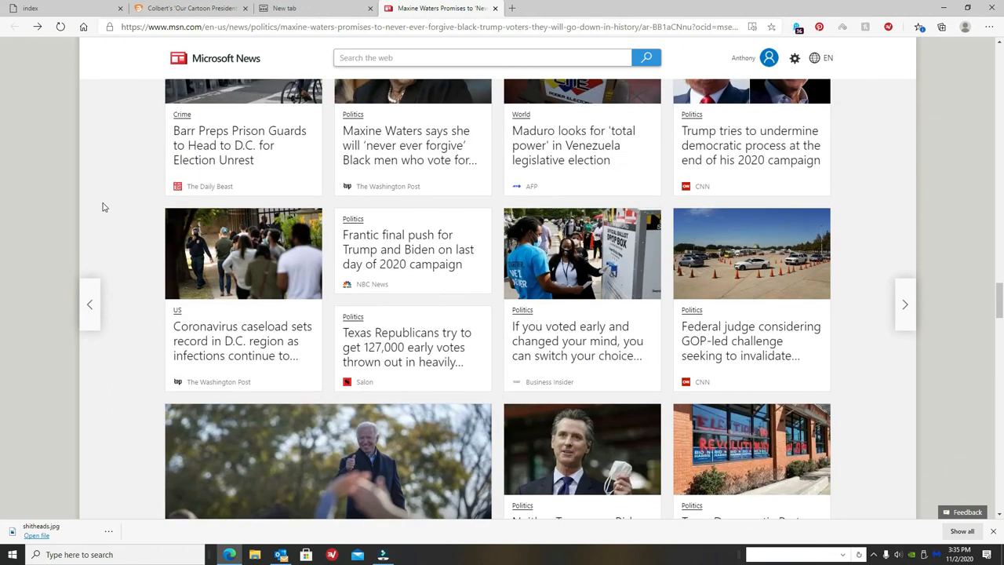
scroll(down, 3)
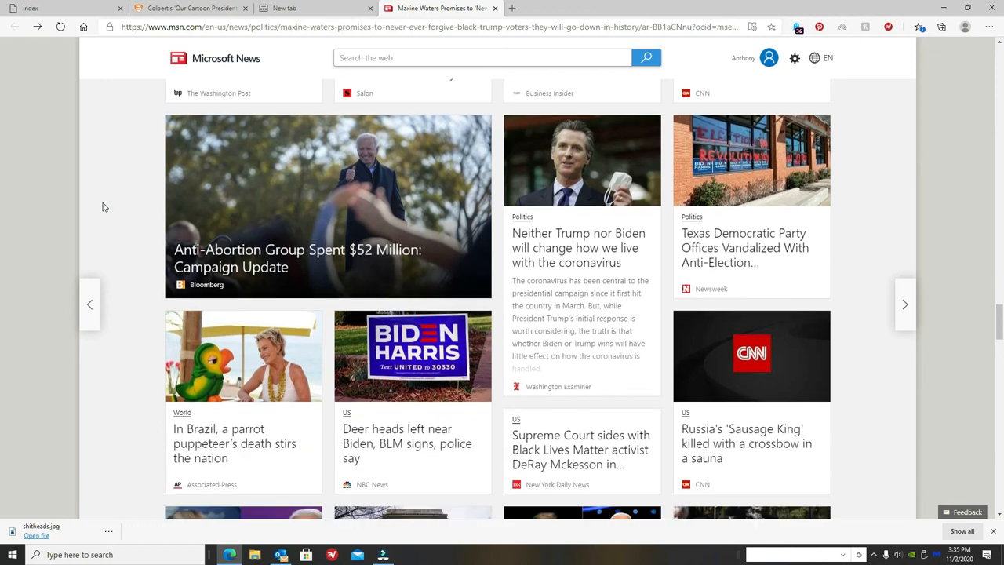
scroll(down, 3)
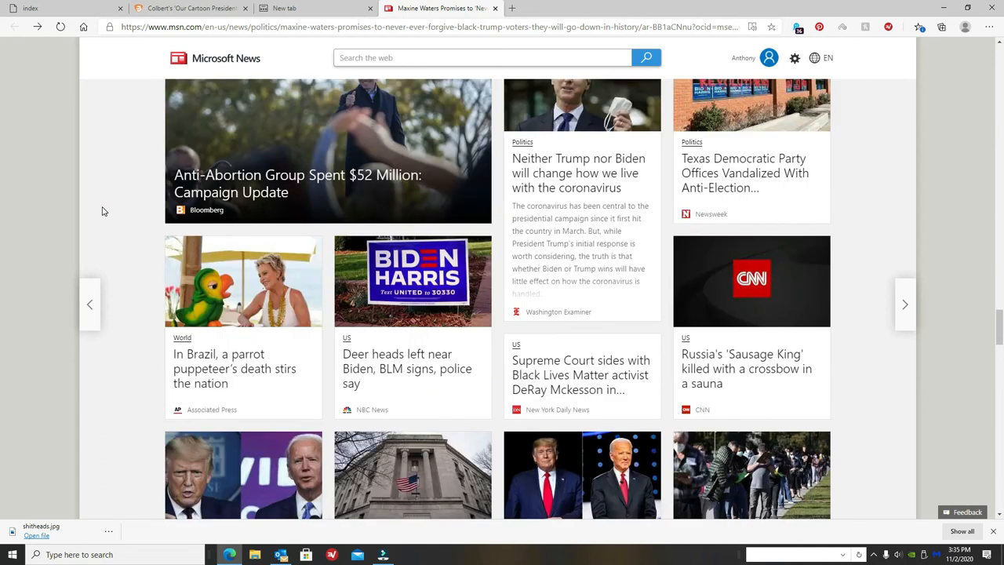
scroll(down, 3)
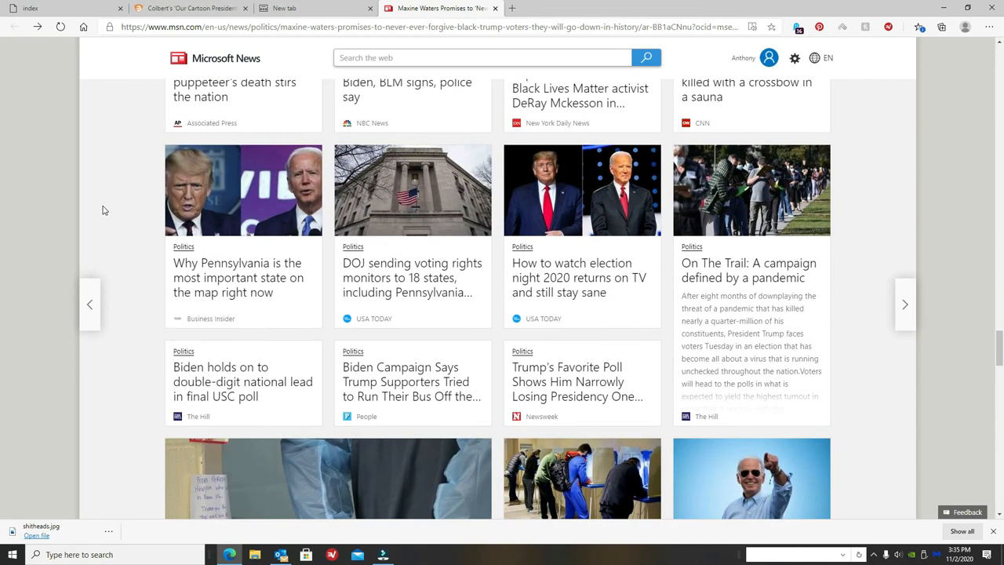
scroll(down, 3)
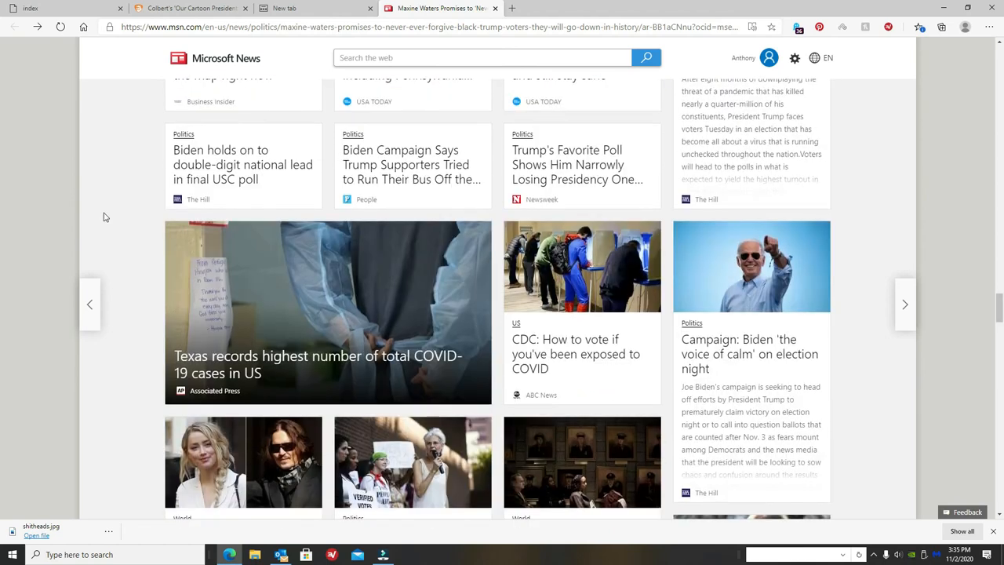
scroll(down, 3)
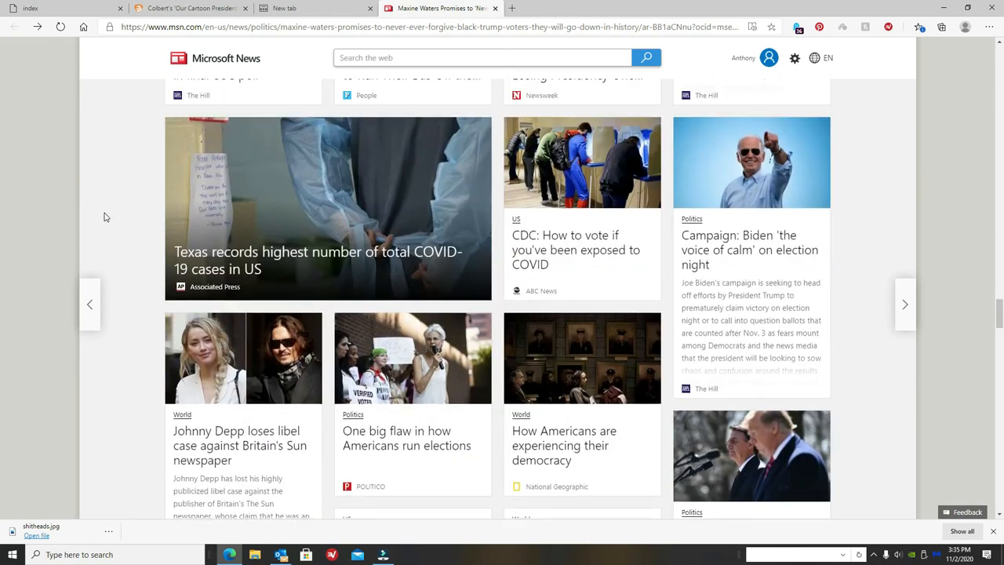
scroll(down, 3)
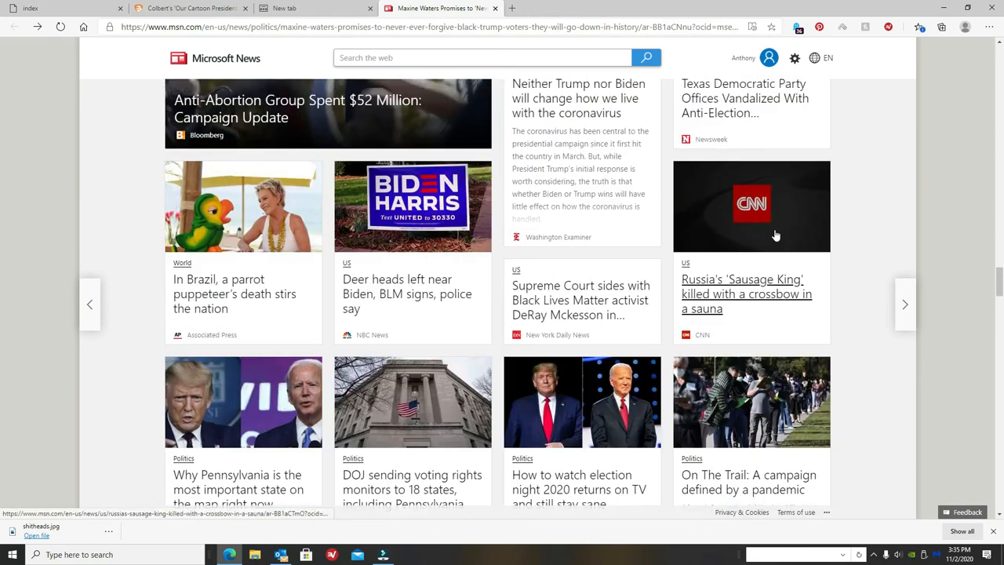
scroll(down, 3)
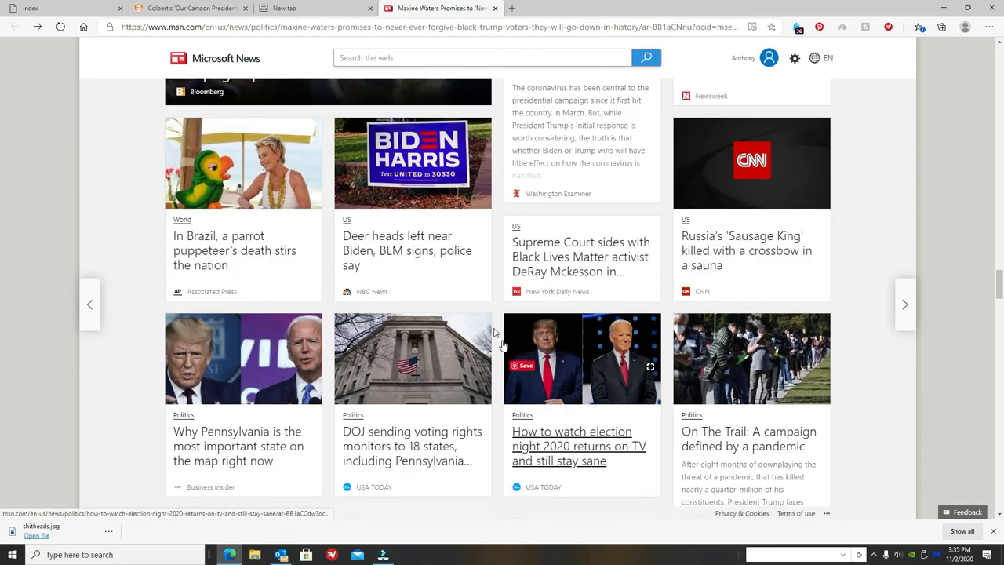
scroll(down, 3)
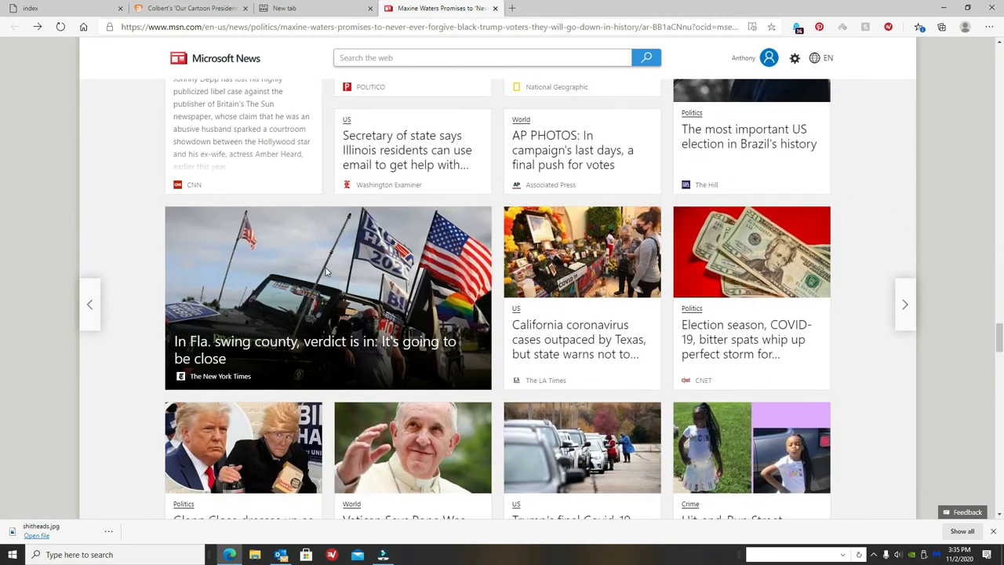
scroll(down, 3)
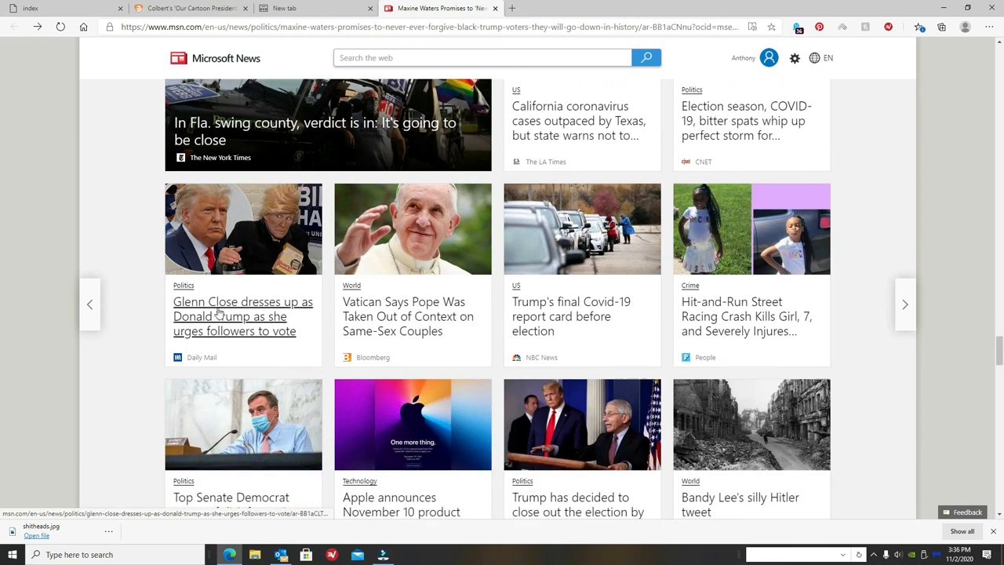
mouse_move(417, 235)
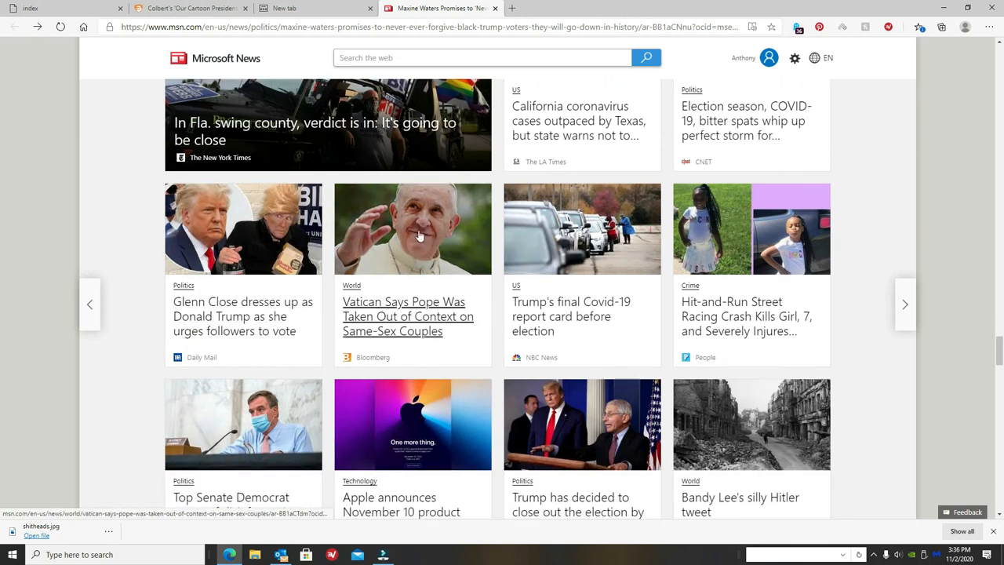
mouse_move(40, 362)
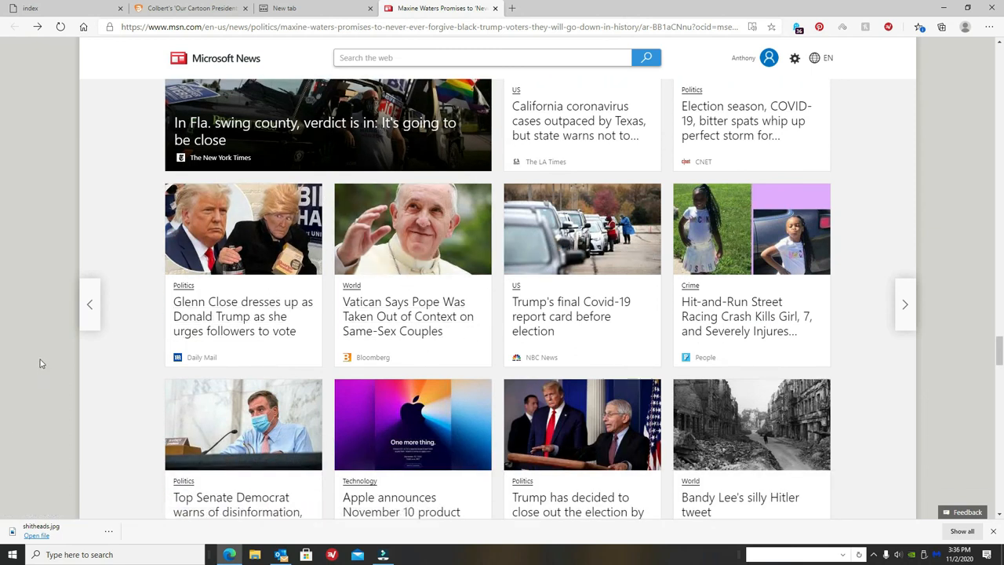
mouse_move(29, 383)
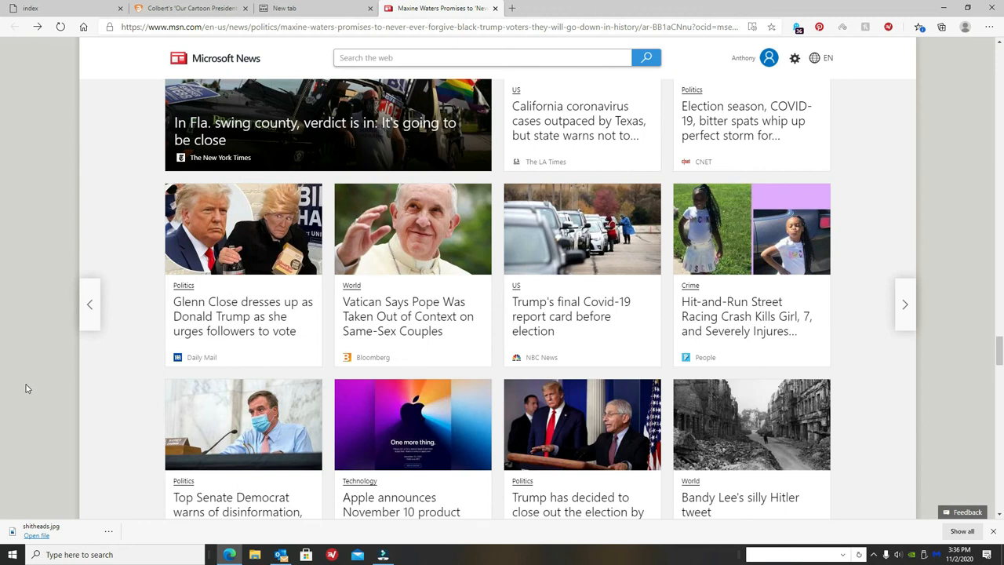
mouse_move(290, 251)
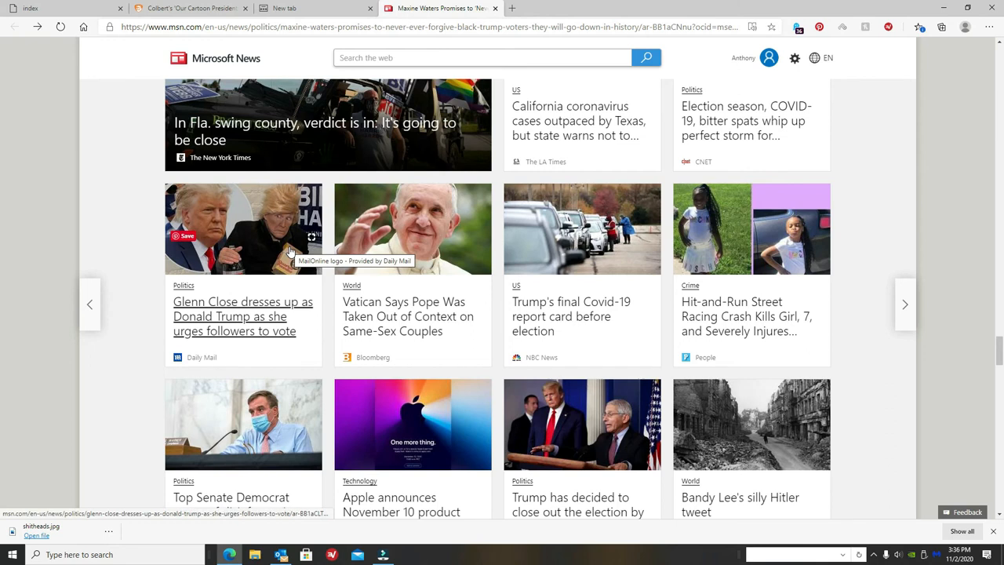
mouse_move(265, 279)
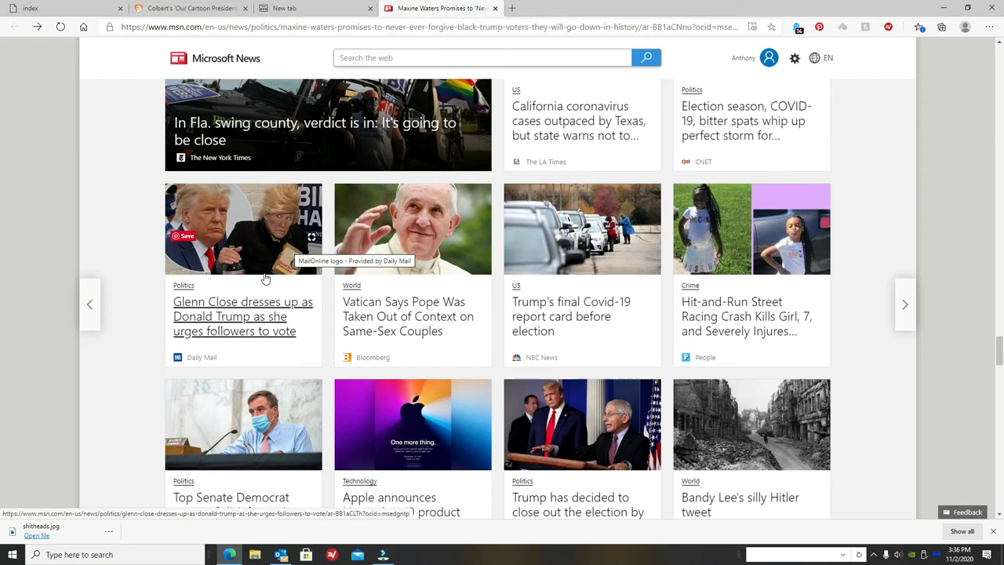
mouse_move(107, 406)
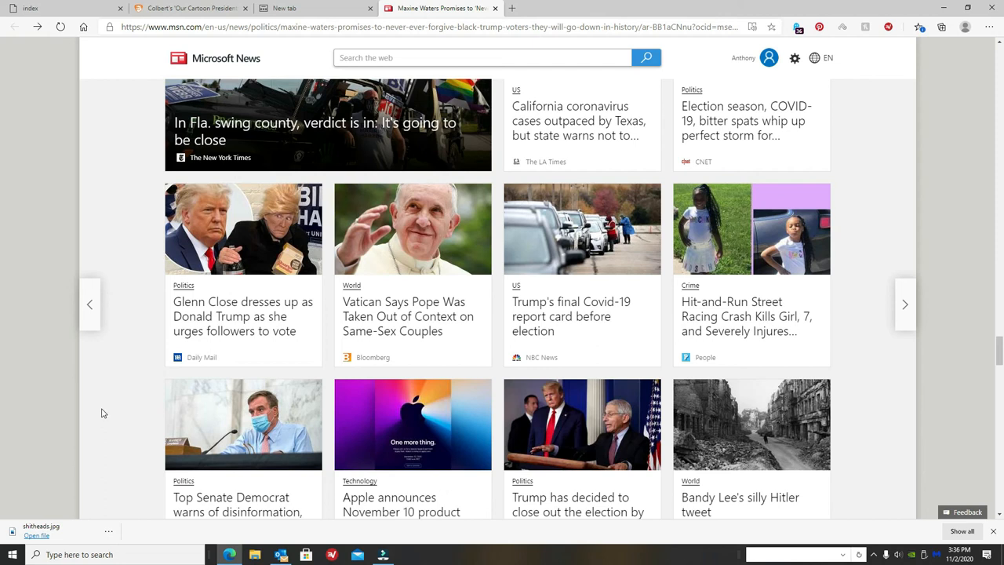
scroll(down, 3)
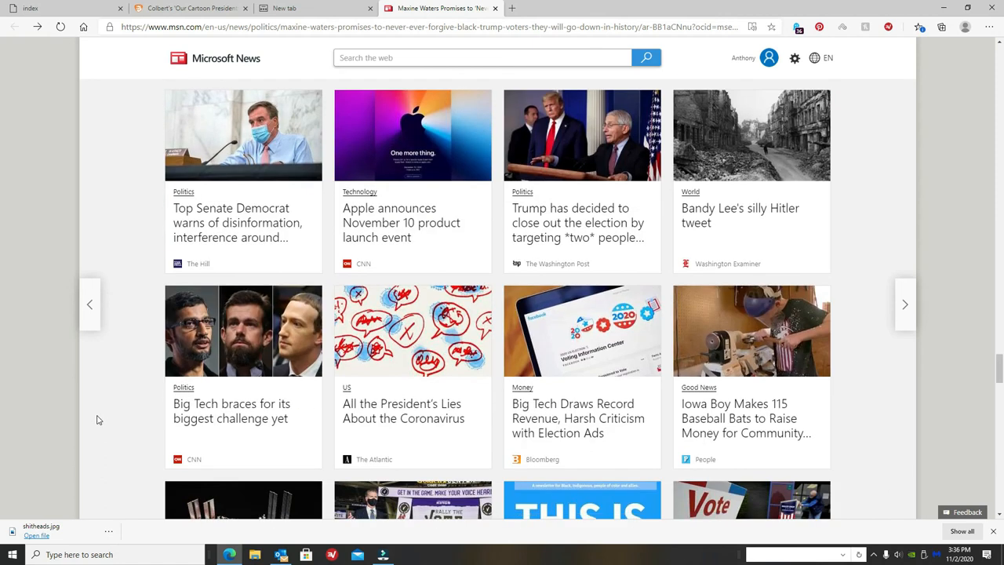
mouse_move(418, 207)
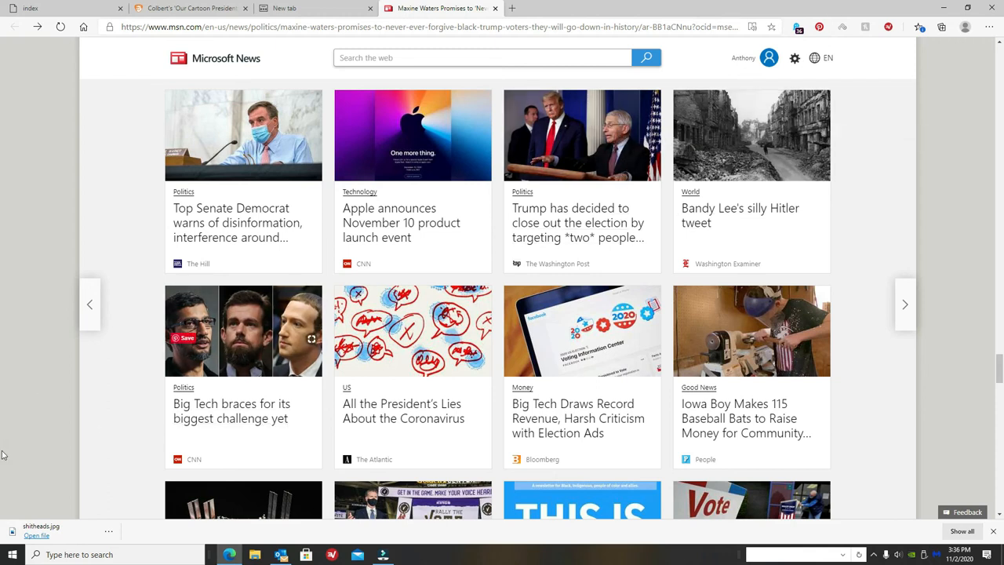
scroll(down, 3)
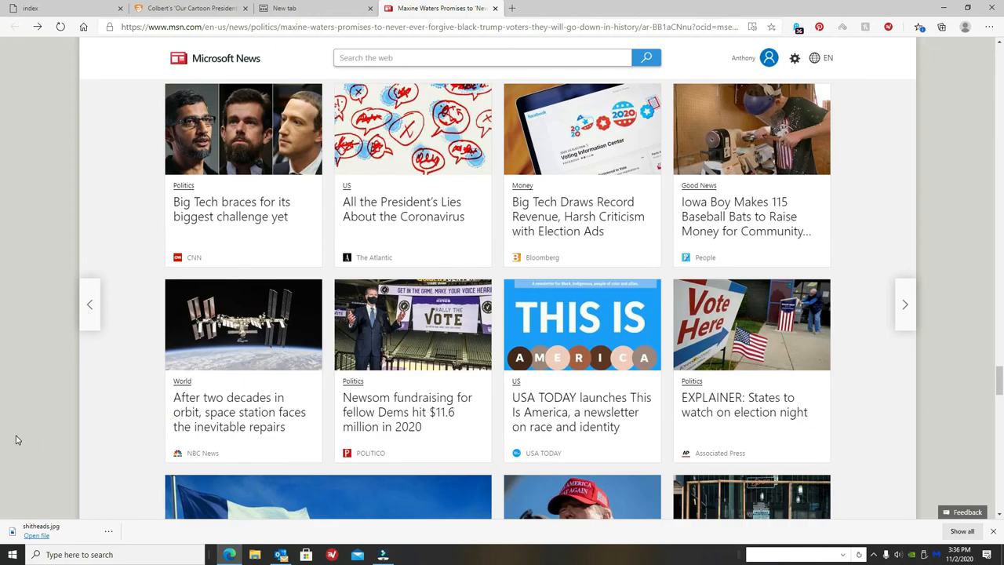
scroll(down, 3)
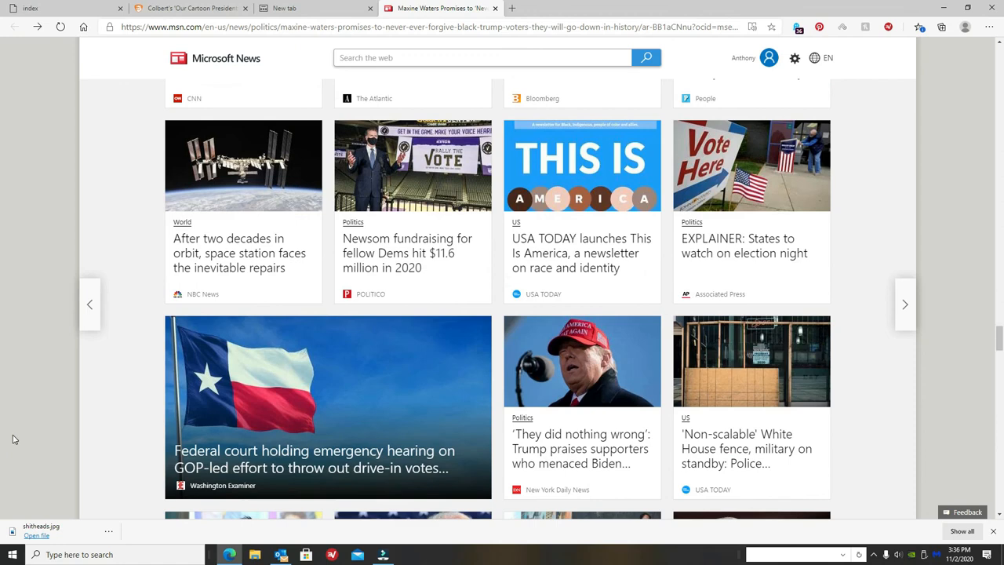
scroll(down, 3)
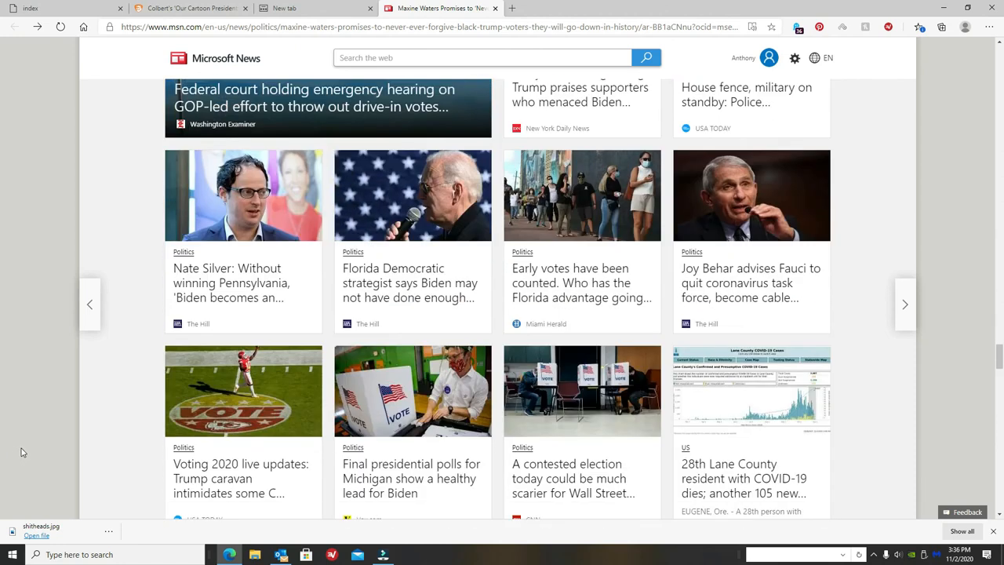
scroll(down, 3)
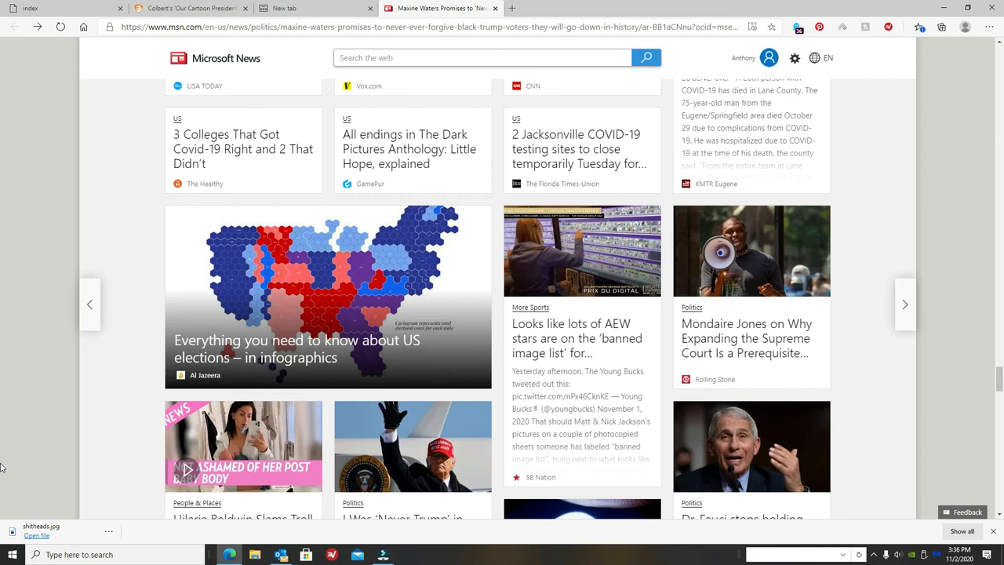
scroll(down, 3)
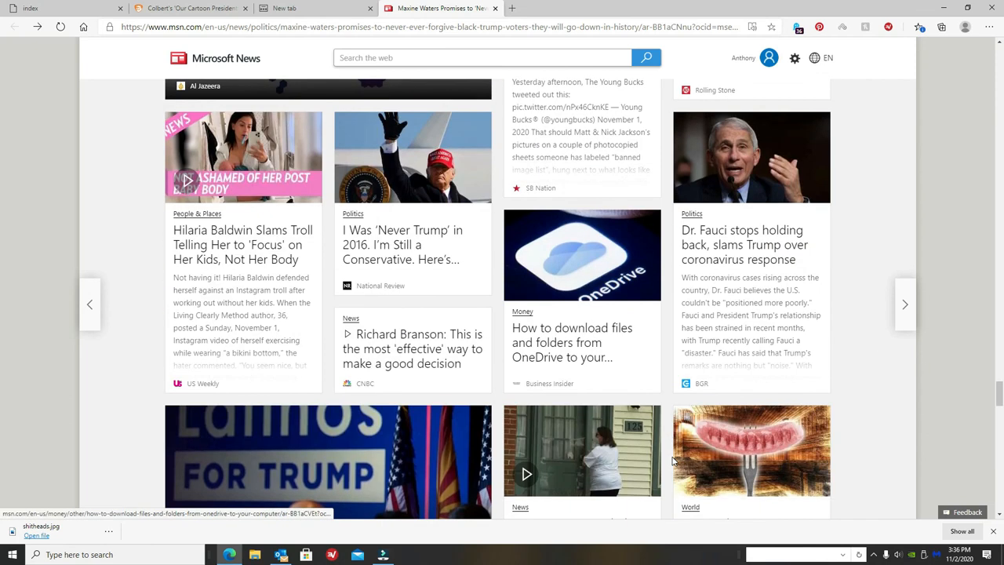
scroll(down, 3)
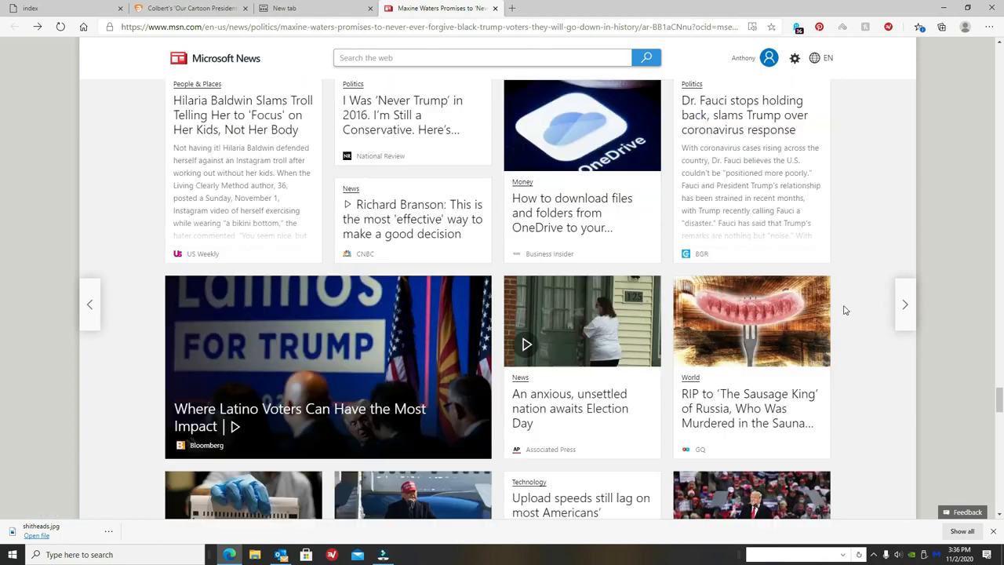
scroll(down, 3)
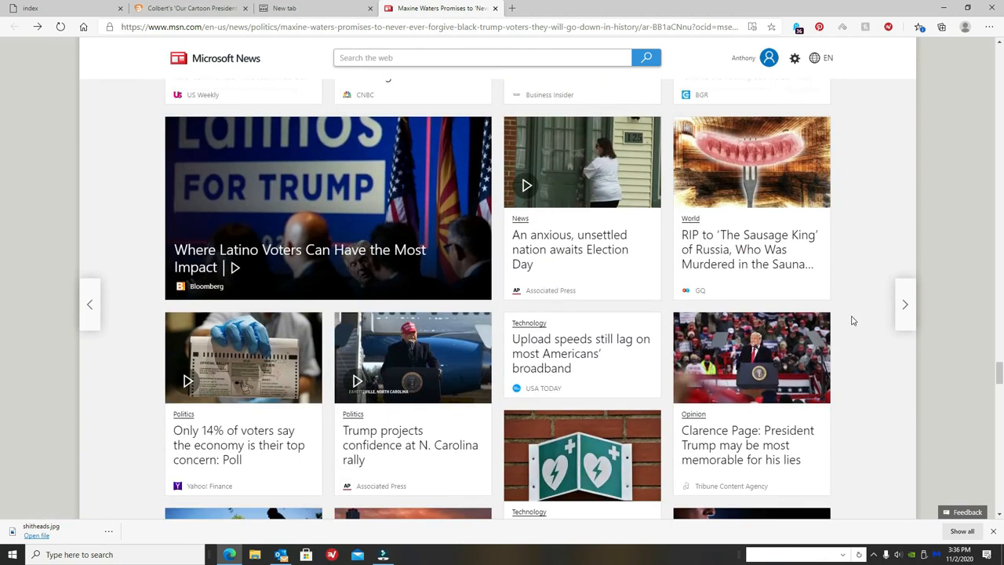
scroll(down, 3)
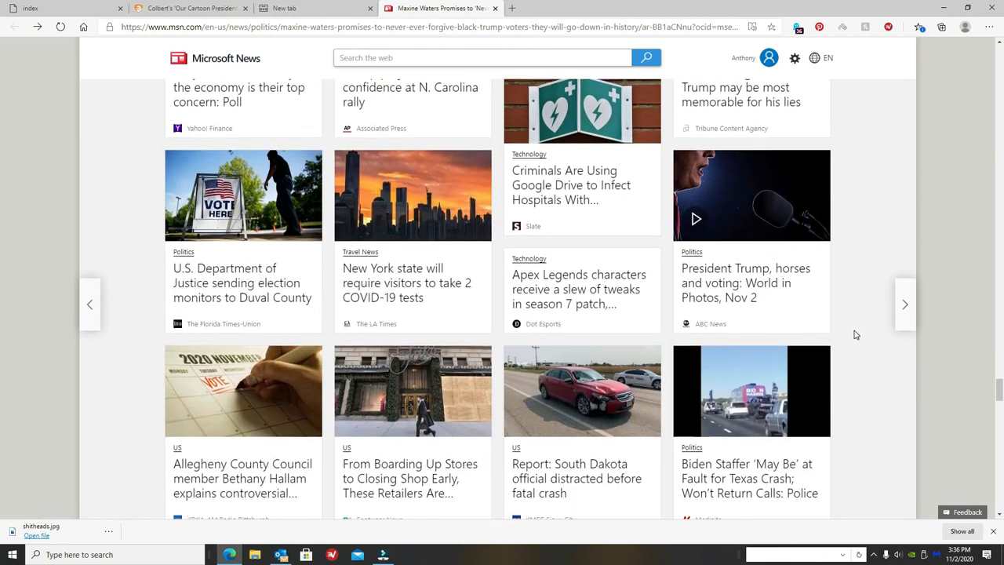
scroll(down, 3)
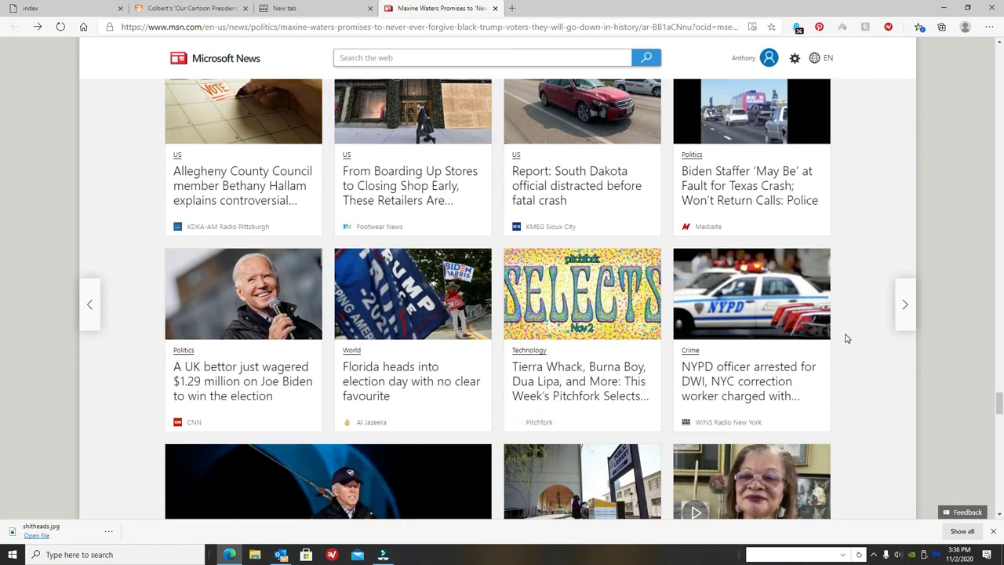
scroll(down, 3)
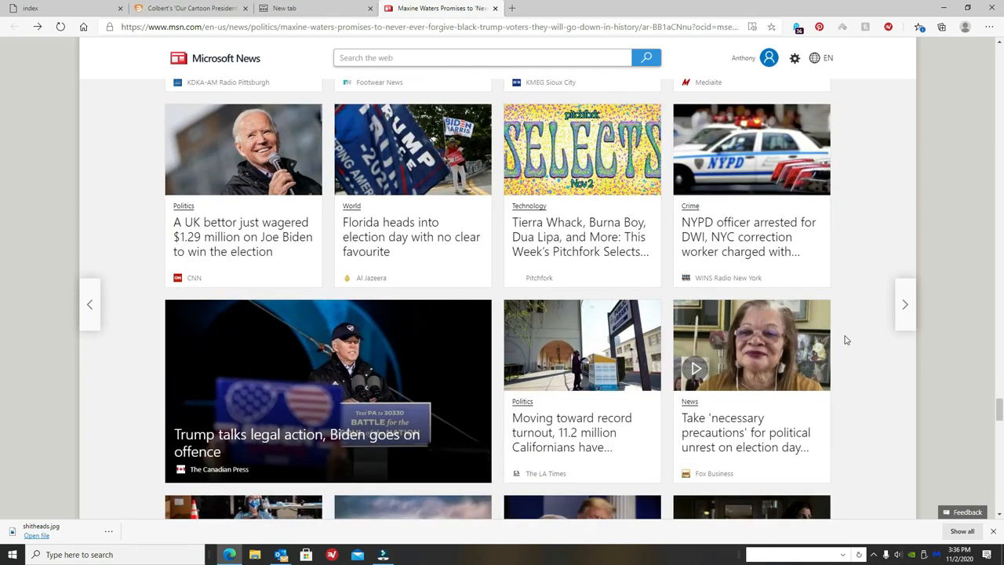
mouse_move(13, 555)
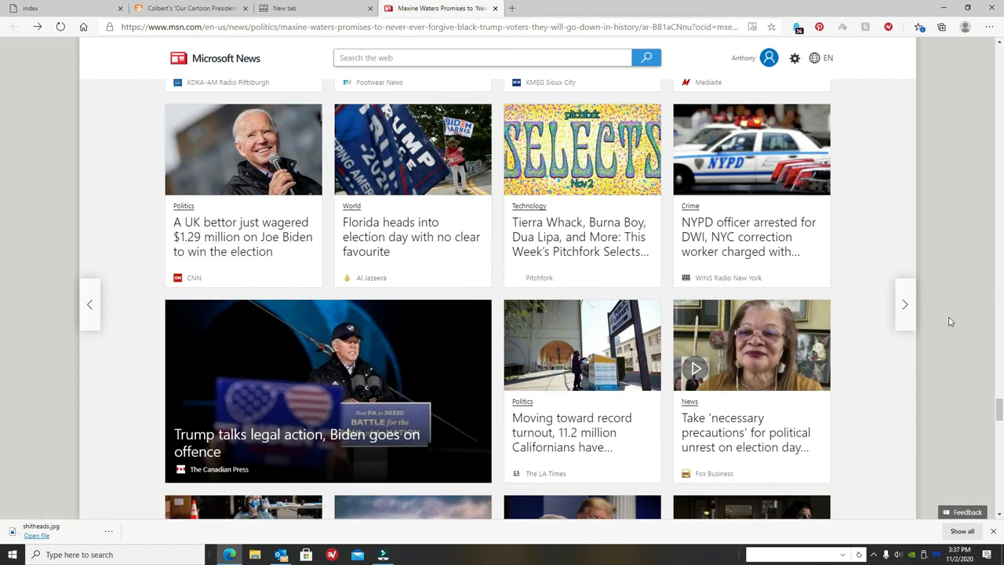
scroll(down, 3)
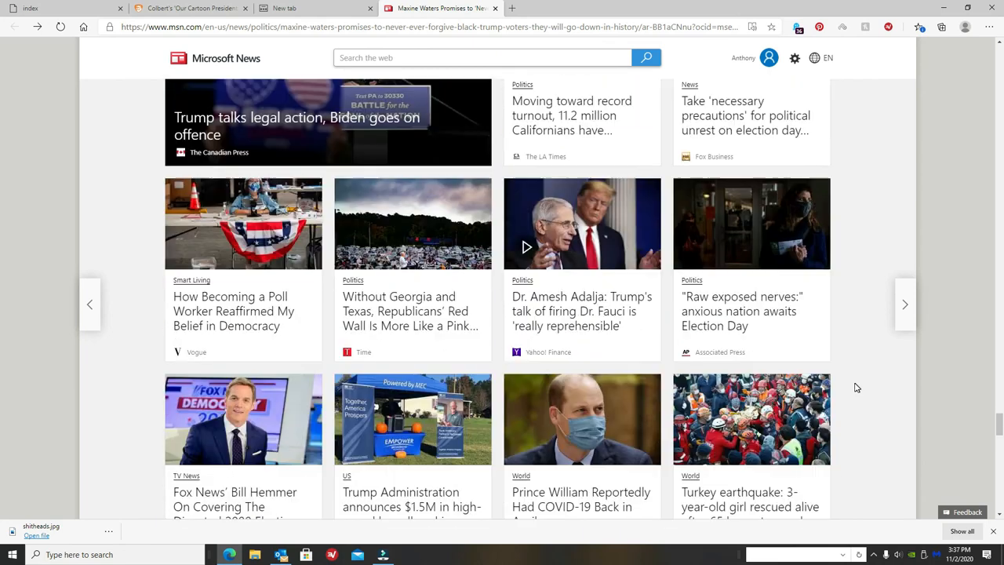
scroll(down, 3)
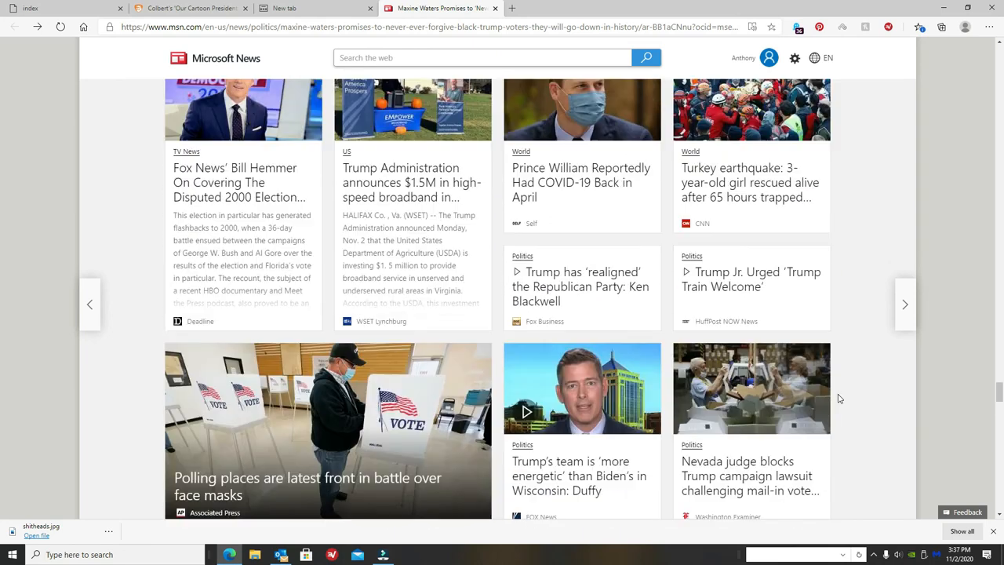
scroll(down, 3)
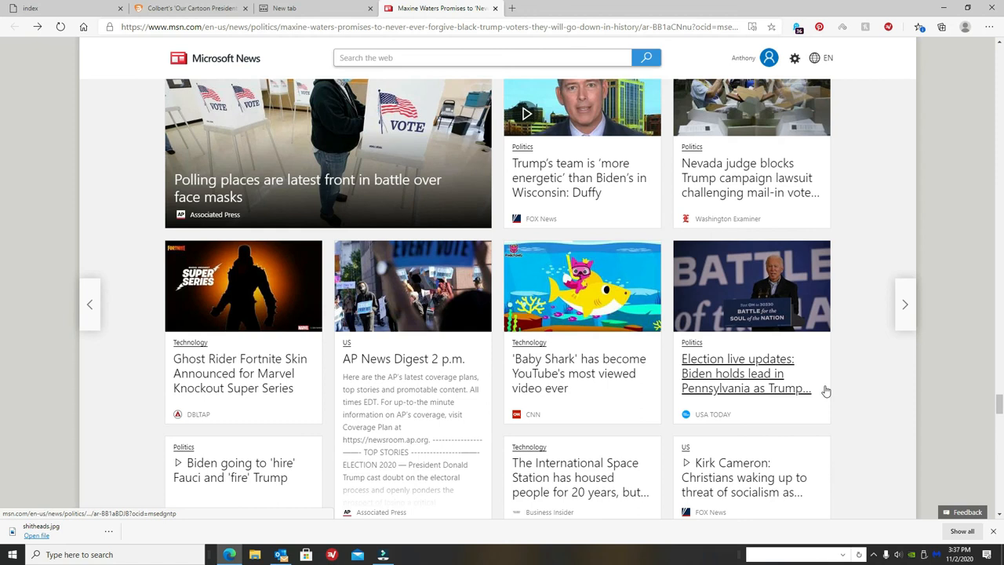
scroll(down, 3)
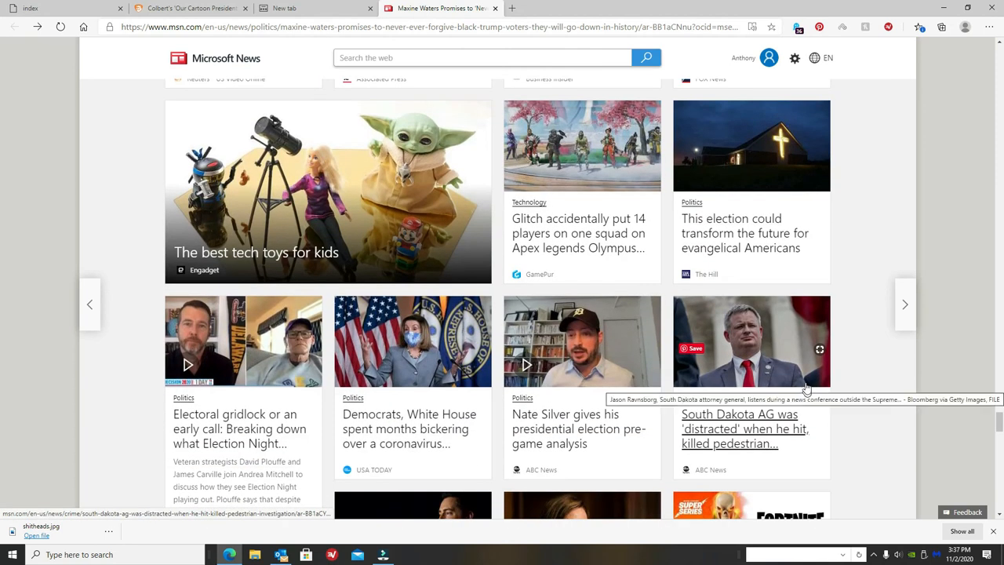
mouse_move(1001, 295)
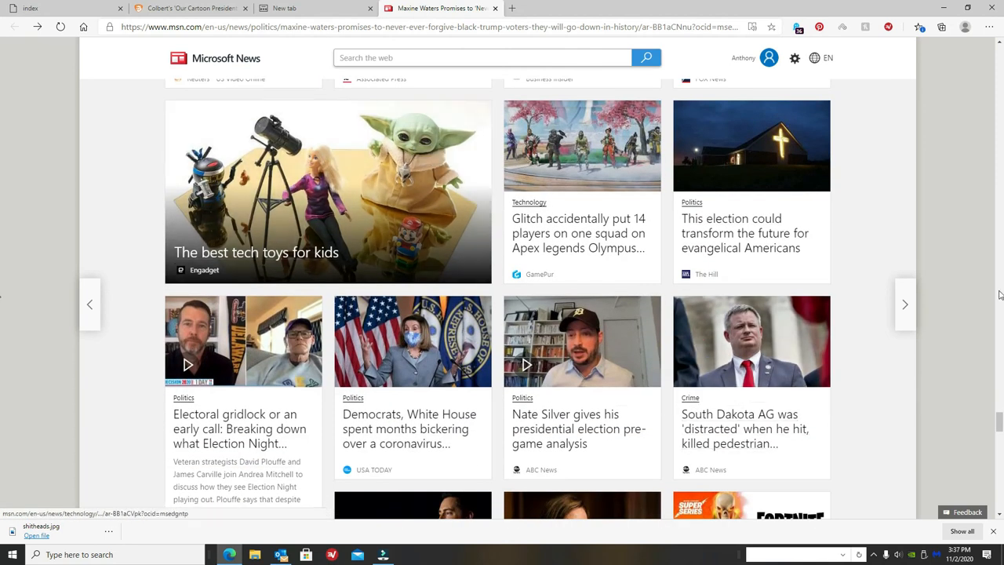
scroll(down, 3)
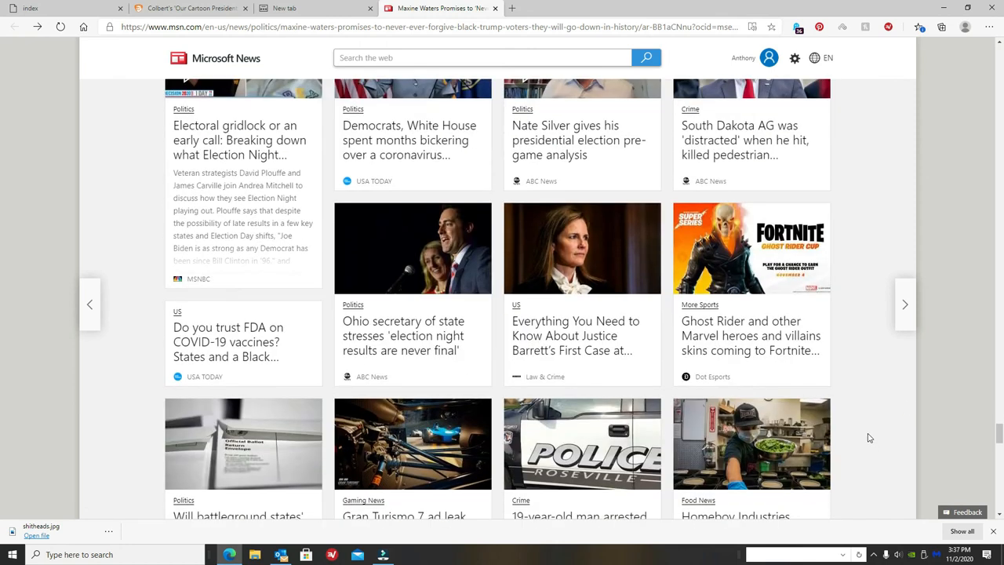
scroll(down, 3)
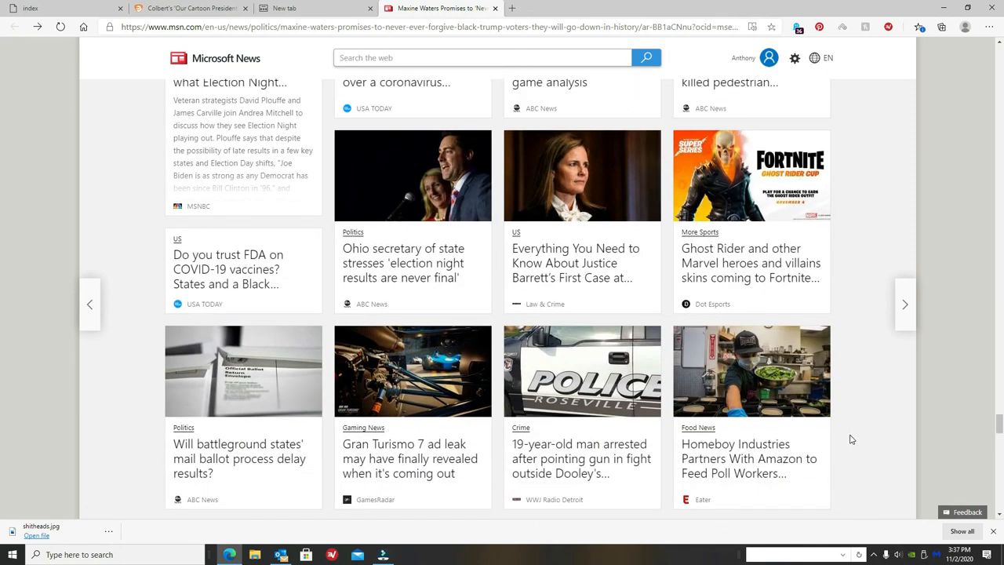
scroll(down, 3)
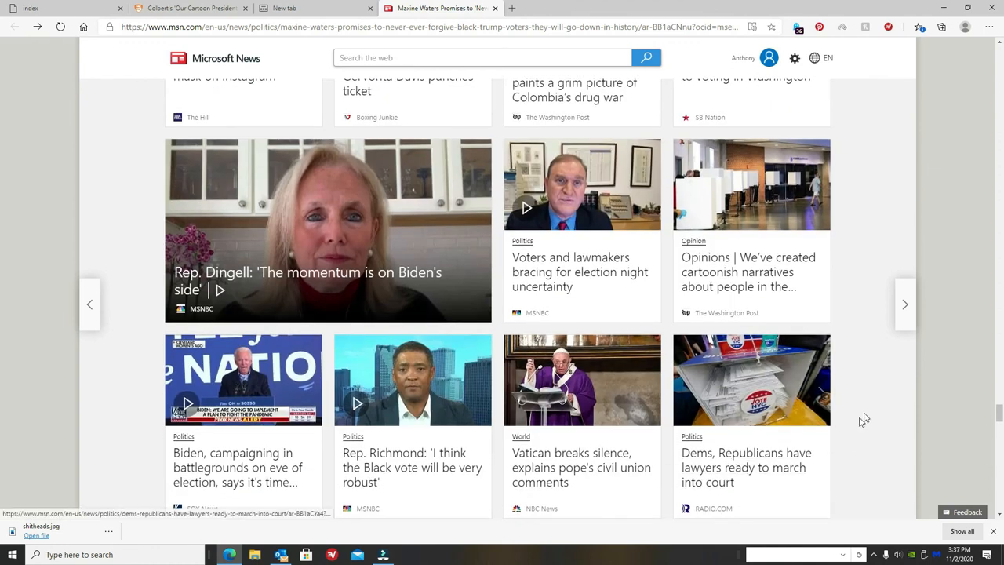
scroll(down, 3)
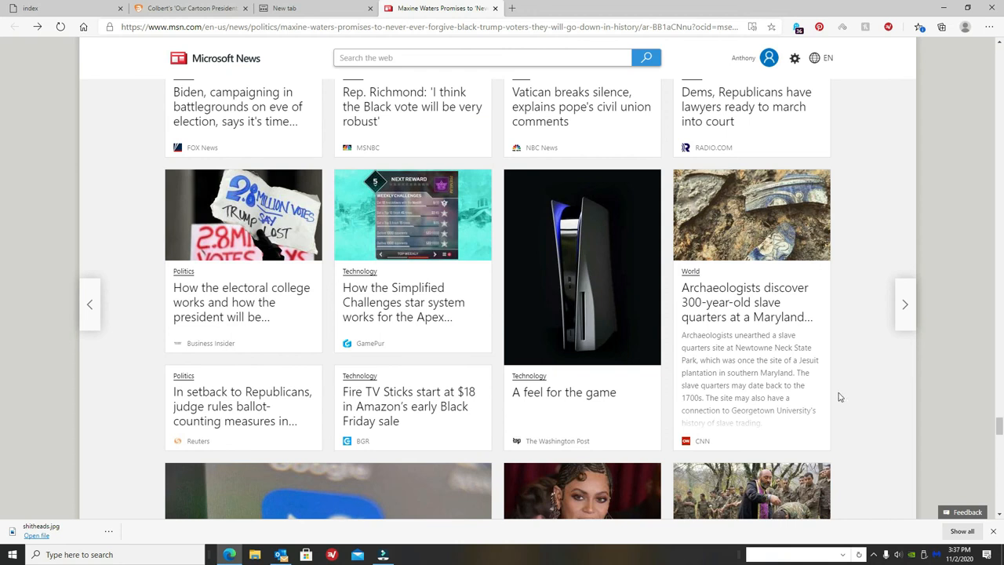
scroll(down, 3)
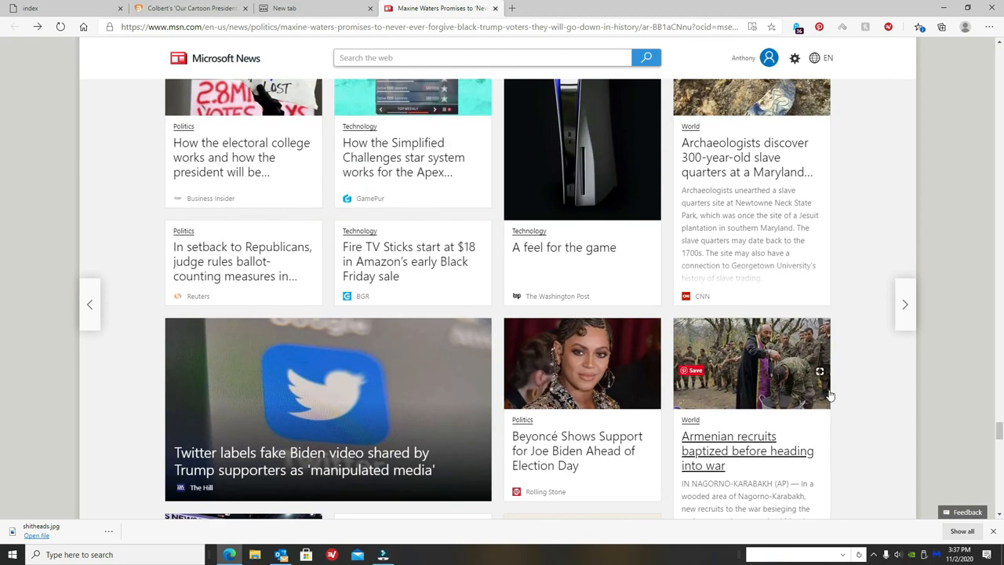
mouse_move(840, 382)
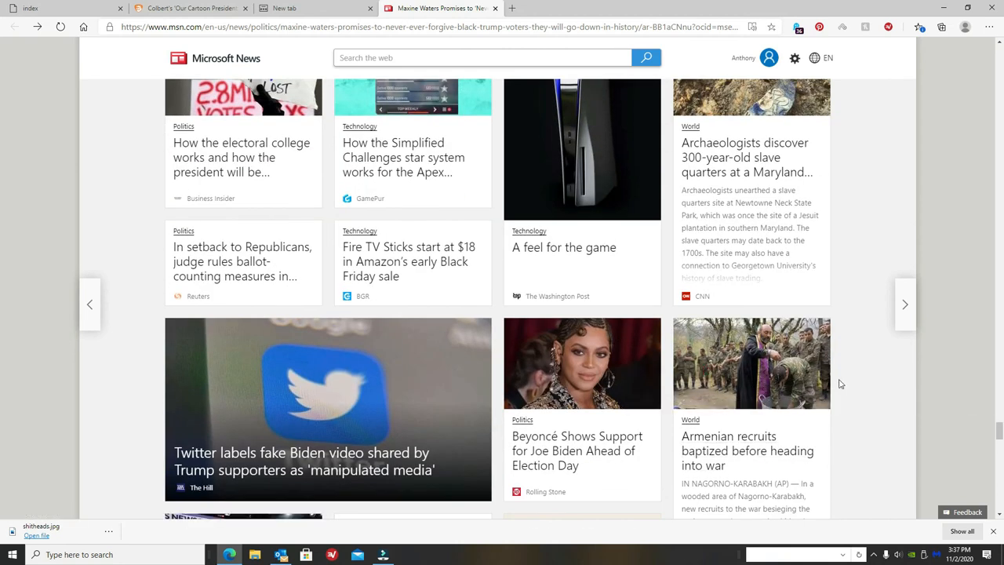
scroll(down, 3)
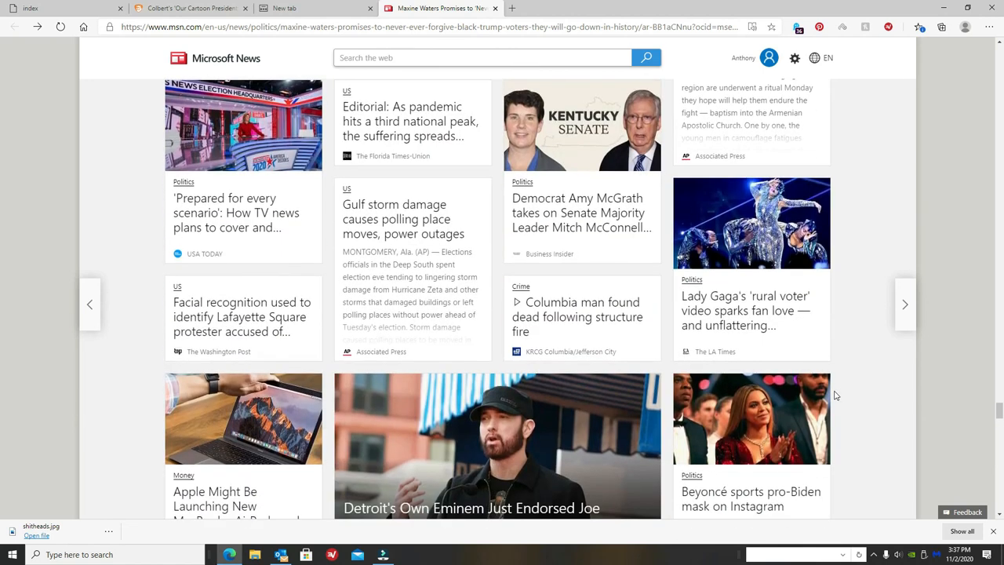
mouse_move(829, 395)
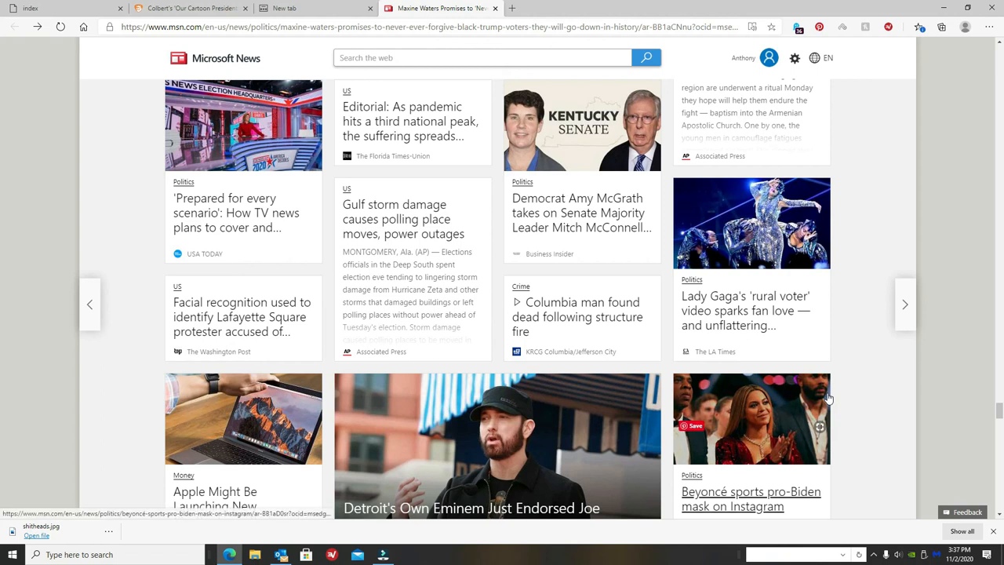
scroll(down, 3)
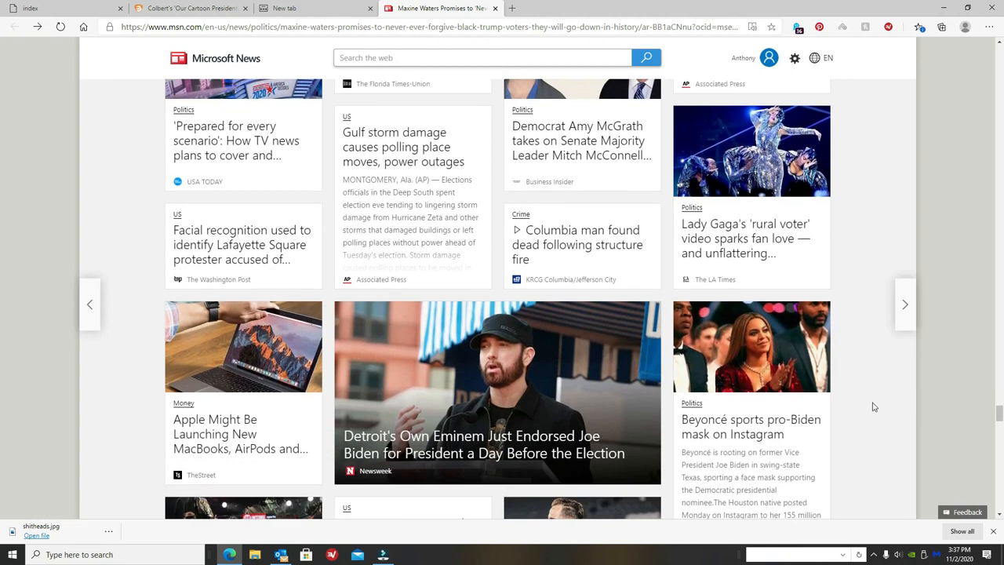
scroll(down, 3)
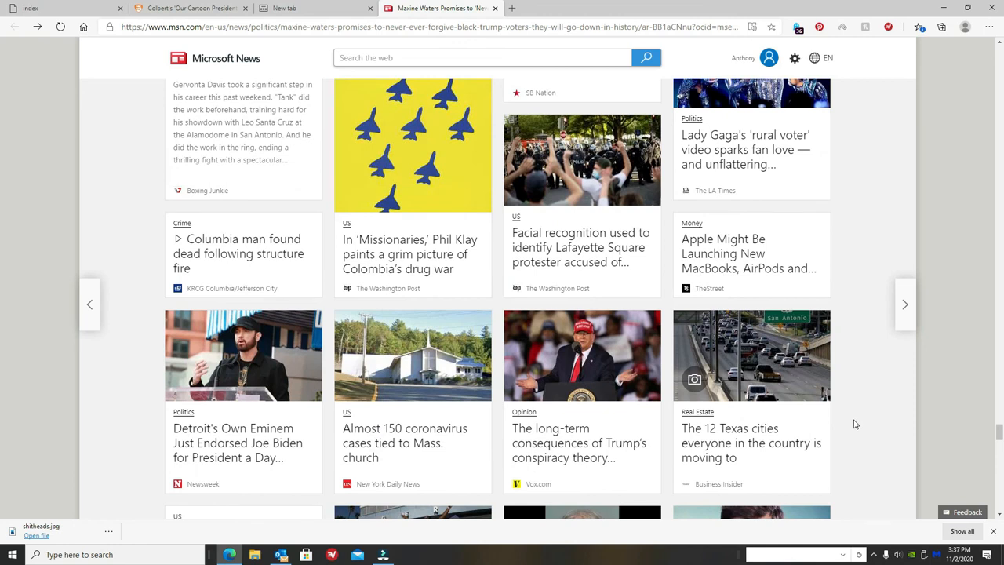
scroll(down, 3)
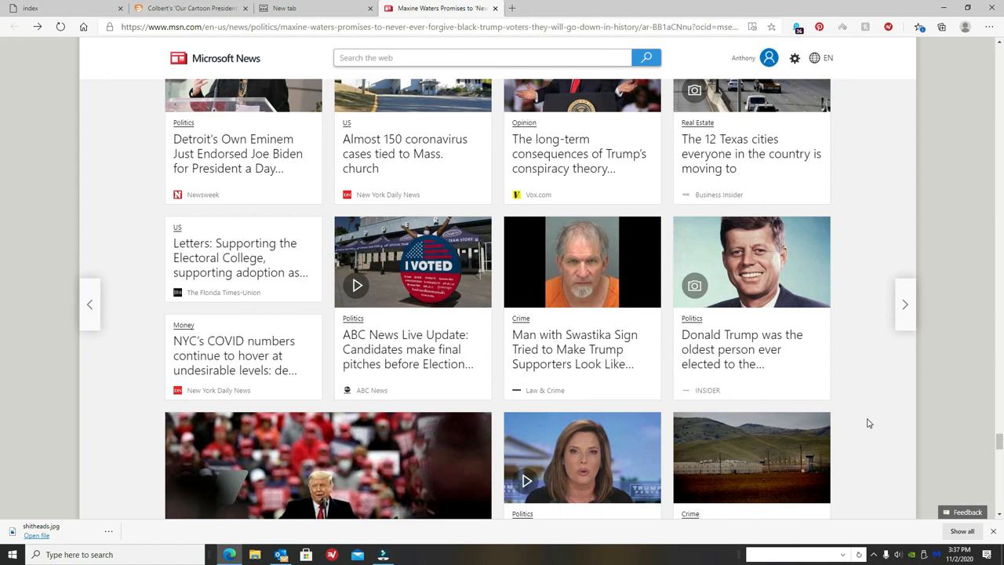
scroll(down, 3)
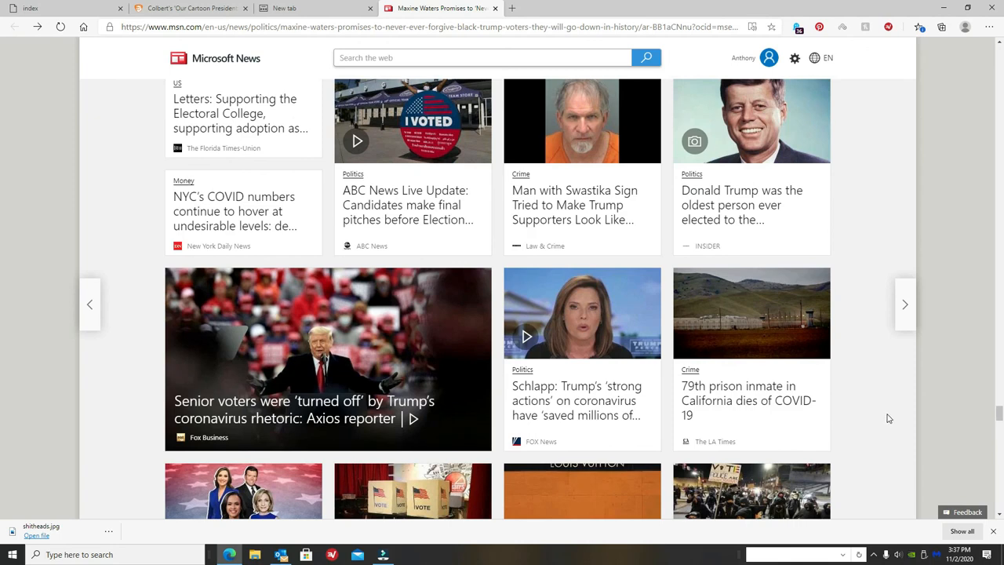
scroll(down, 3)
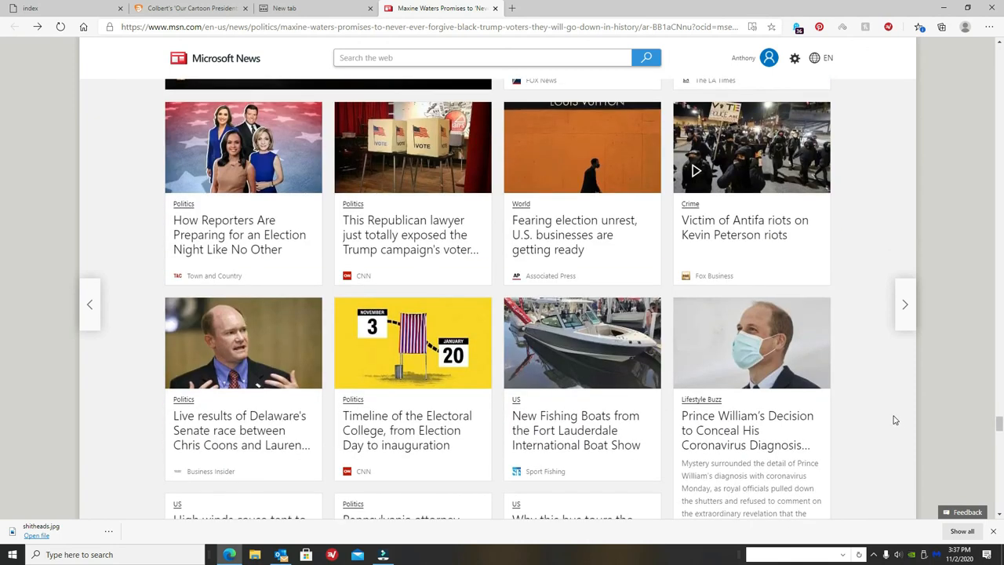
scroll(down, 3)
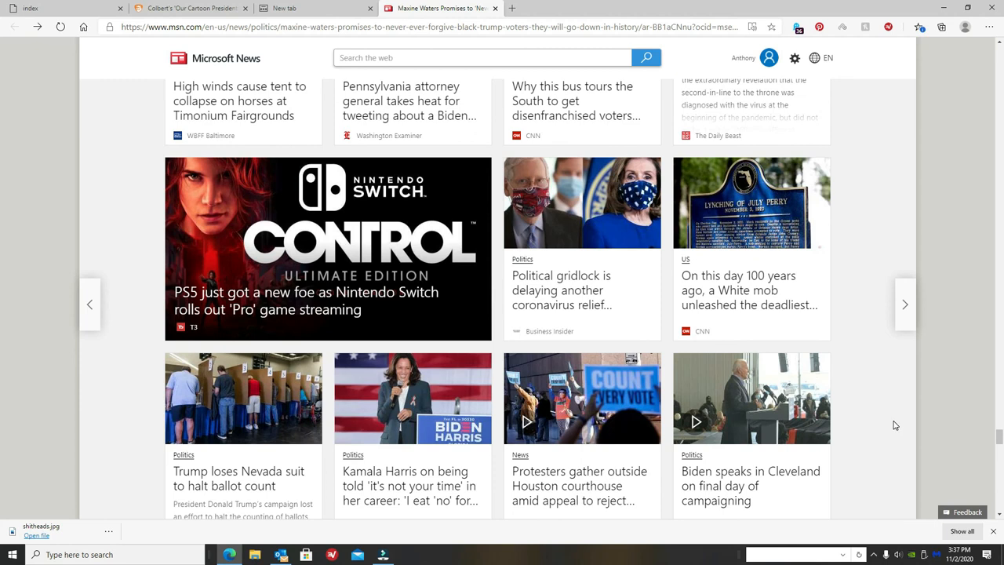
scroll(down, 3)
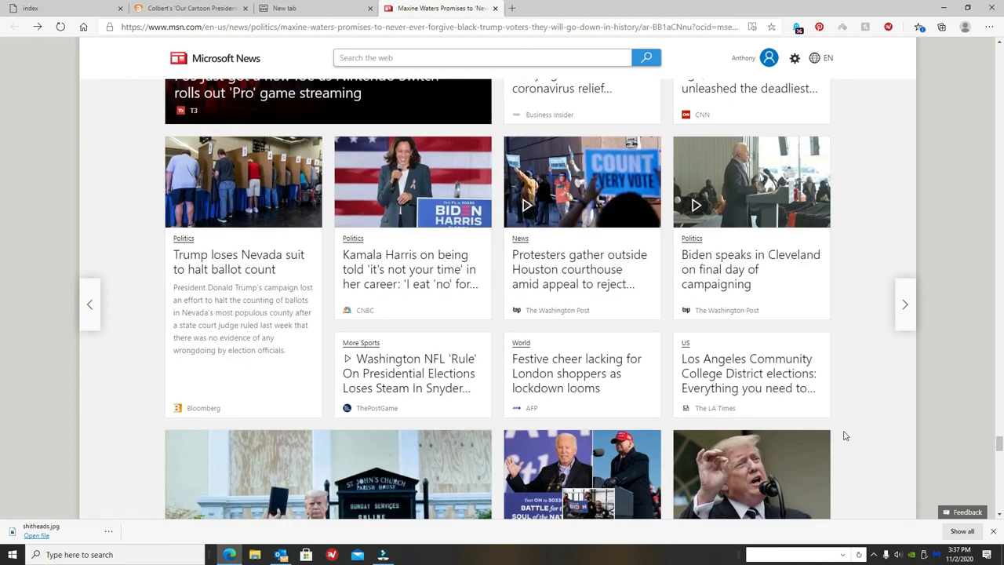
scroll(up, 3)
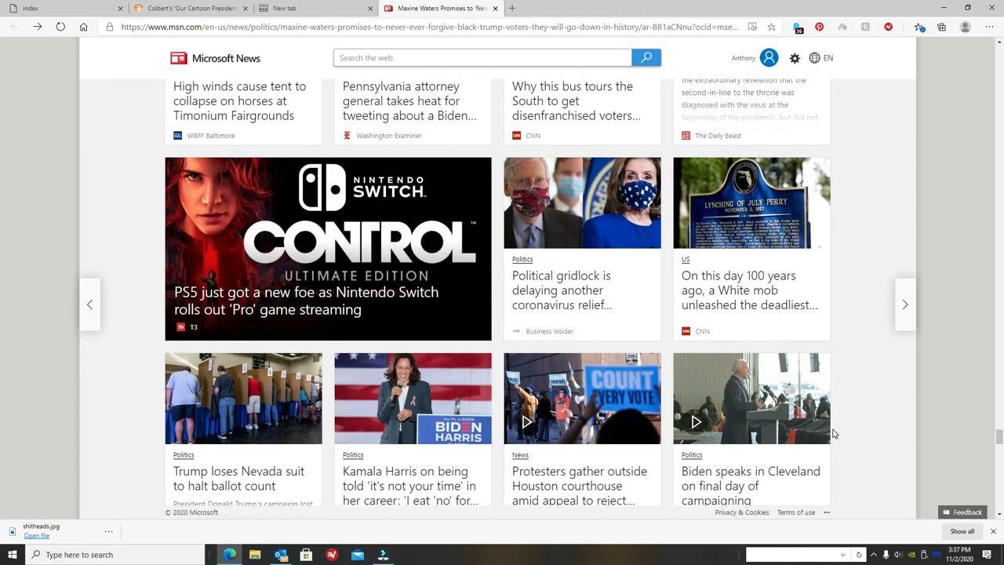
mouse_move(563, 205)
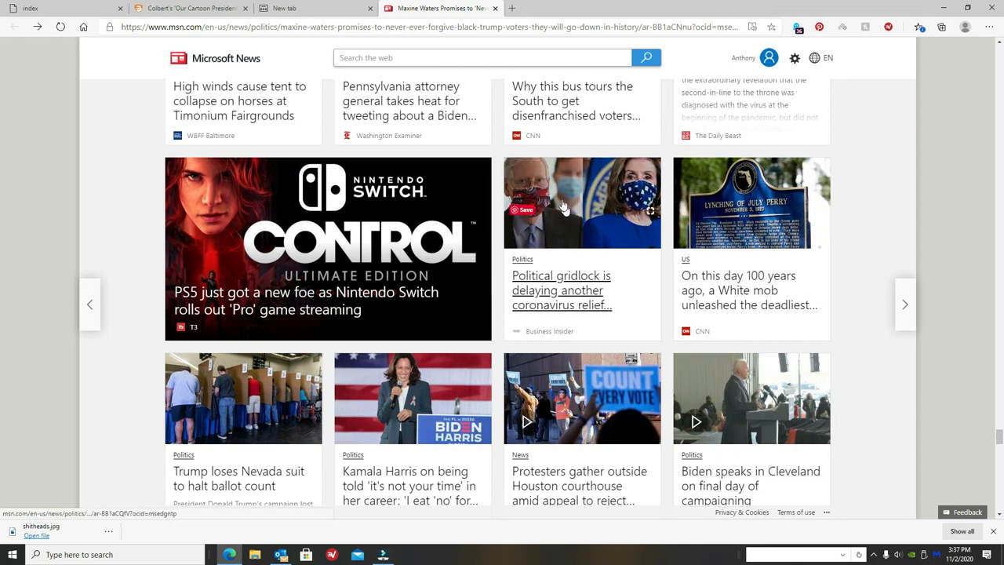
mouse_move(884, 439)
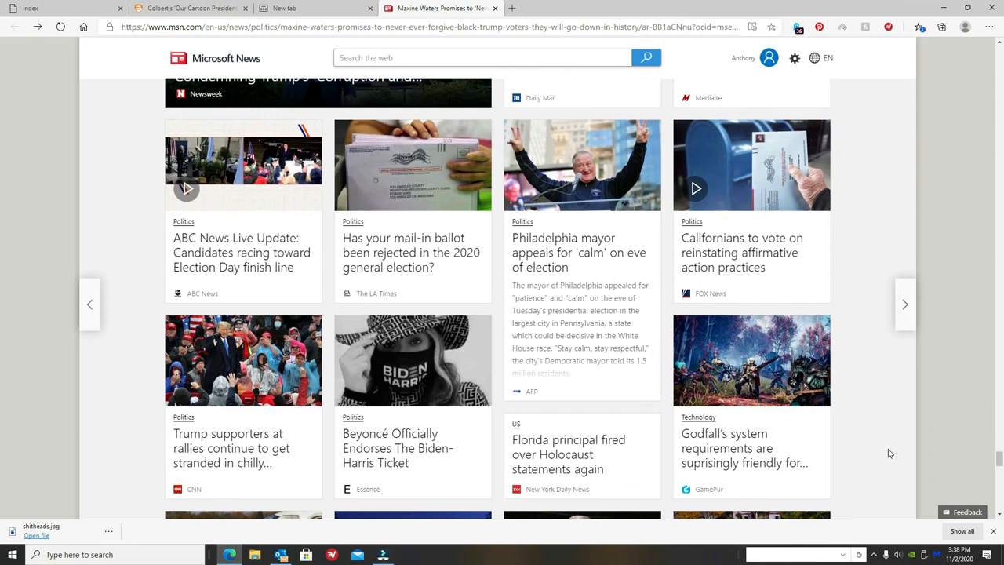
scroll(down, 3)
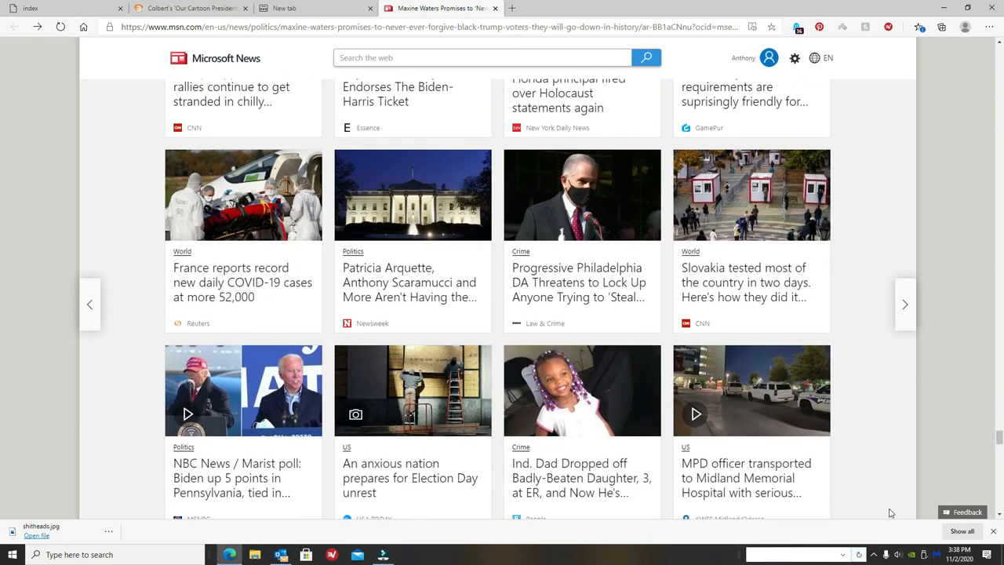
scroll(down, 3)
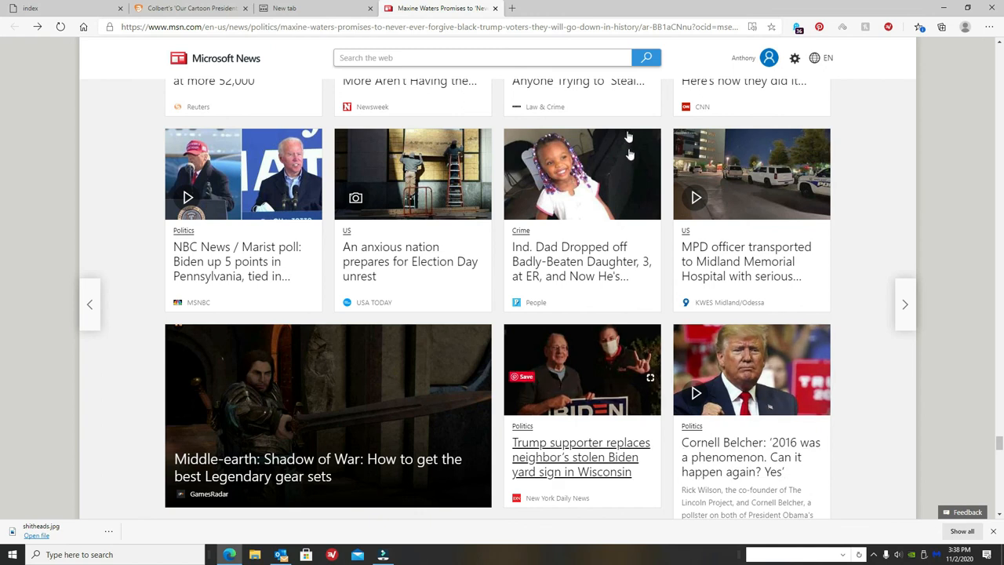
mouse_move(987, 402)
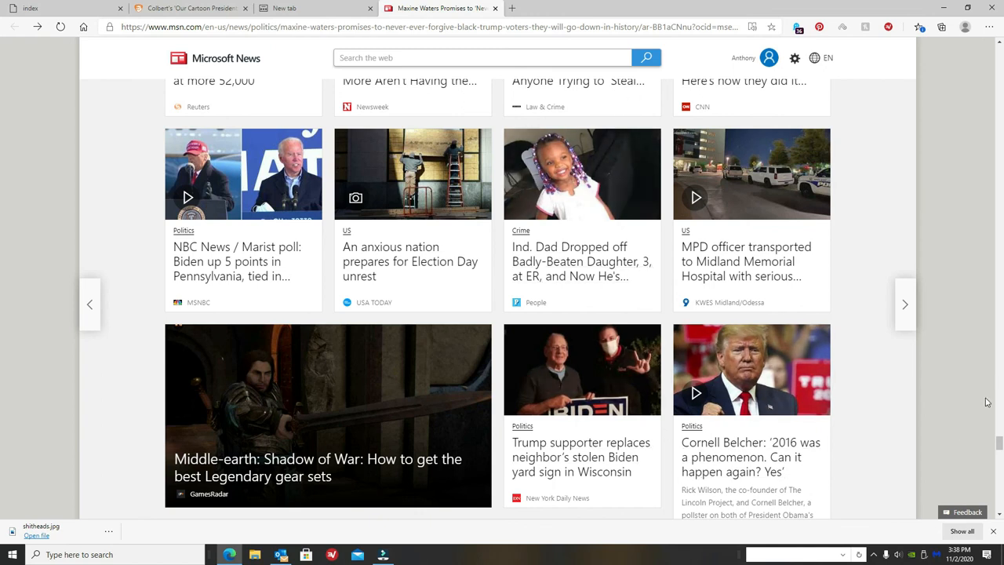
mouse_move(979, 414)
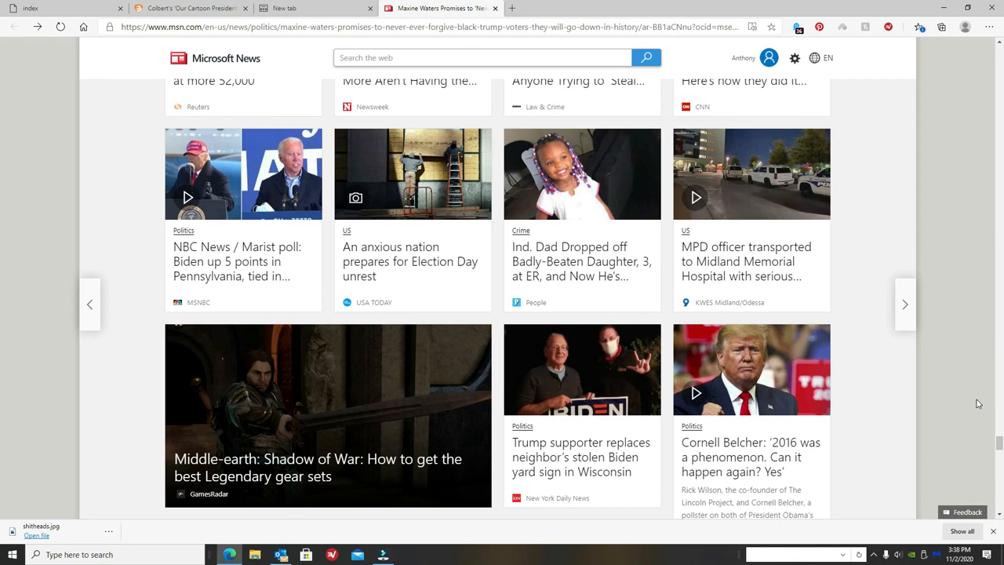
scroll(down, 3)
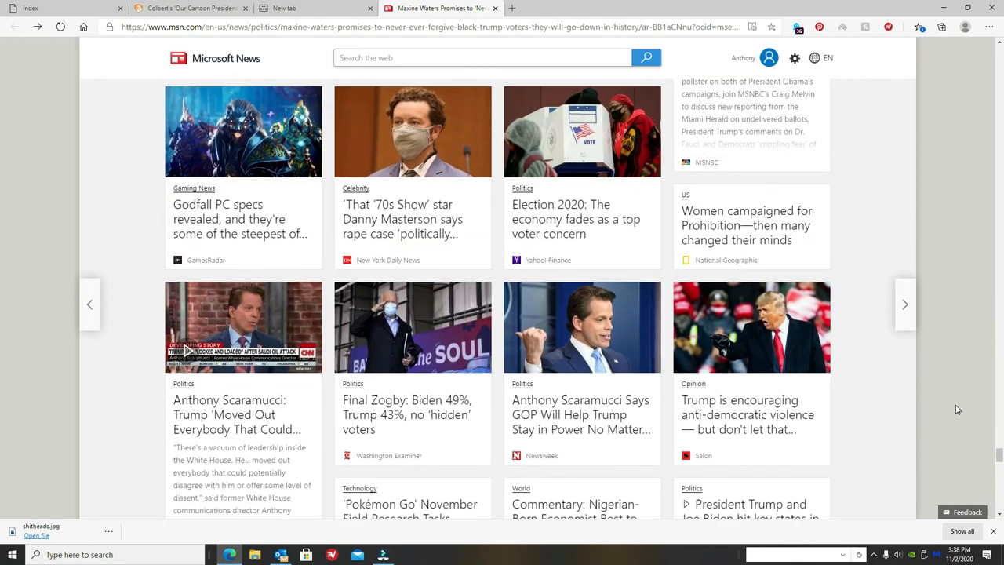
scroll(up, 3)
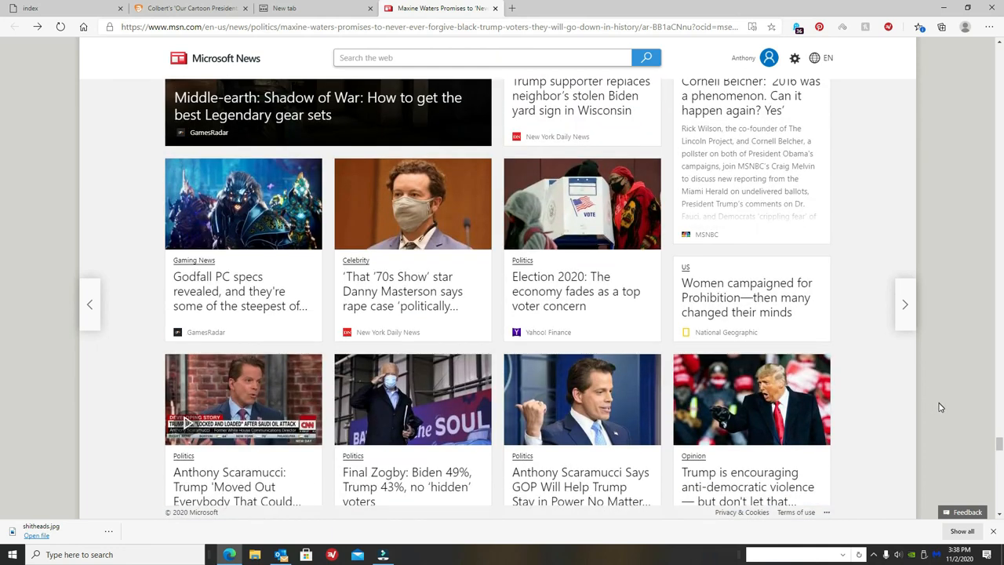
scroll(down, 3)
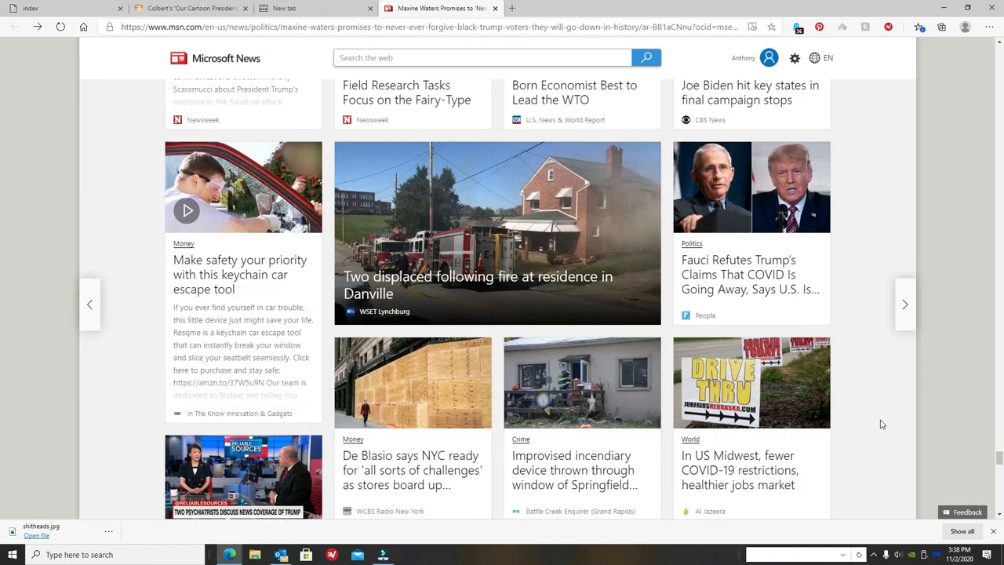
scroll(down, 3)
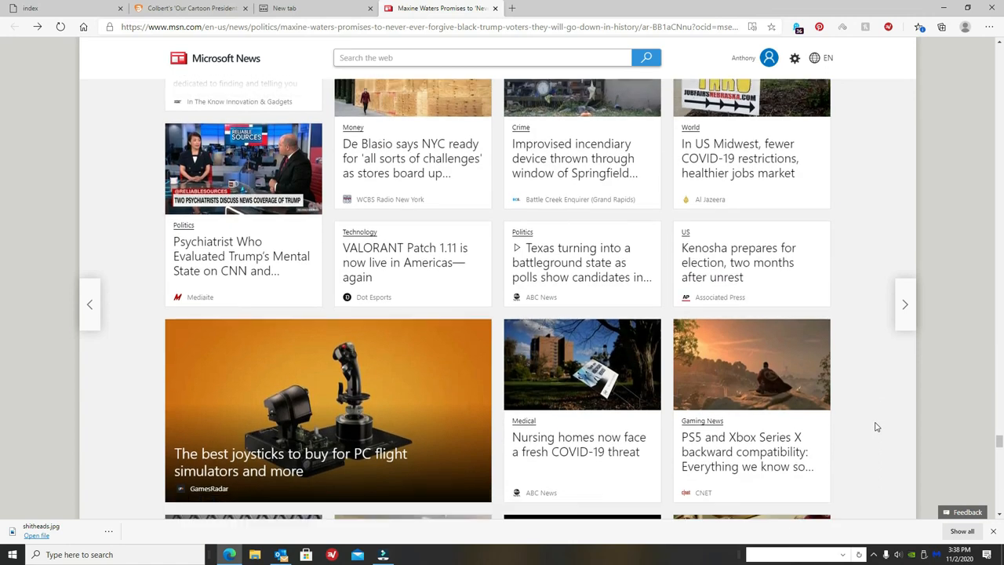
scroll(down, 3)
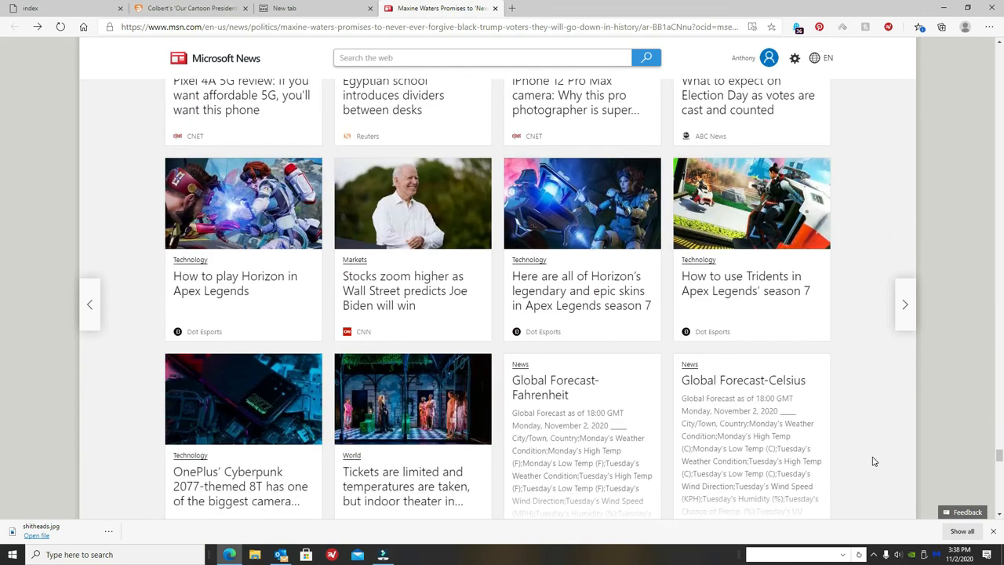
scroll(down, 3)
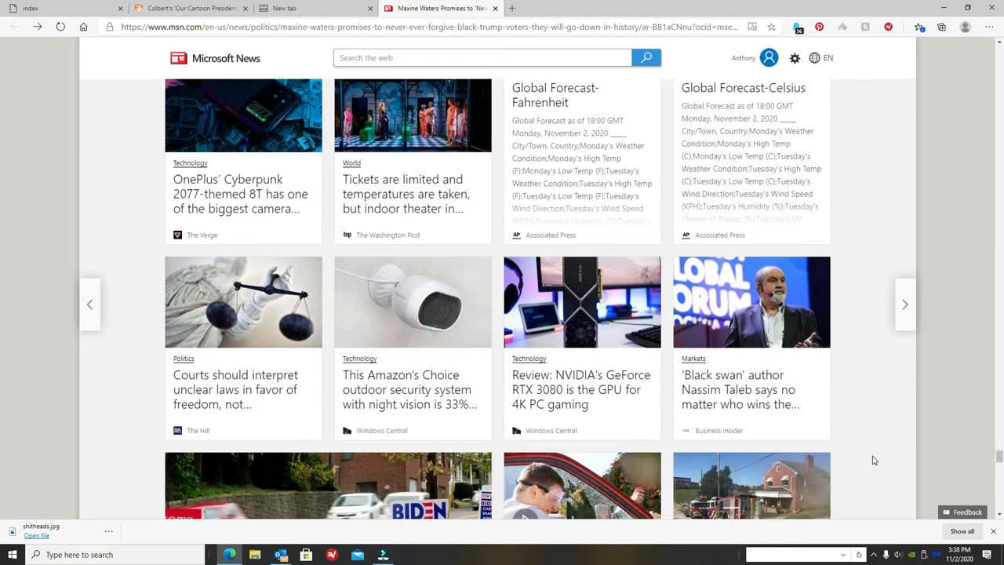
scroll(down, 3)
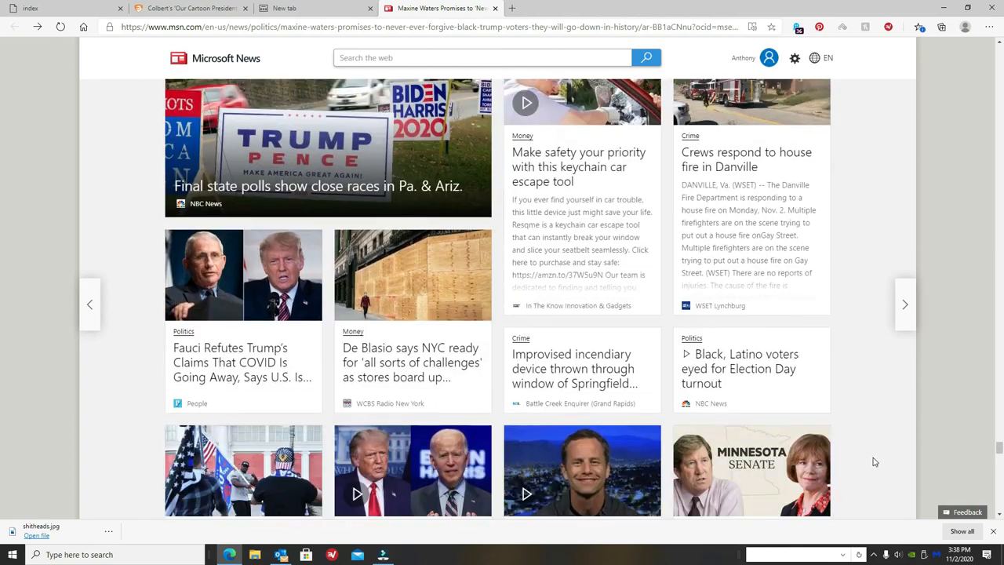
scroll(down, 3)
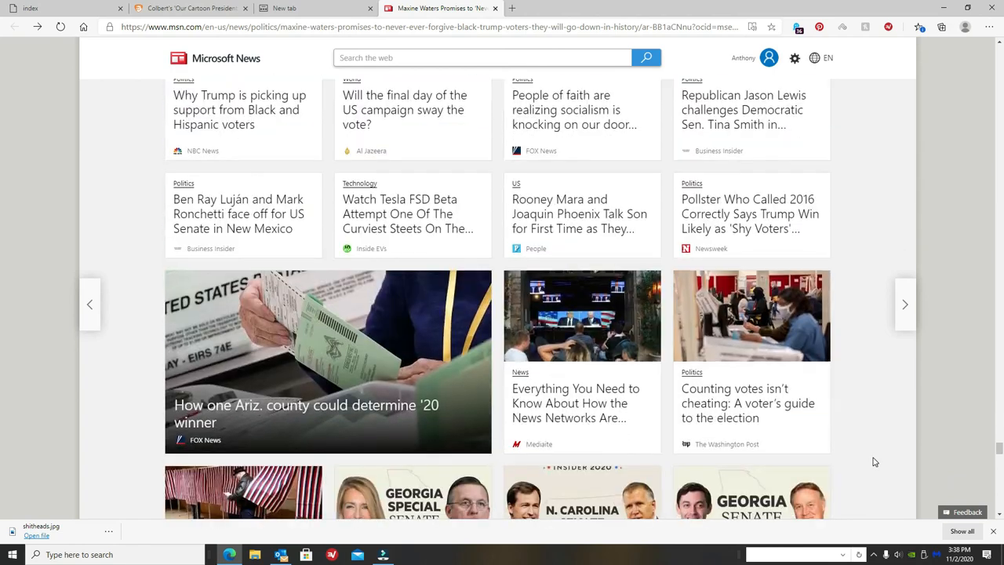